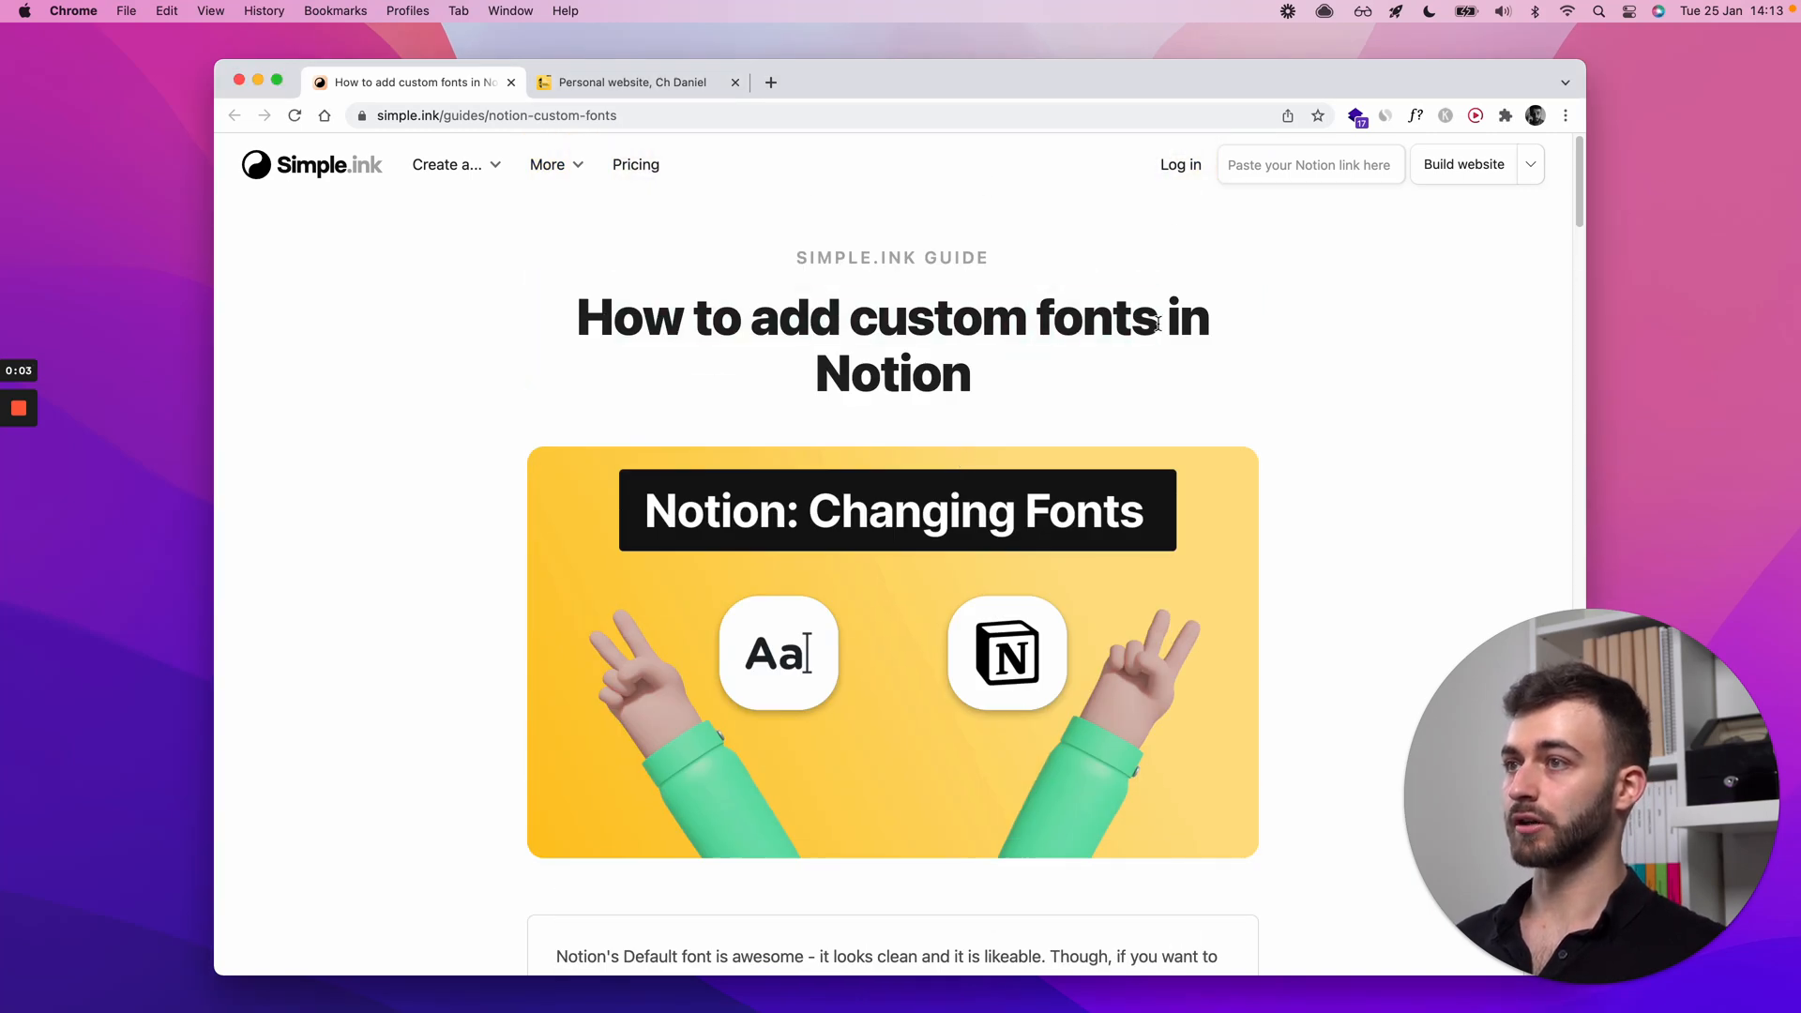
pyautogui.moveTo(1079, 375)
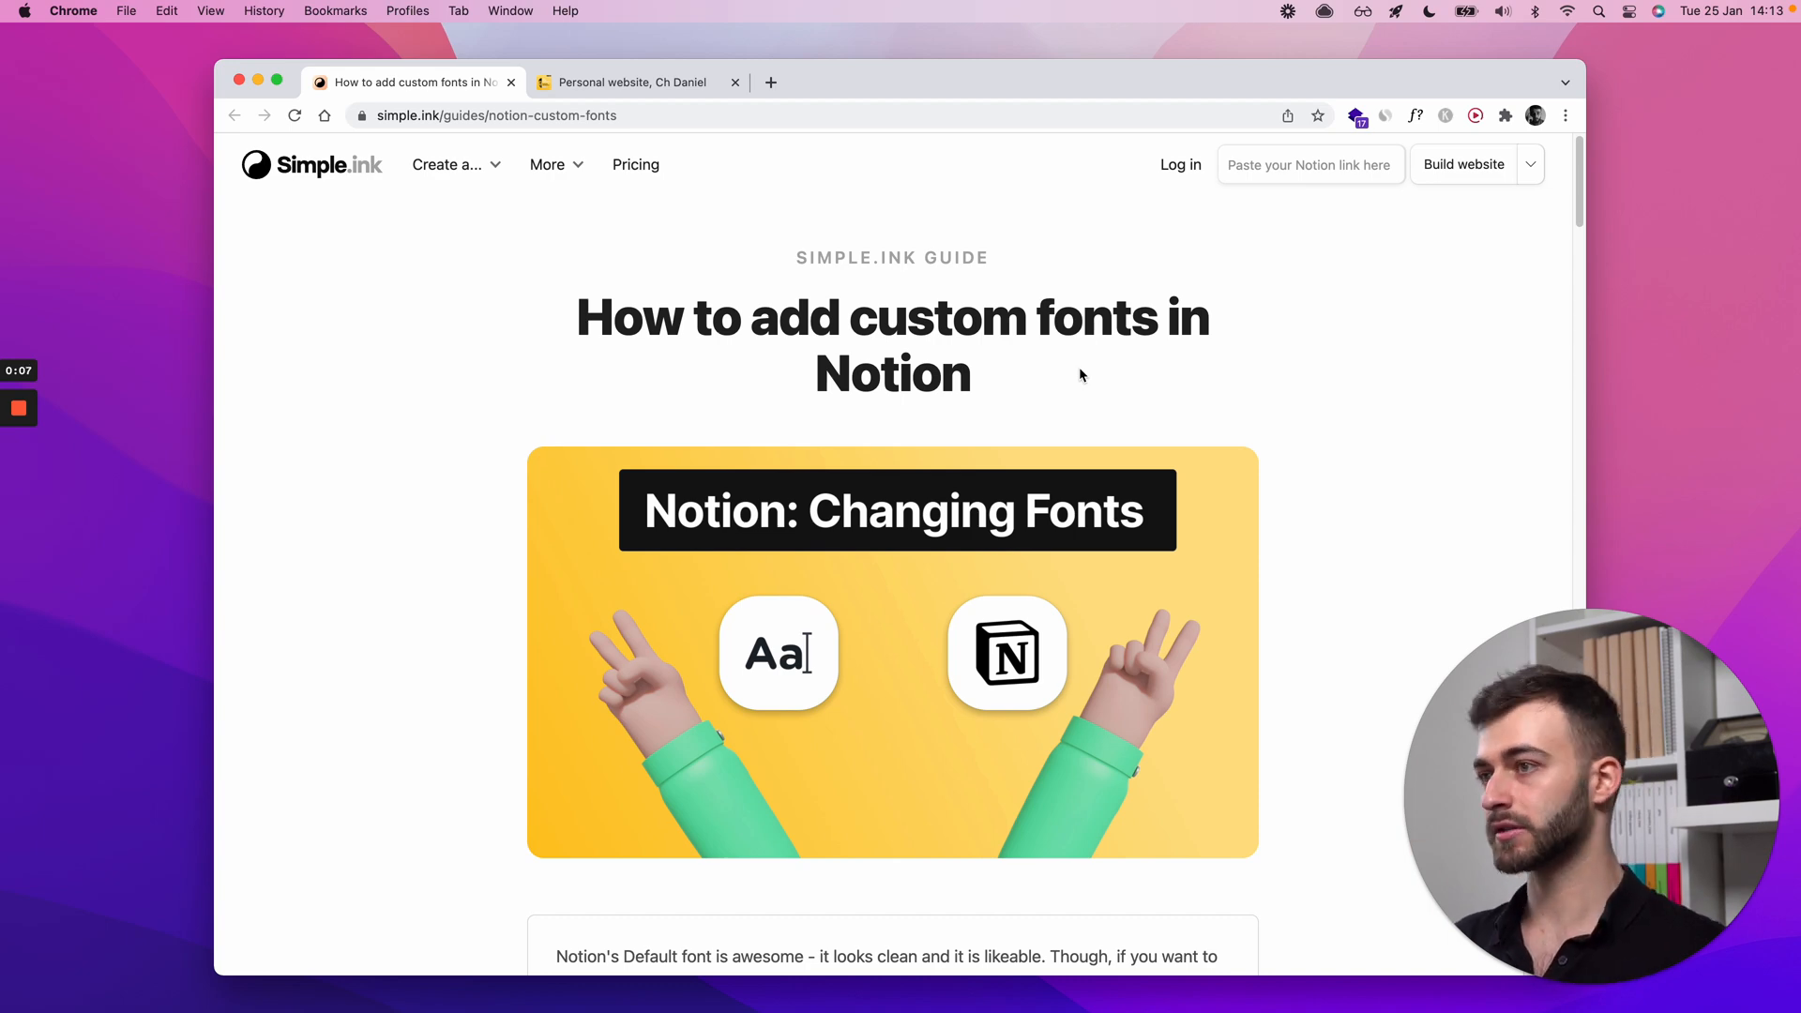
# Step: Read the Simple.ink custom fonts guide down to the section on changing Notion's font
pyautogui.scroll(-3)
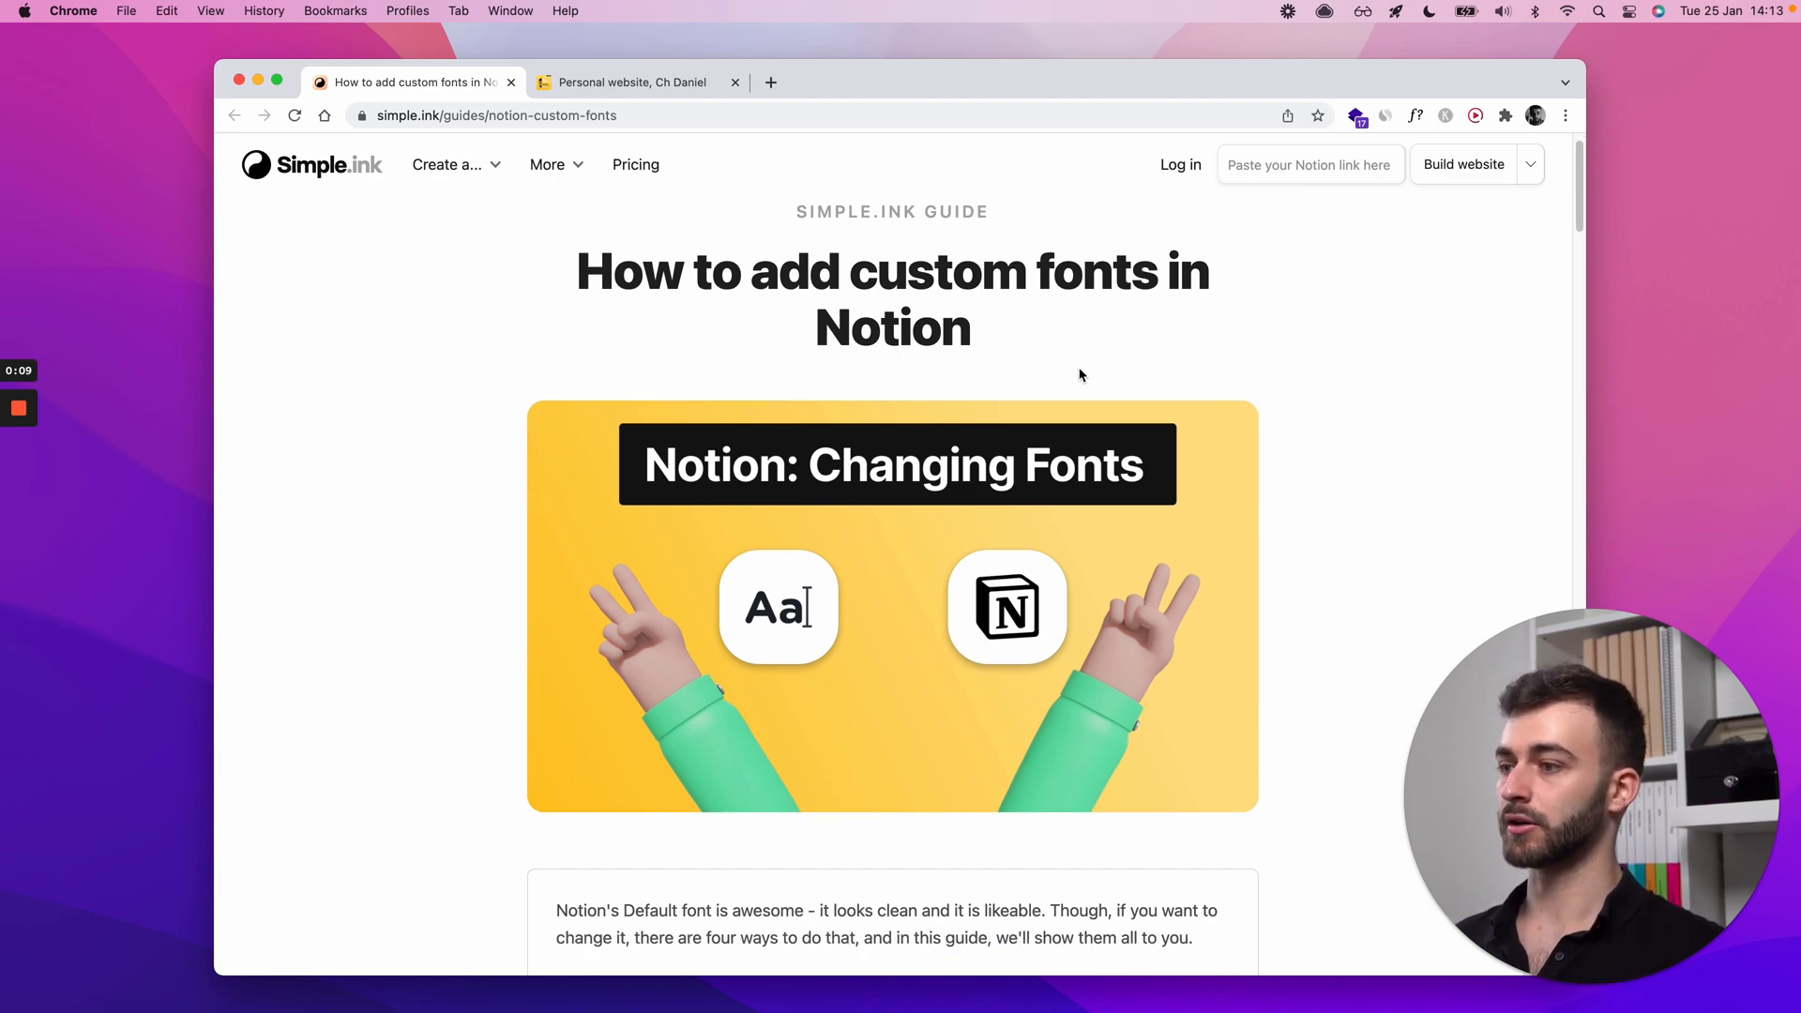
pyautogui.scroll(-3)
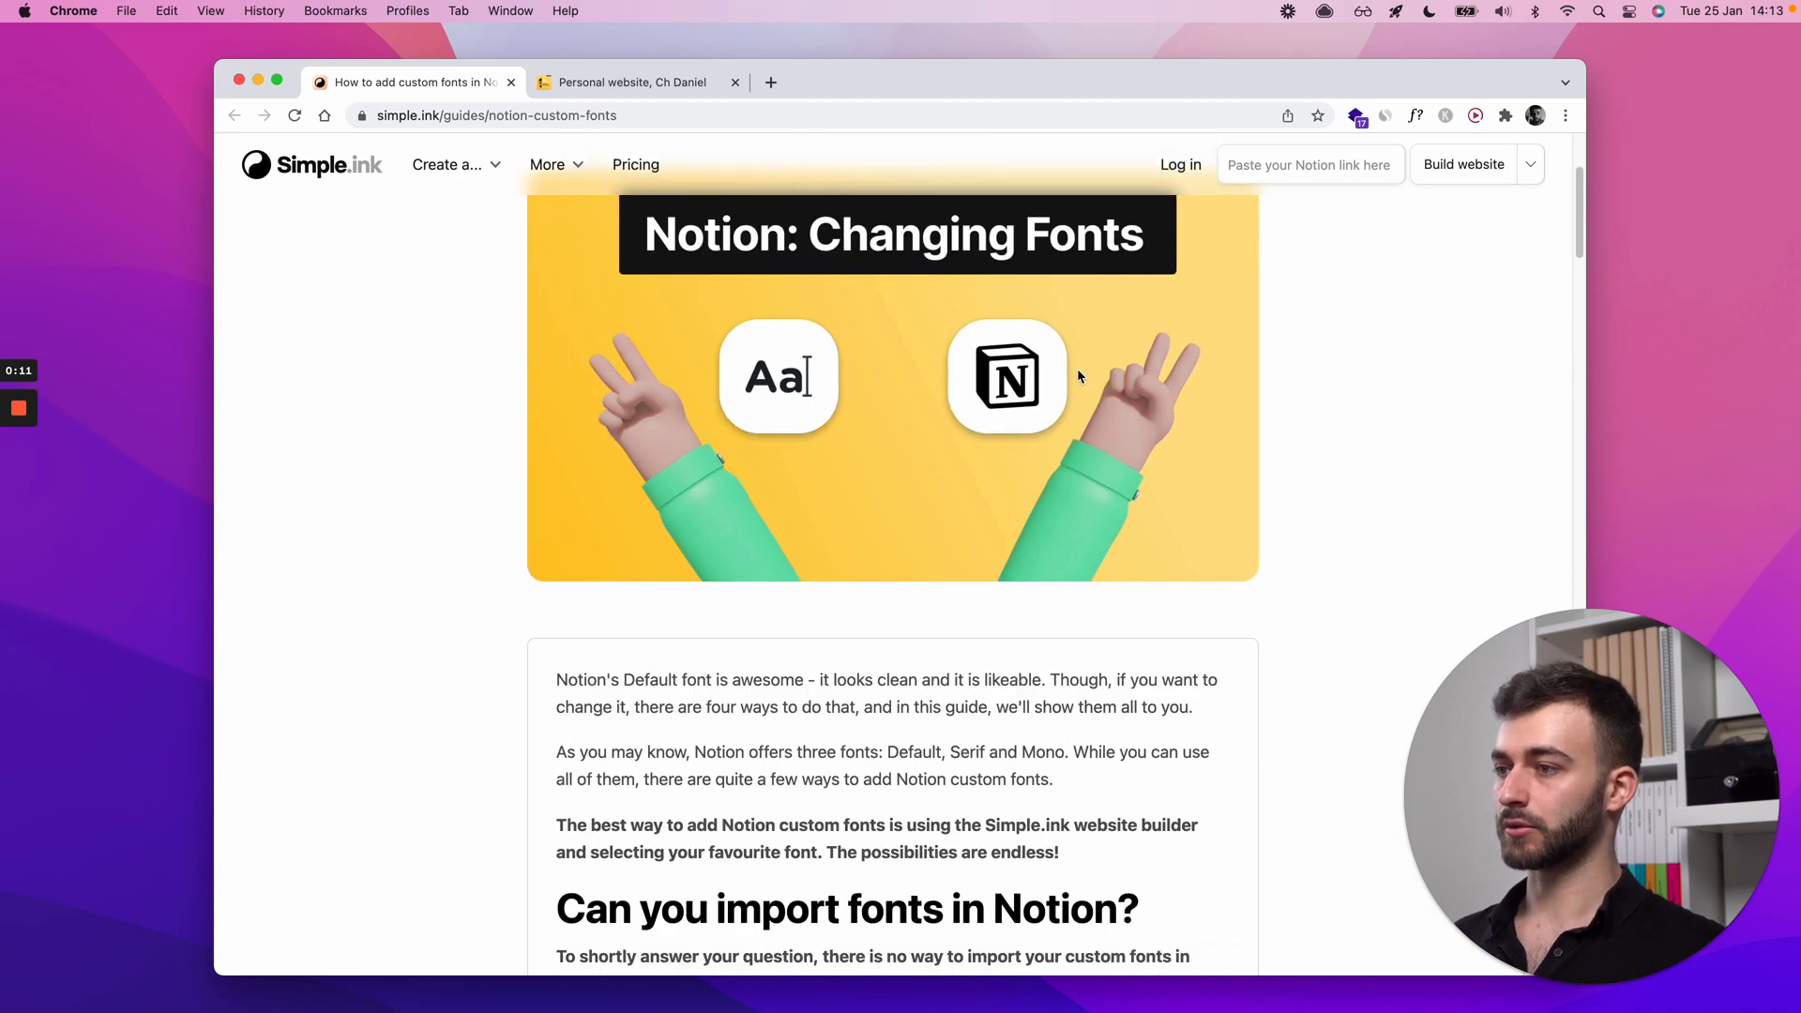
pyautogui.scroll(-3)
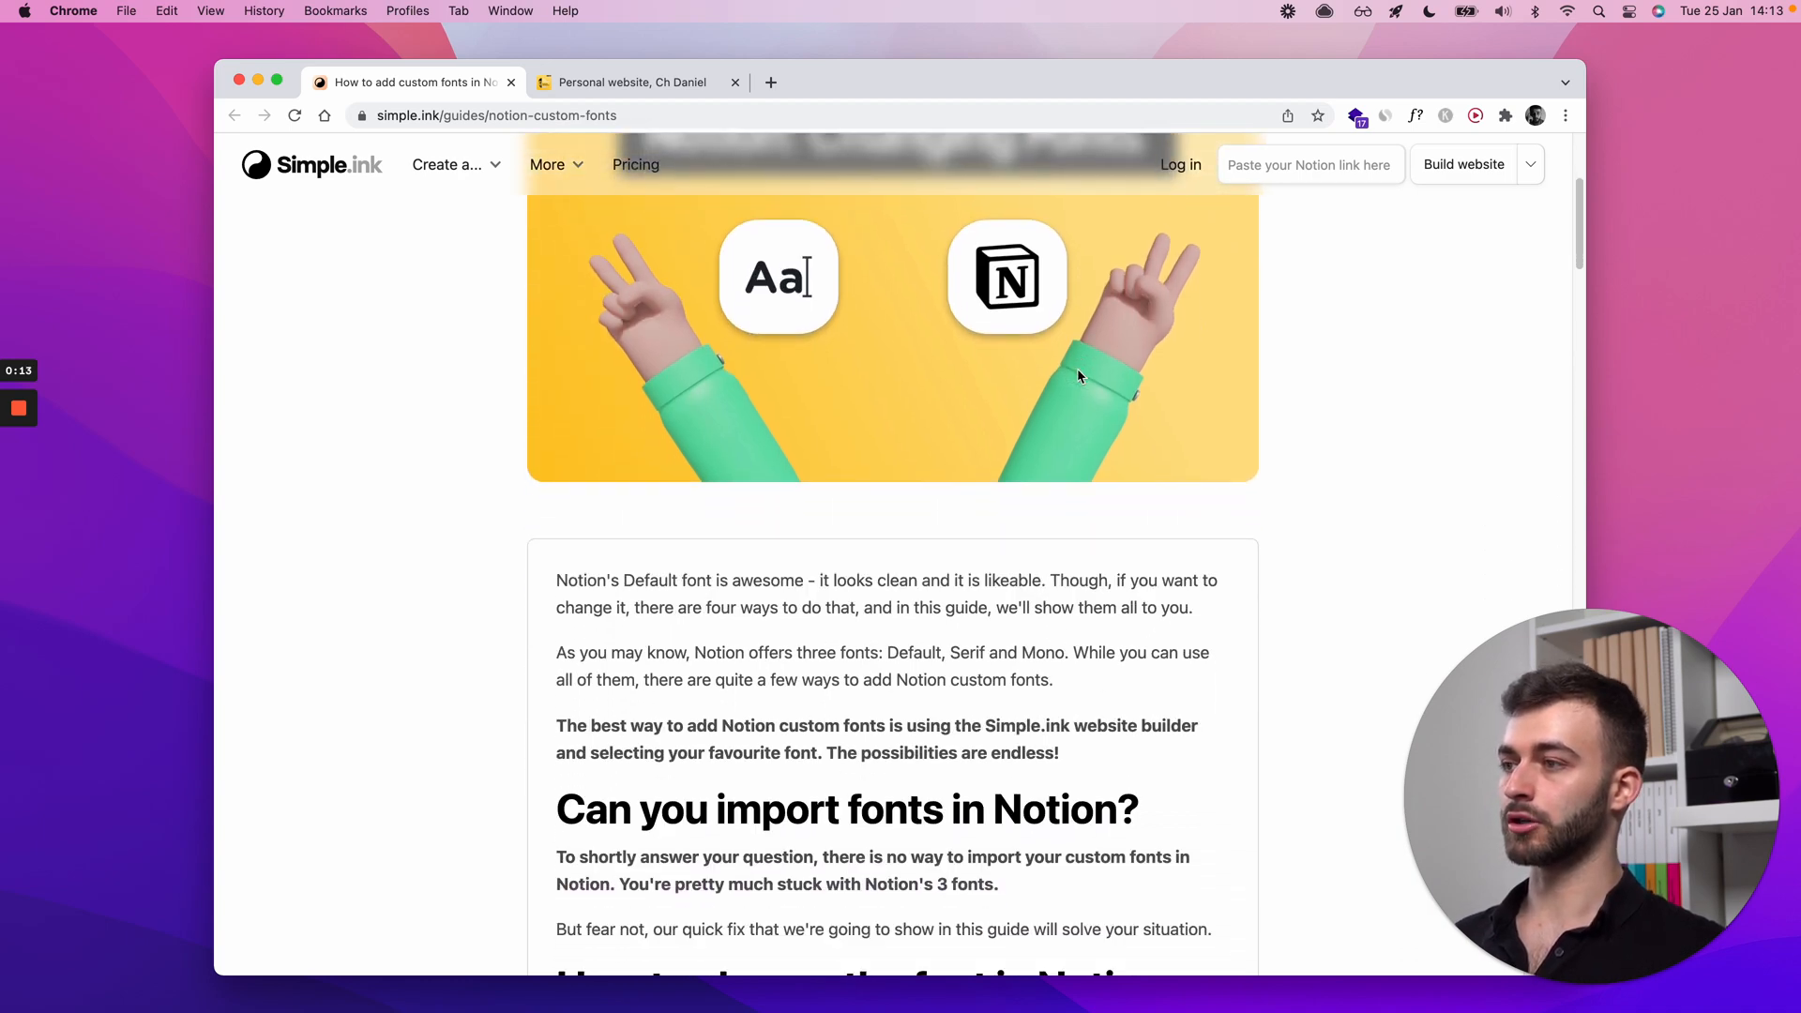
pyautogui.click(631, 82)
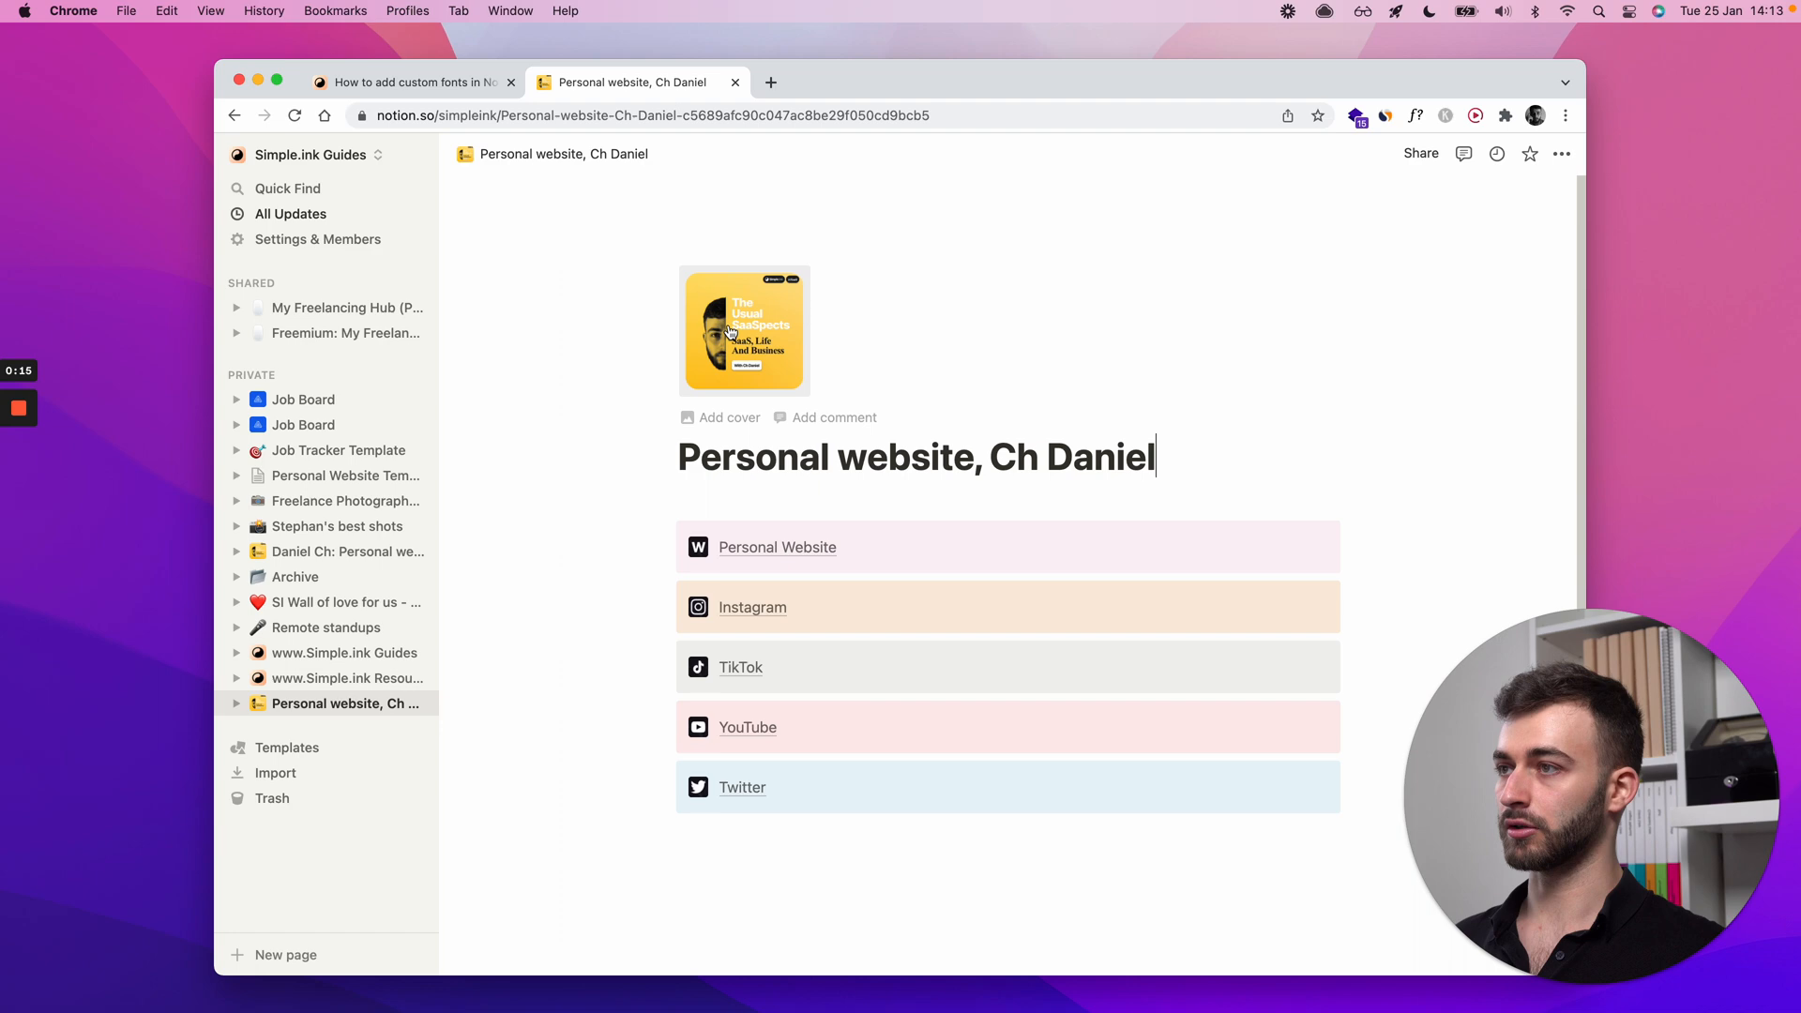
pyautogui.click(409, 82)
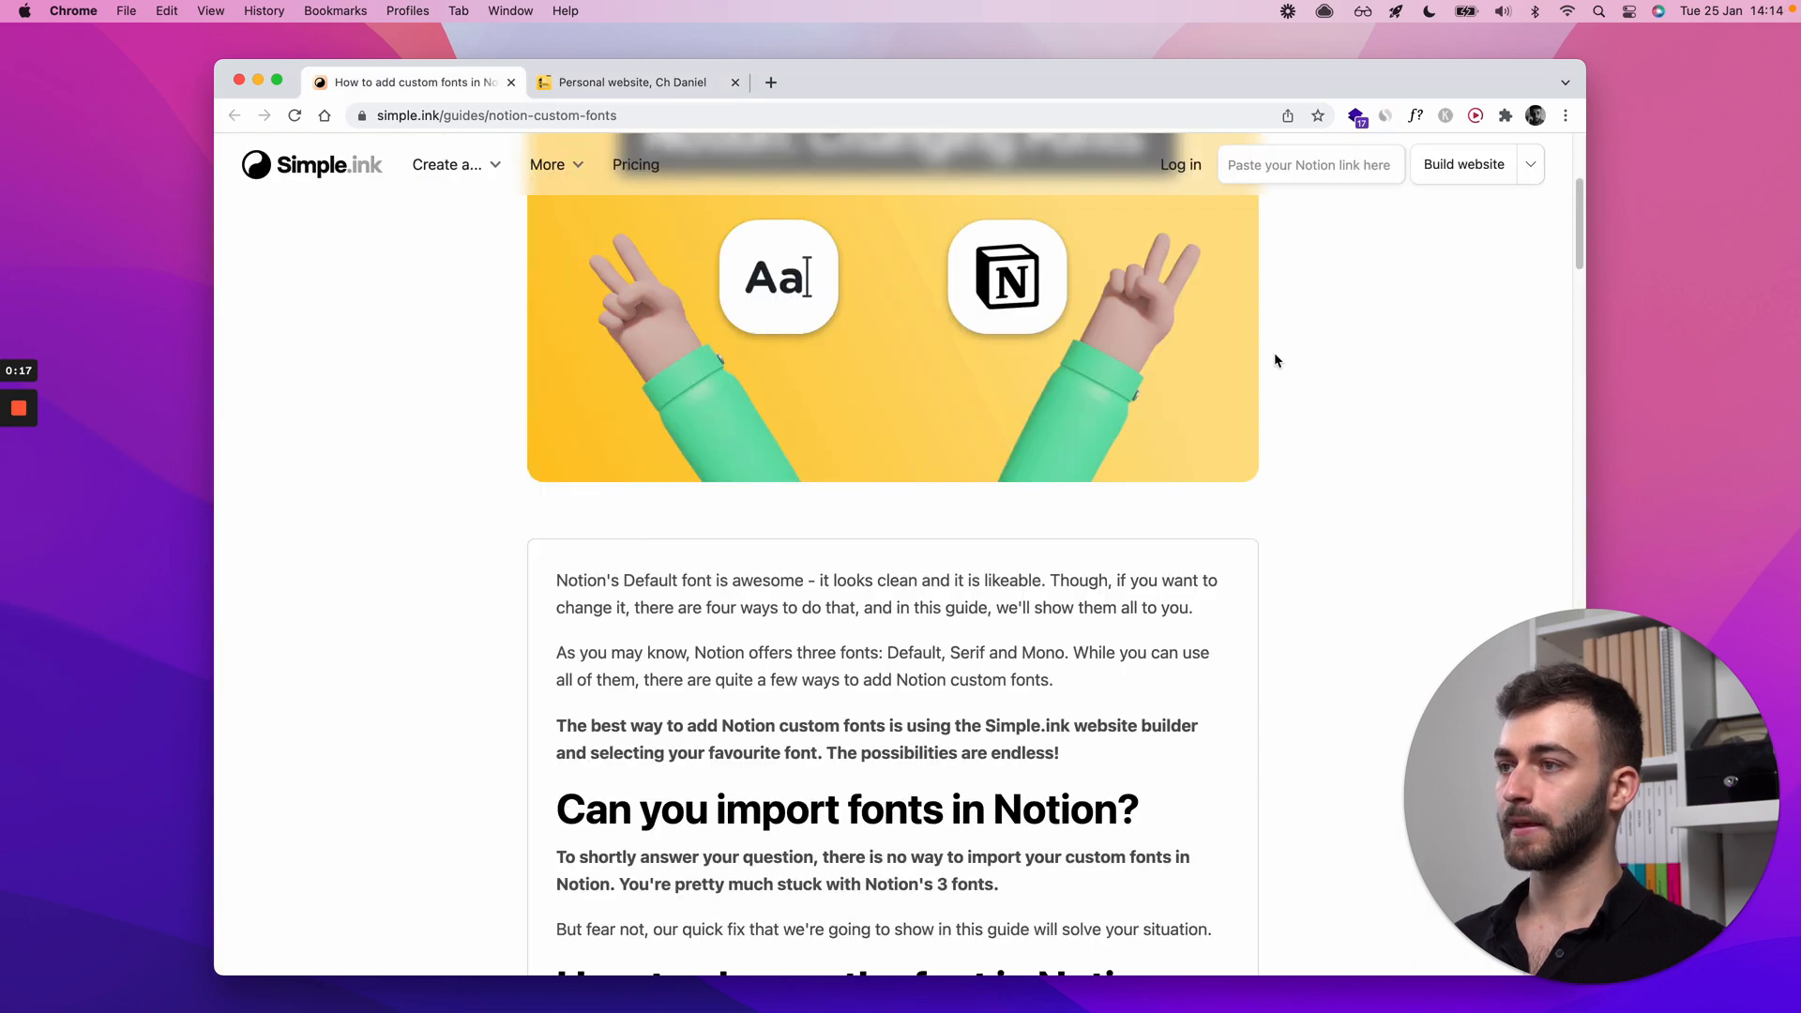
pyautogui.scroll(-3)
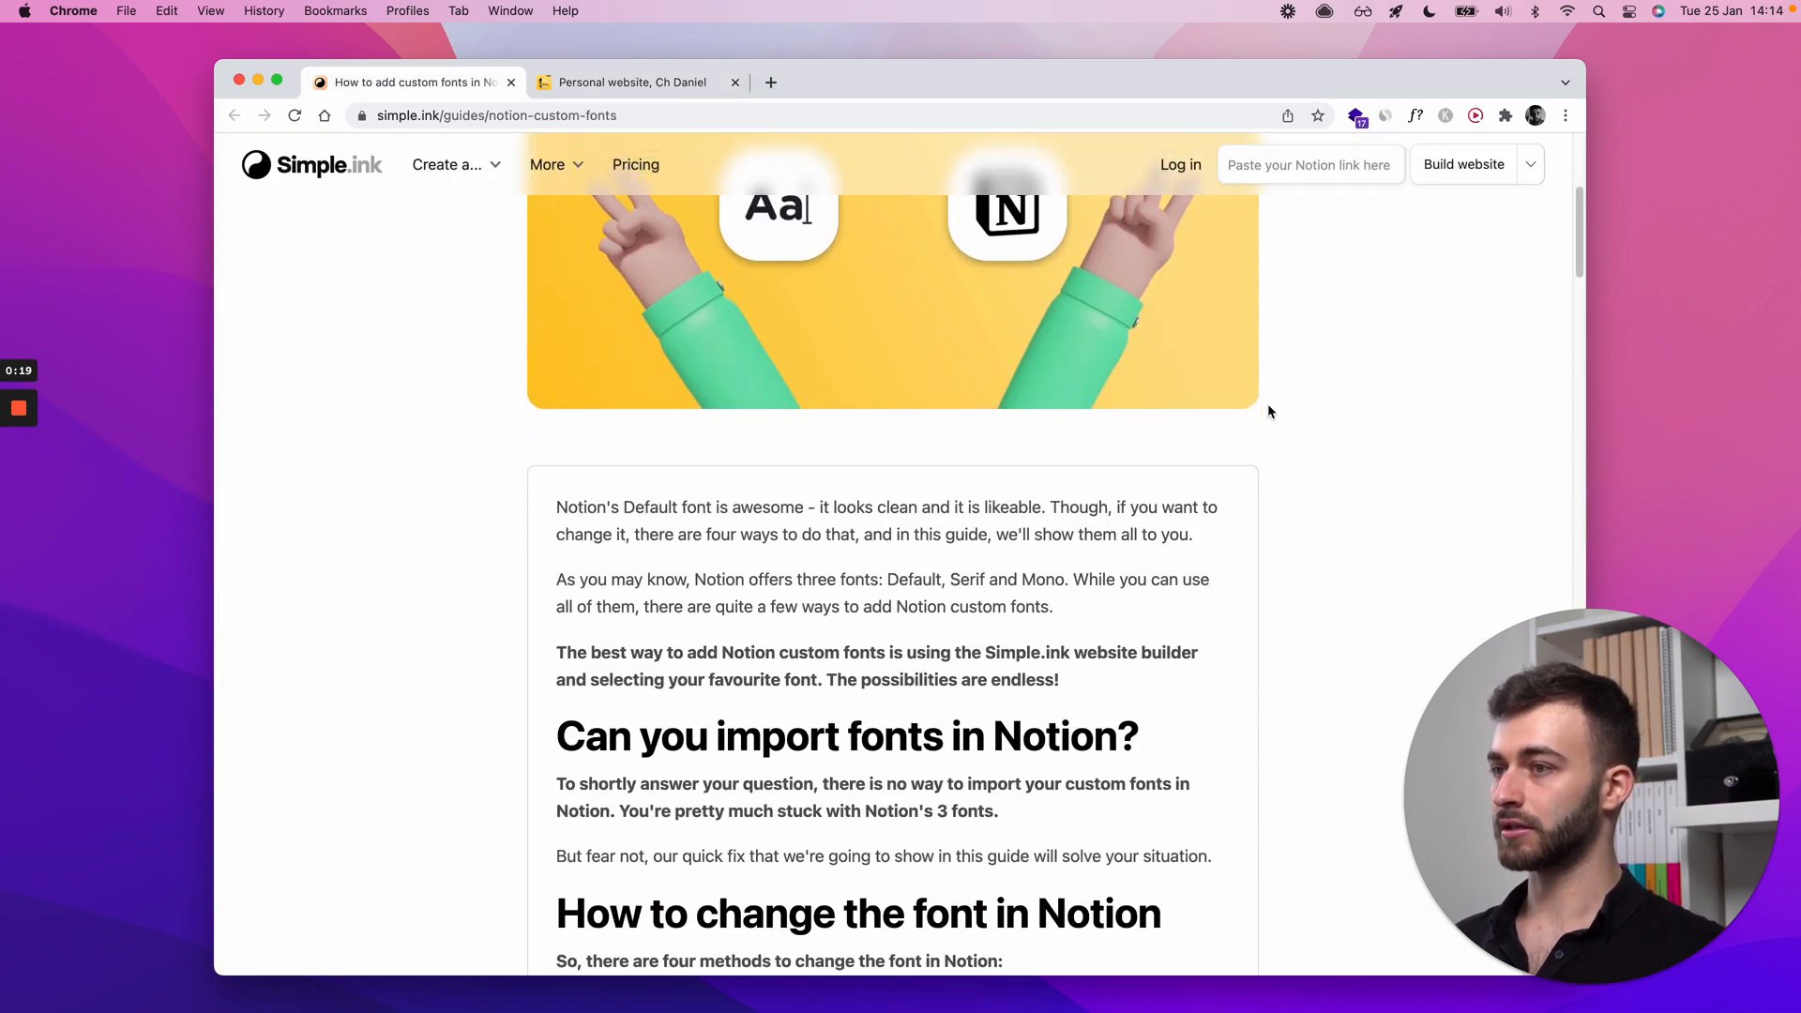
# Step: Try the Personal website page in Serif and Mono fonts, then return it to Default
pyautogui.click(625, 82)
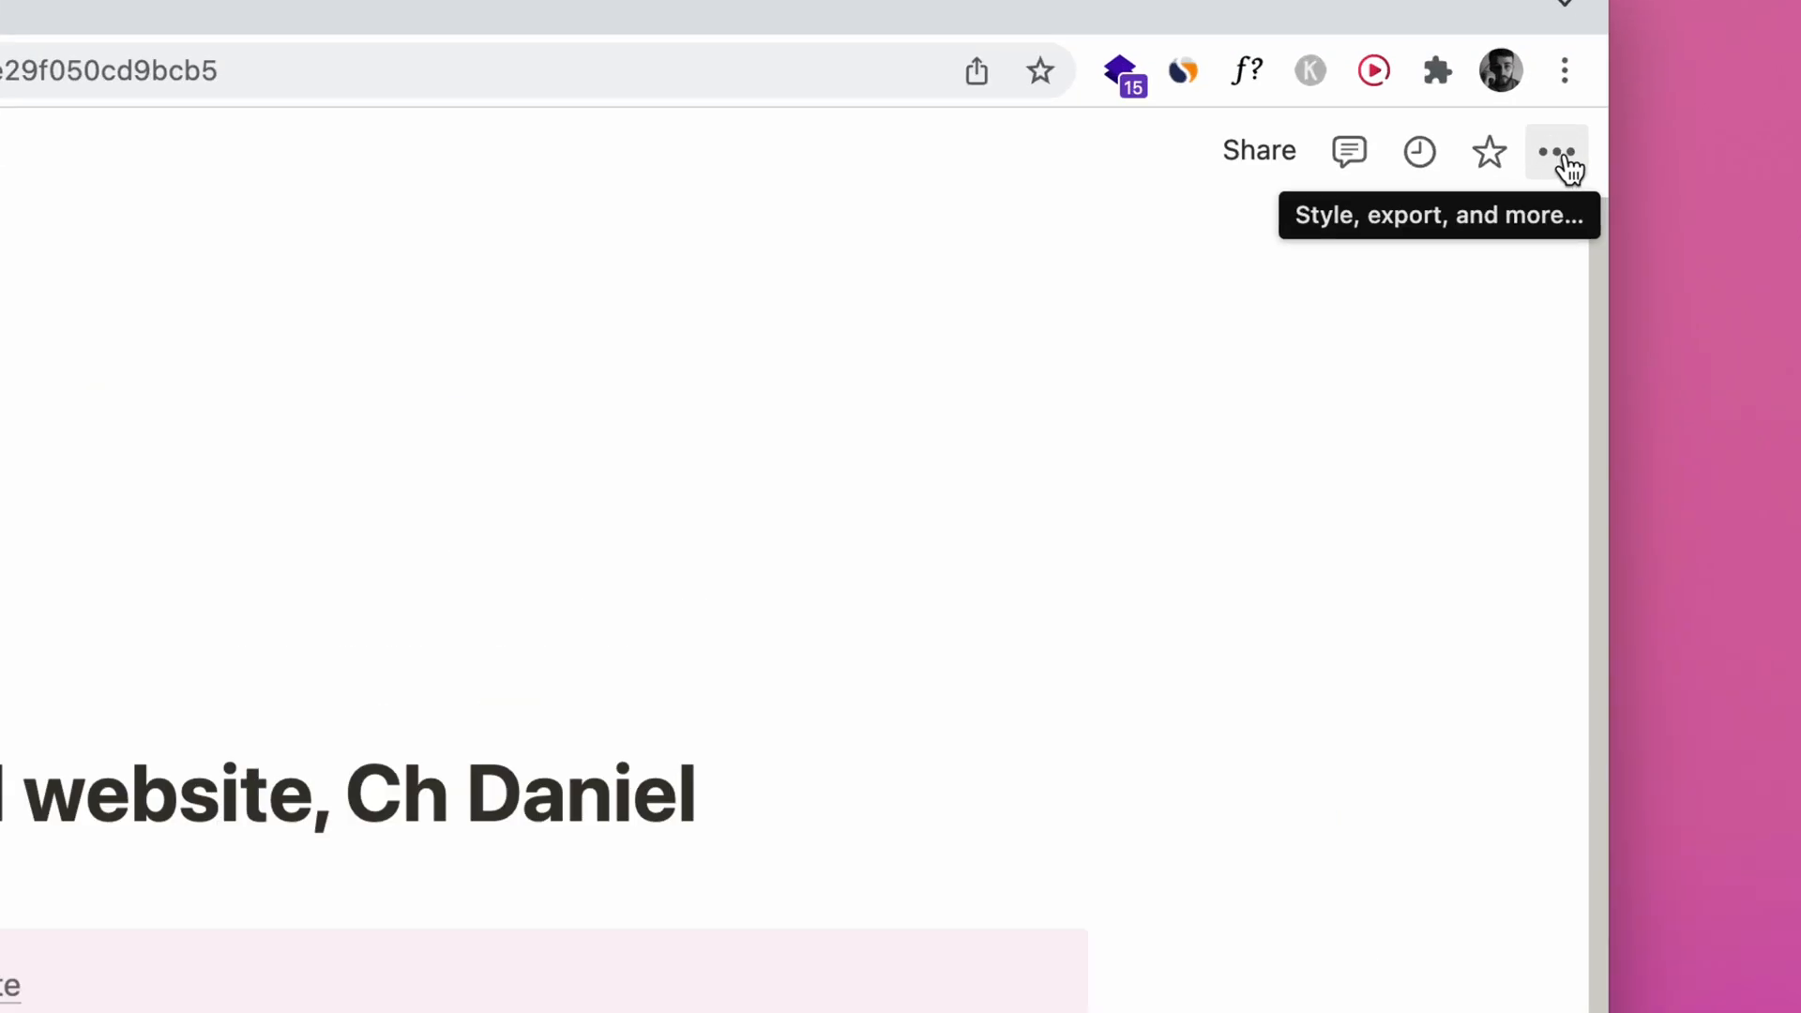
pyautogui.click(1556, 150)
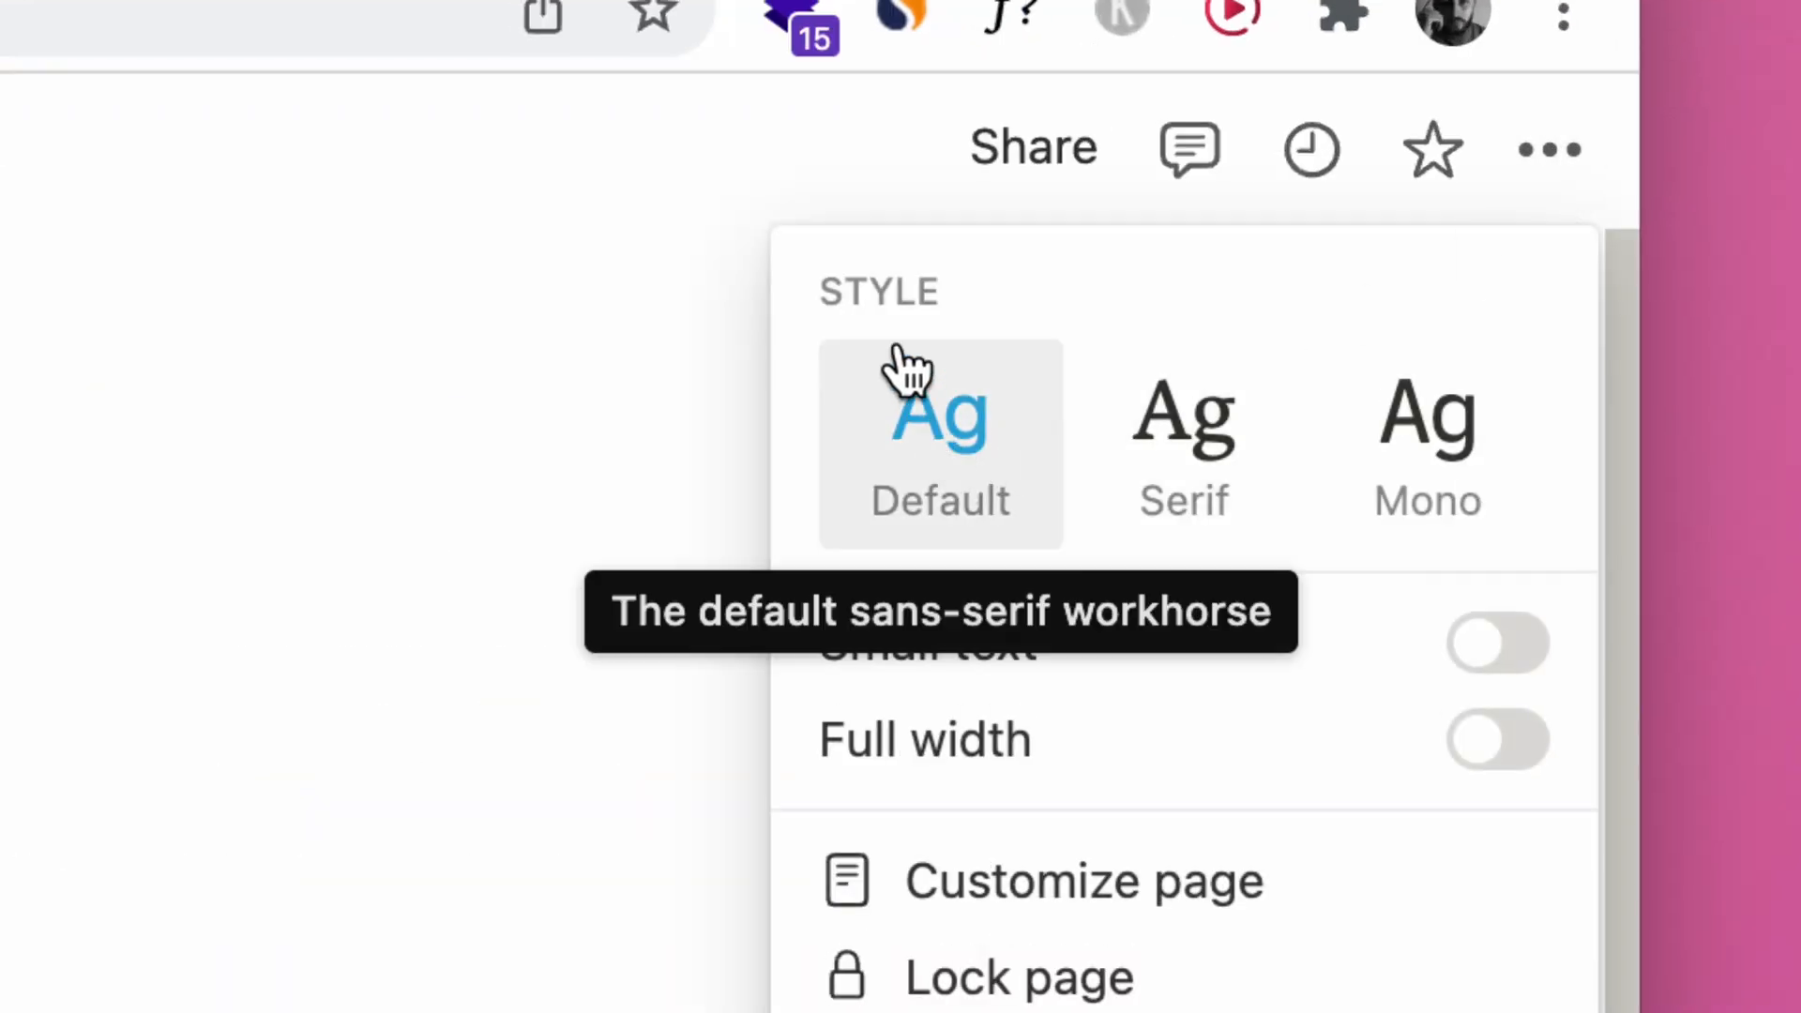
pyautogui.moveTo(930, 477)
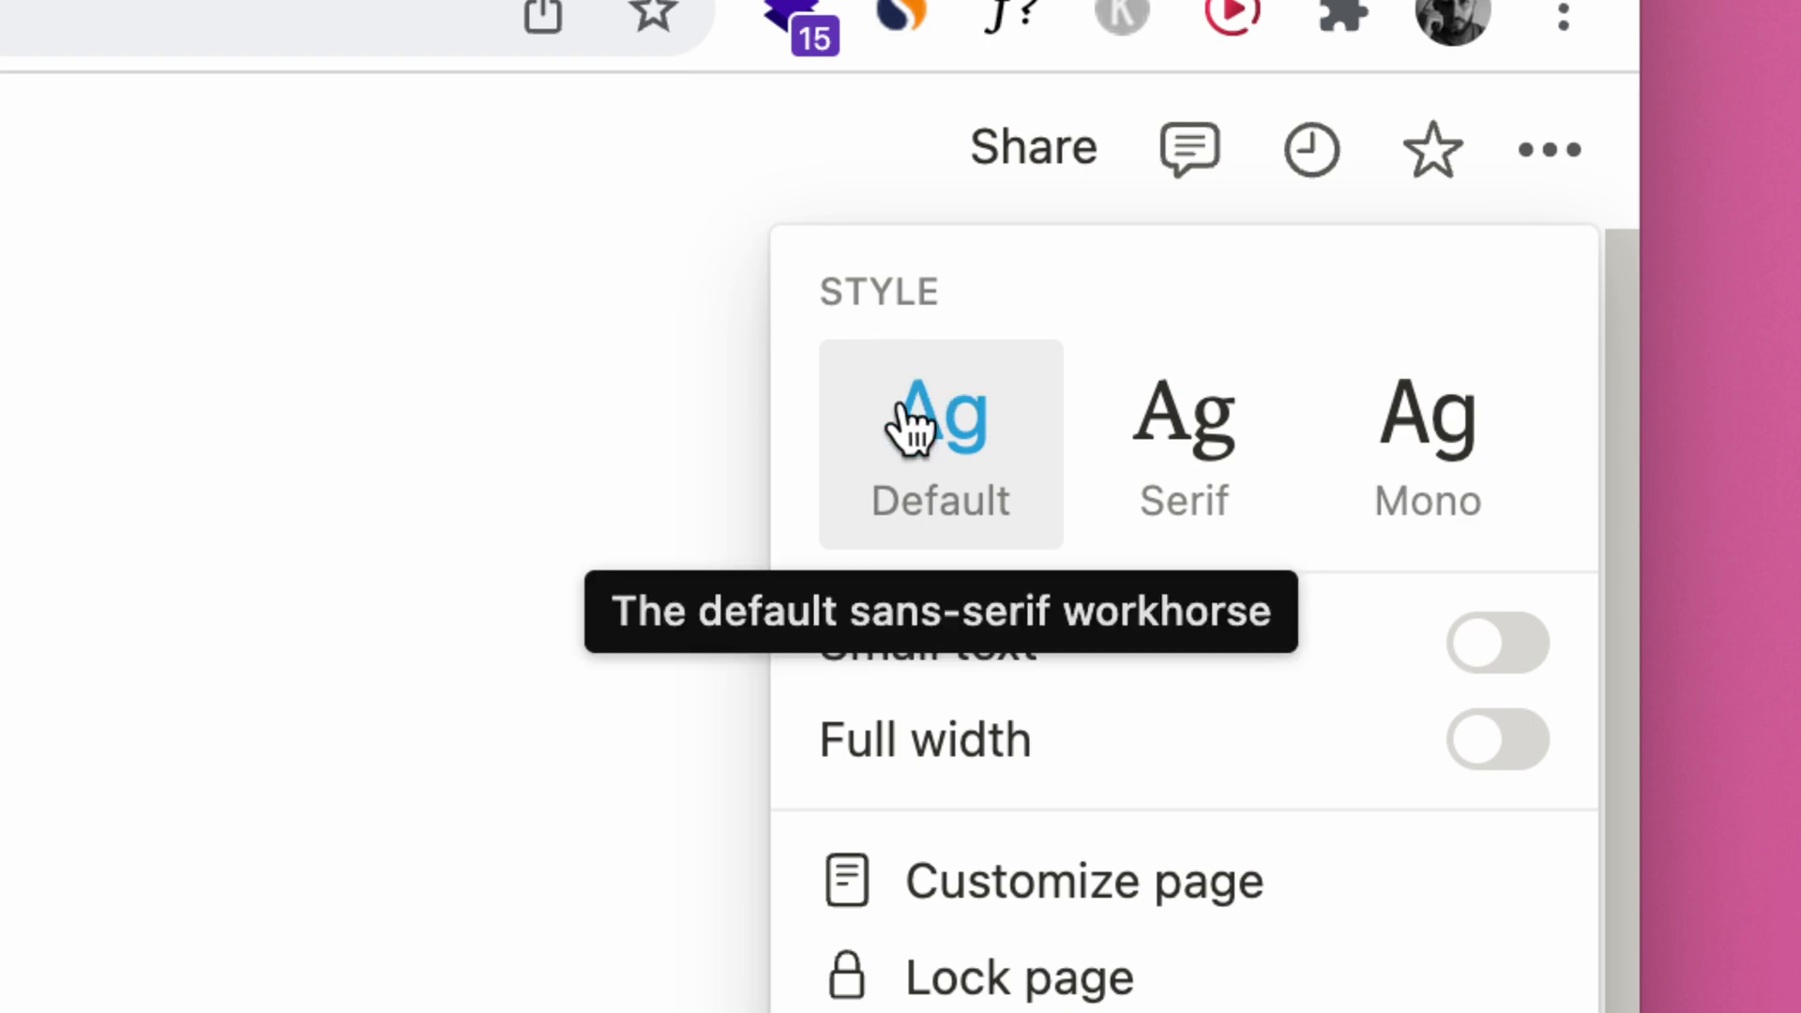
pyautogui.moveTo(932, 442)
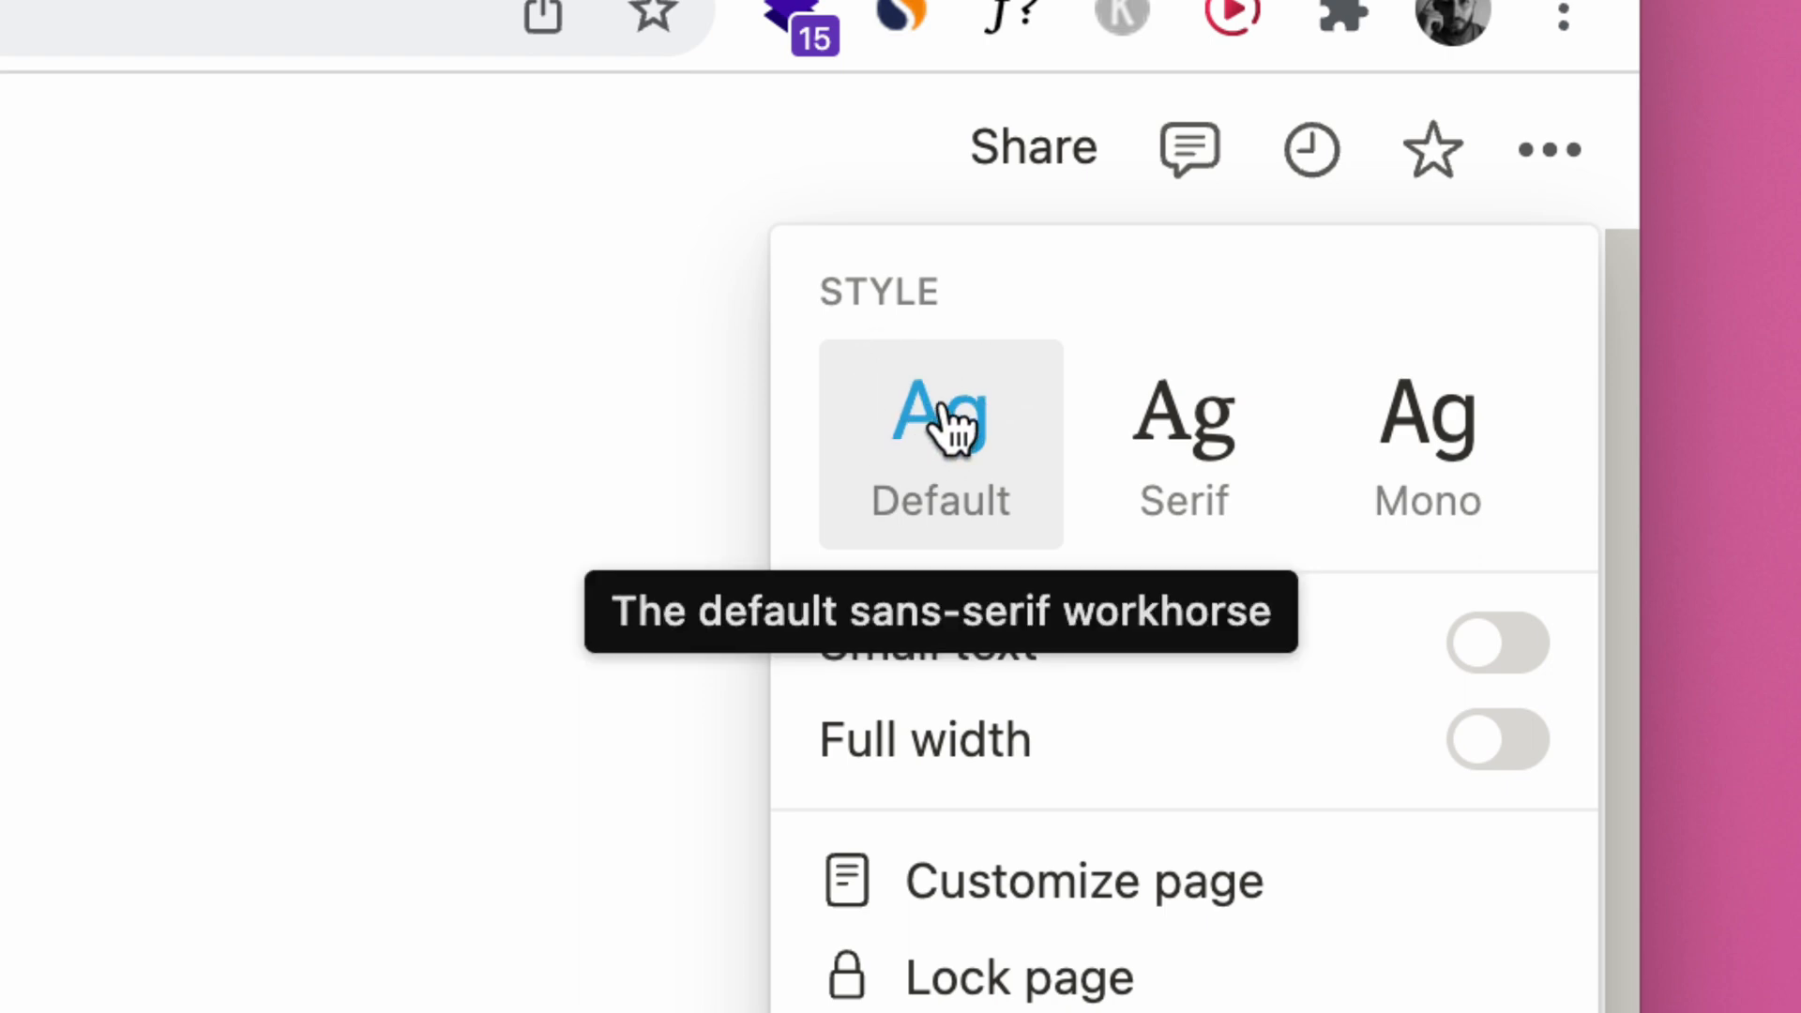
pyautogui.moveTo(1182, 441)
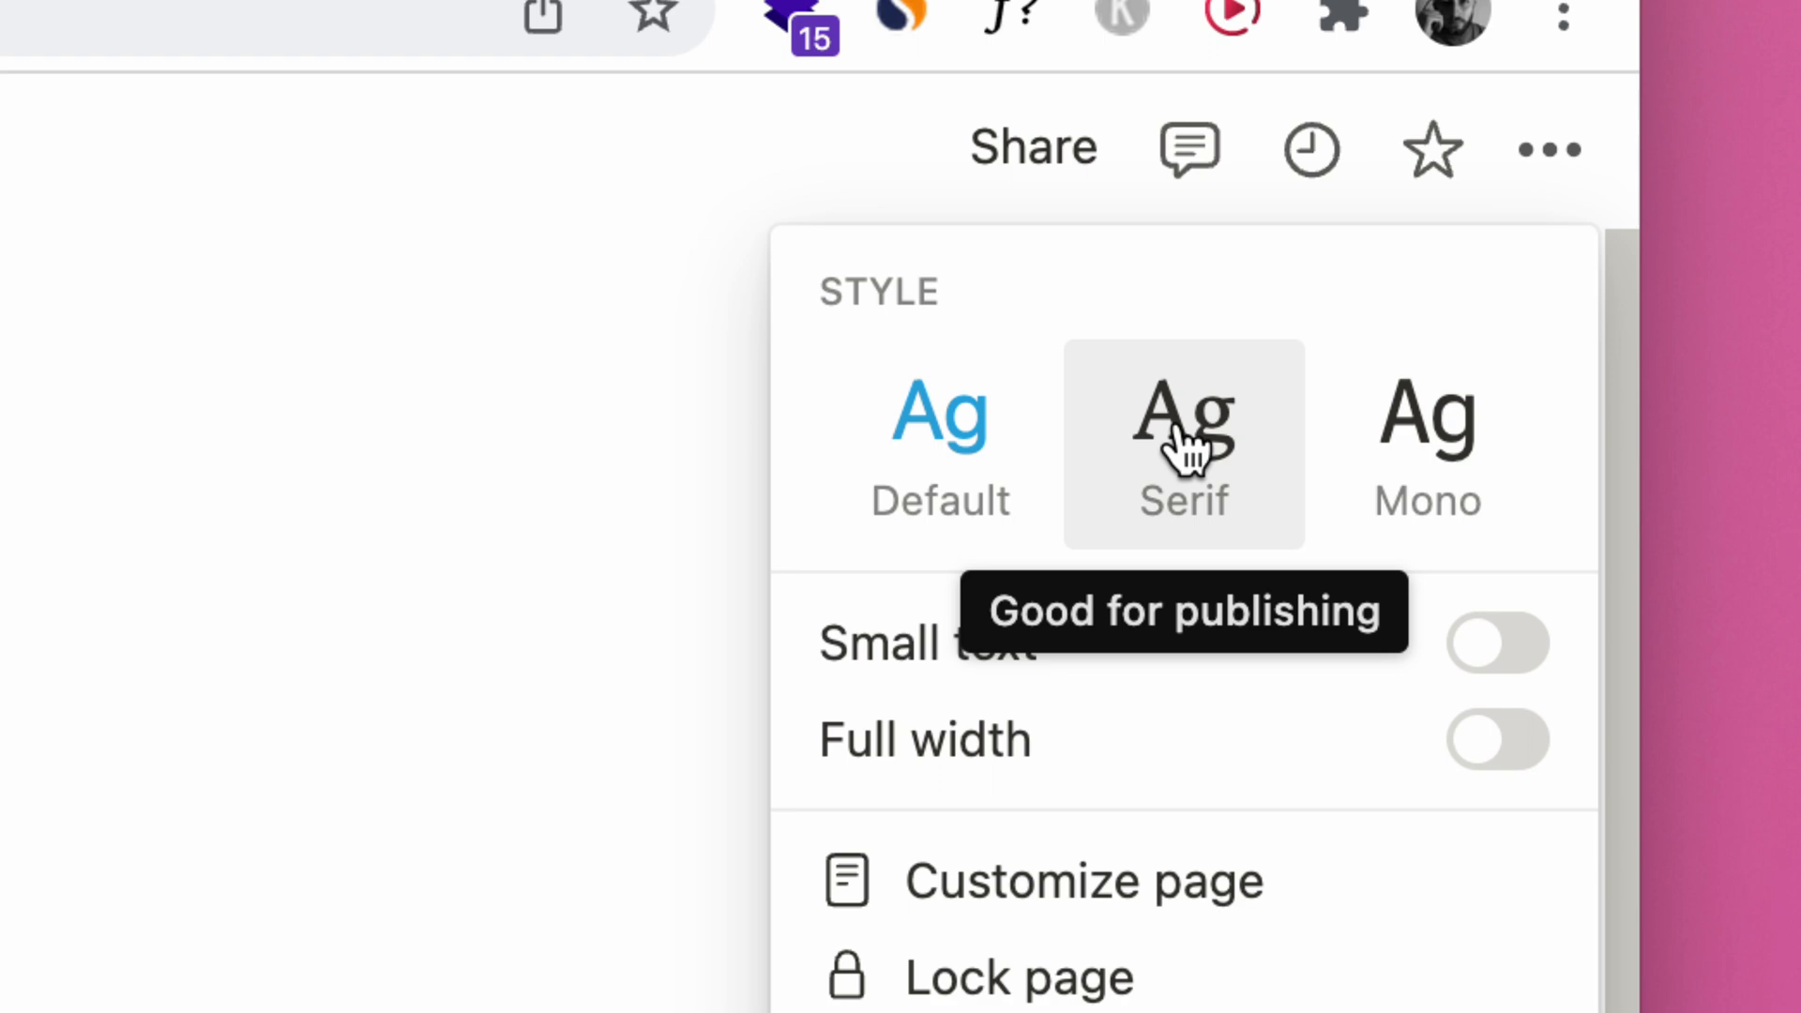
pyautogui.click(1182, 445)
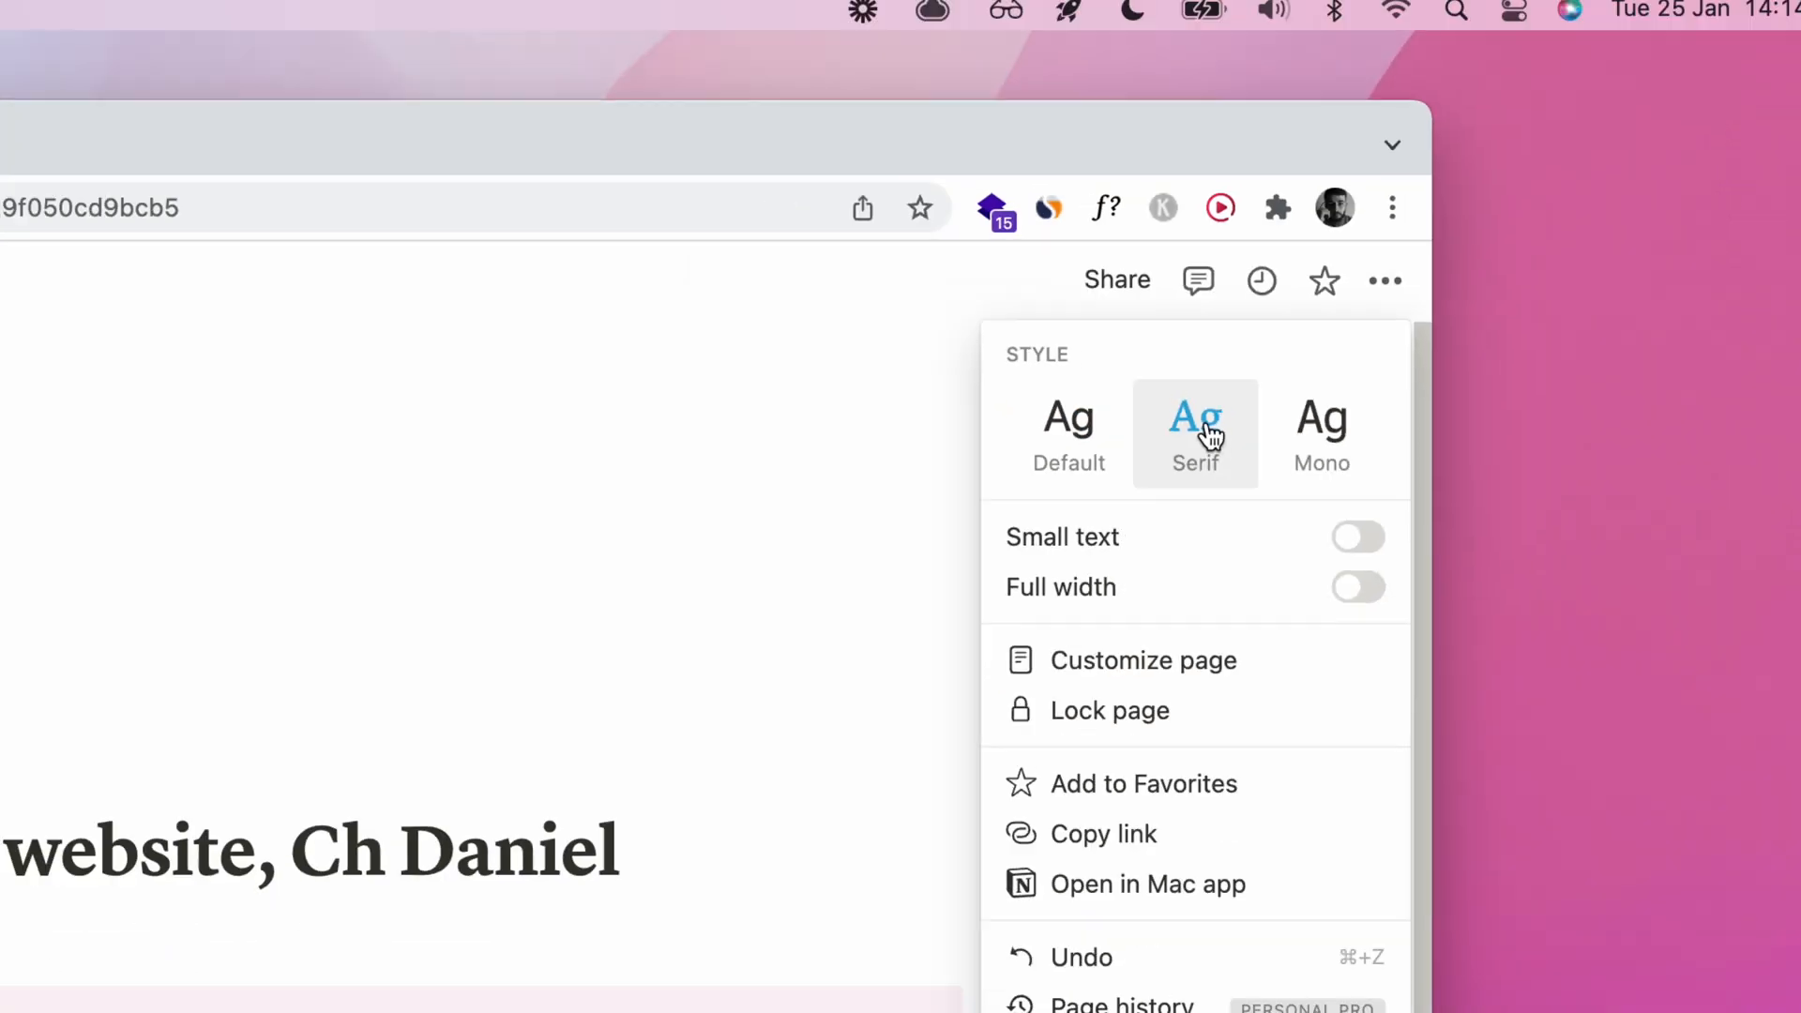
pyautogui.click(1069, 435)
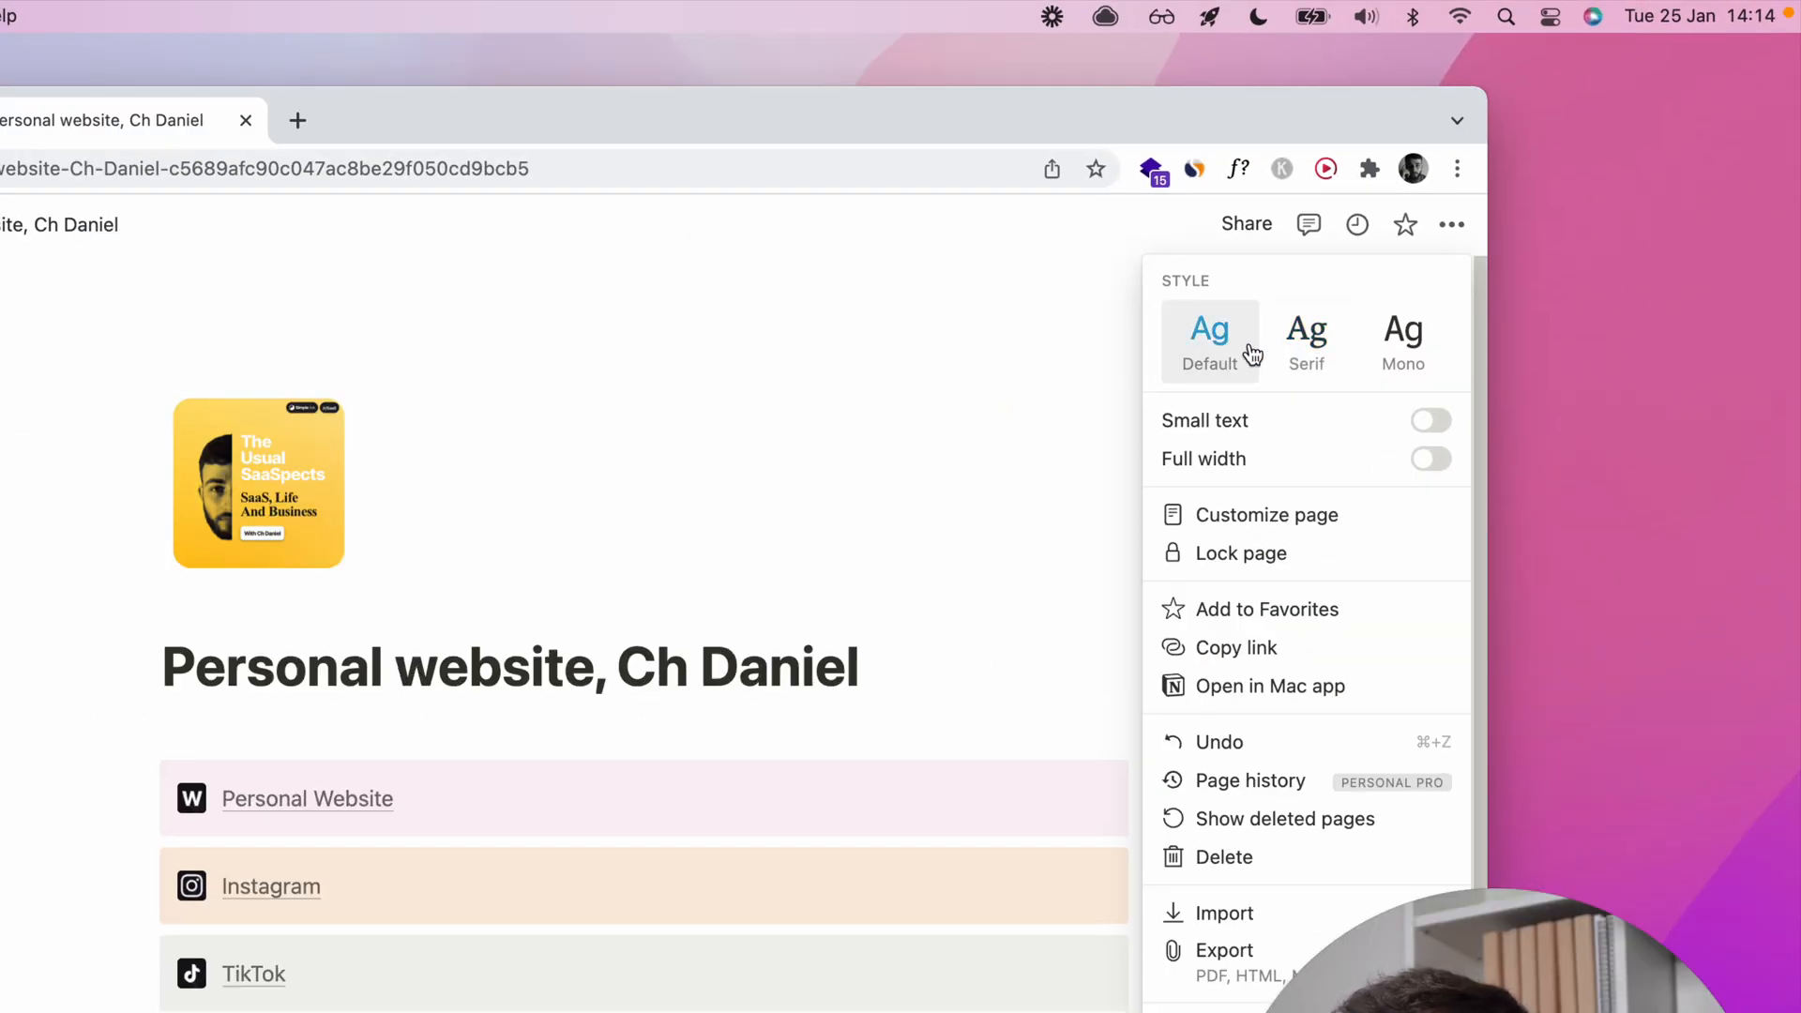
pyautogui.click(1306, 342)
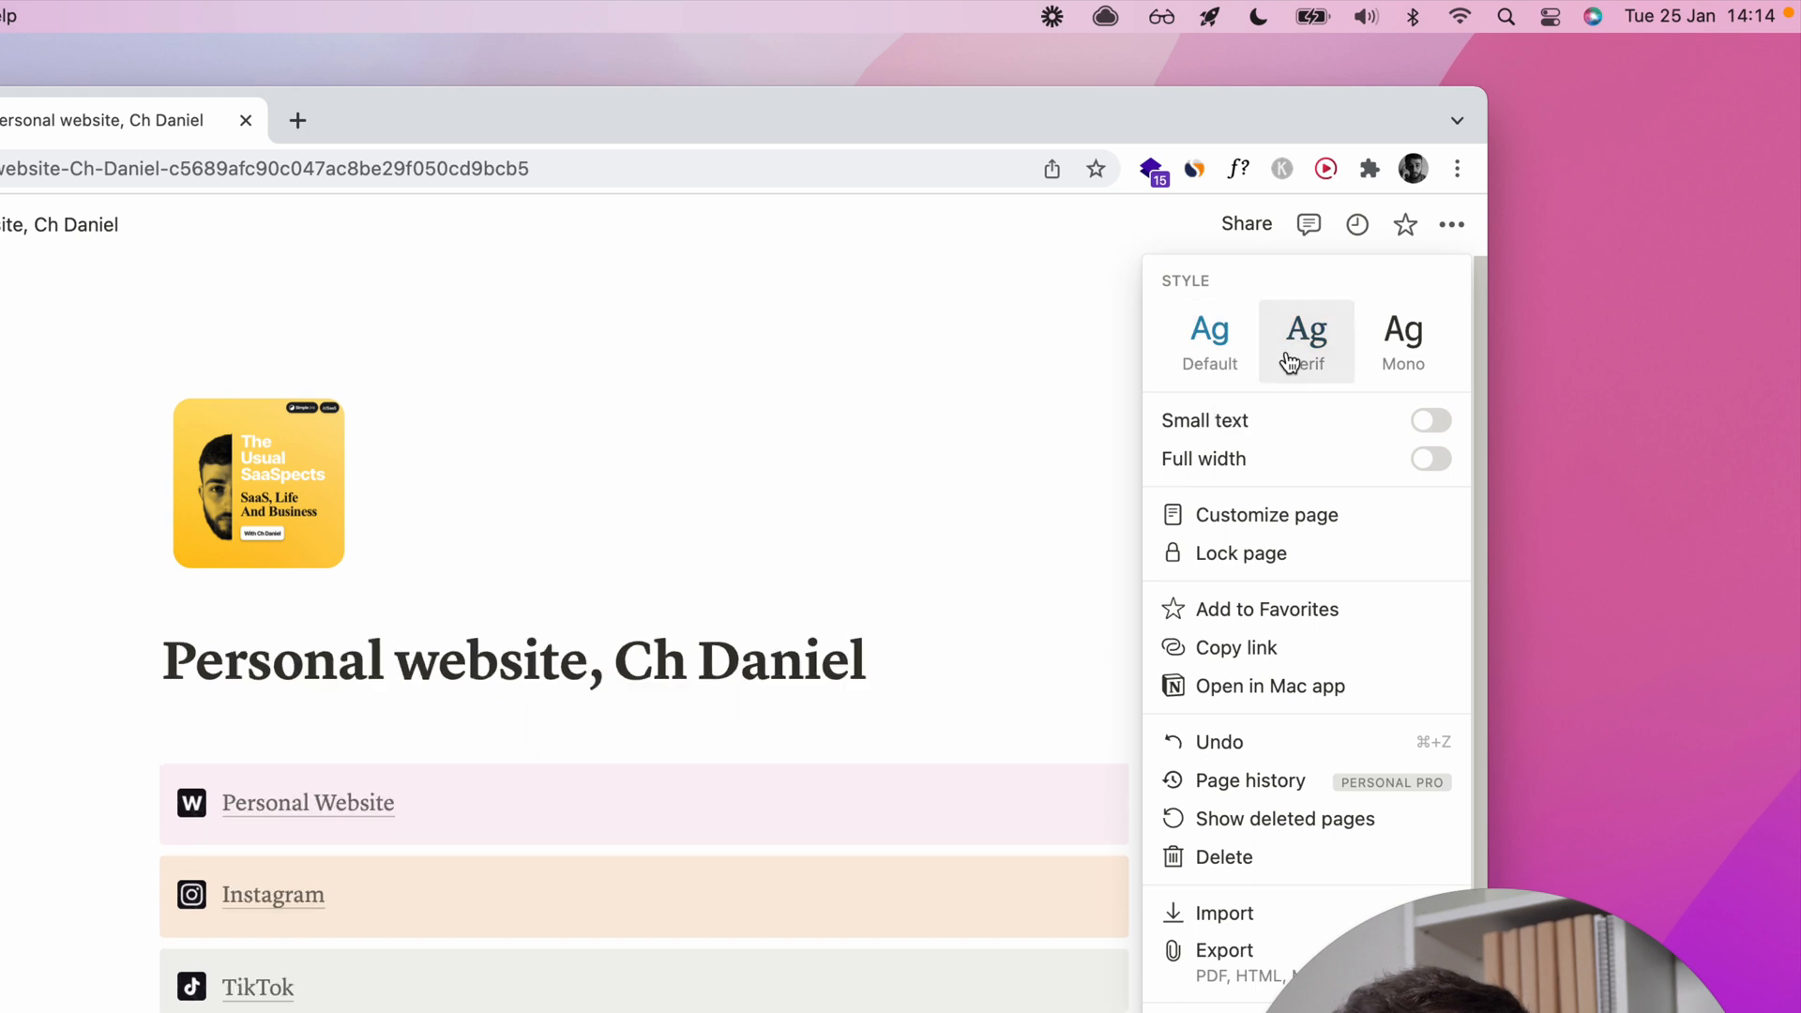
pyautogui.click(1305, 342)
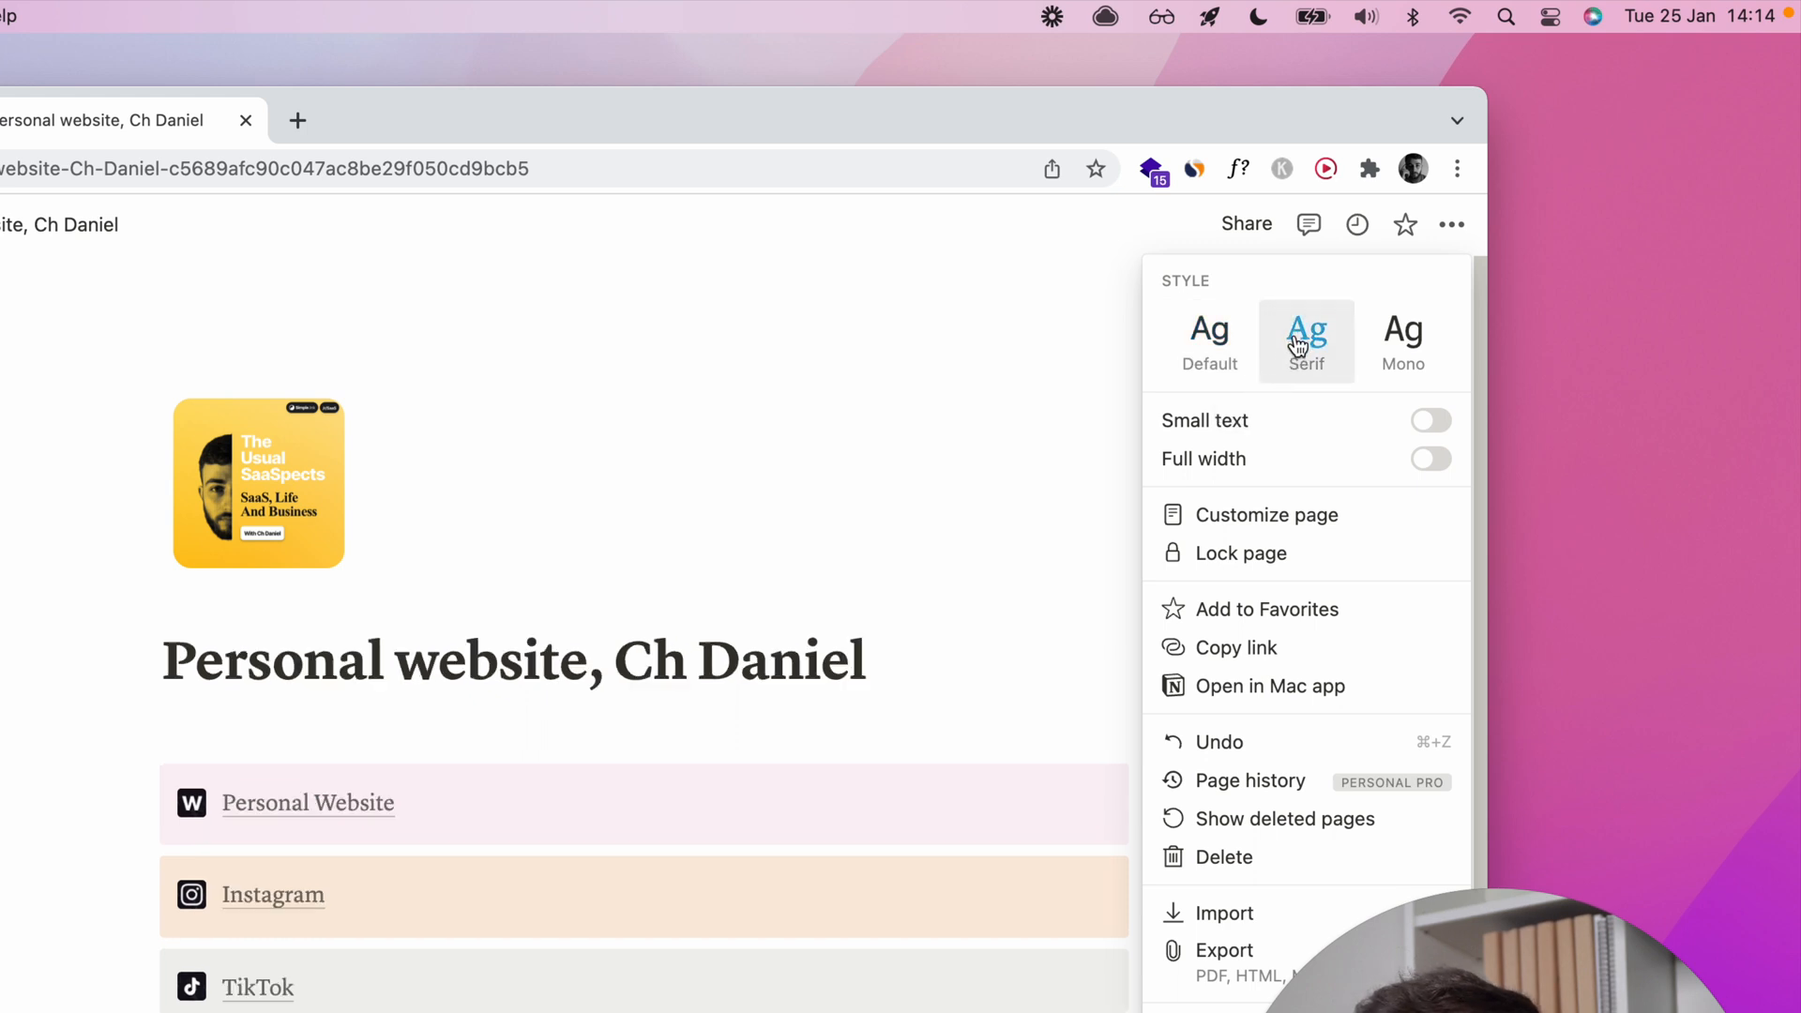
pyautogui.moveTo(1300, 334)
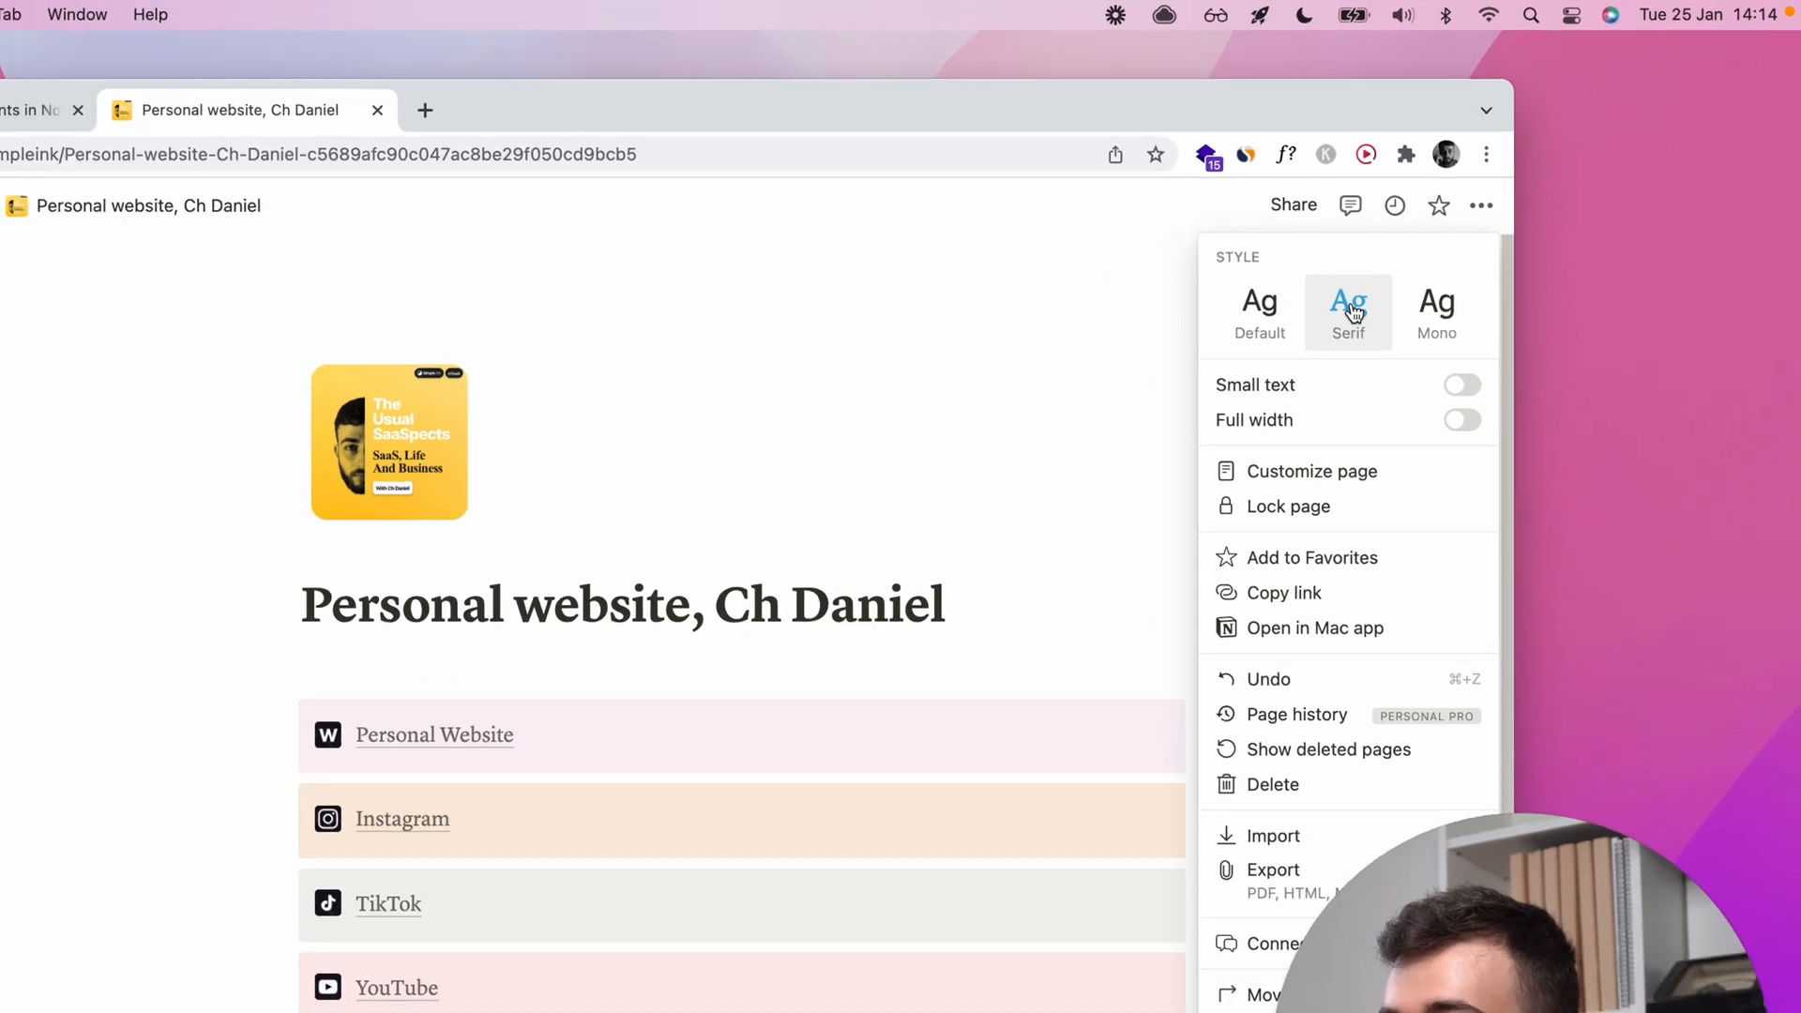
pyautogui.click(1446, 304)
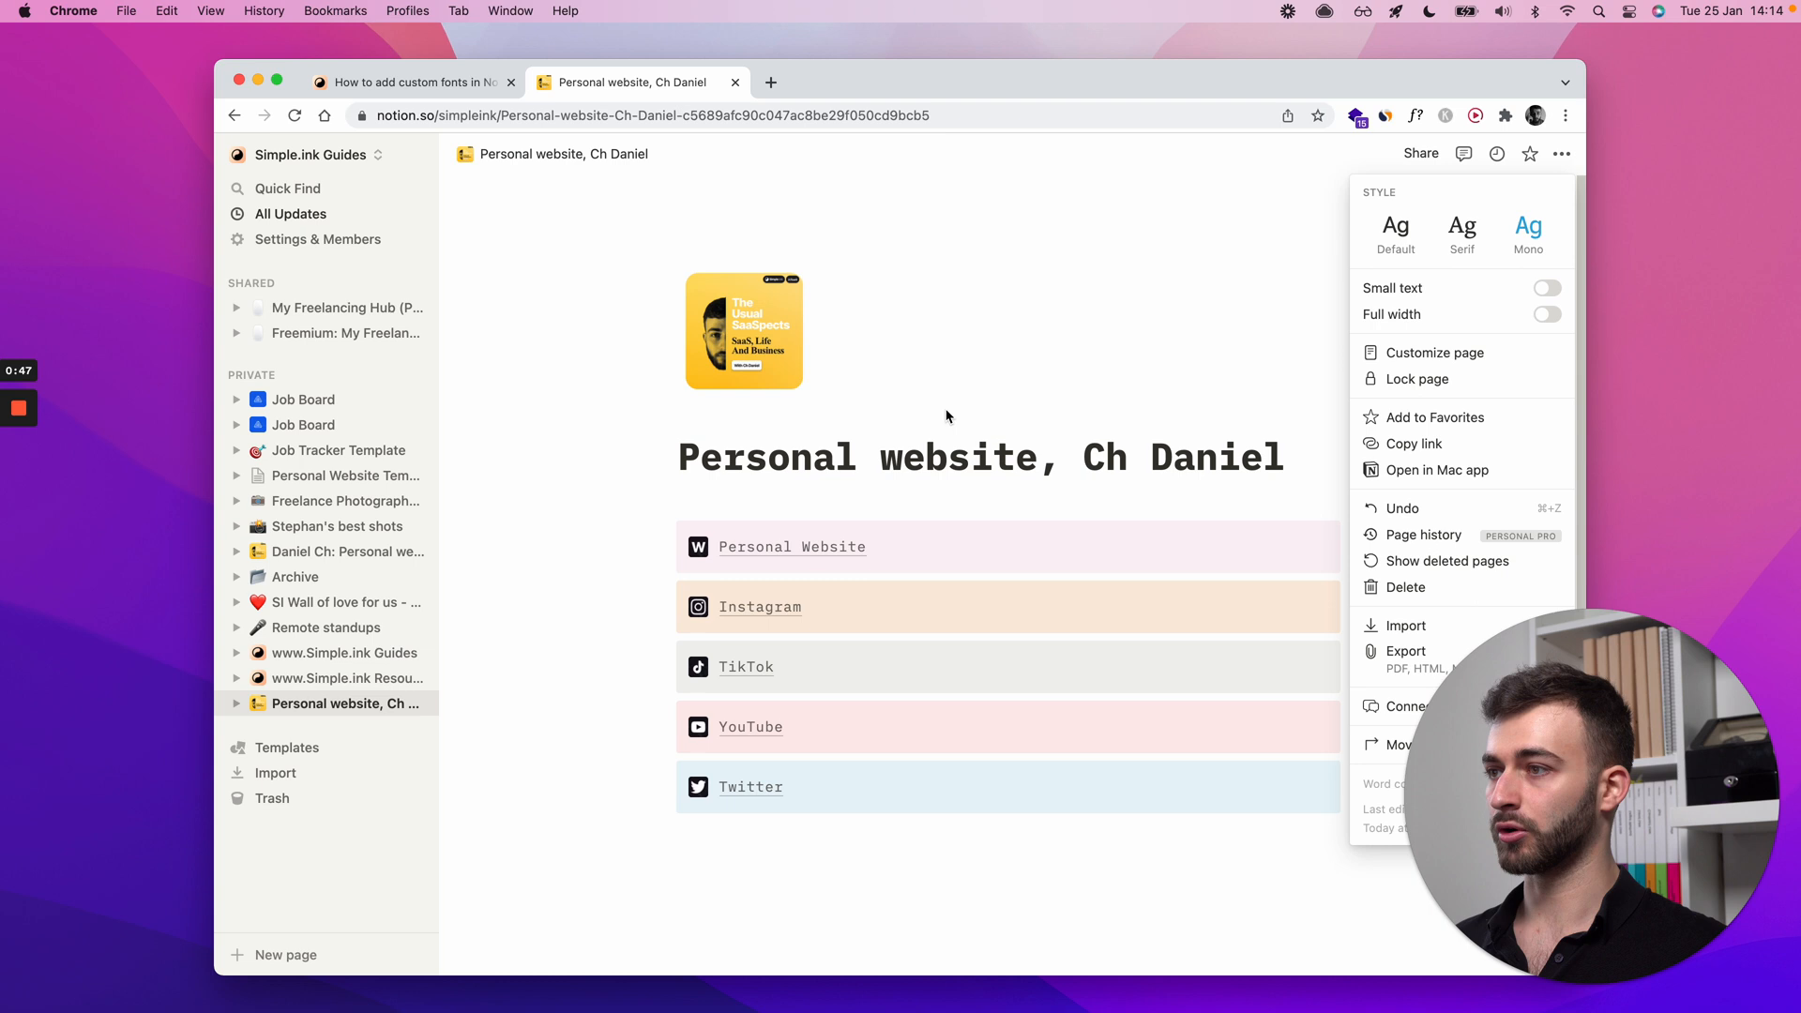
pyautogui.moveTo(1061, 364)
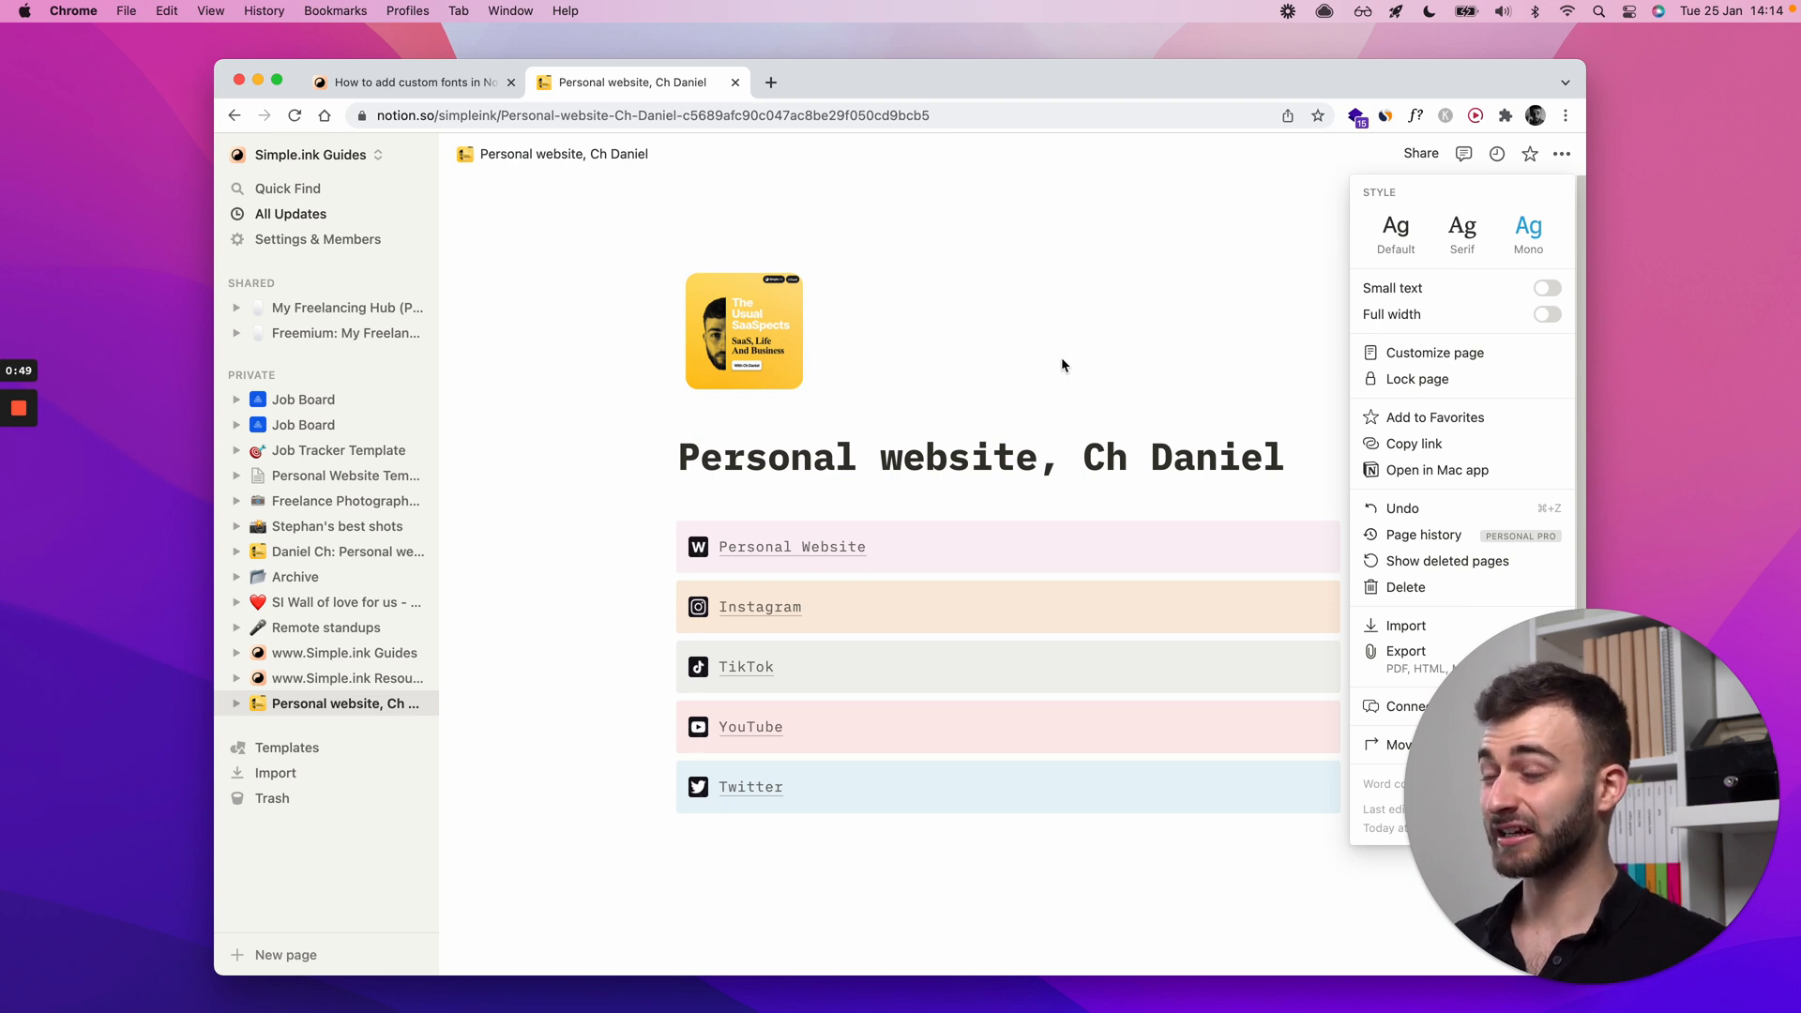
pyautogui.click(1461, 225)
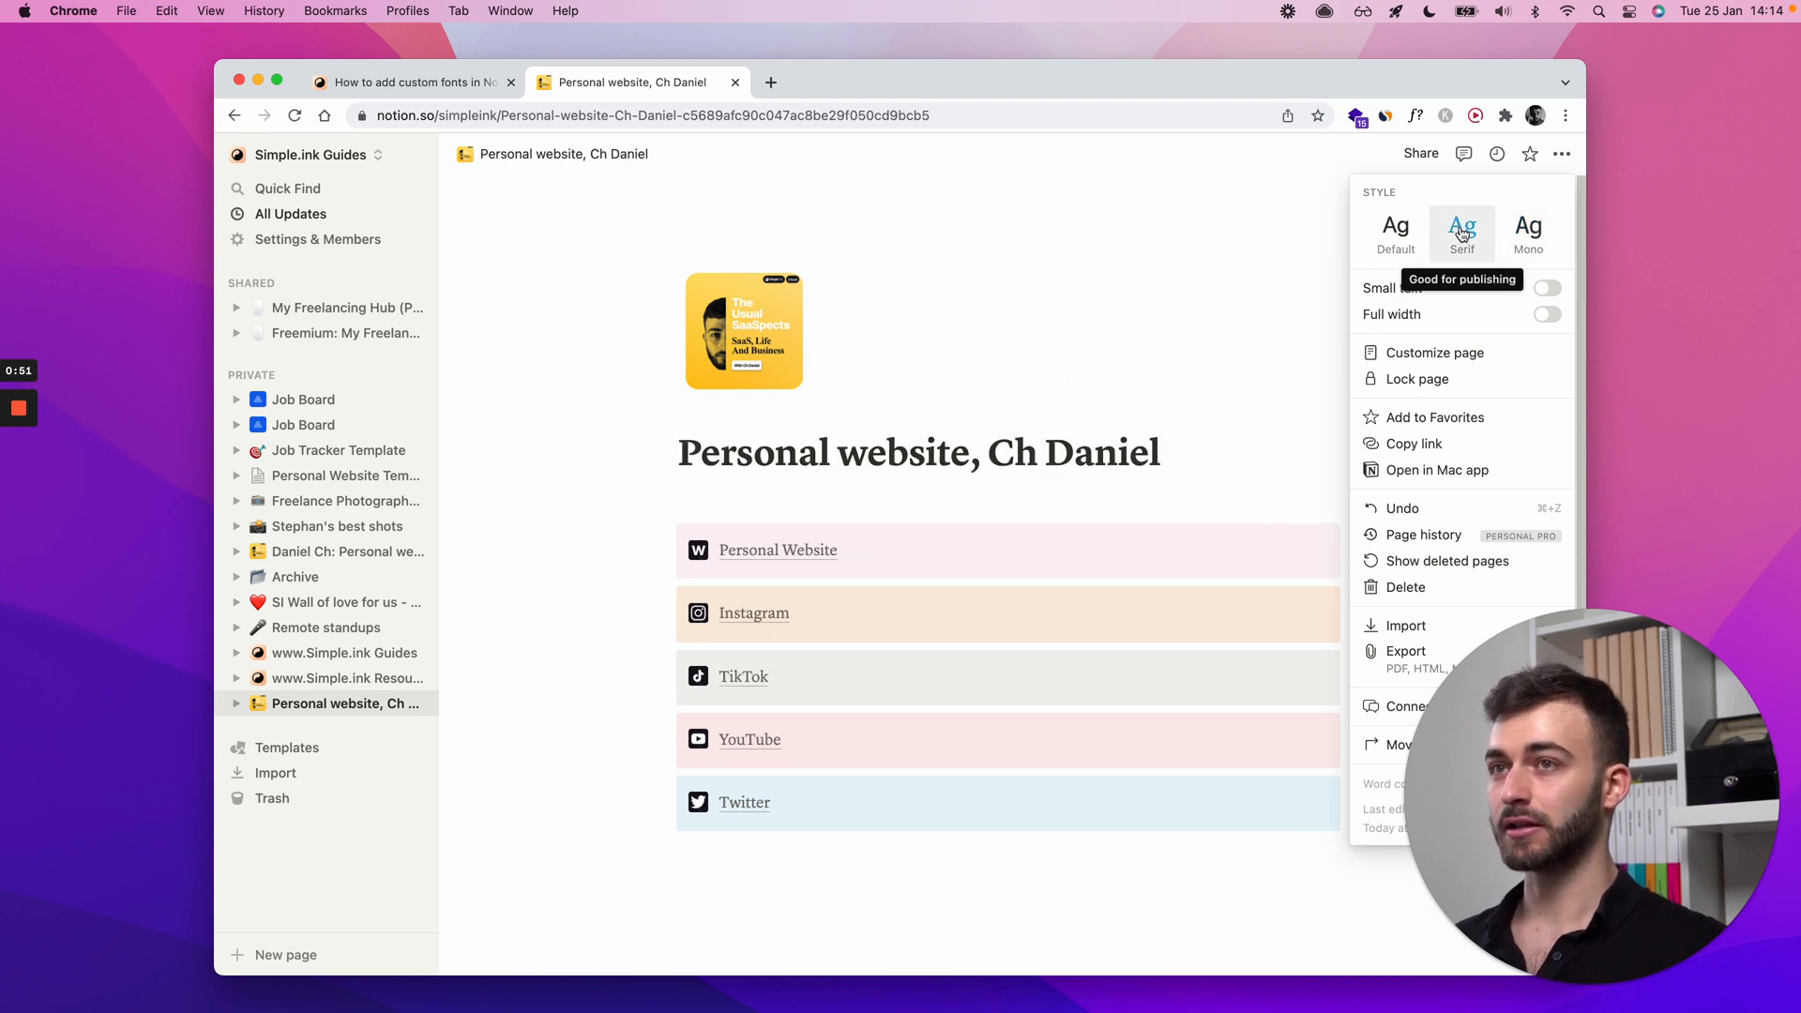
pyautogui.click(1393, 227)
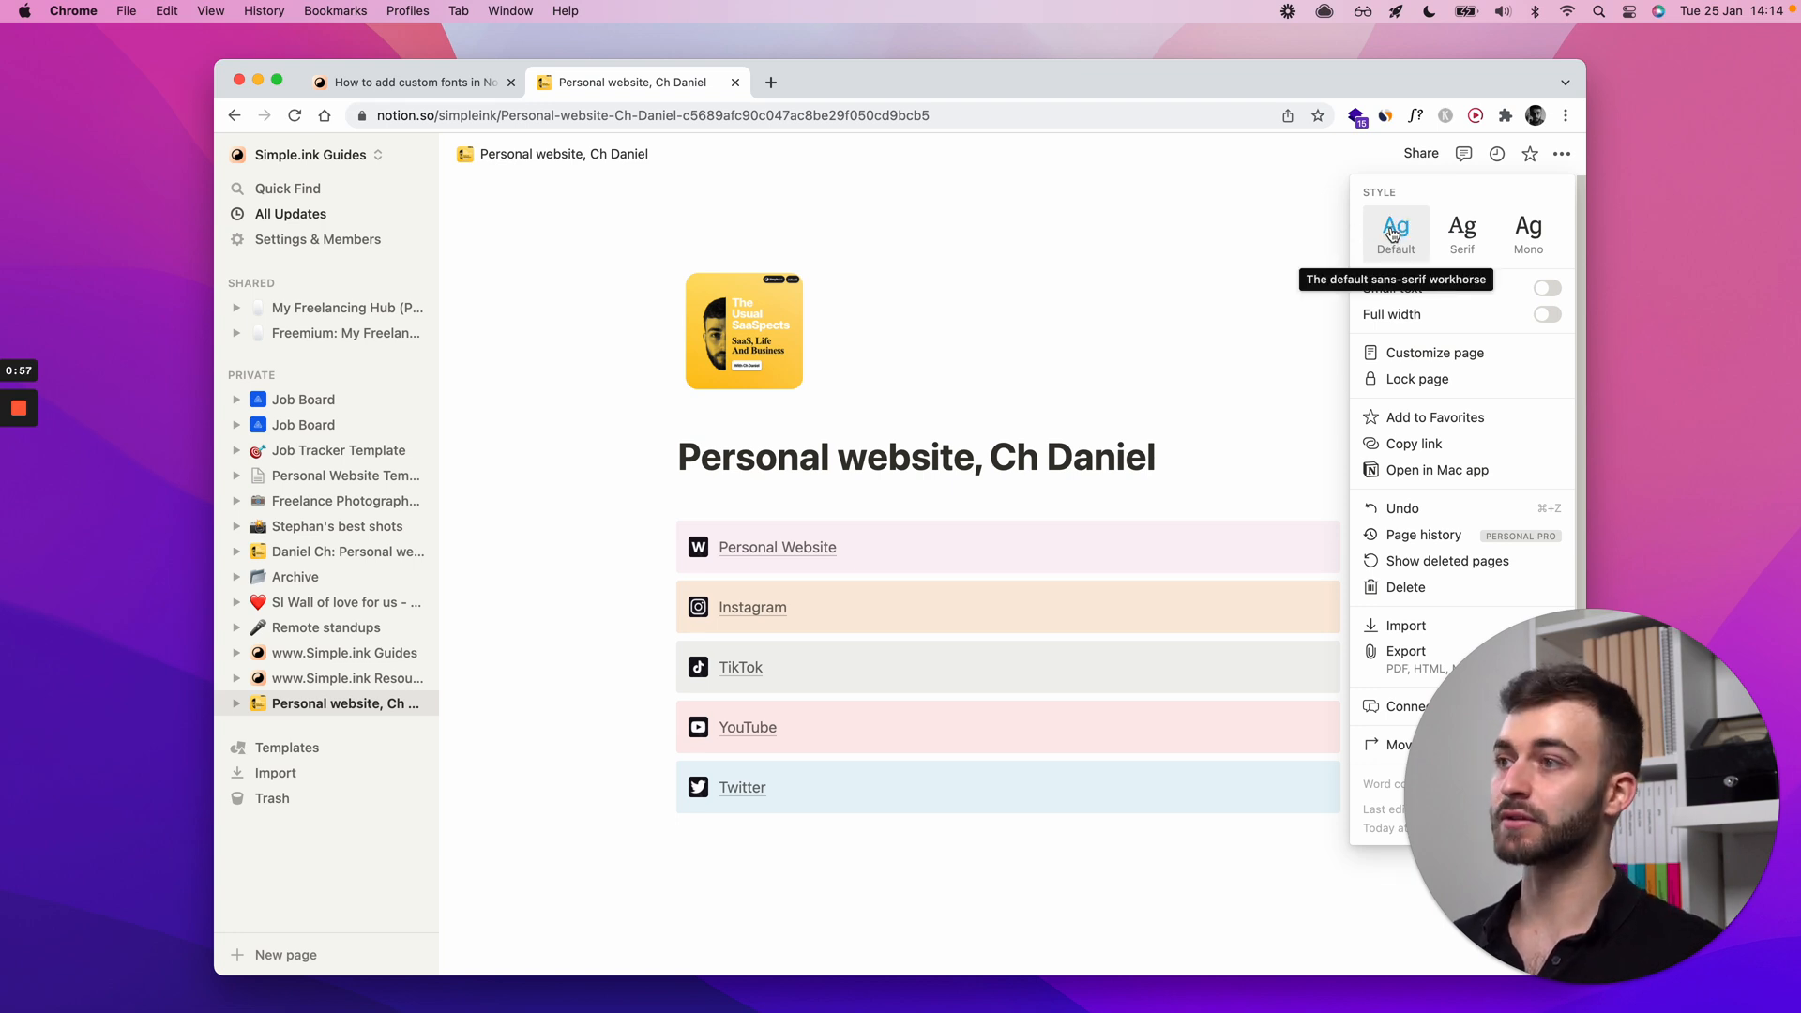
pyautogui.moveTo(723, 247)
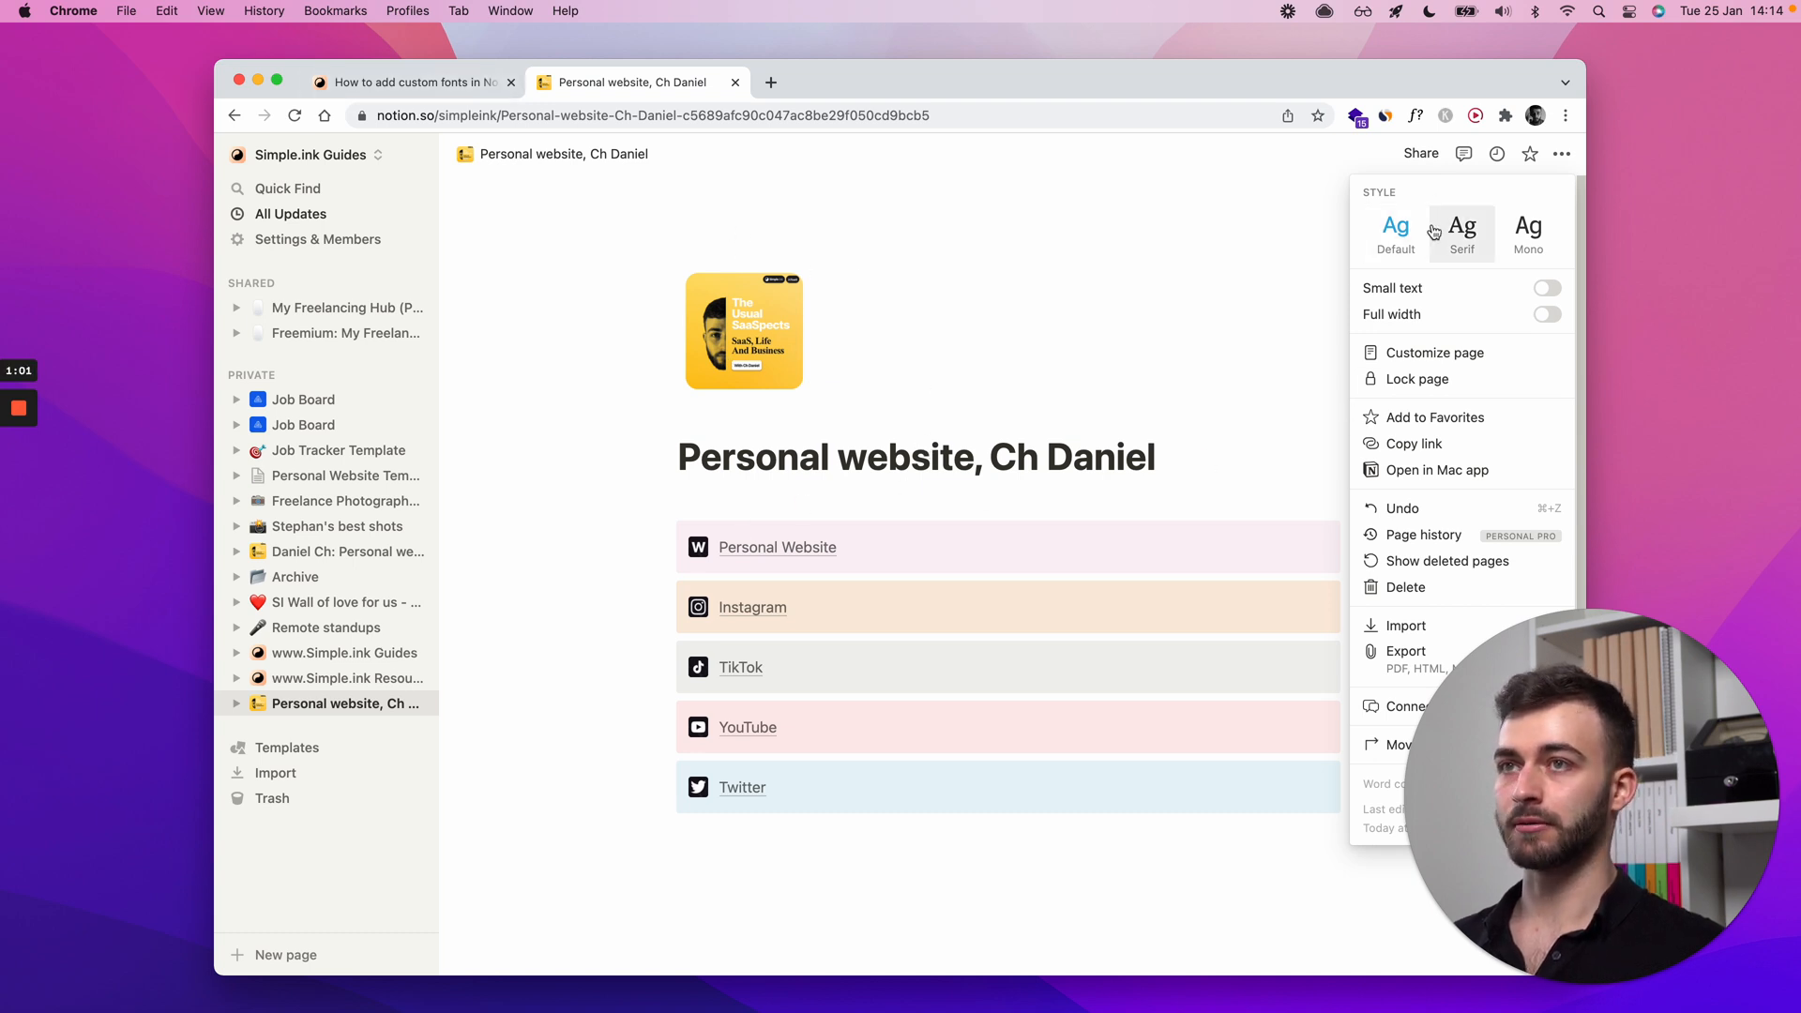
pyautogui.moveTo(1461, 226)
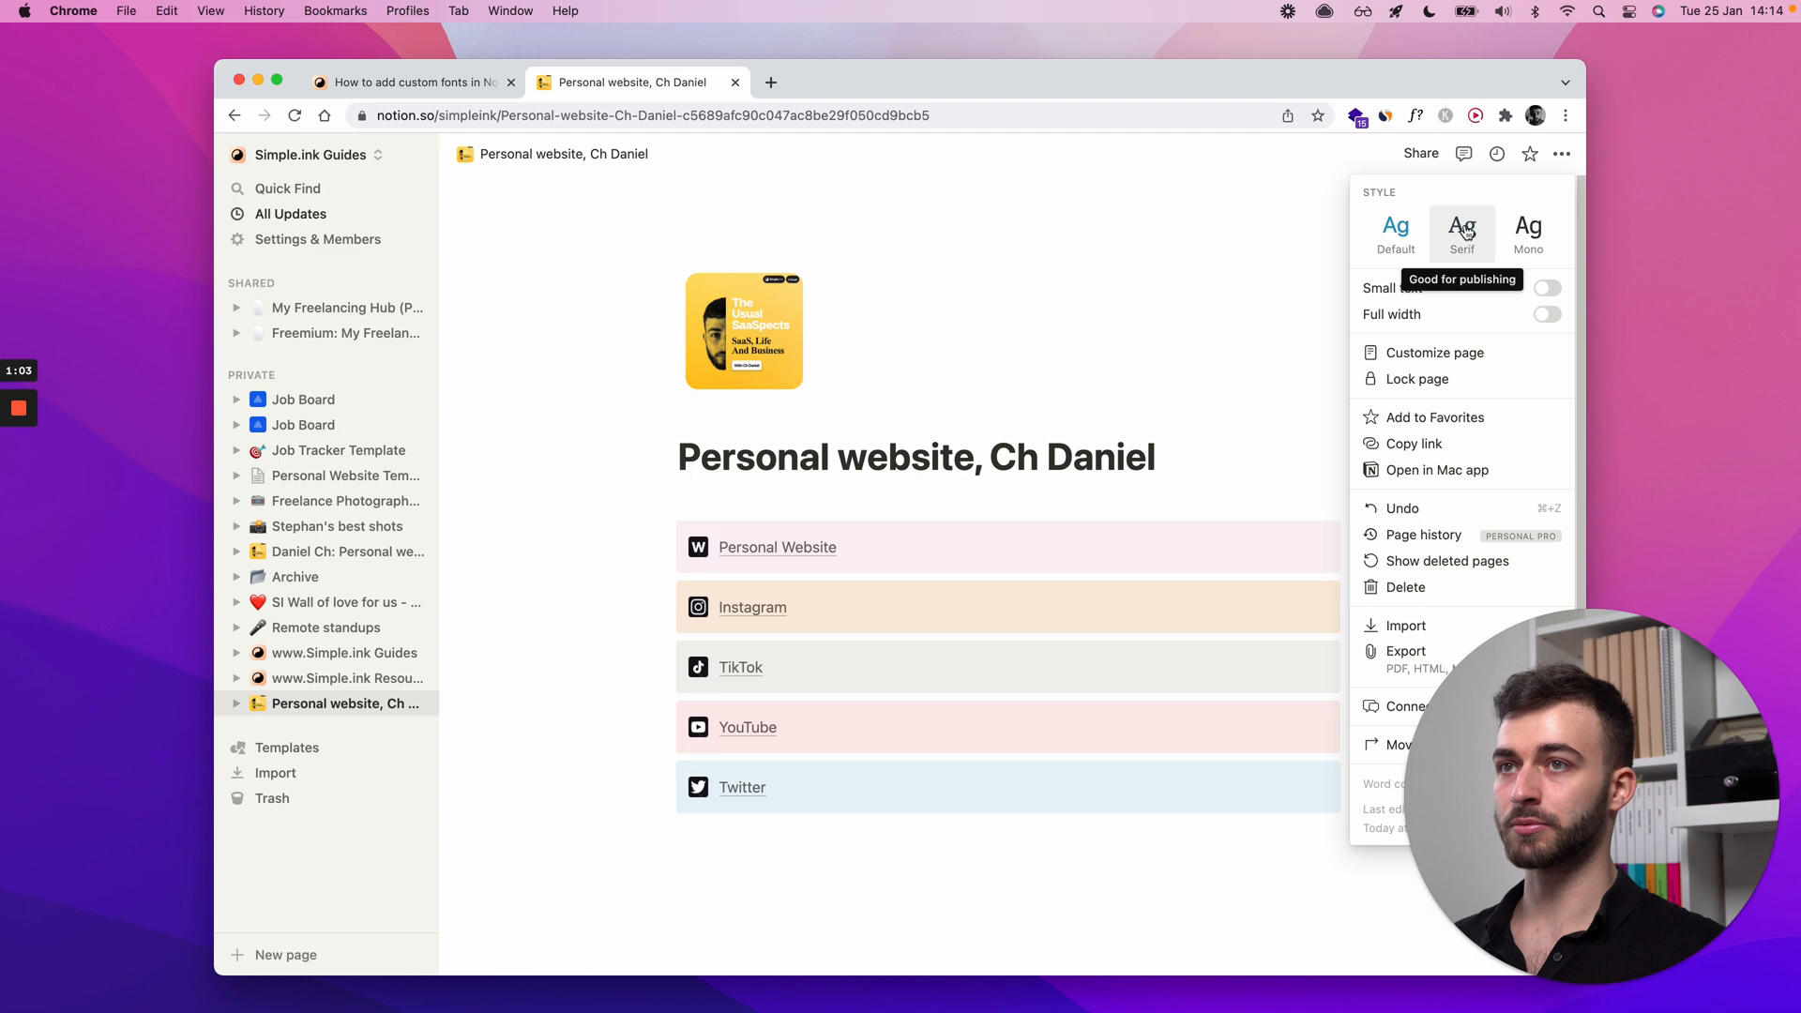
pyautogui.moveTo(1395, 235)
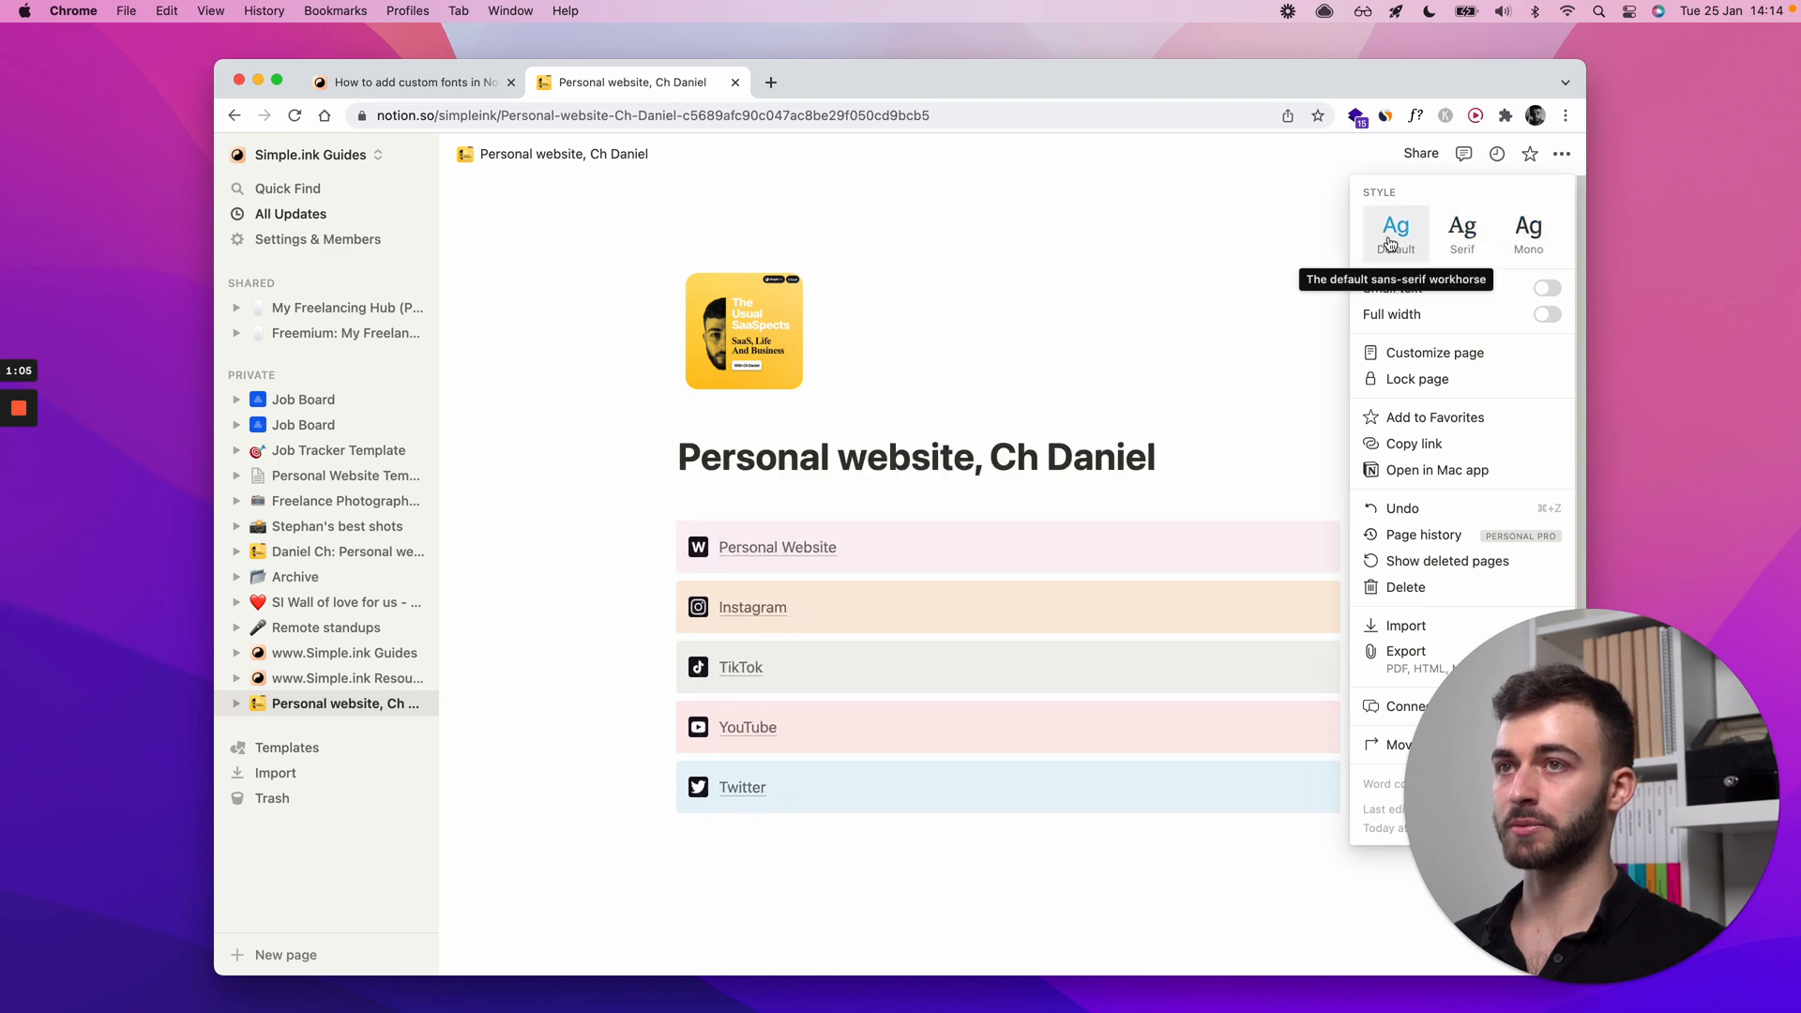
# Step: Review the guide's four font methods list, then open and close the Notion page's style menu
pyautogui.click(410, 81)
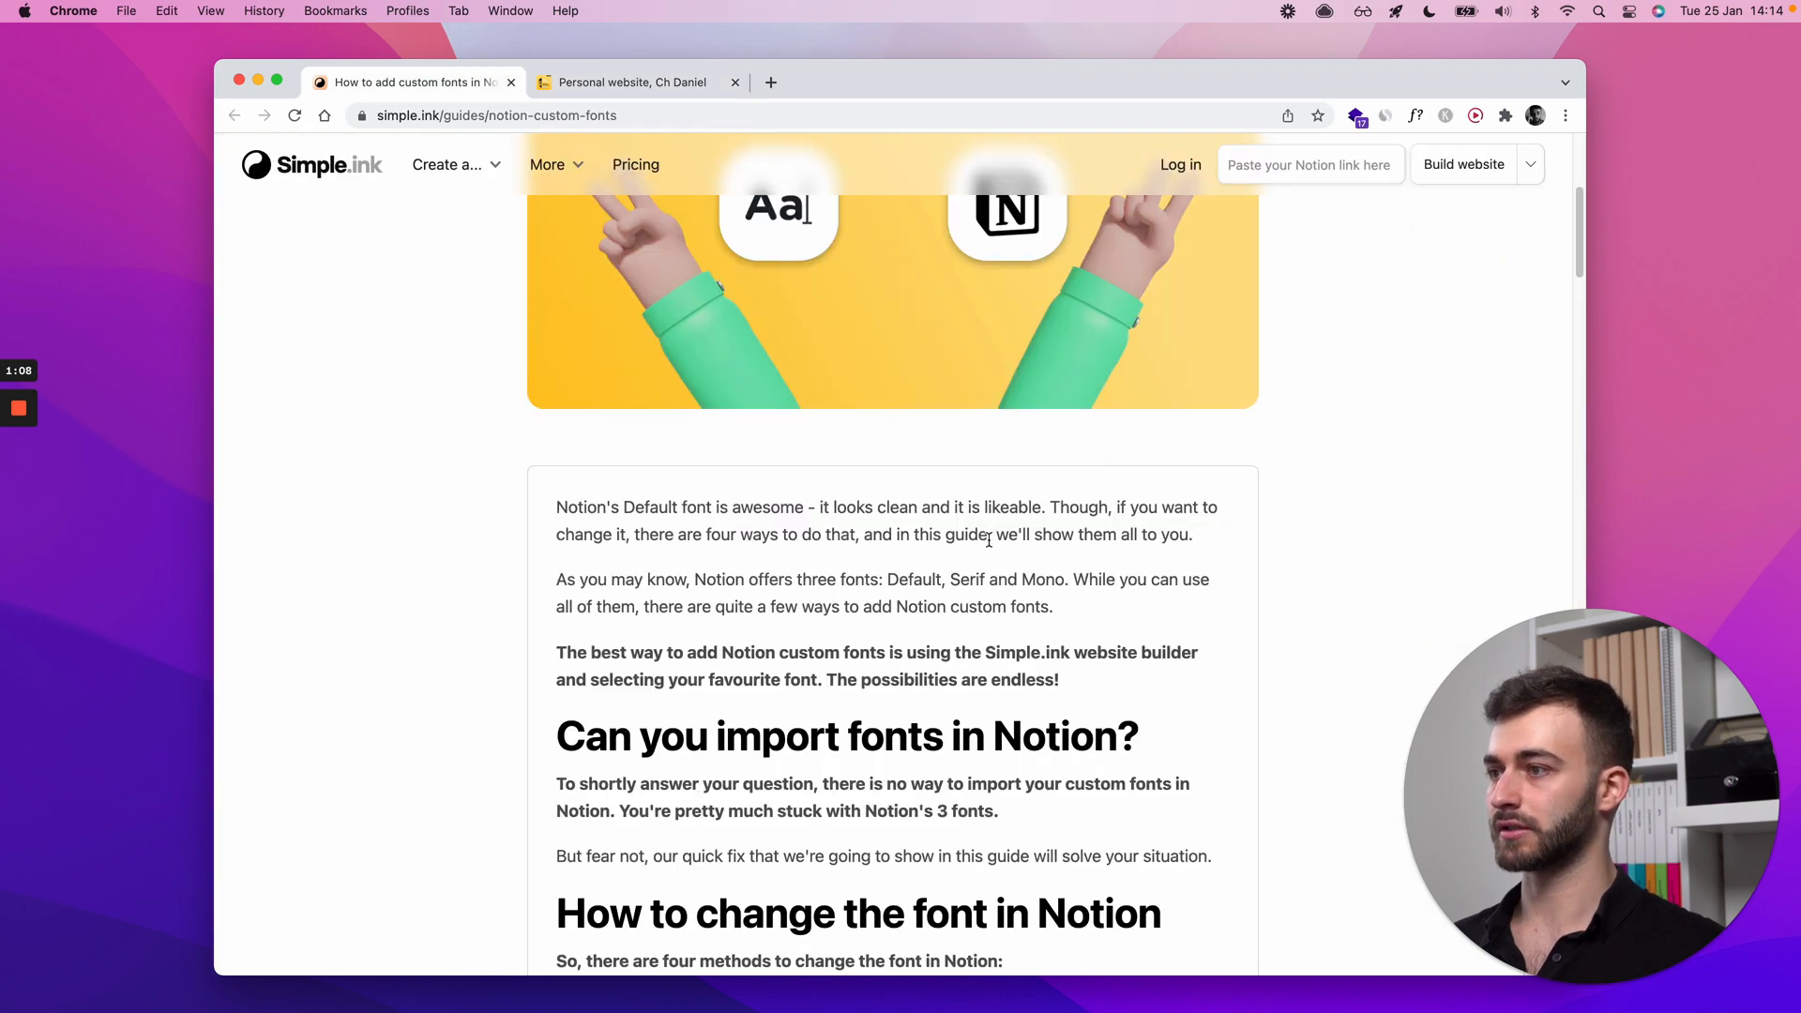
pyautogui.scroll(-3)
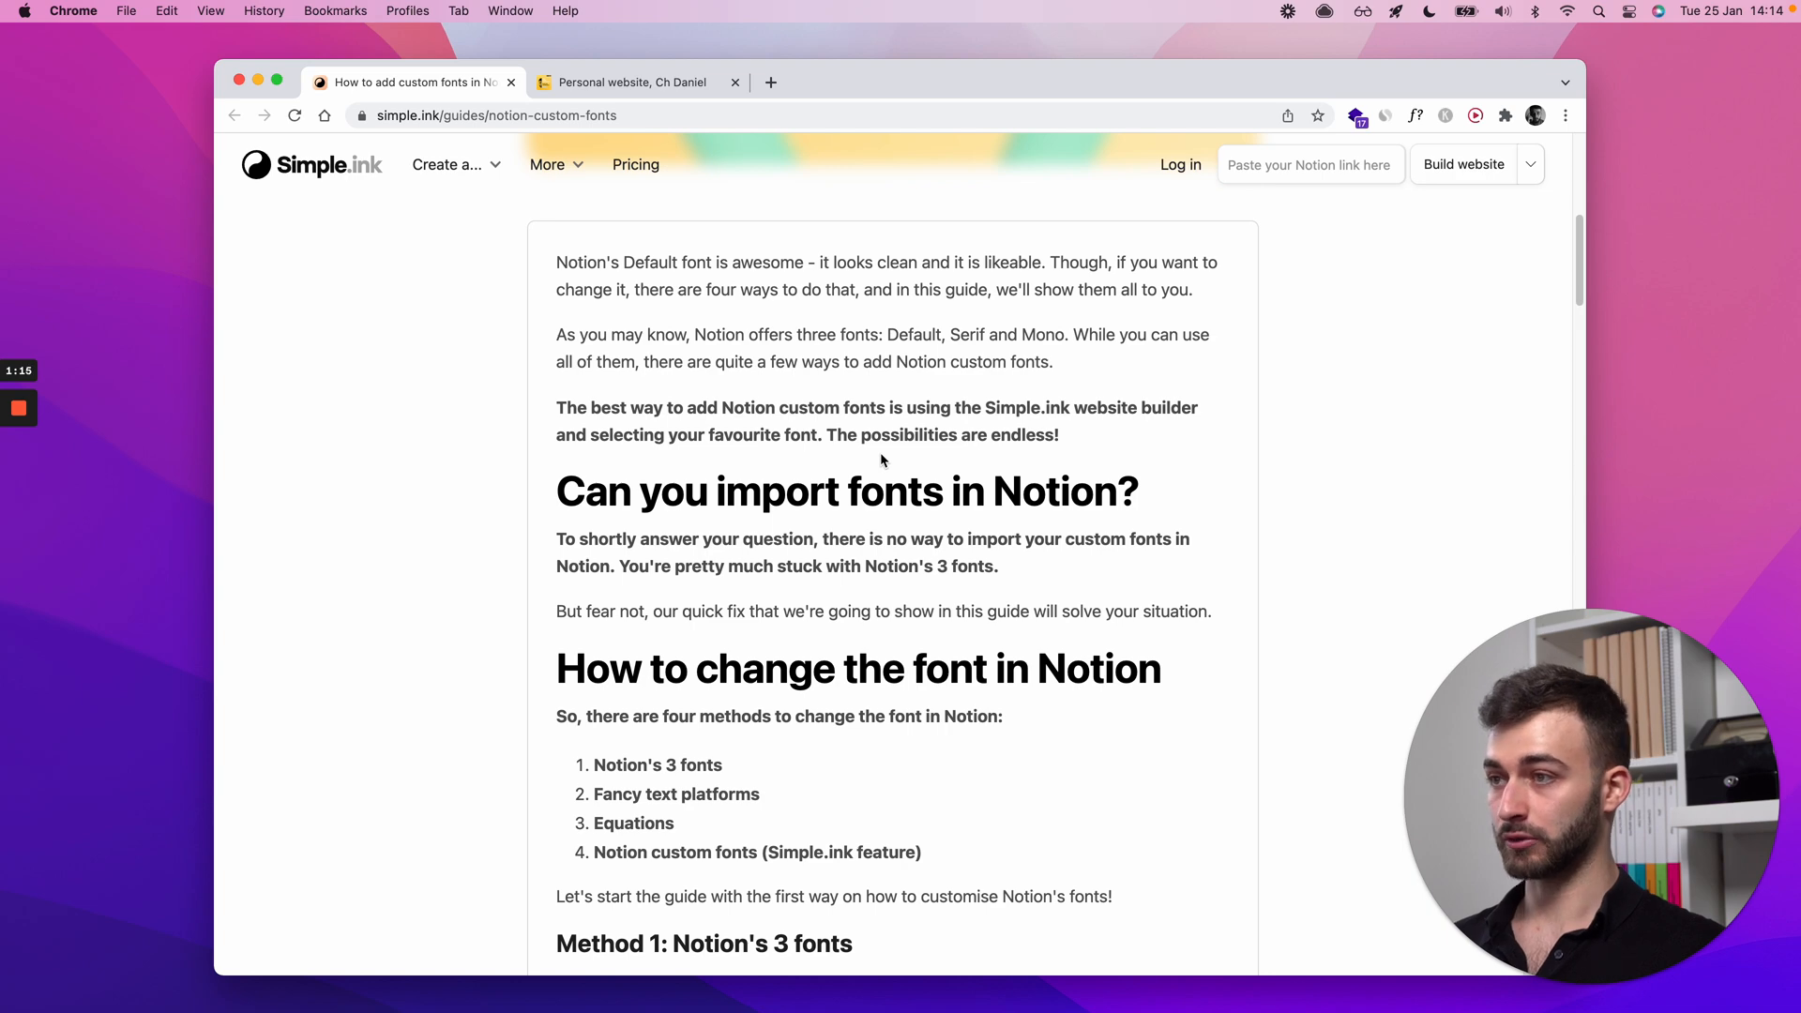
pyautogui.click(631, 82)
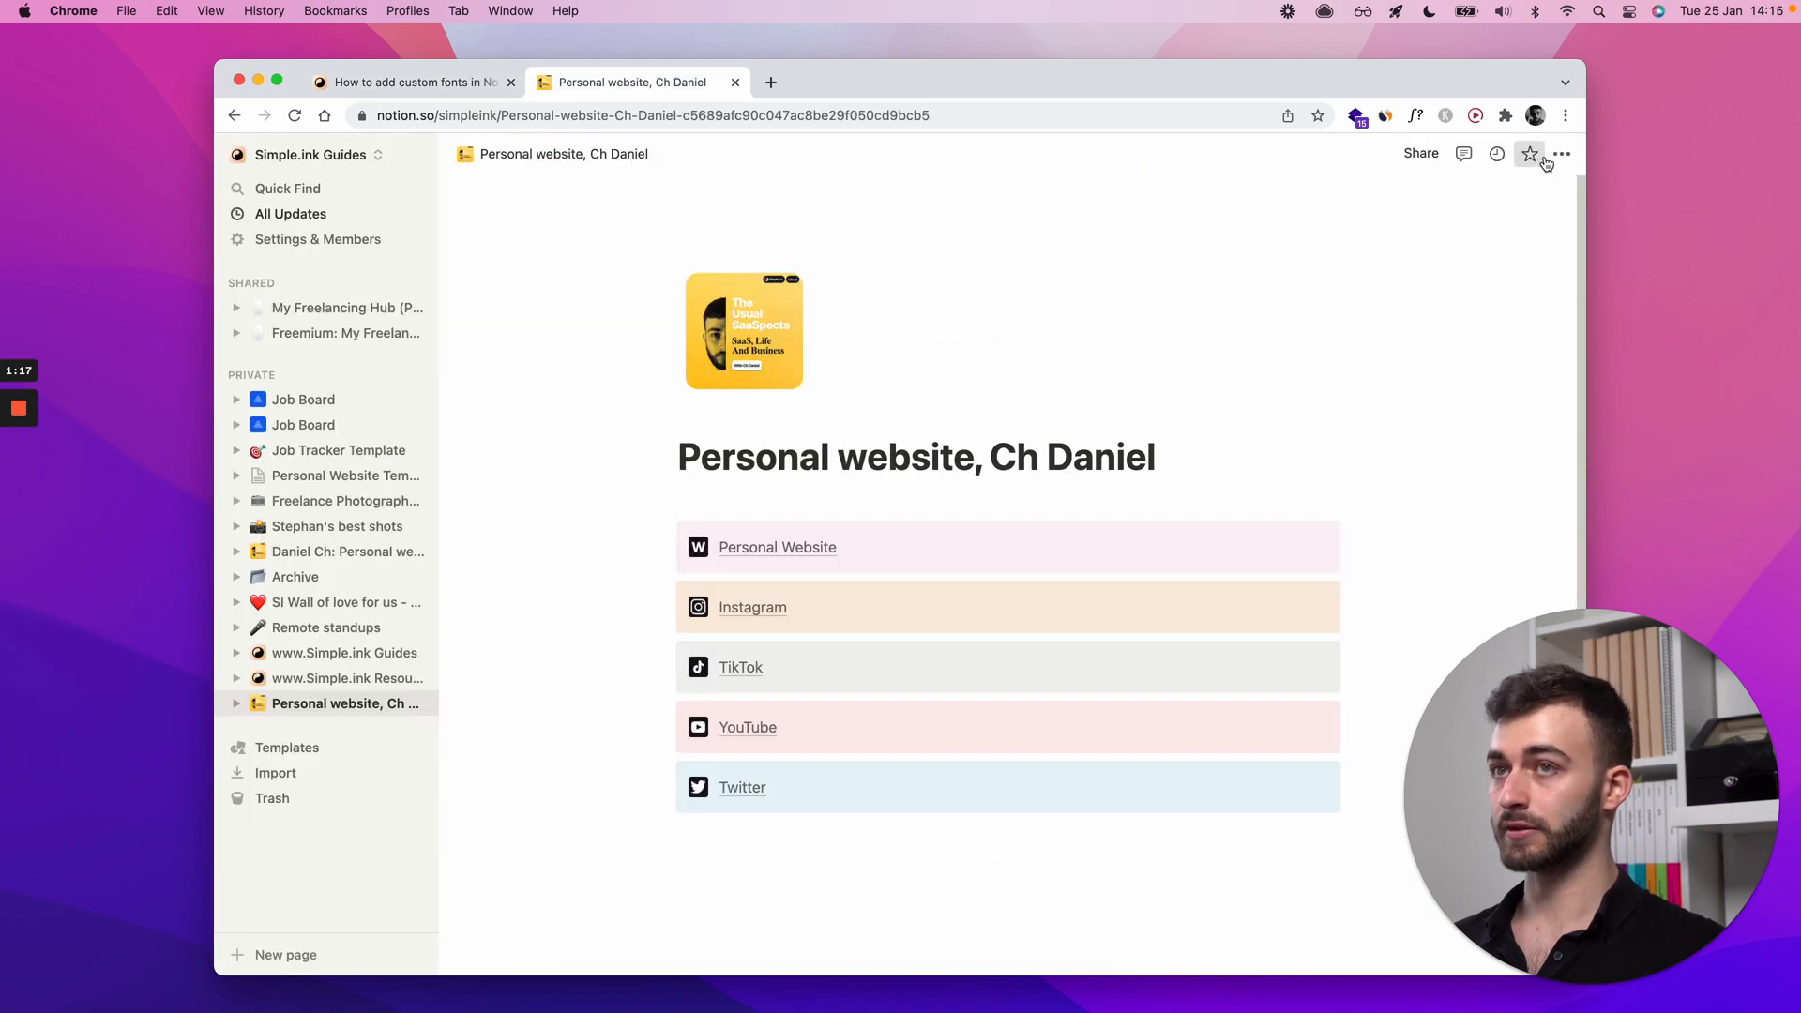
pyautogui.click(1562, 153)
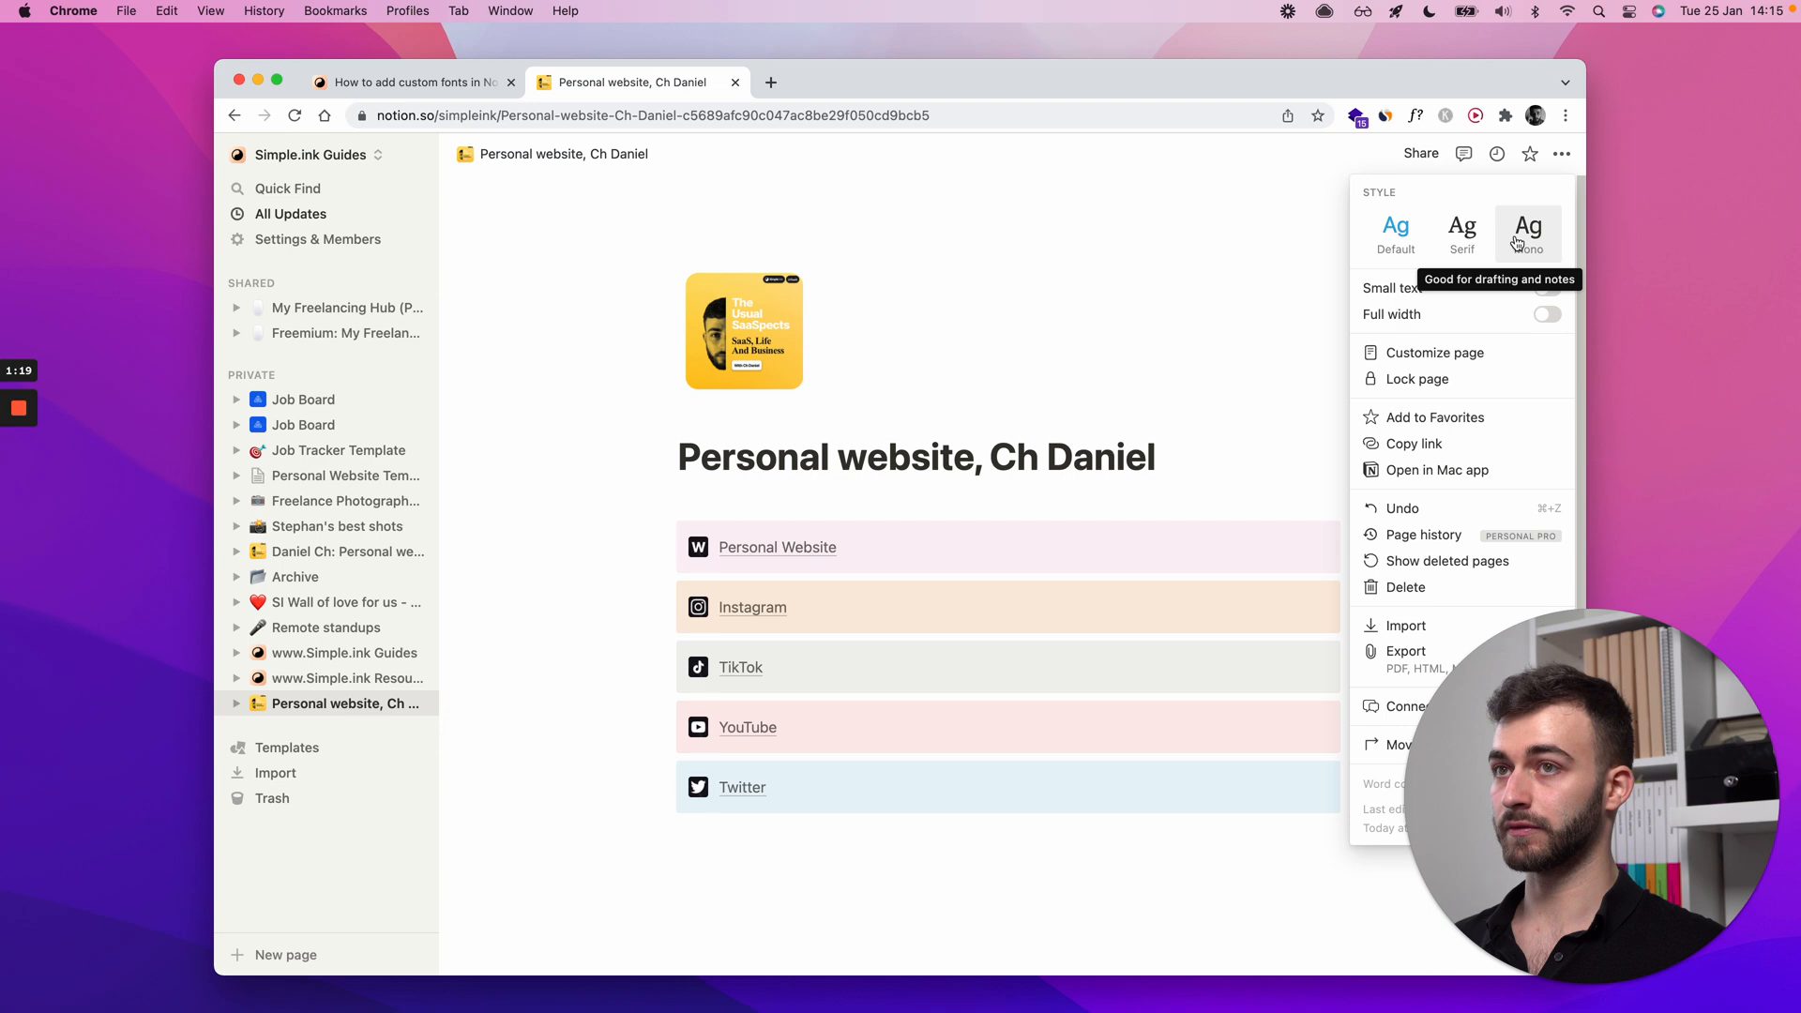
pyautogui.click(1242, 303)
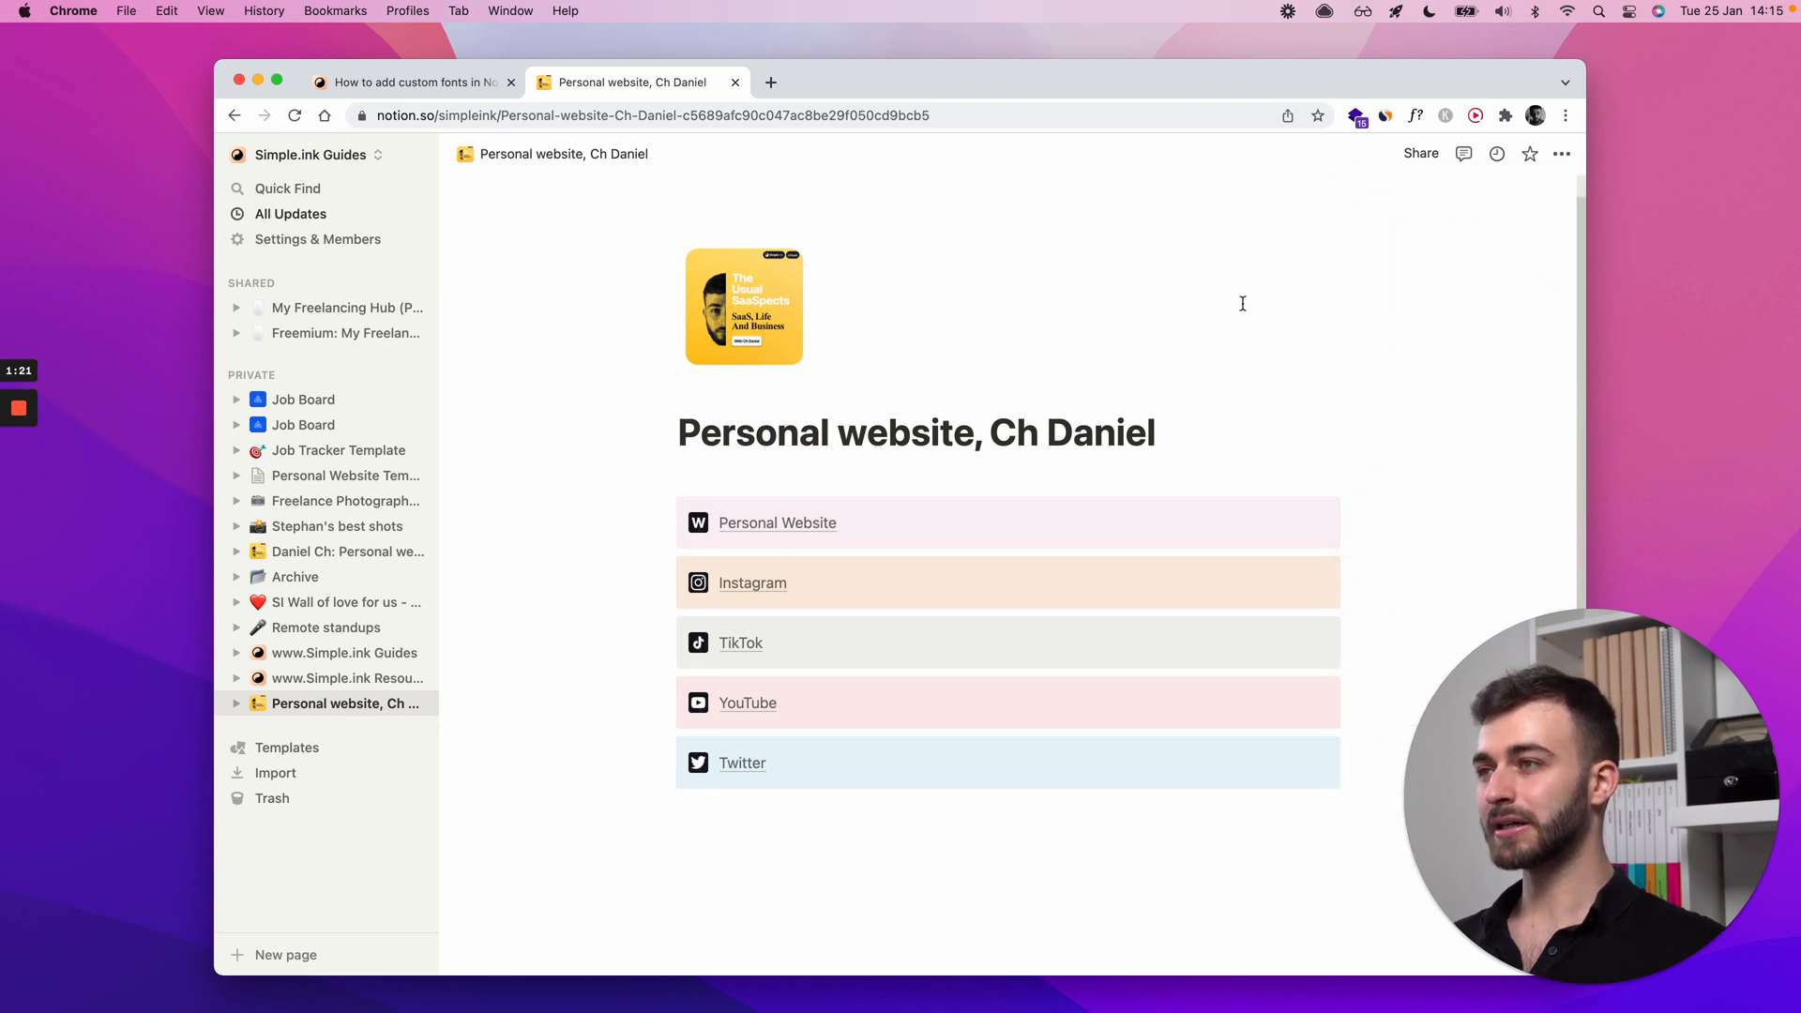
# Step: Scroll the guide past the method list and Method 1 to Method 2: Fancy text platforms
pyautogui.click(411, 82)
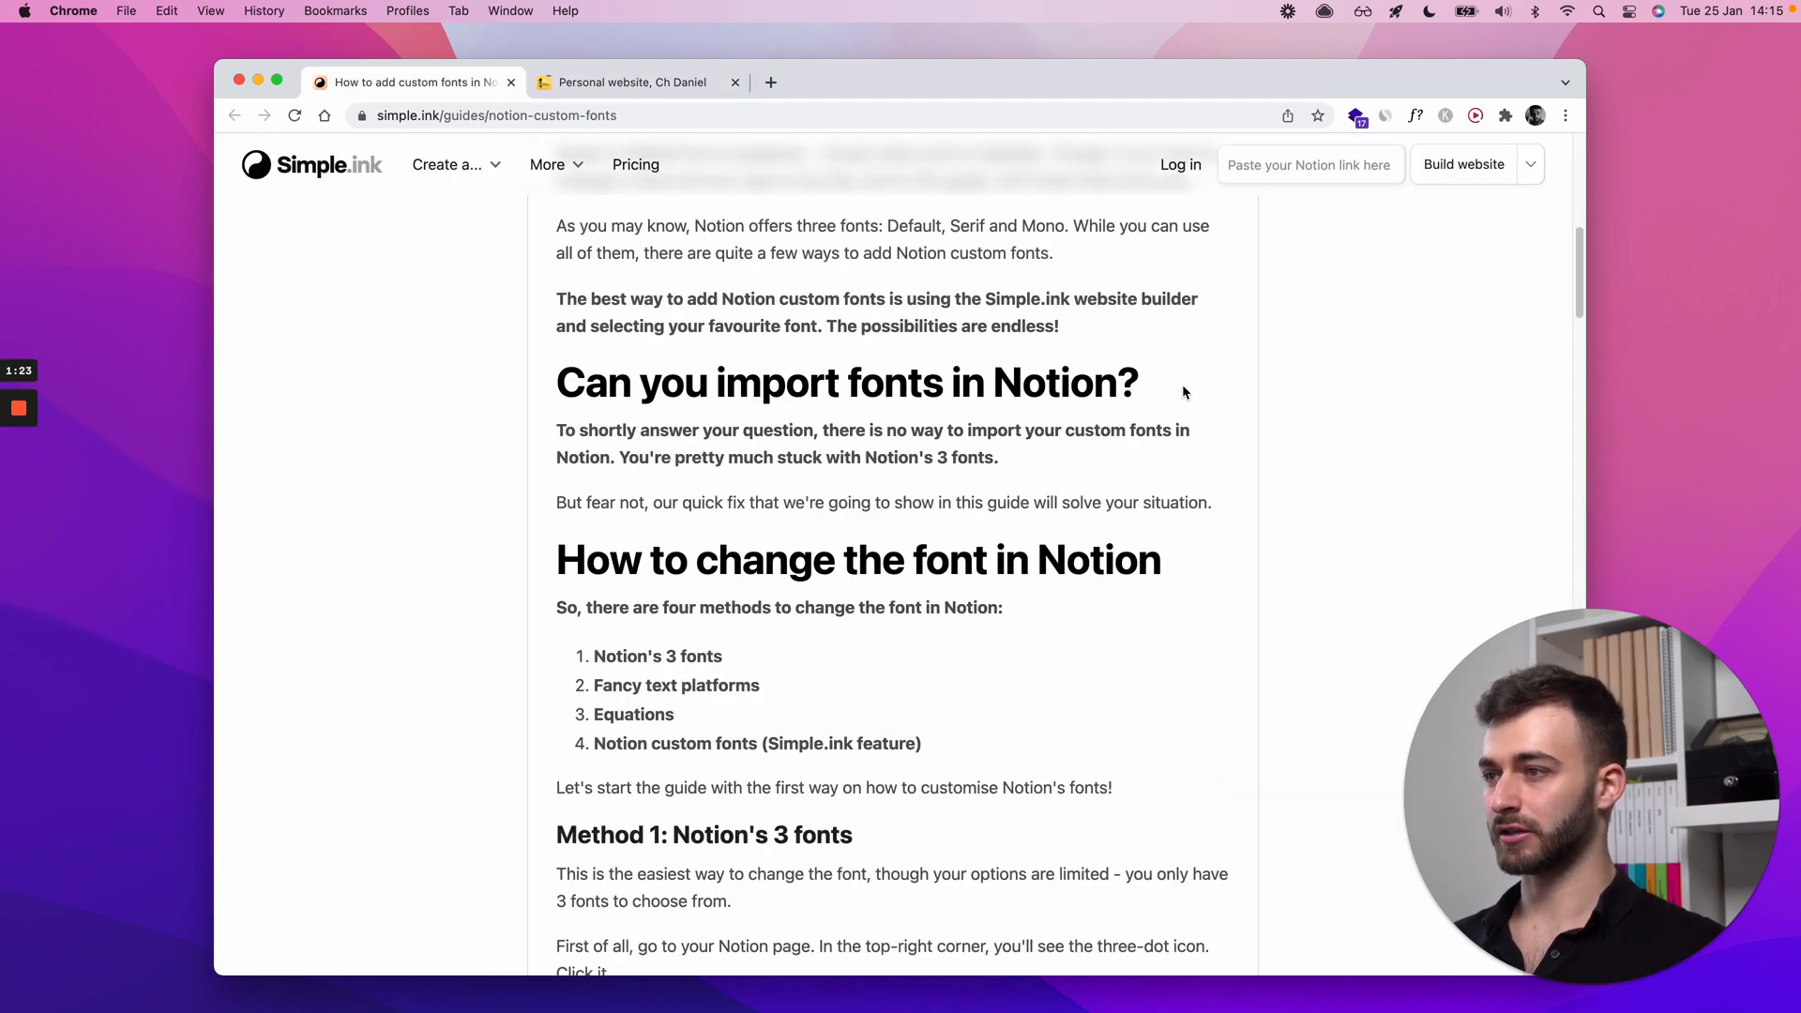
pyautogui.scroll(-3)
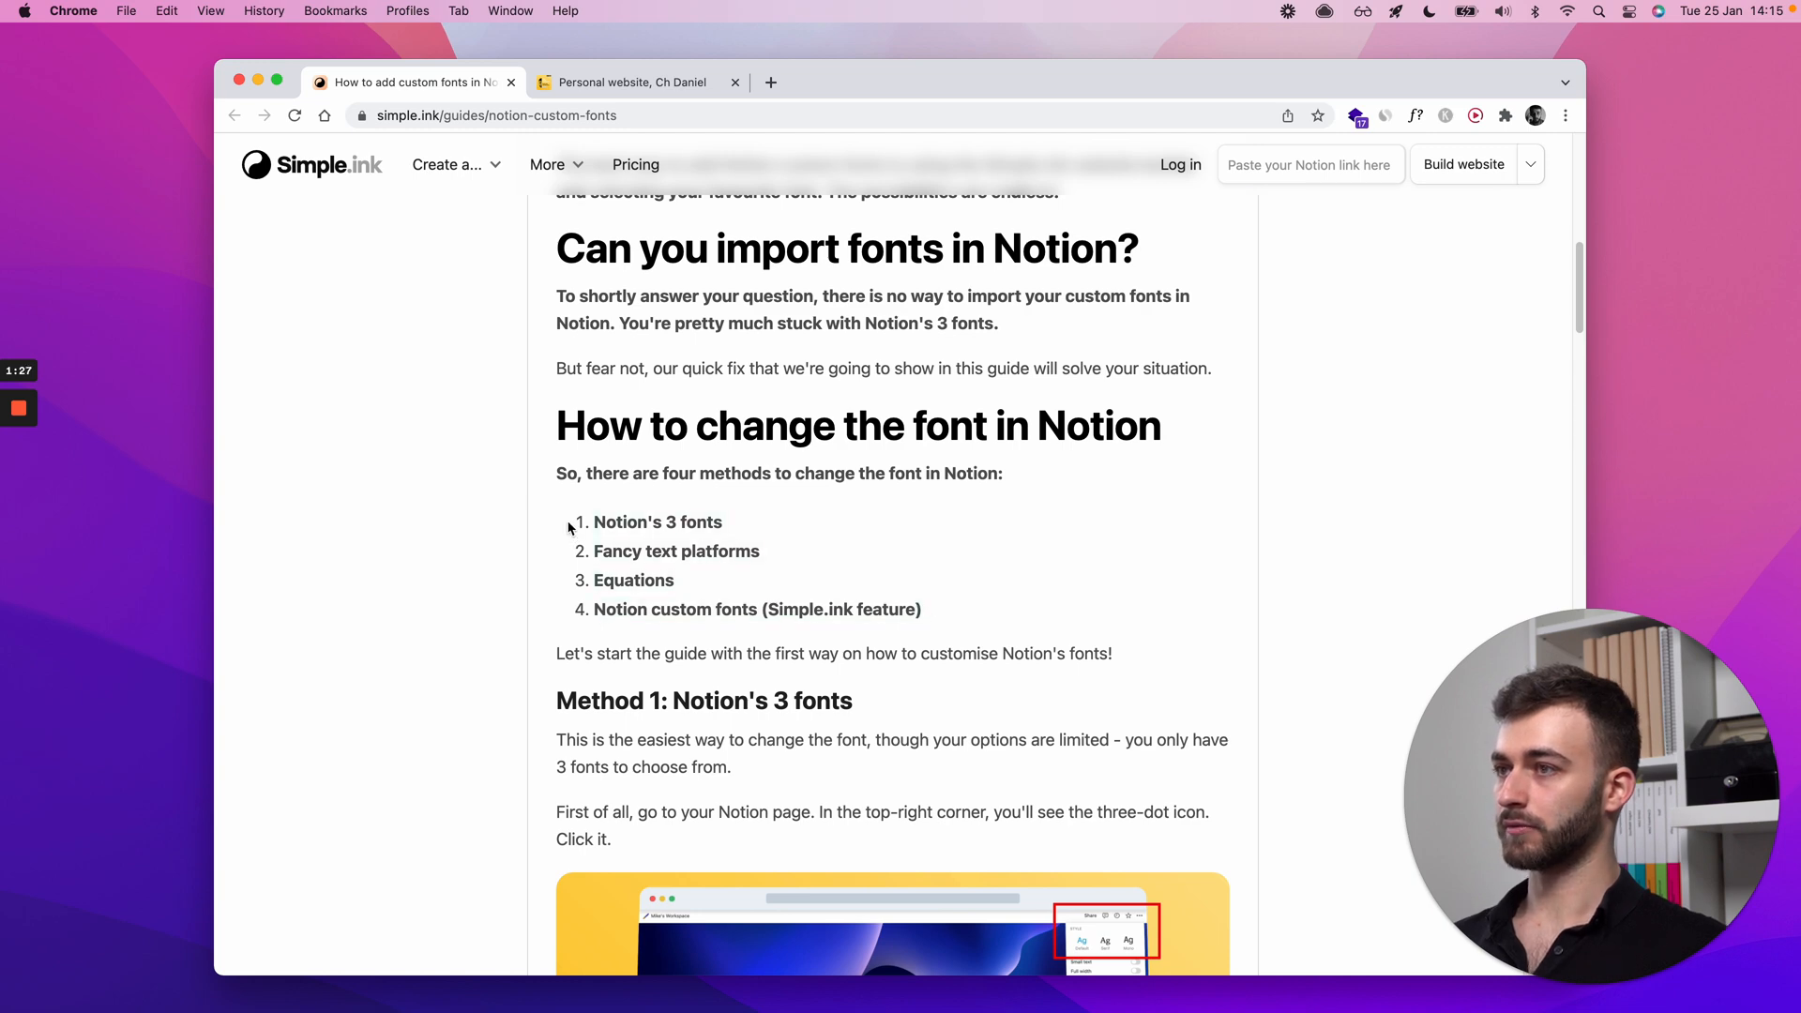
pyautogui.scroll(-3)
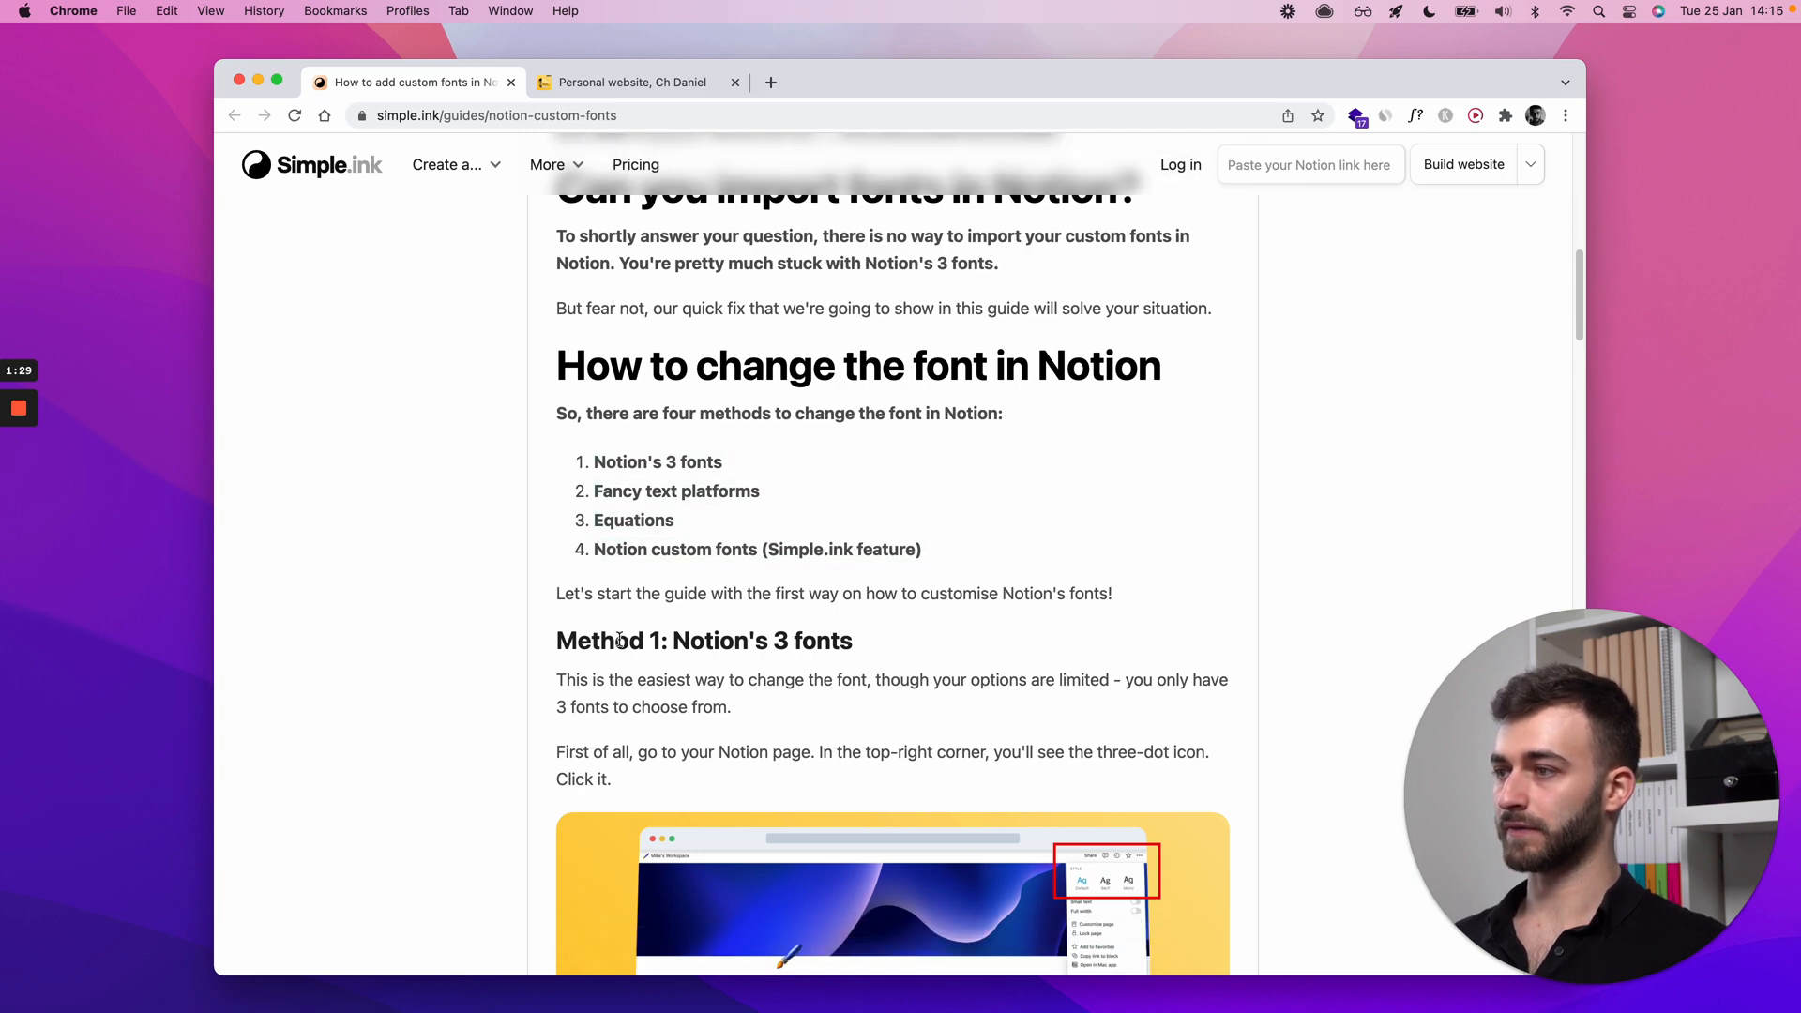
pyautogui.scroll(-3)
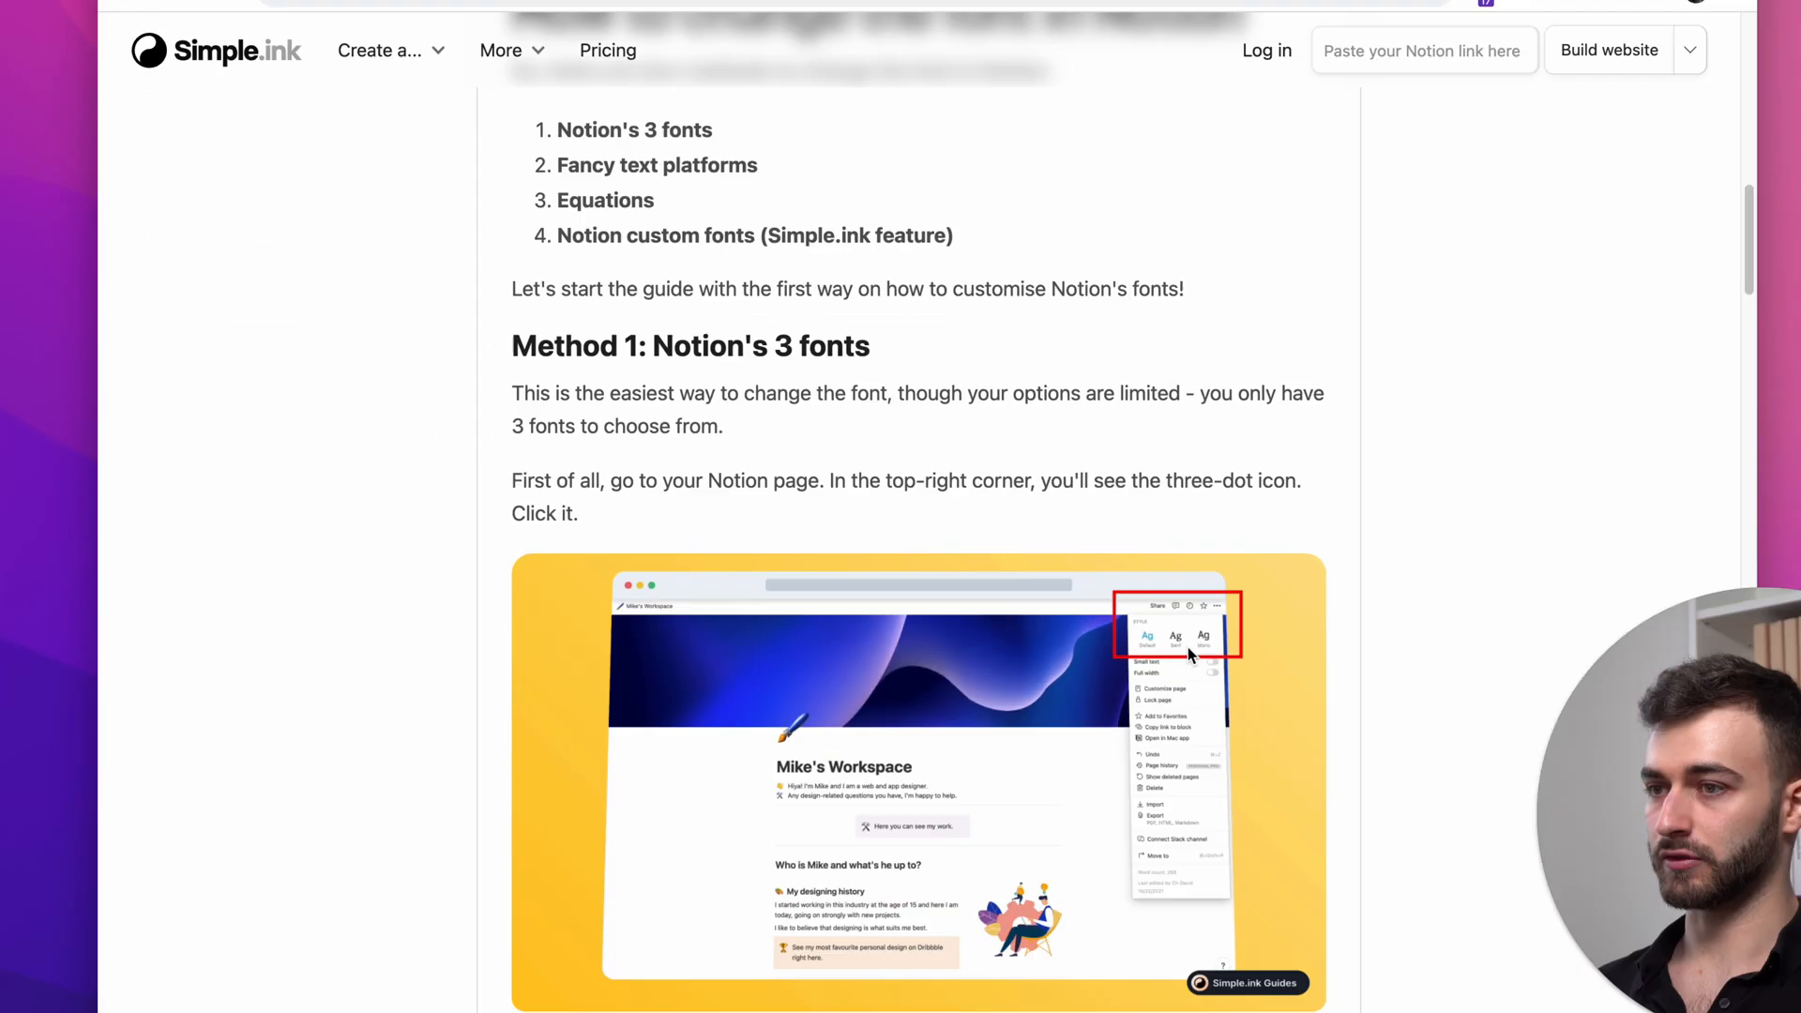
pyautogui.scroll(-3)
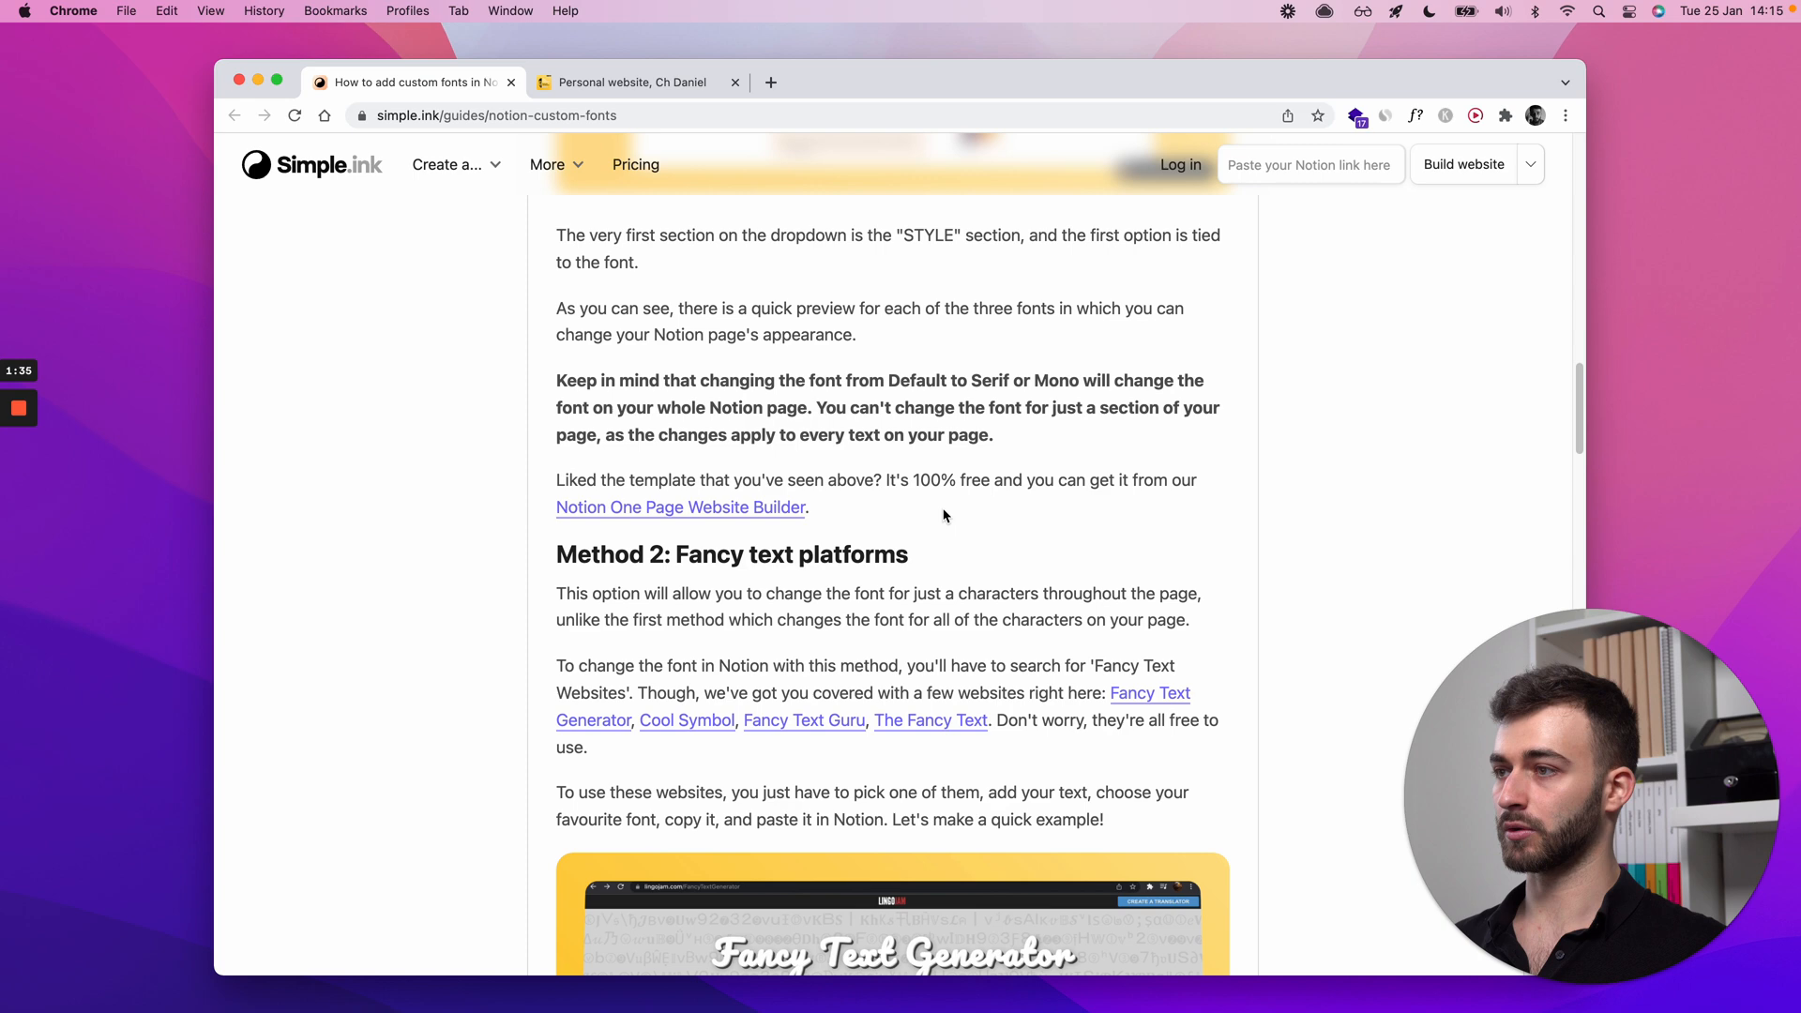
pyautogui.scroll(-3)
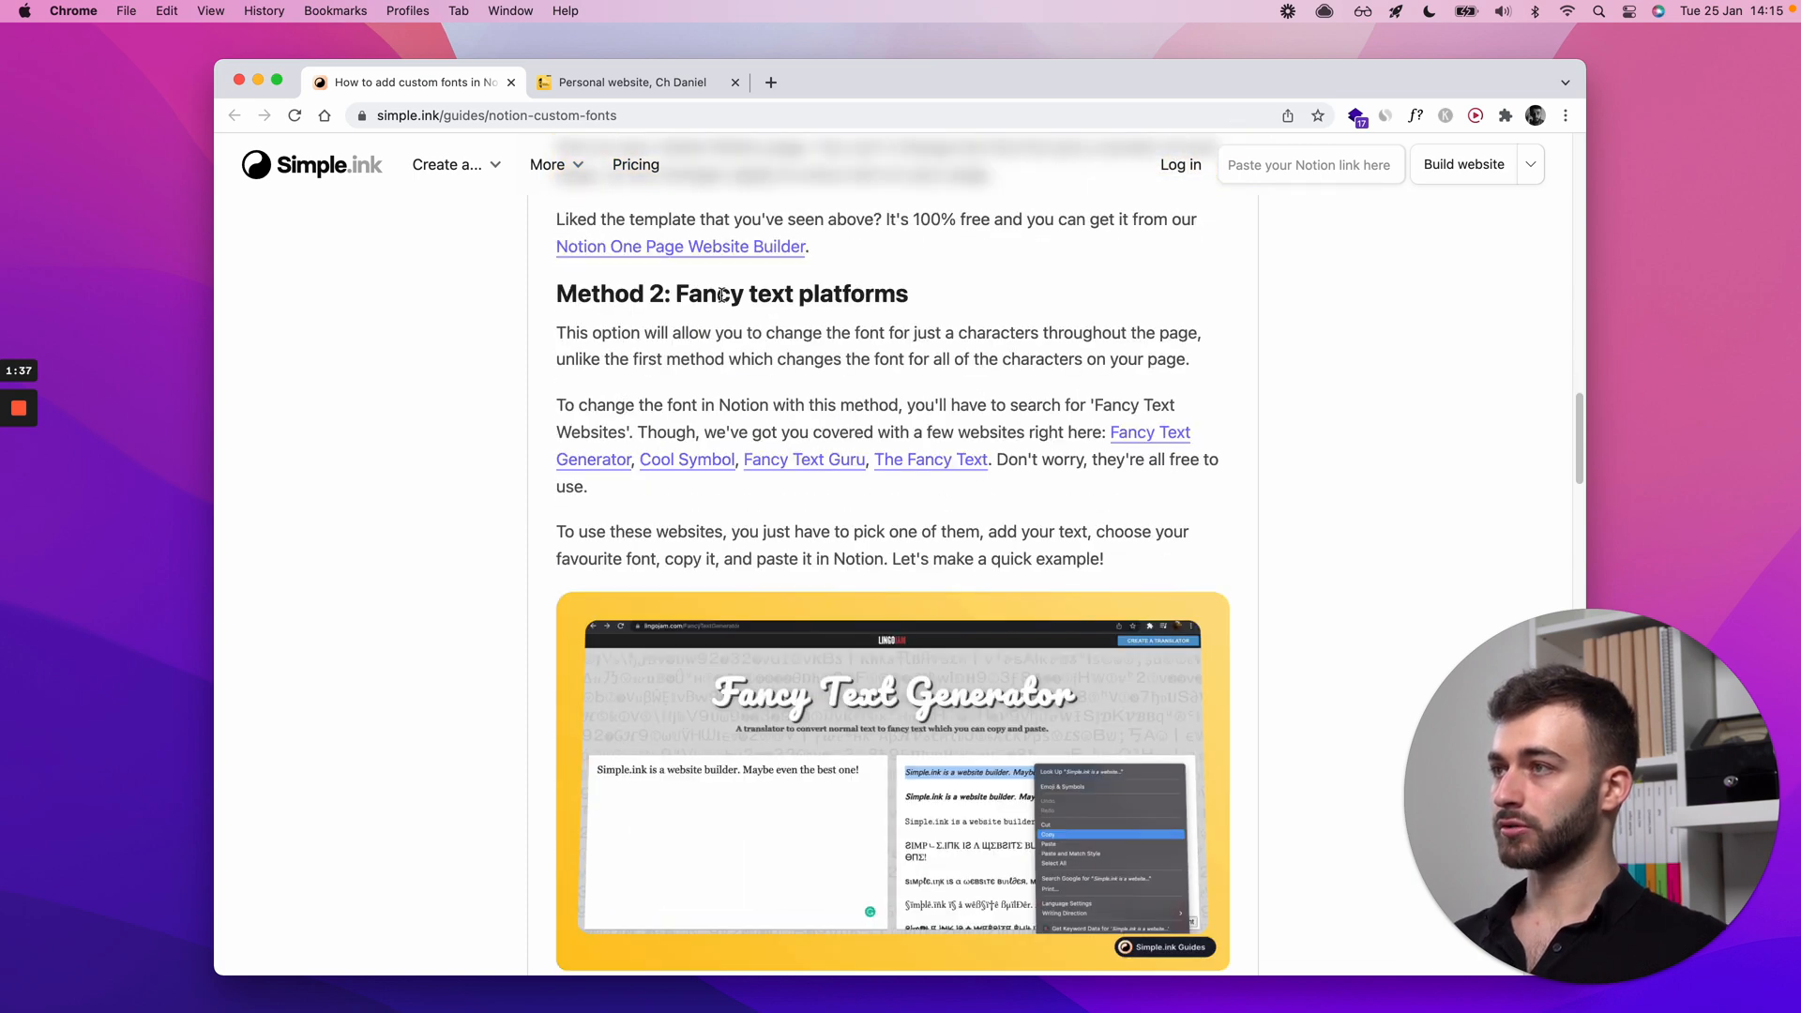
pyautogui.moveTo(982, 300)
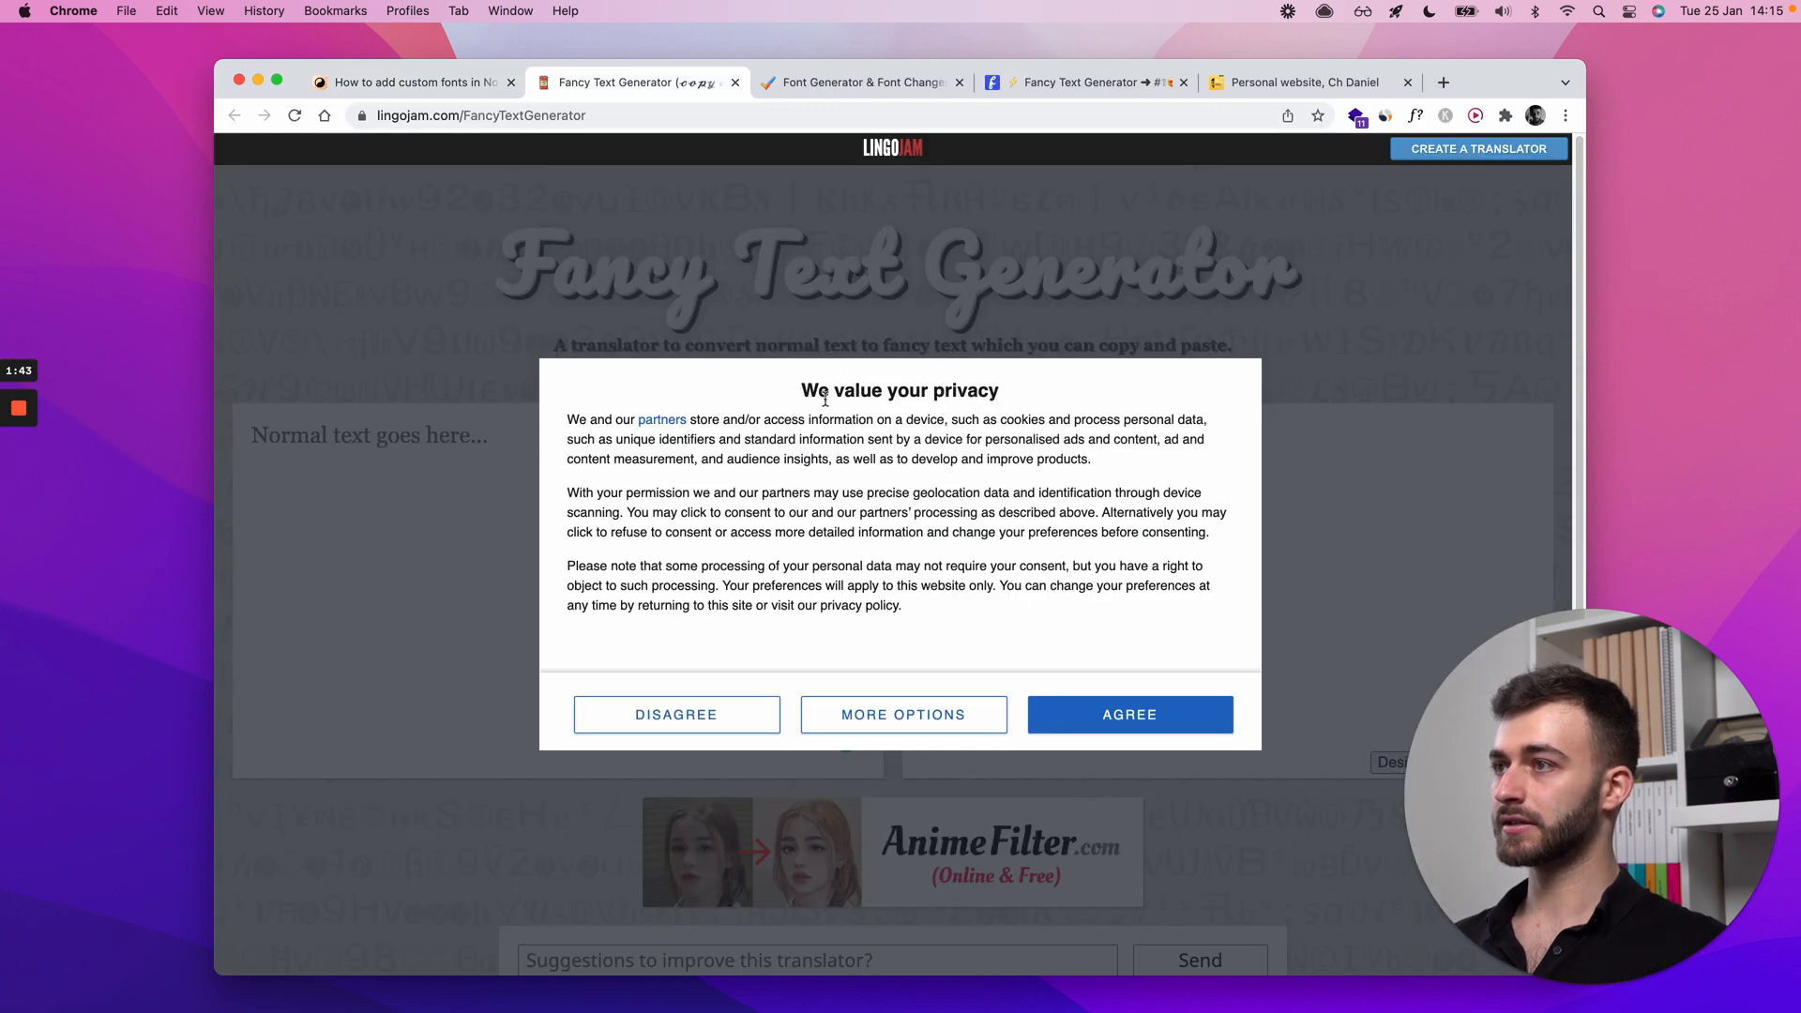
# Step: Convert 'Your text turned into fancy text' into fancy font variants in LingoJam's generator
pyautogui.click(1127, 713)
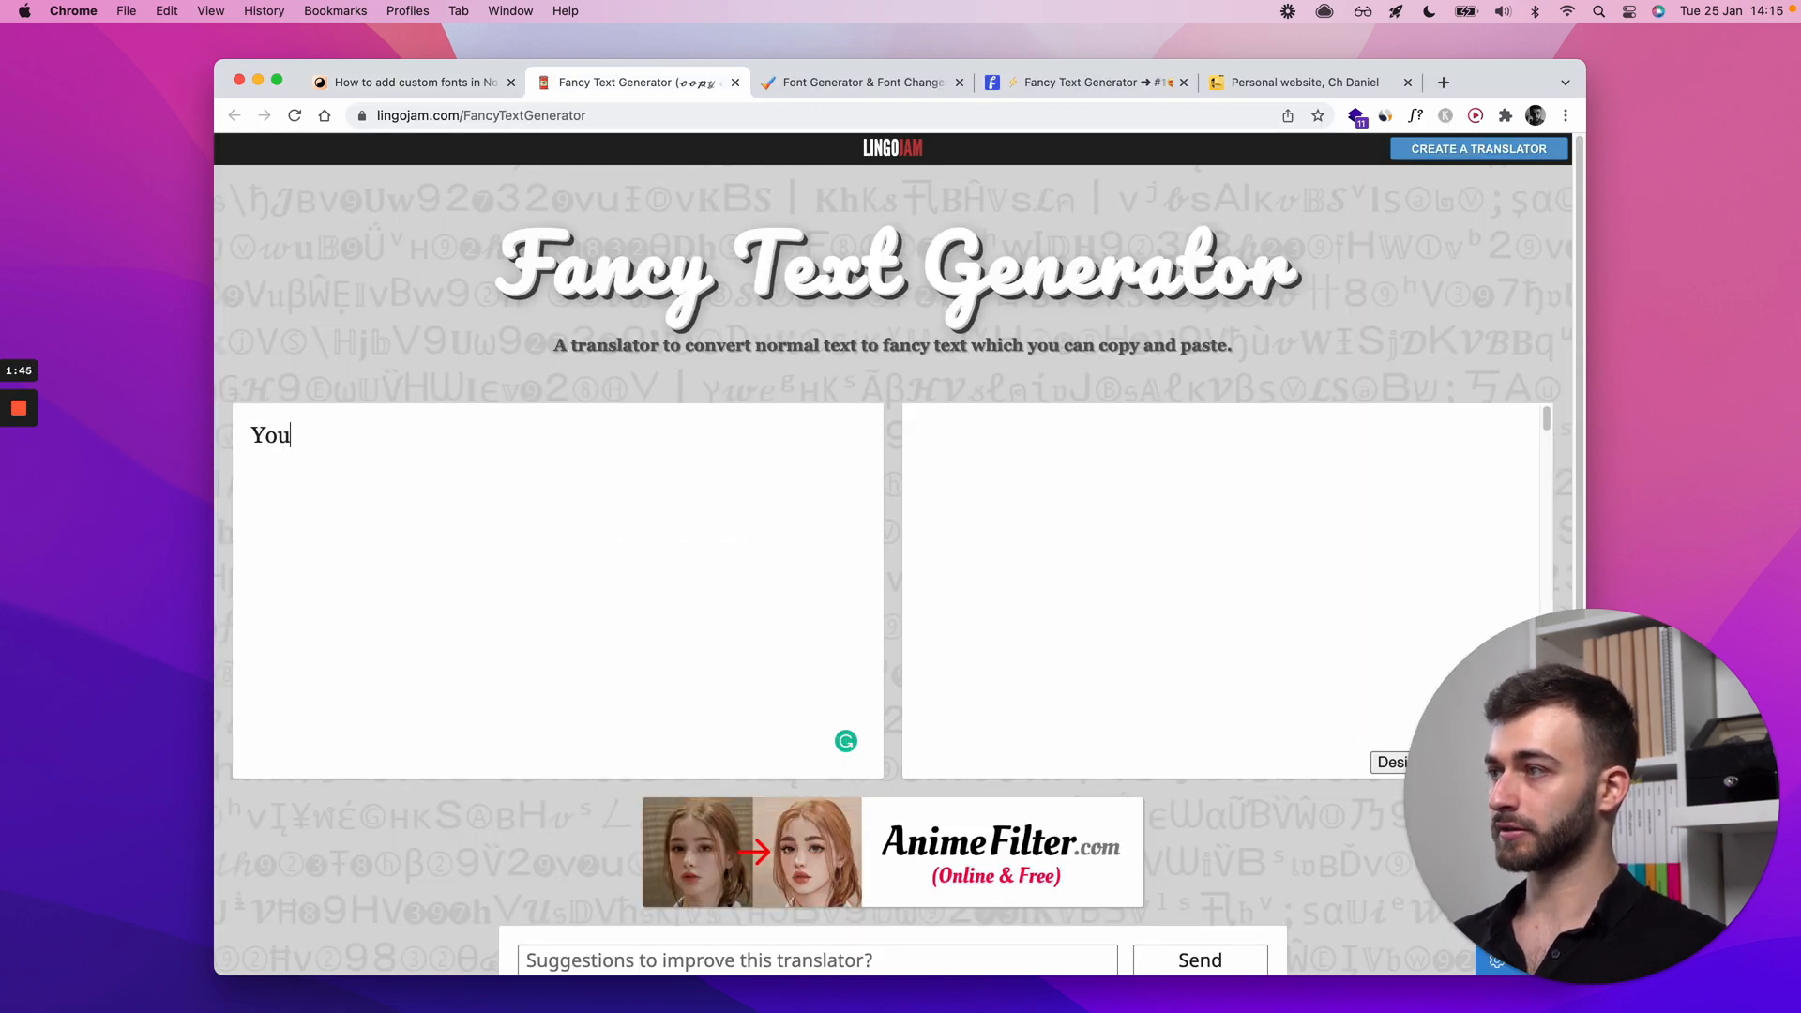
pyautogui.write('r text i')
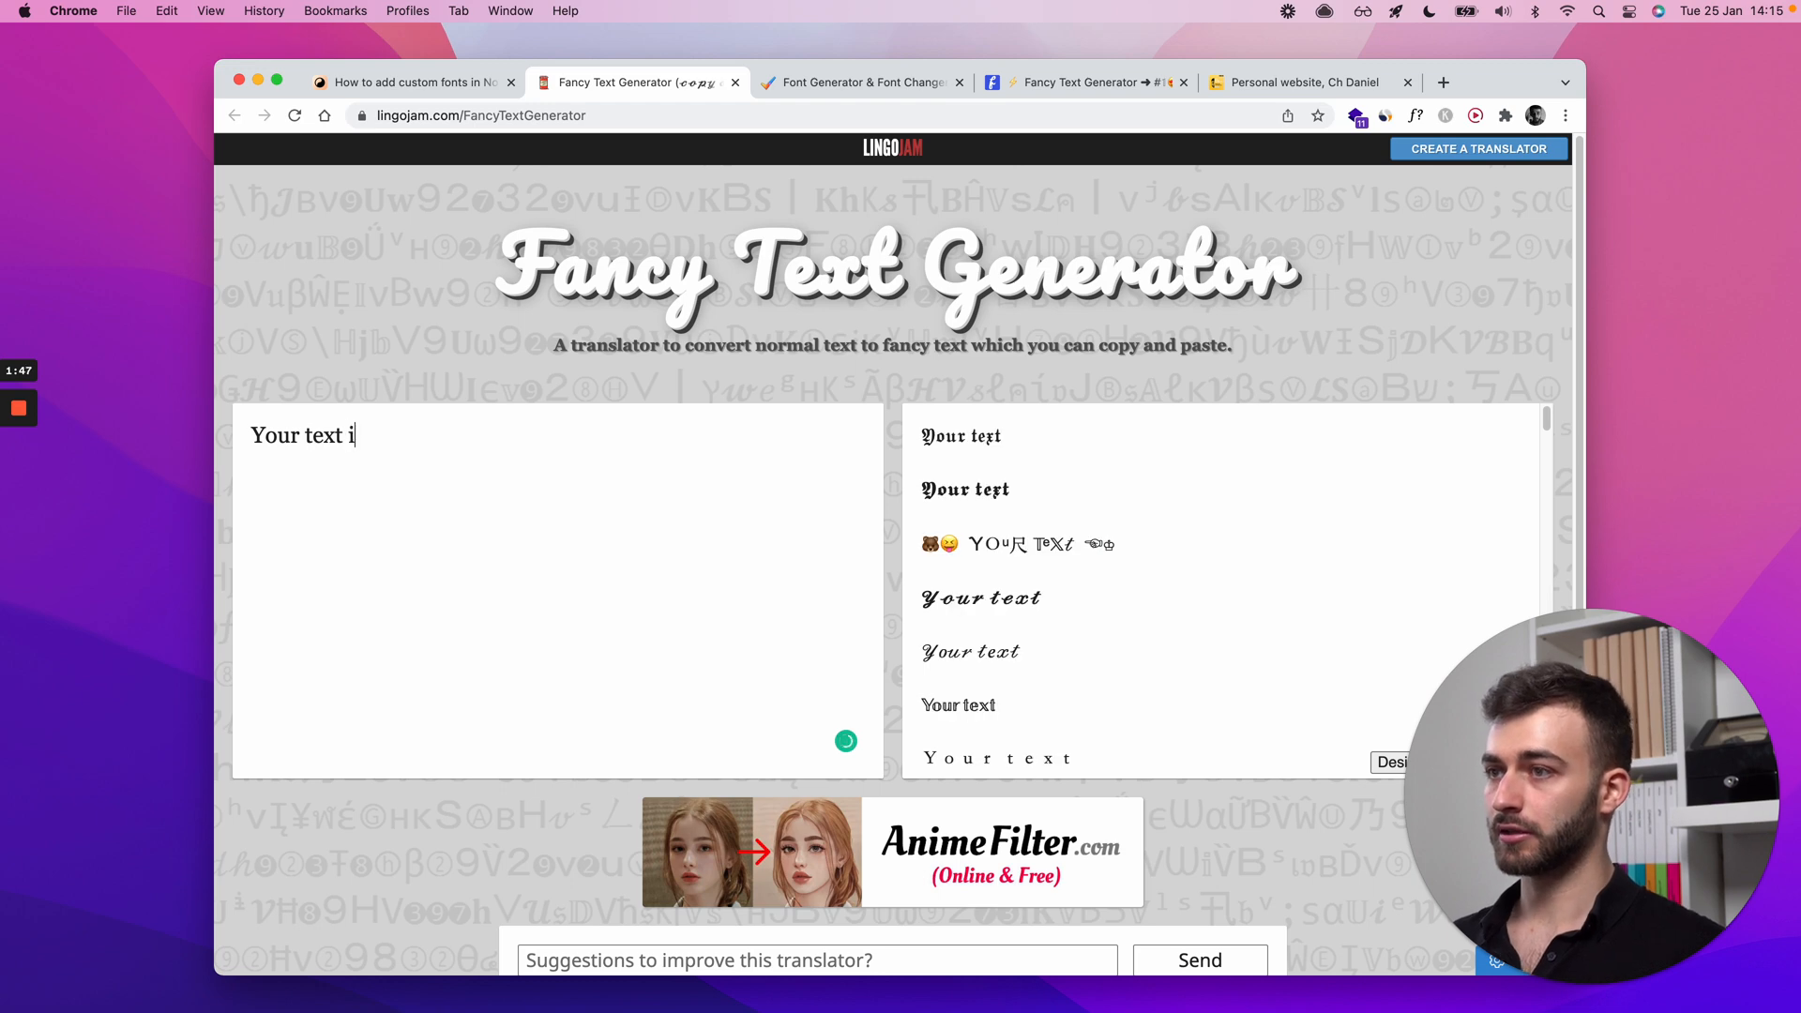
pyautogui.write('turne')
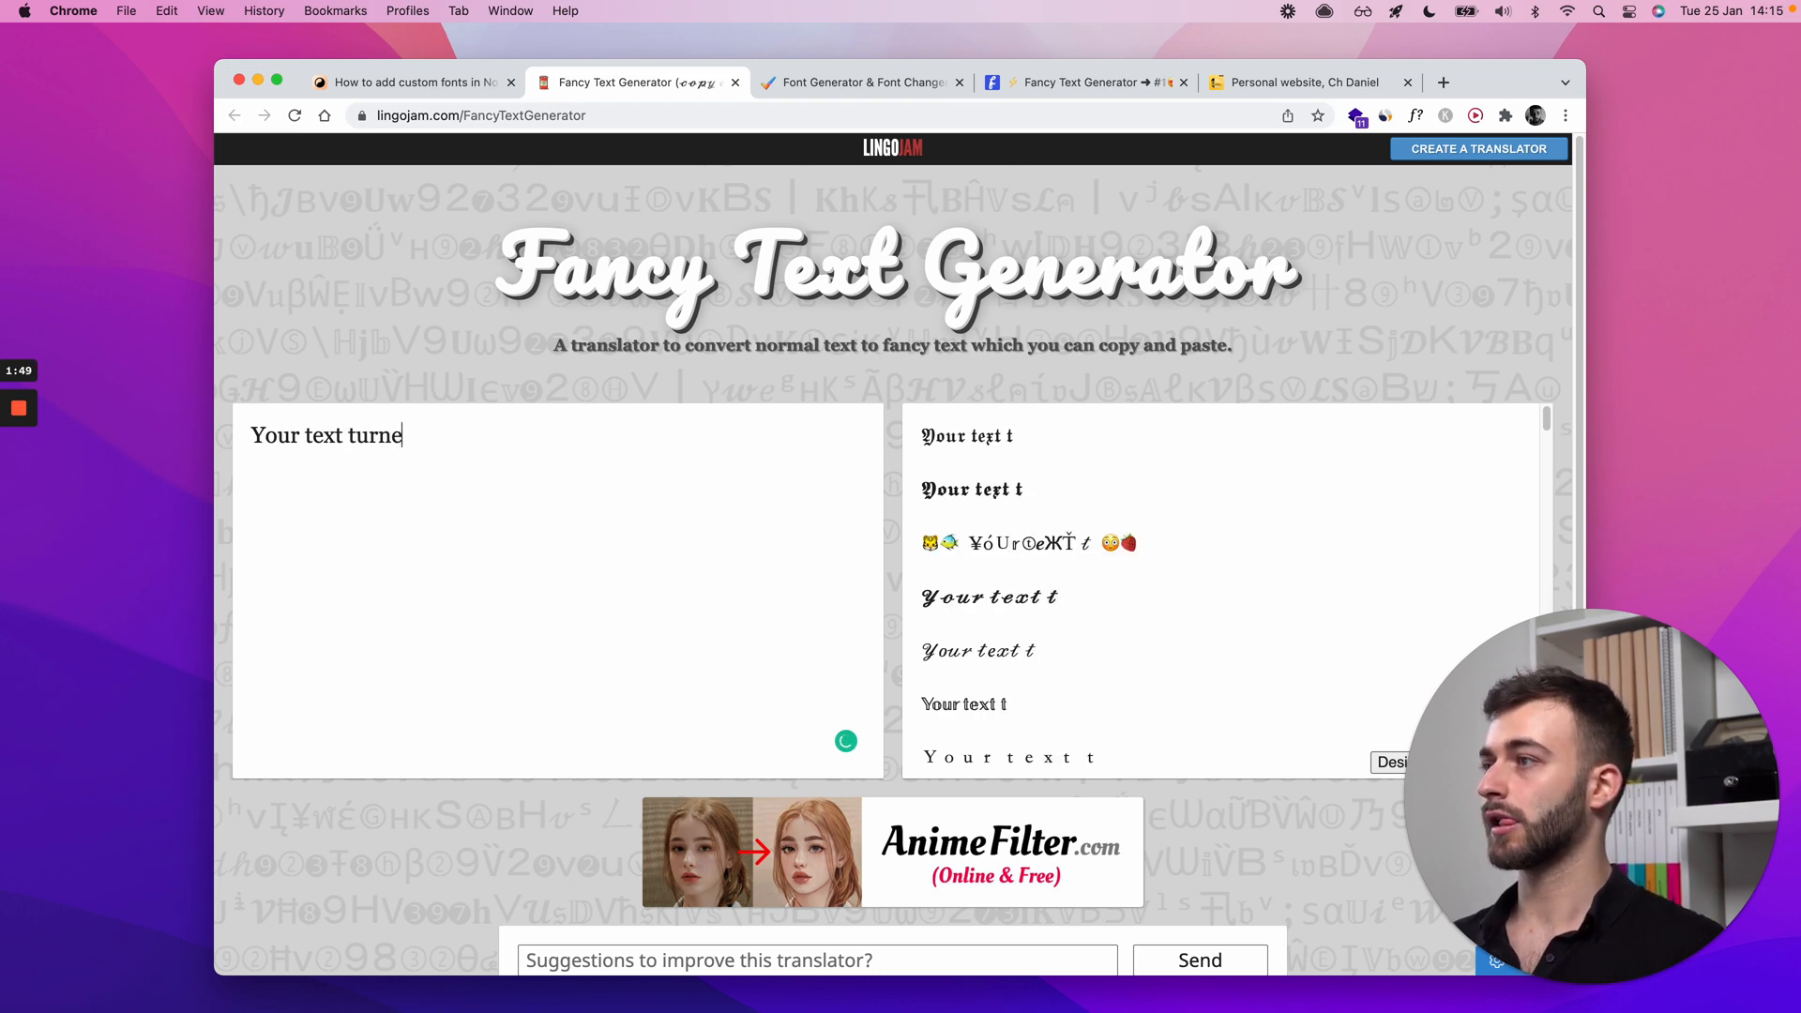
pyautogui.write('d into fancy text')
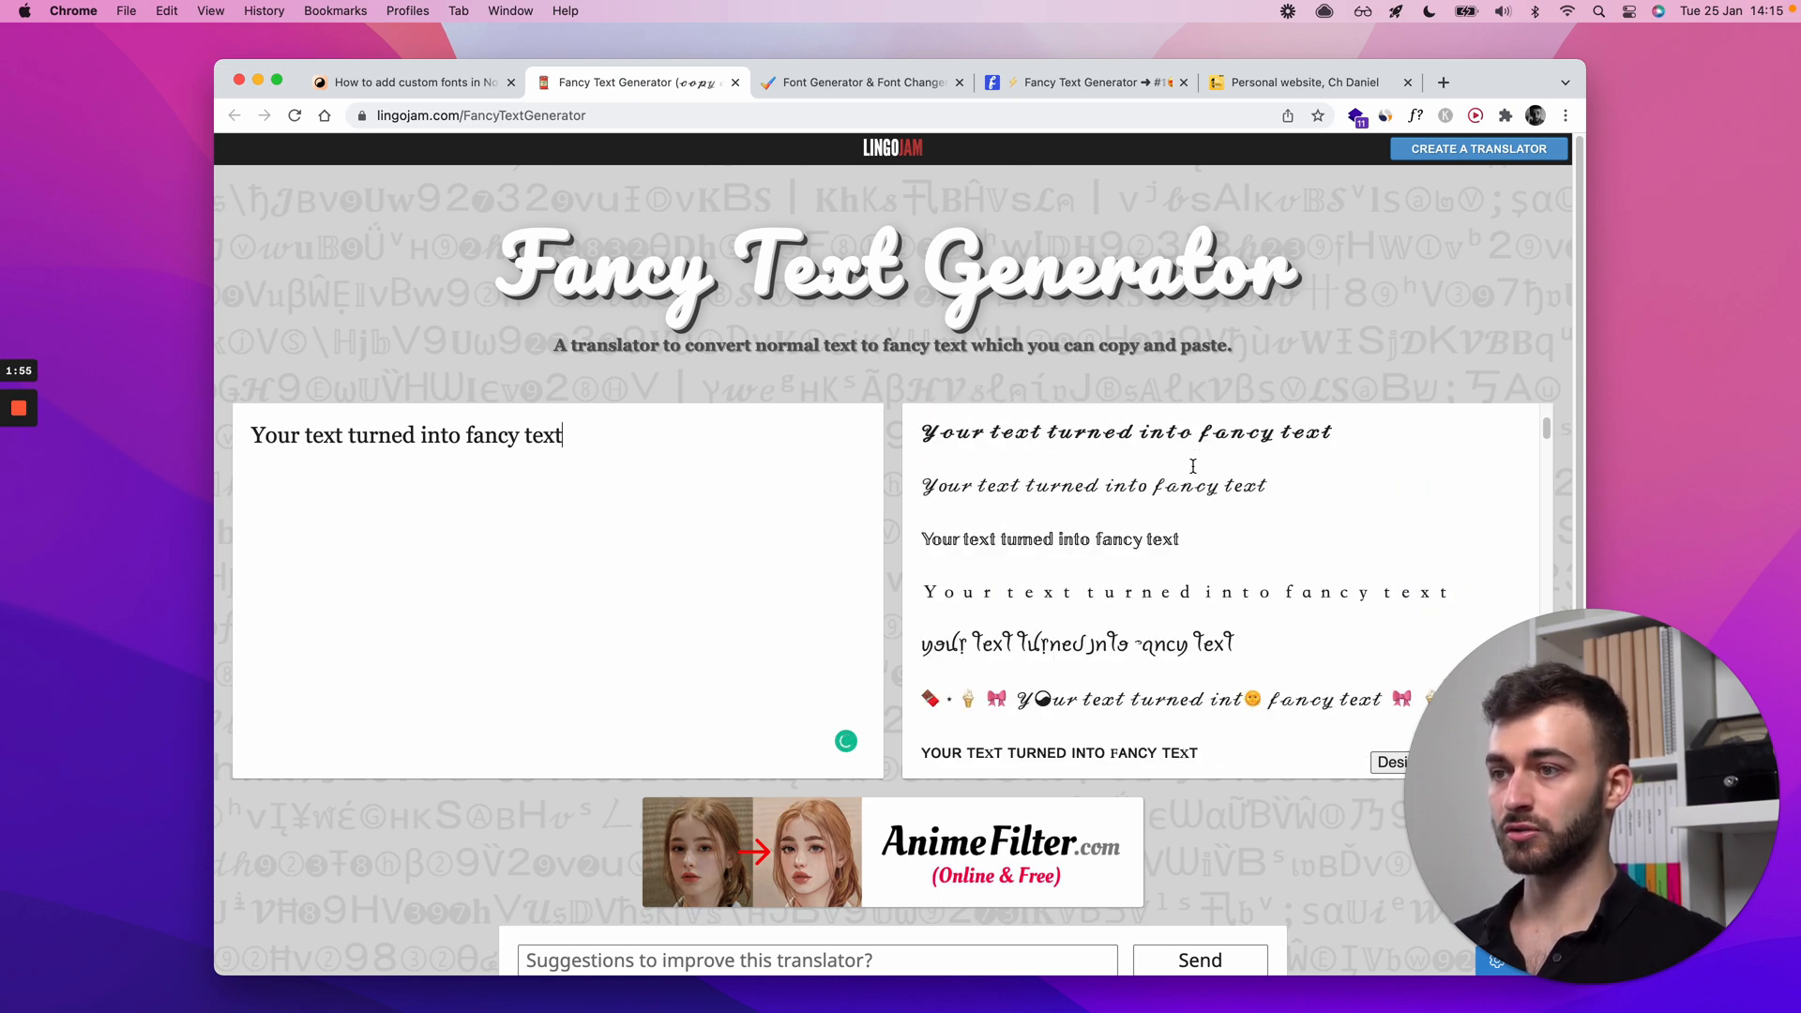
pyautogui.scroll(-3)
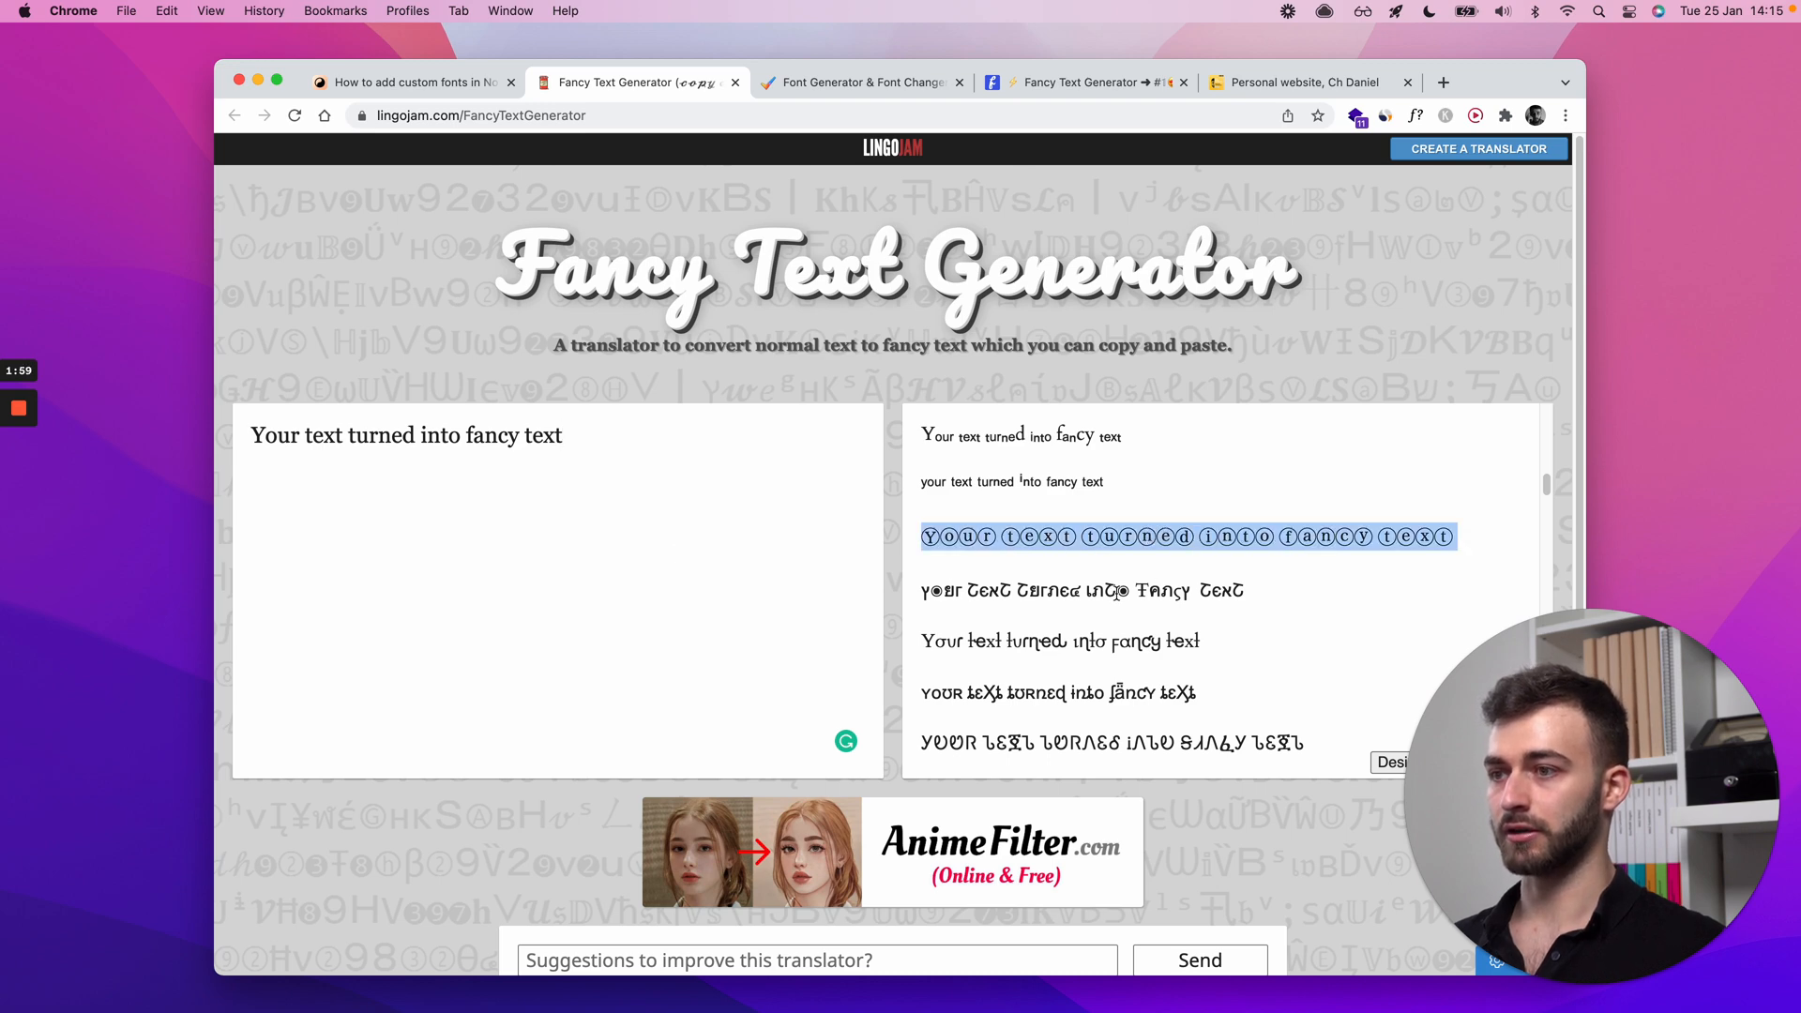
pyautogui.click(856, 82)
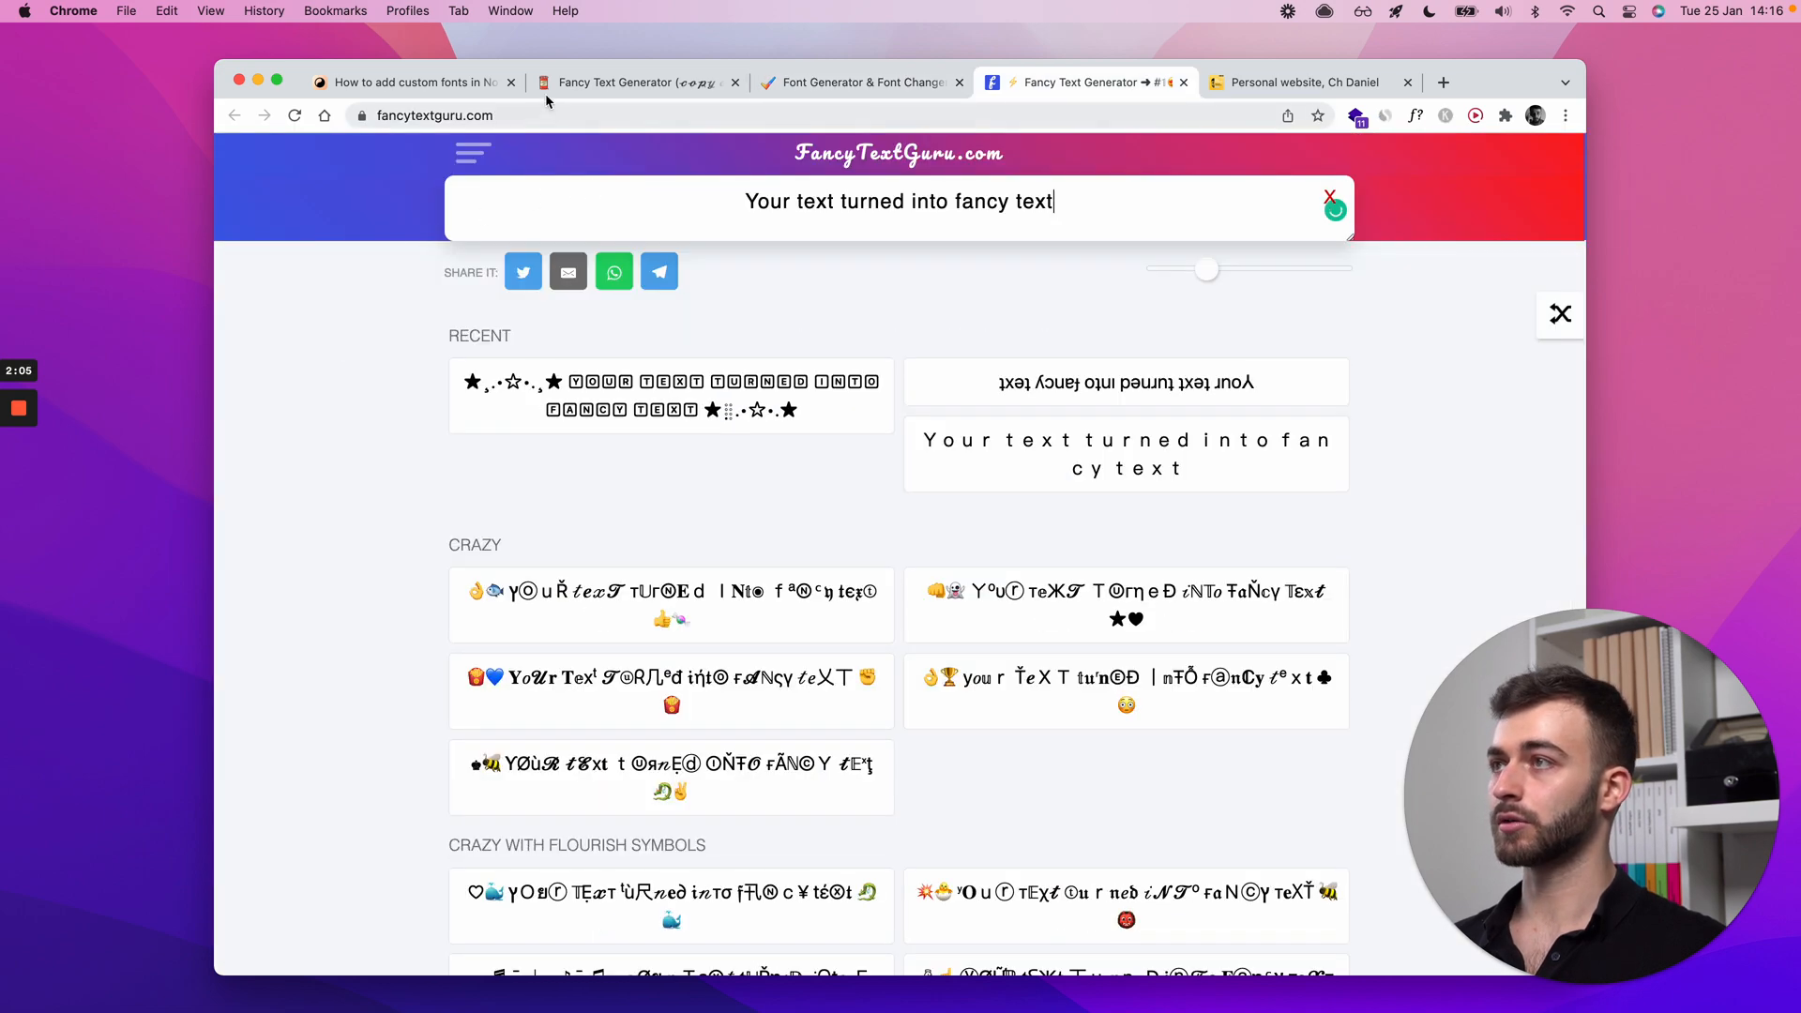
# Step: Copy one fancy variant of the phrase from the Fancy Text Generator results
pyautogui.click(411, 81)
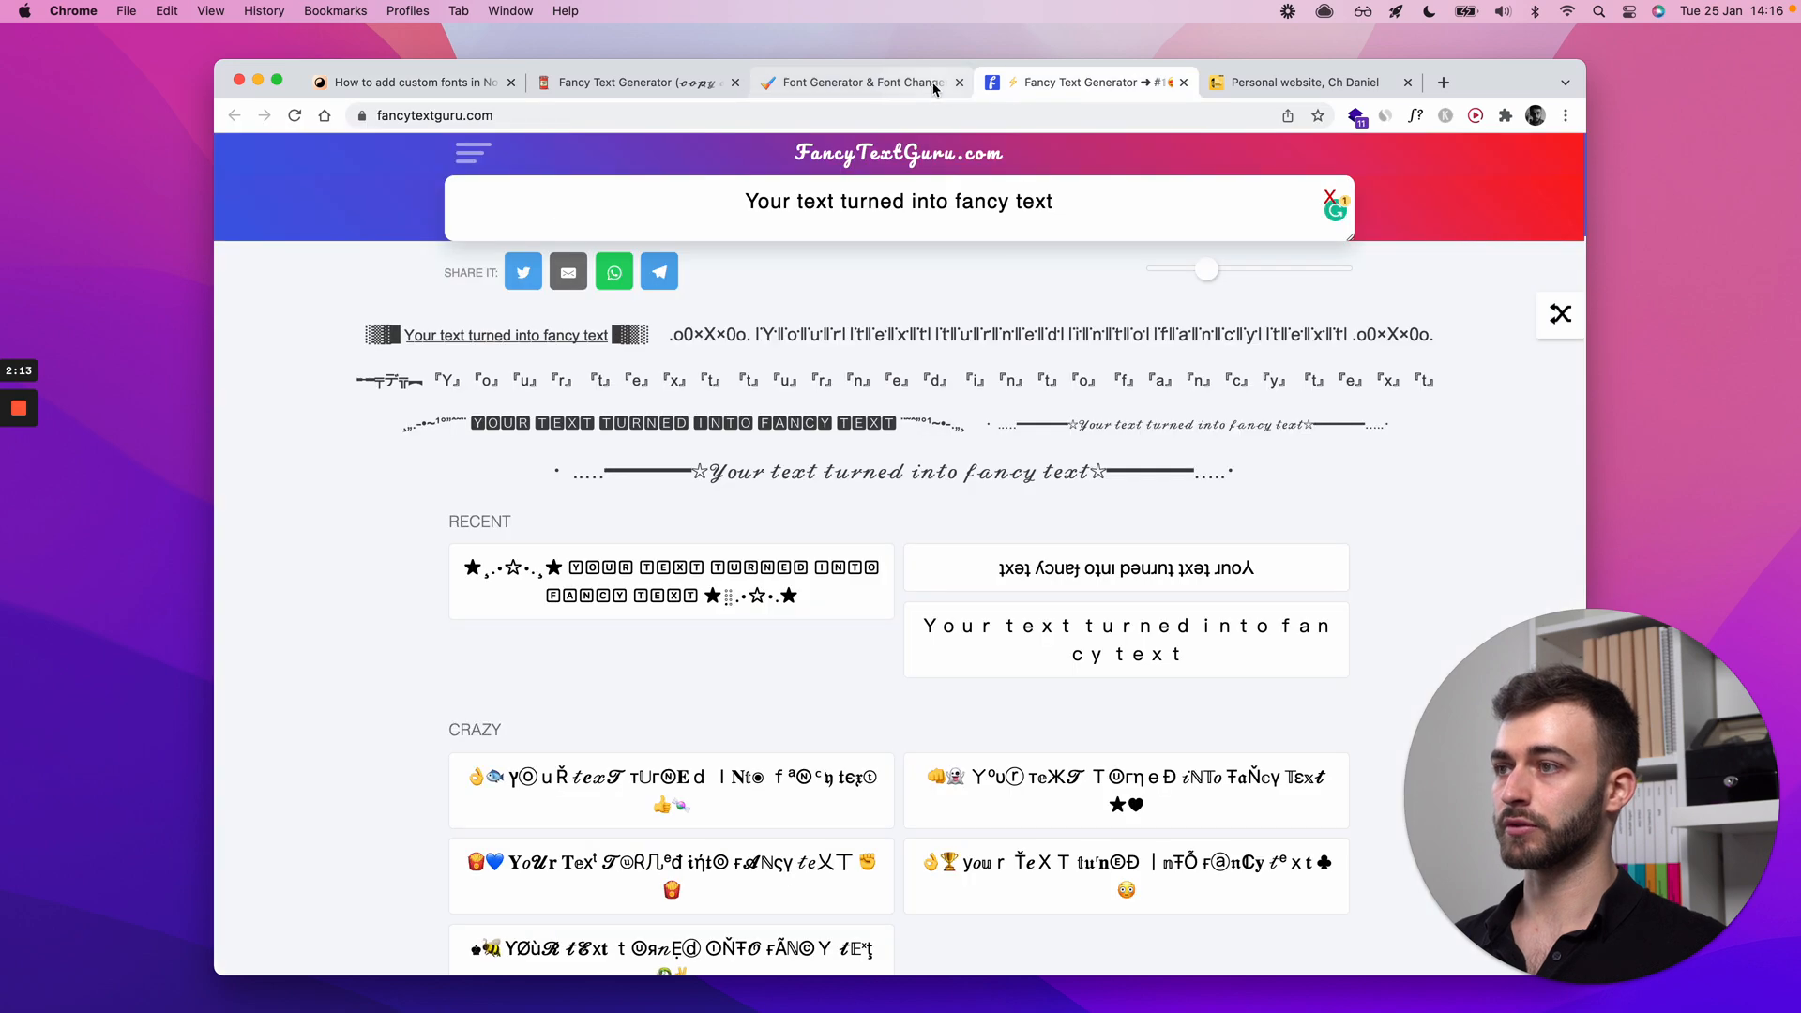
pyautogui.click(635, 81)
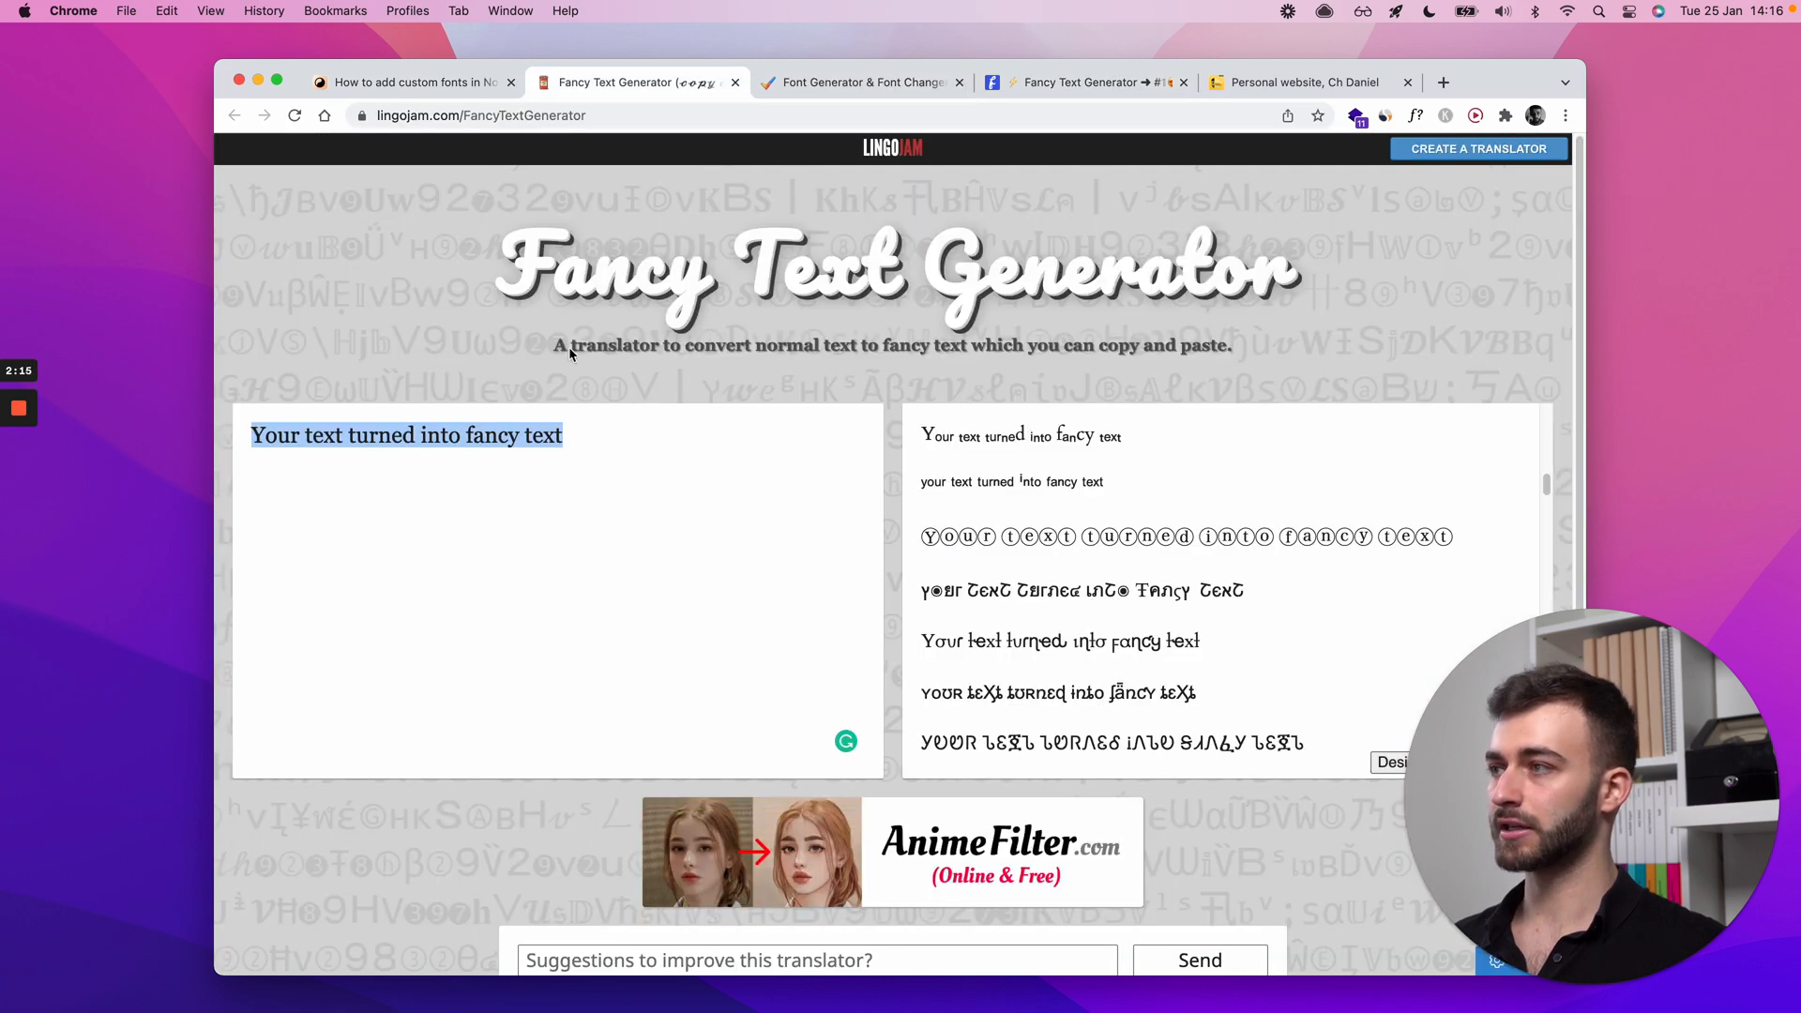
pyautogui.doubleClick(1033, 641)
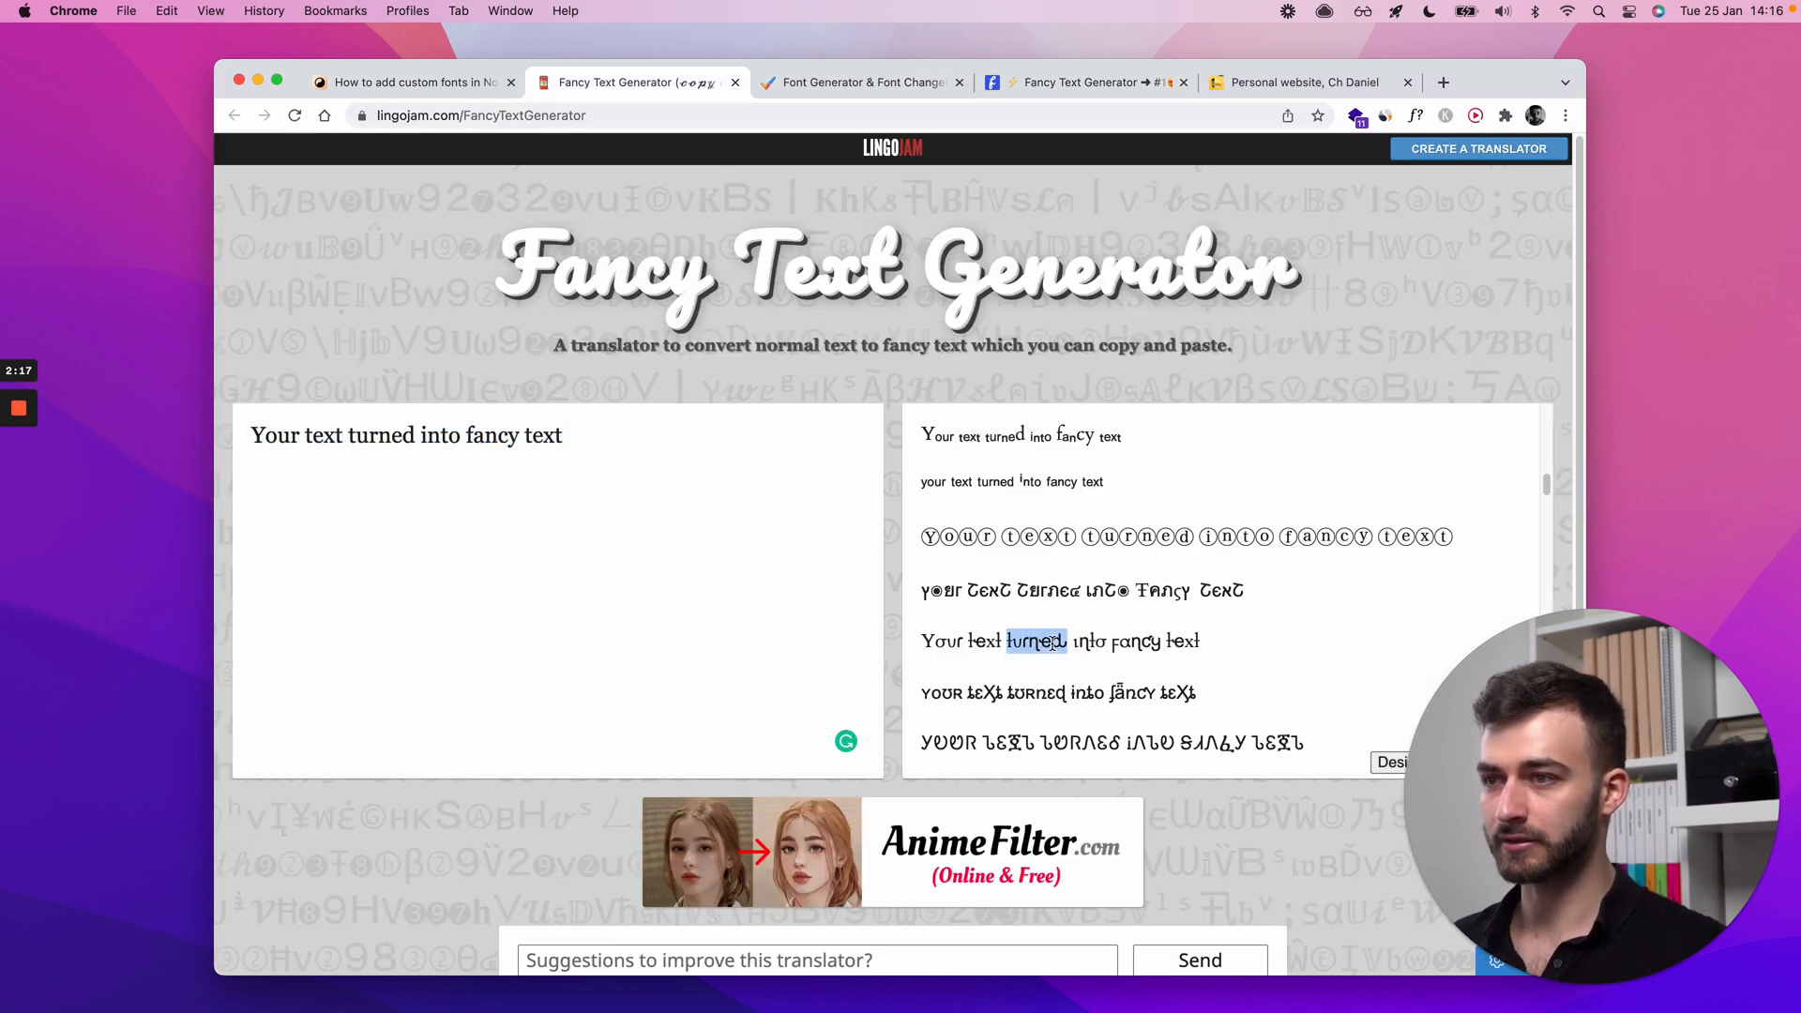
pyautogui.rightClick(965, 617)
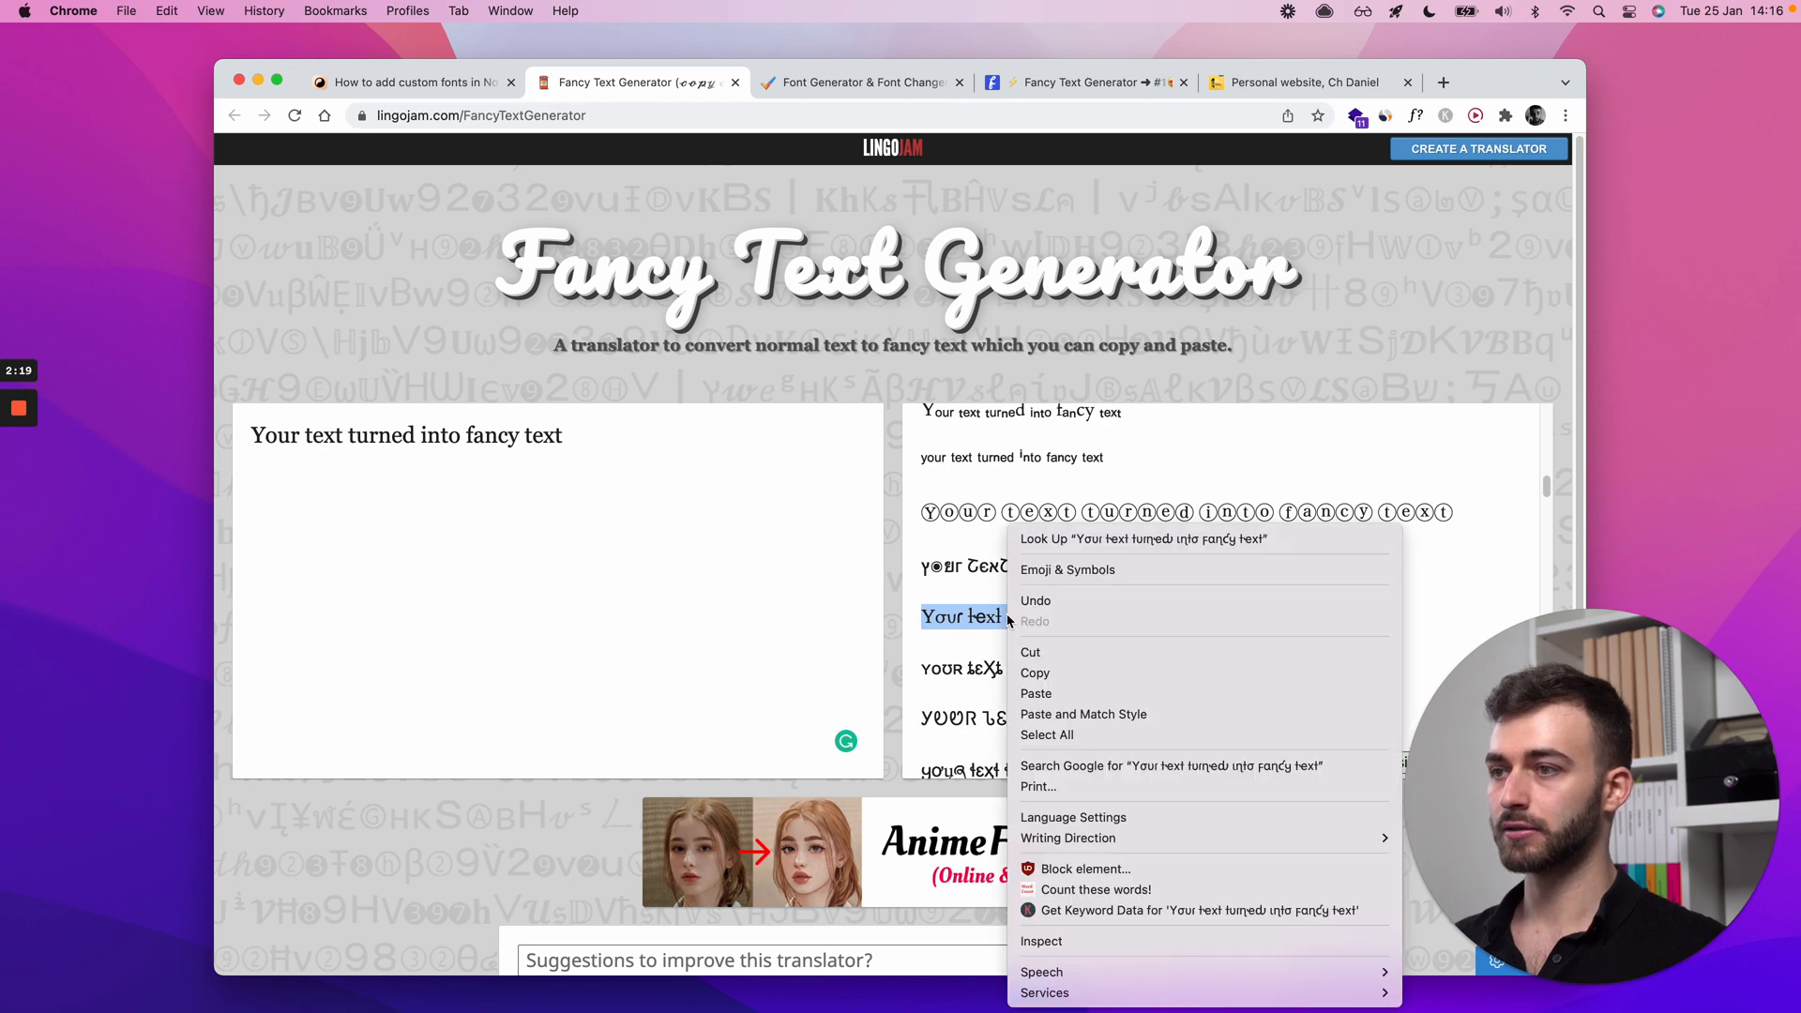
pyautogui.click(1307, 82)
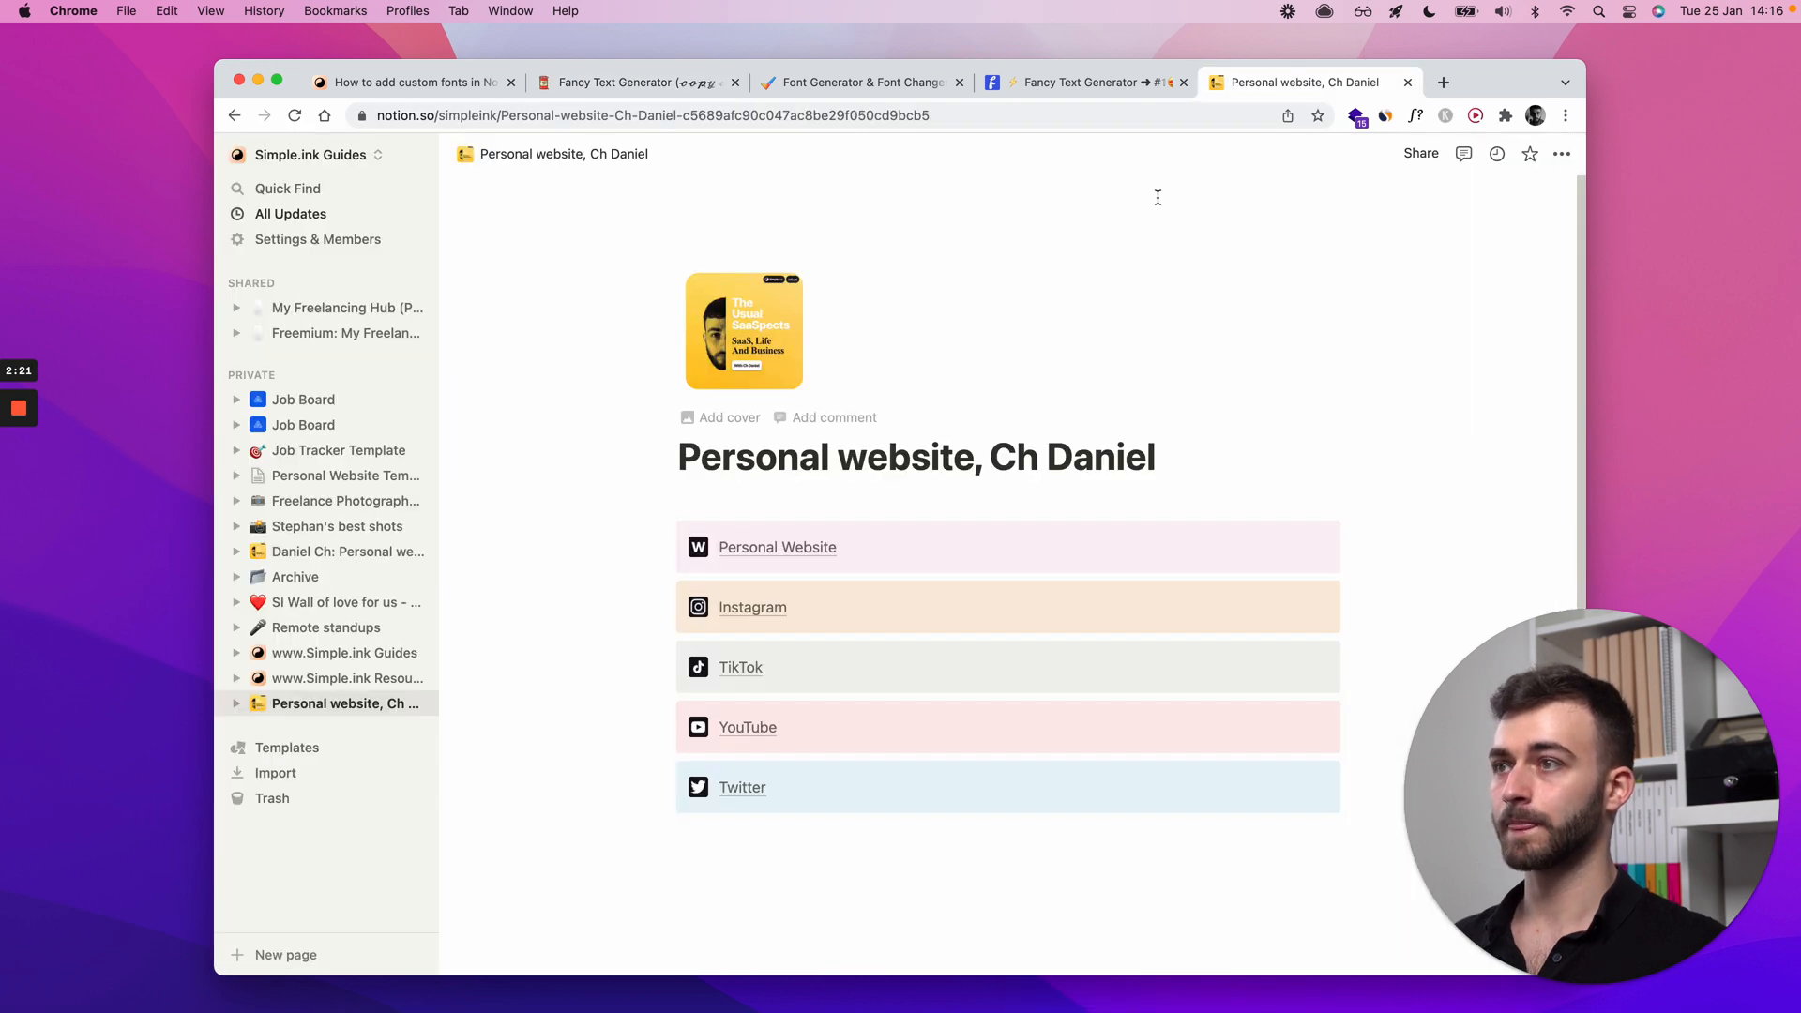
# Step: Paste the fancy phrase under the Notion title, then select and delete it
pyautogui.write('Your text turned into fancy text')
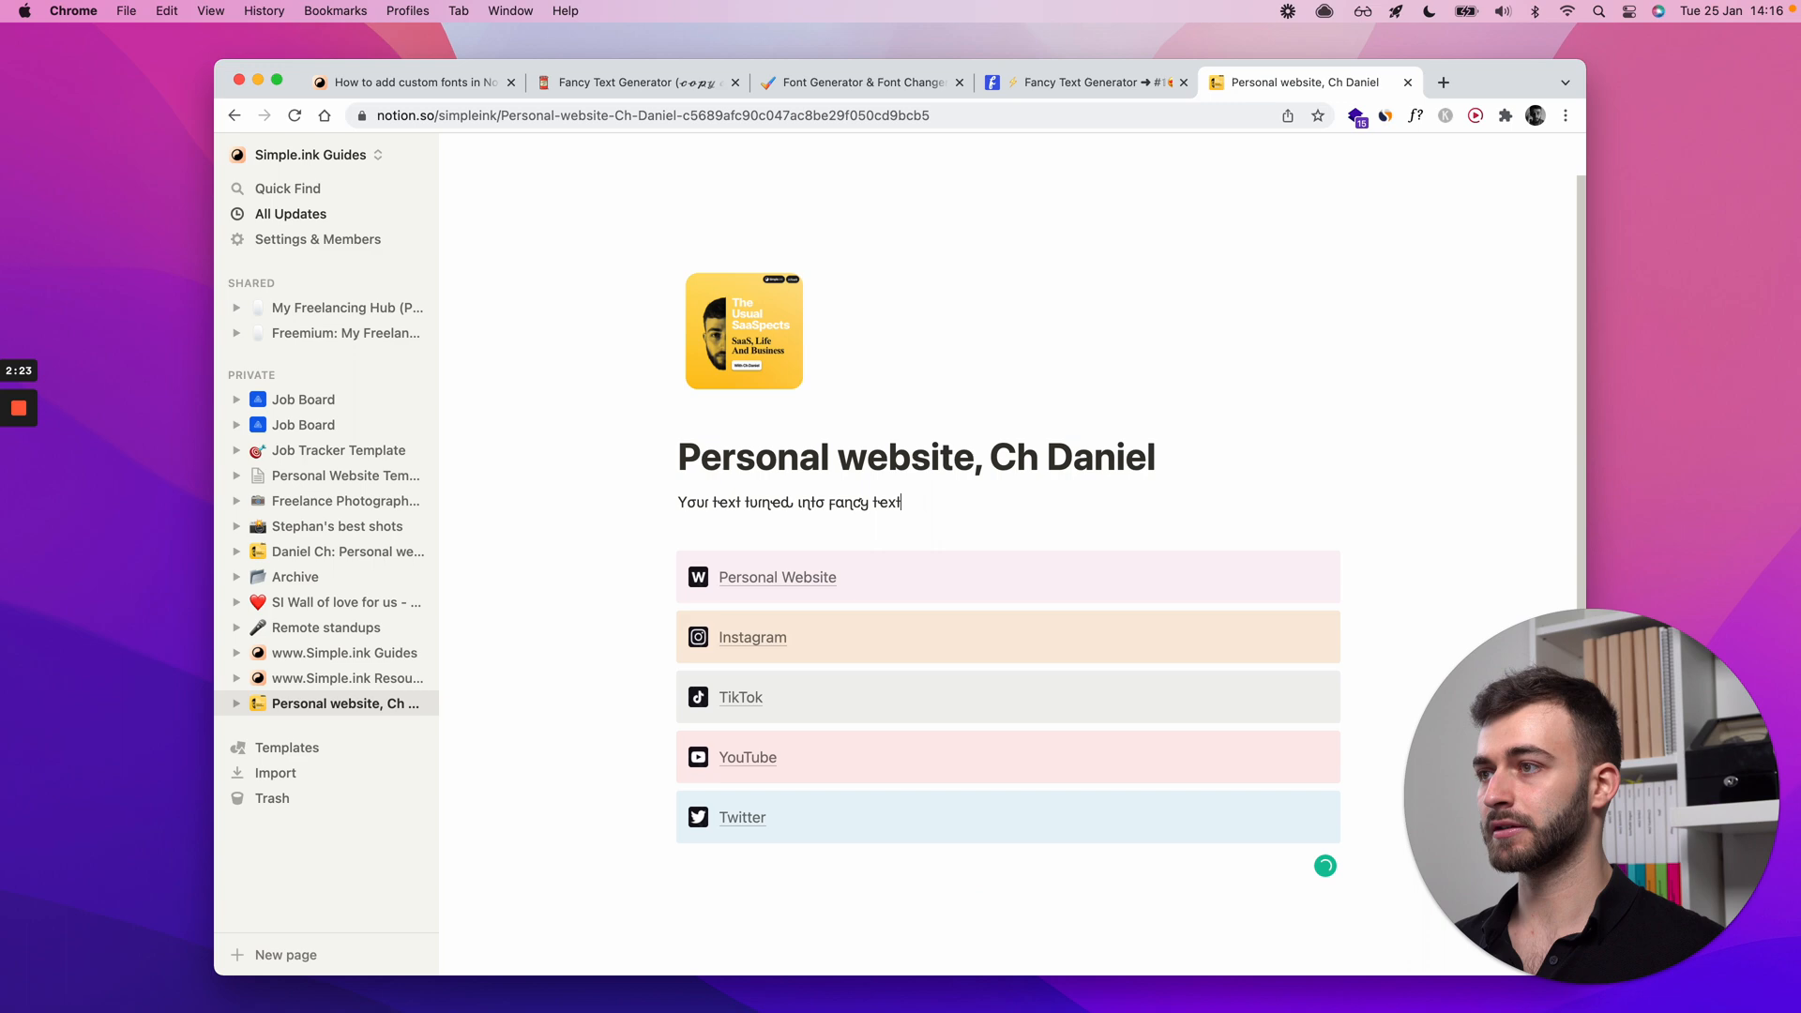
pyautogui.tripleClick(789, 502)
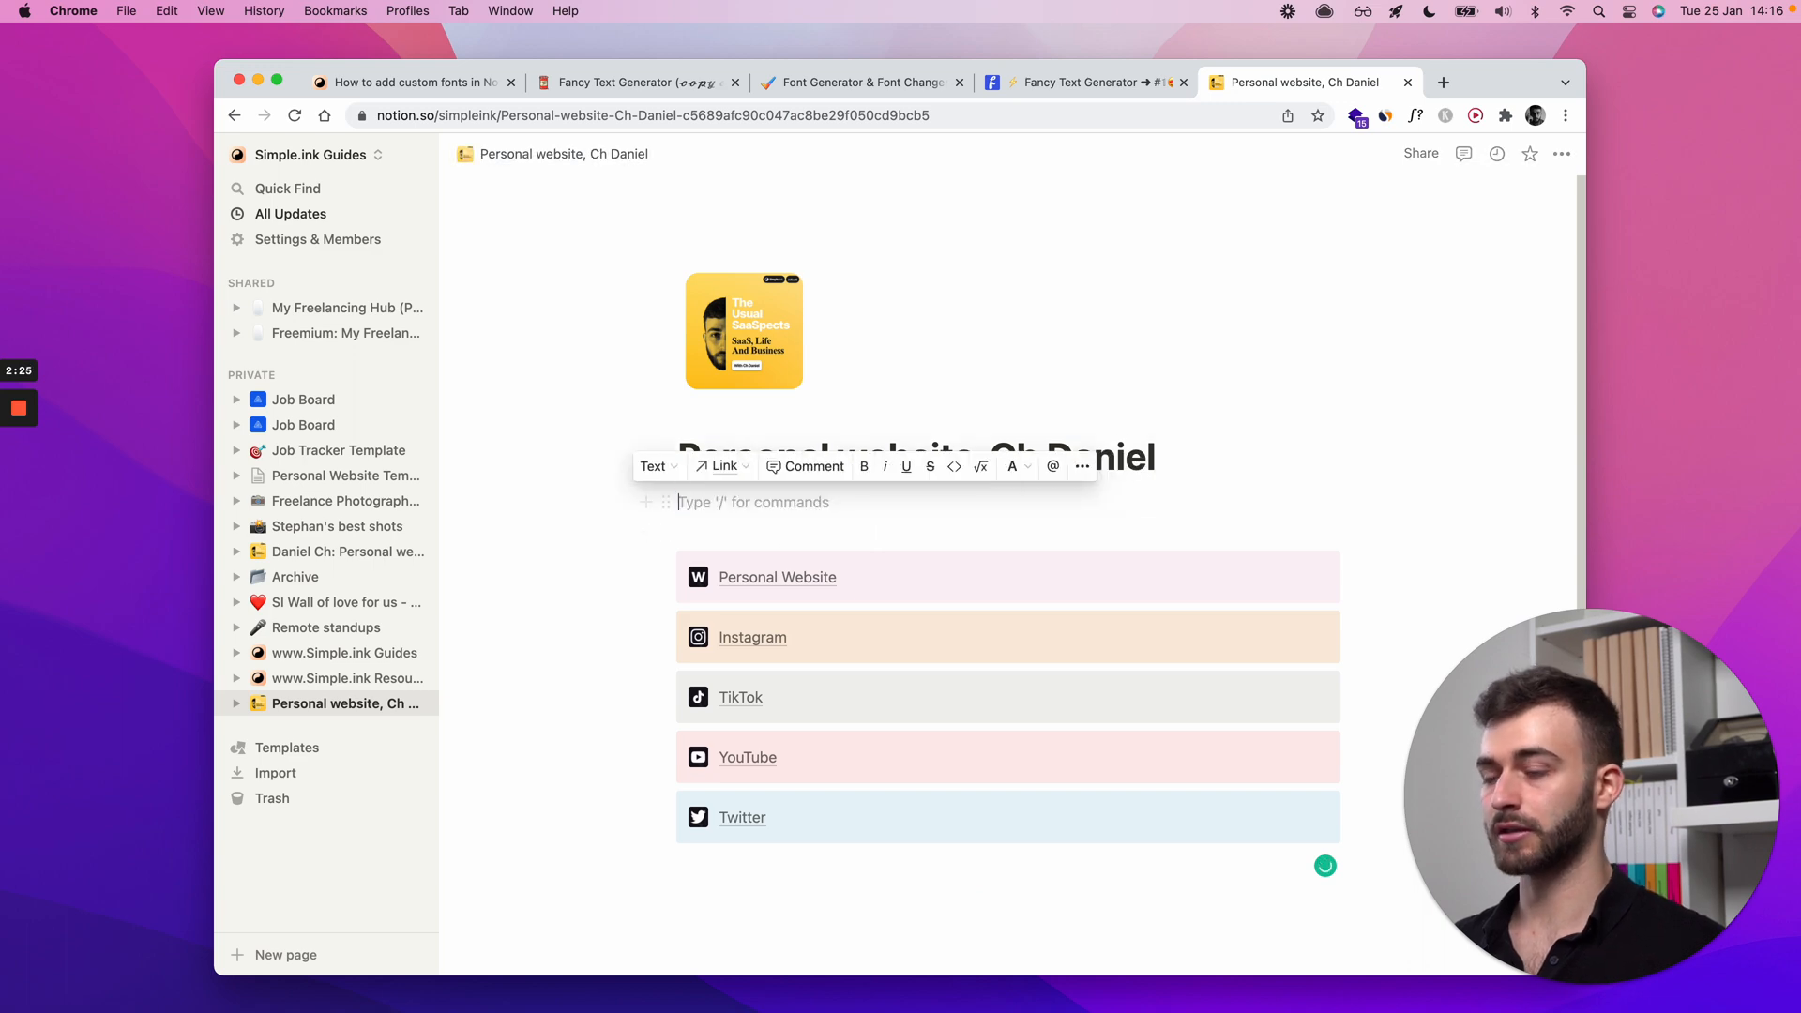
pyautogui.click(411, 82)
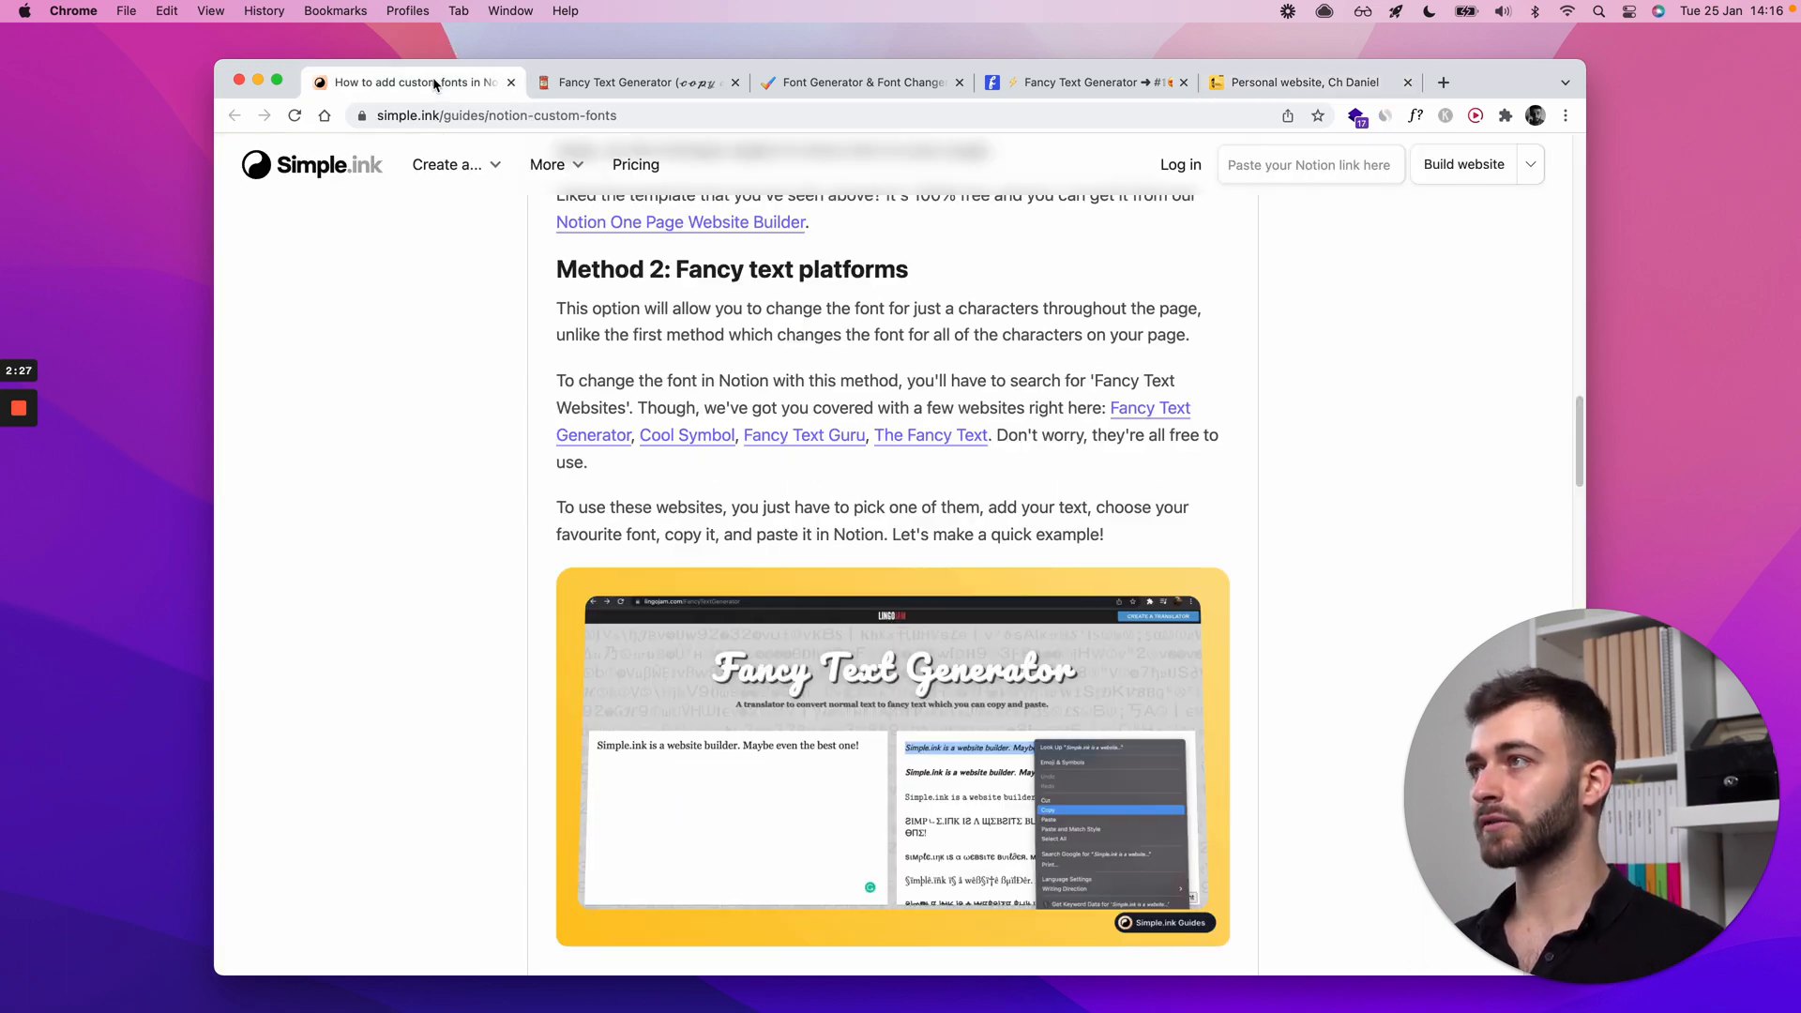
# Step: Scroll the guide past Method 2's Notion result example to the Method 3: Equations heading
pyautogui.scroll(3)
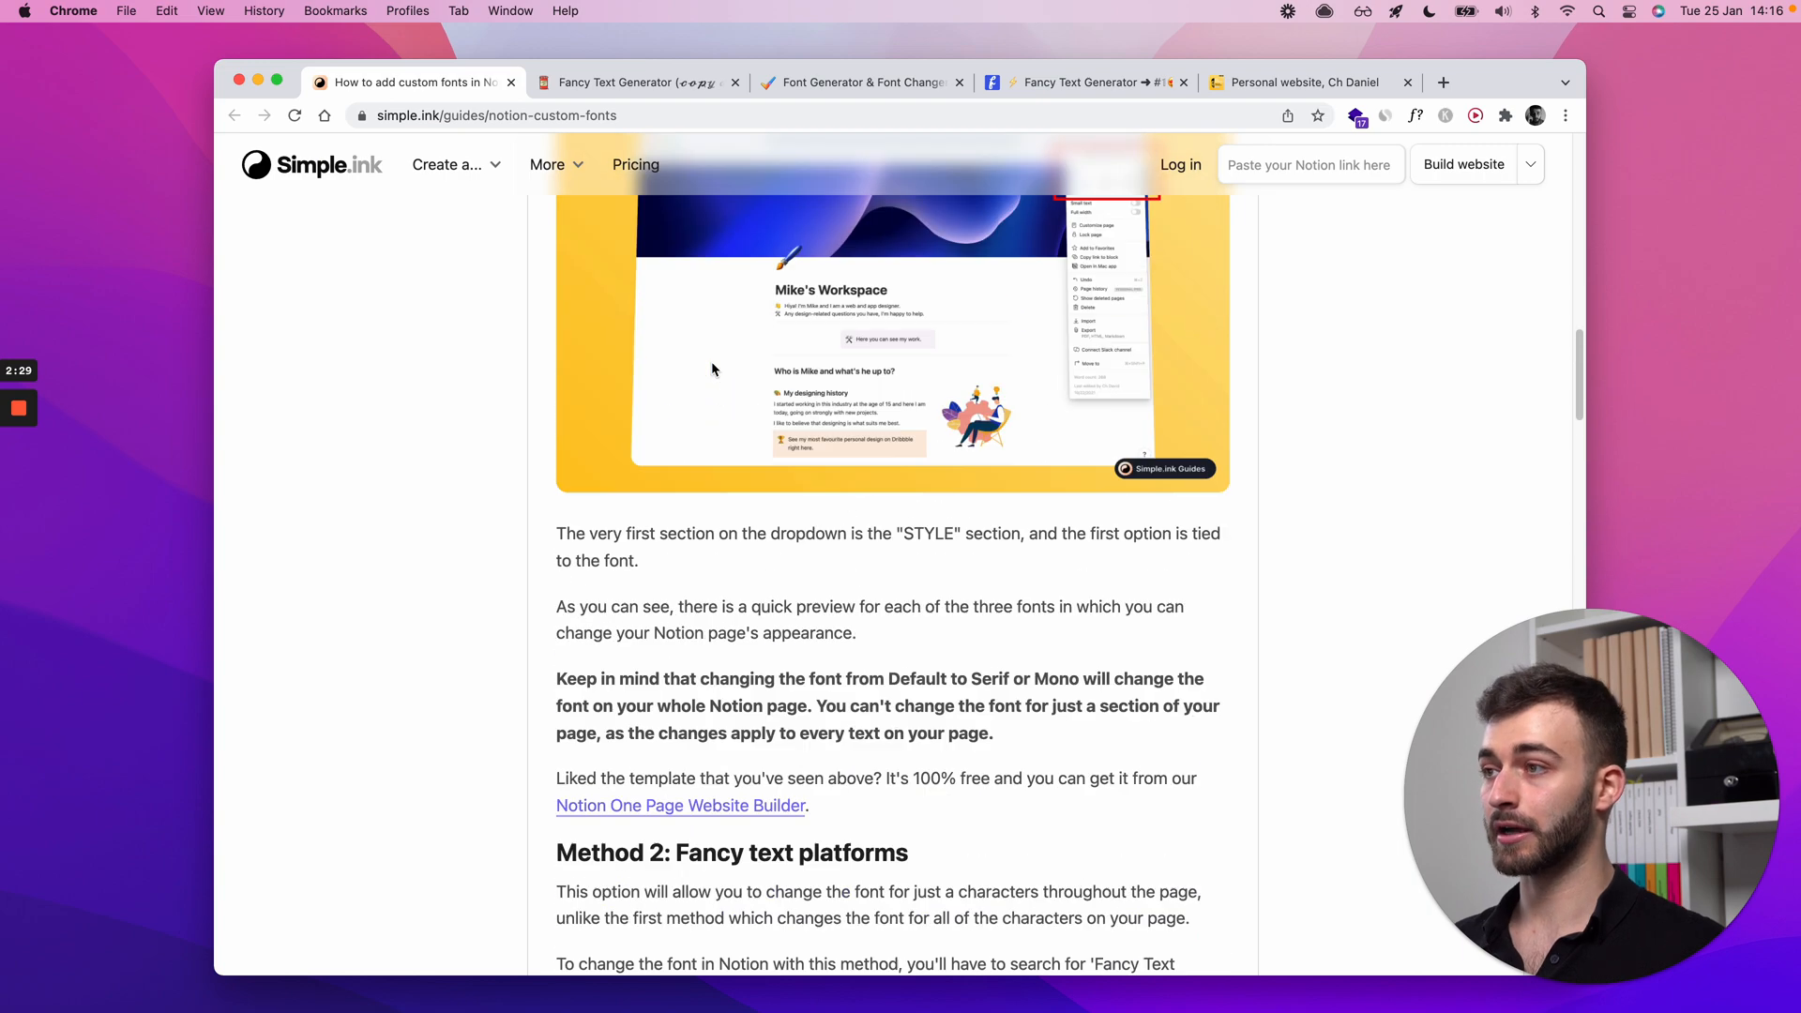
pyautogui.scroll(3)
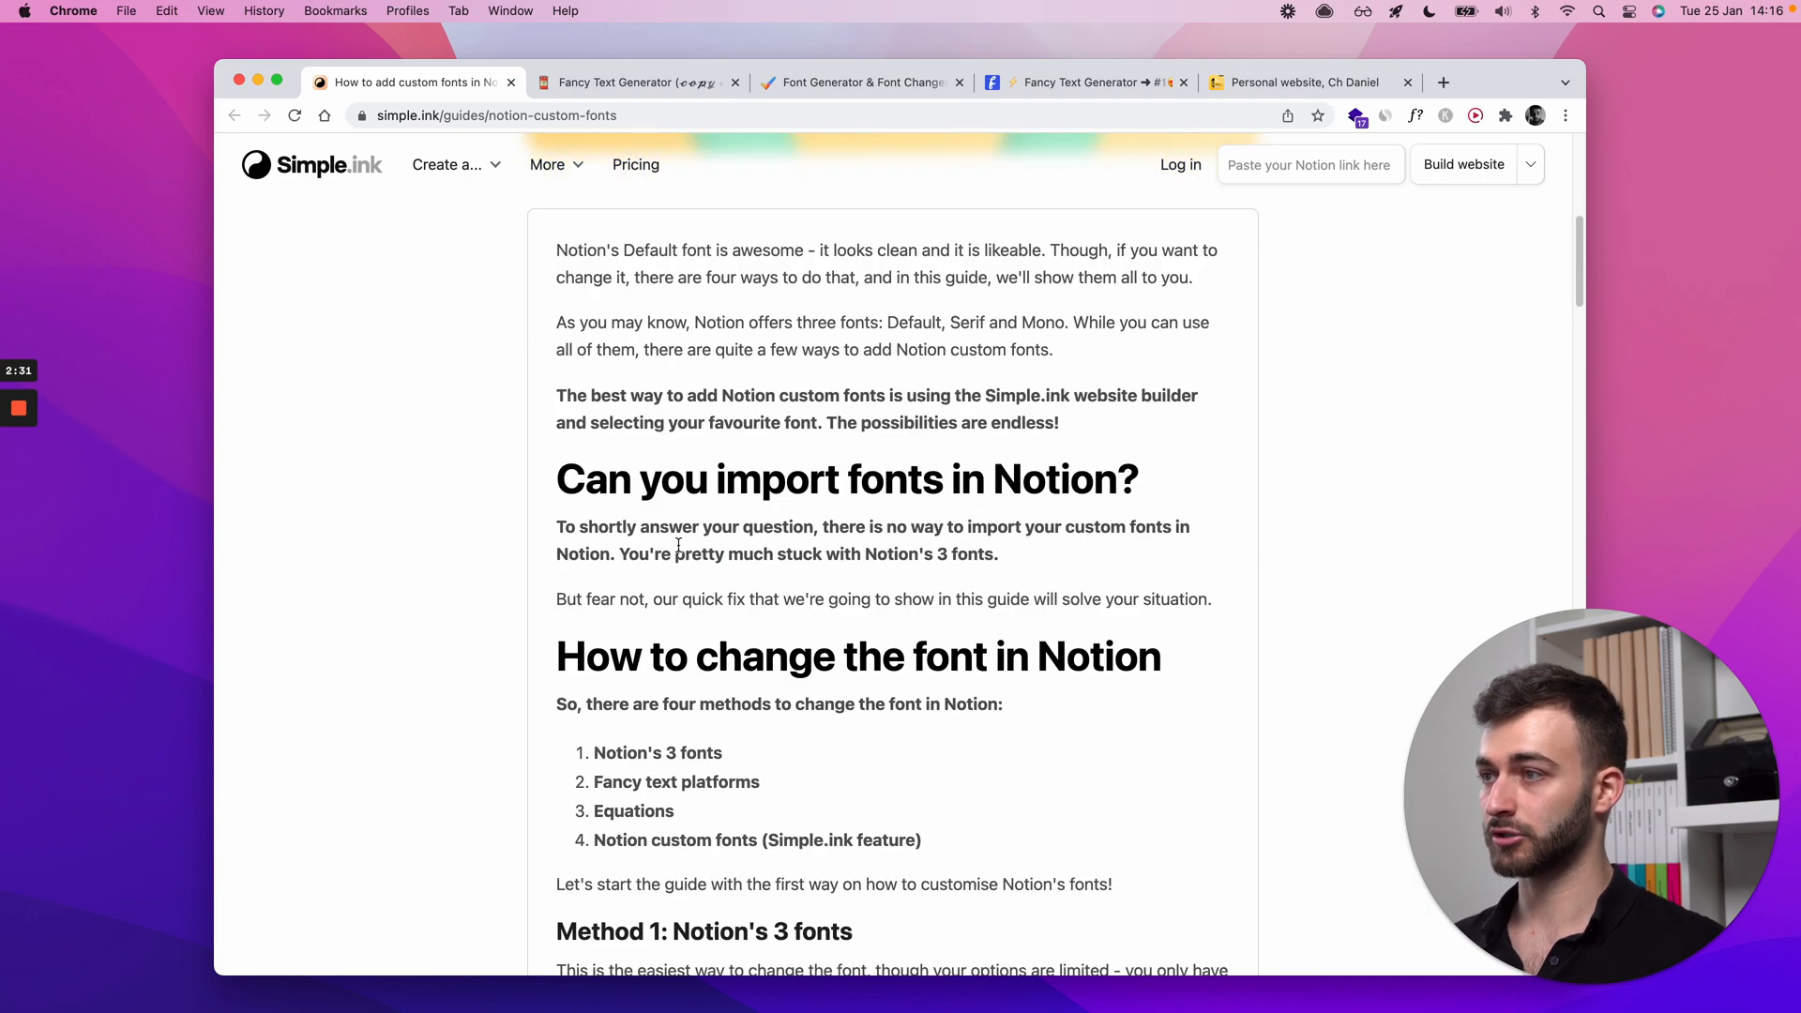
pyautogui.scroll(-3)
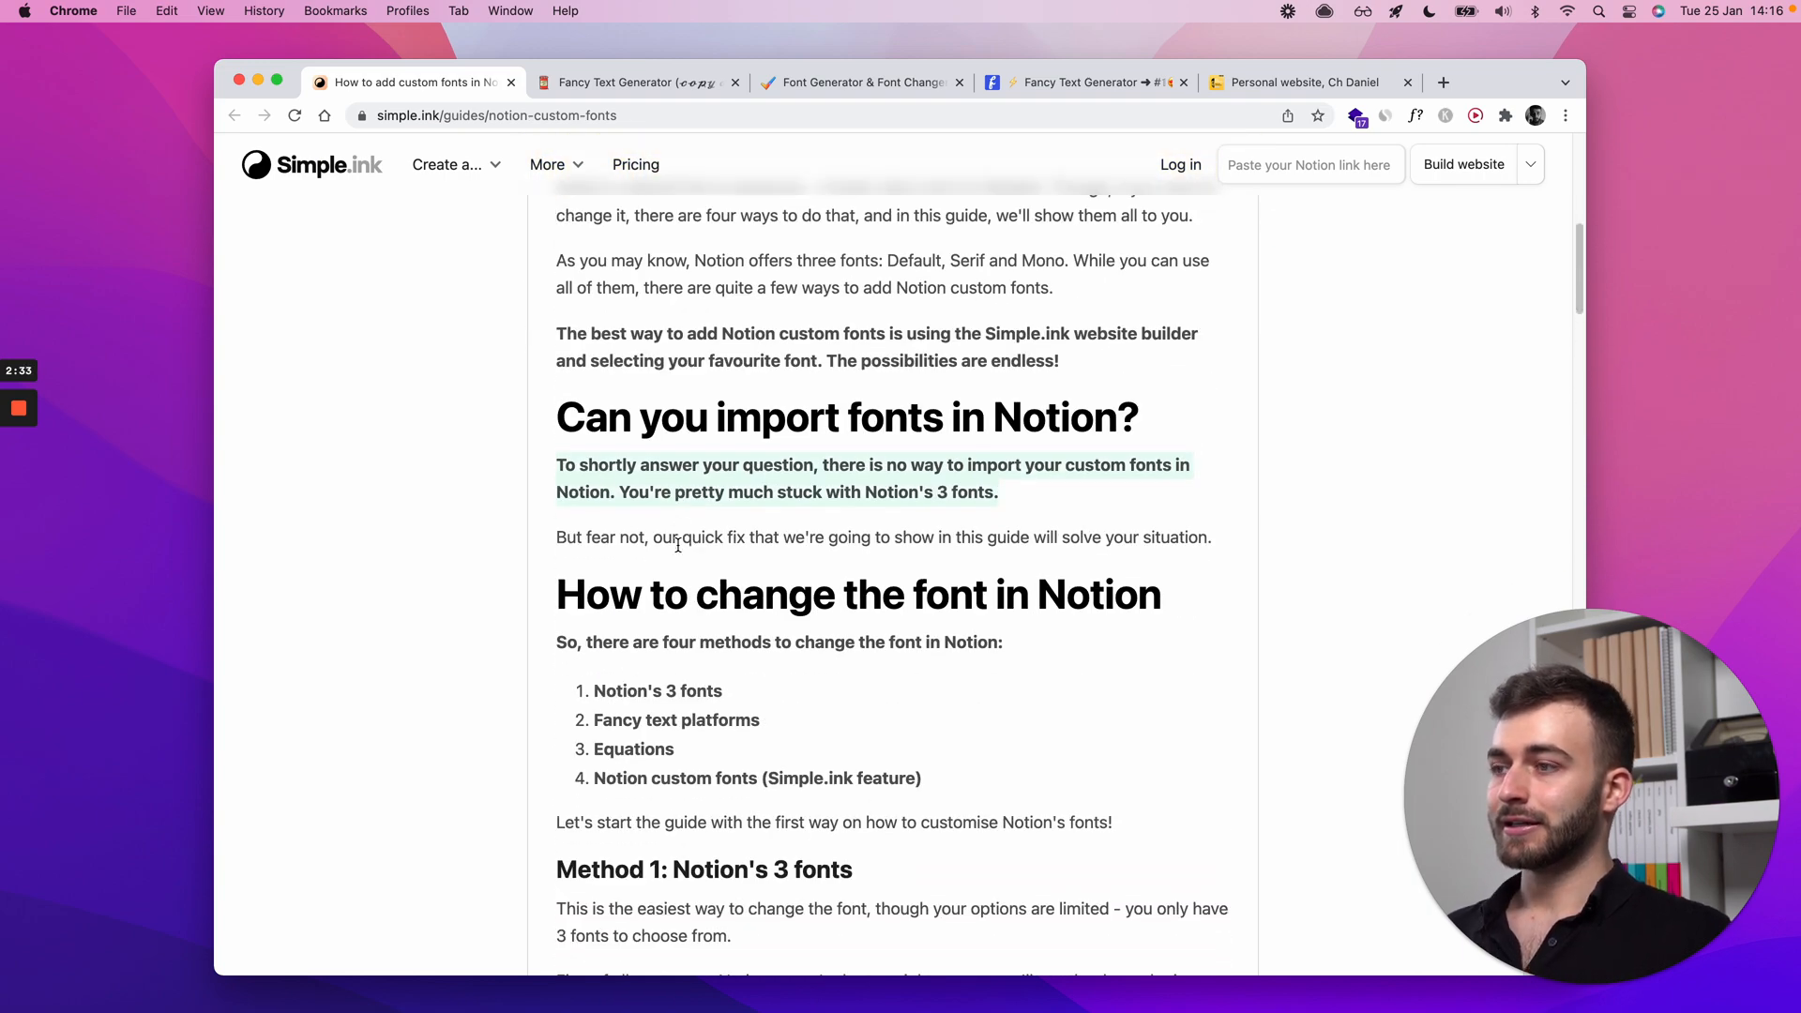
pyautogui.scroll(-3)
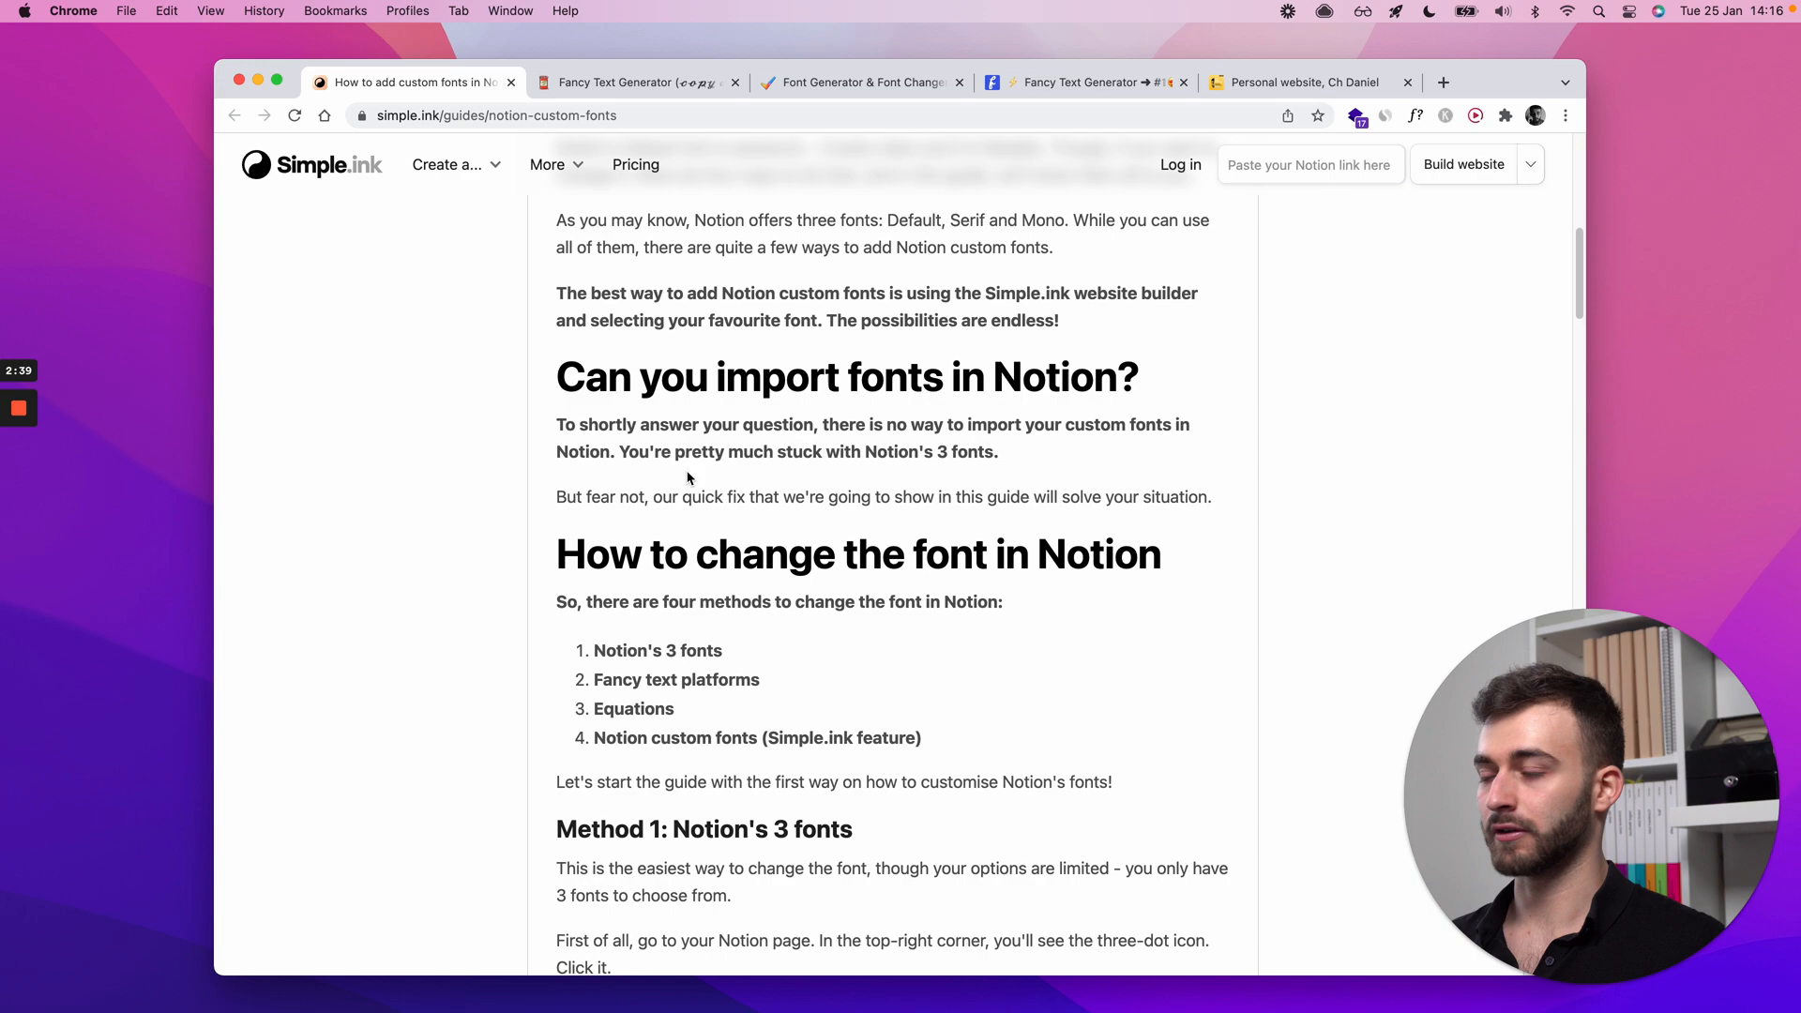
pyautogui.scroll(-3)
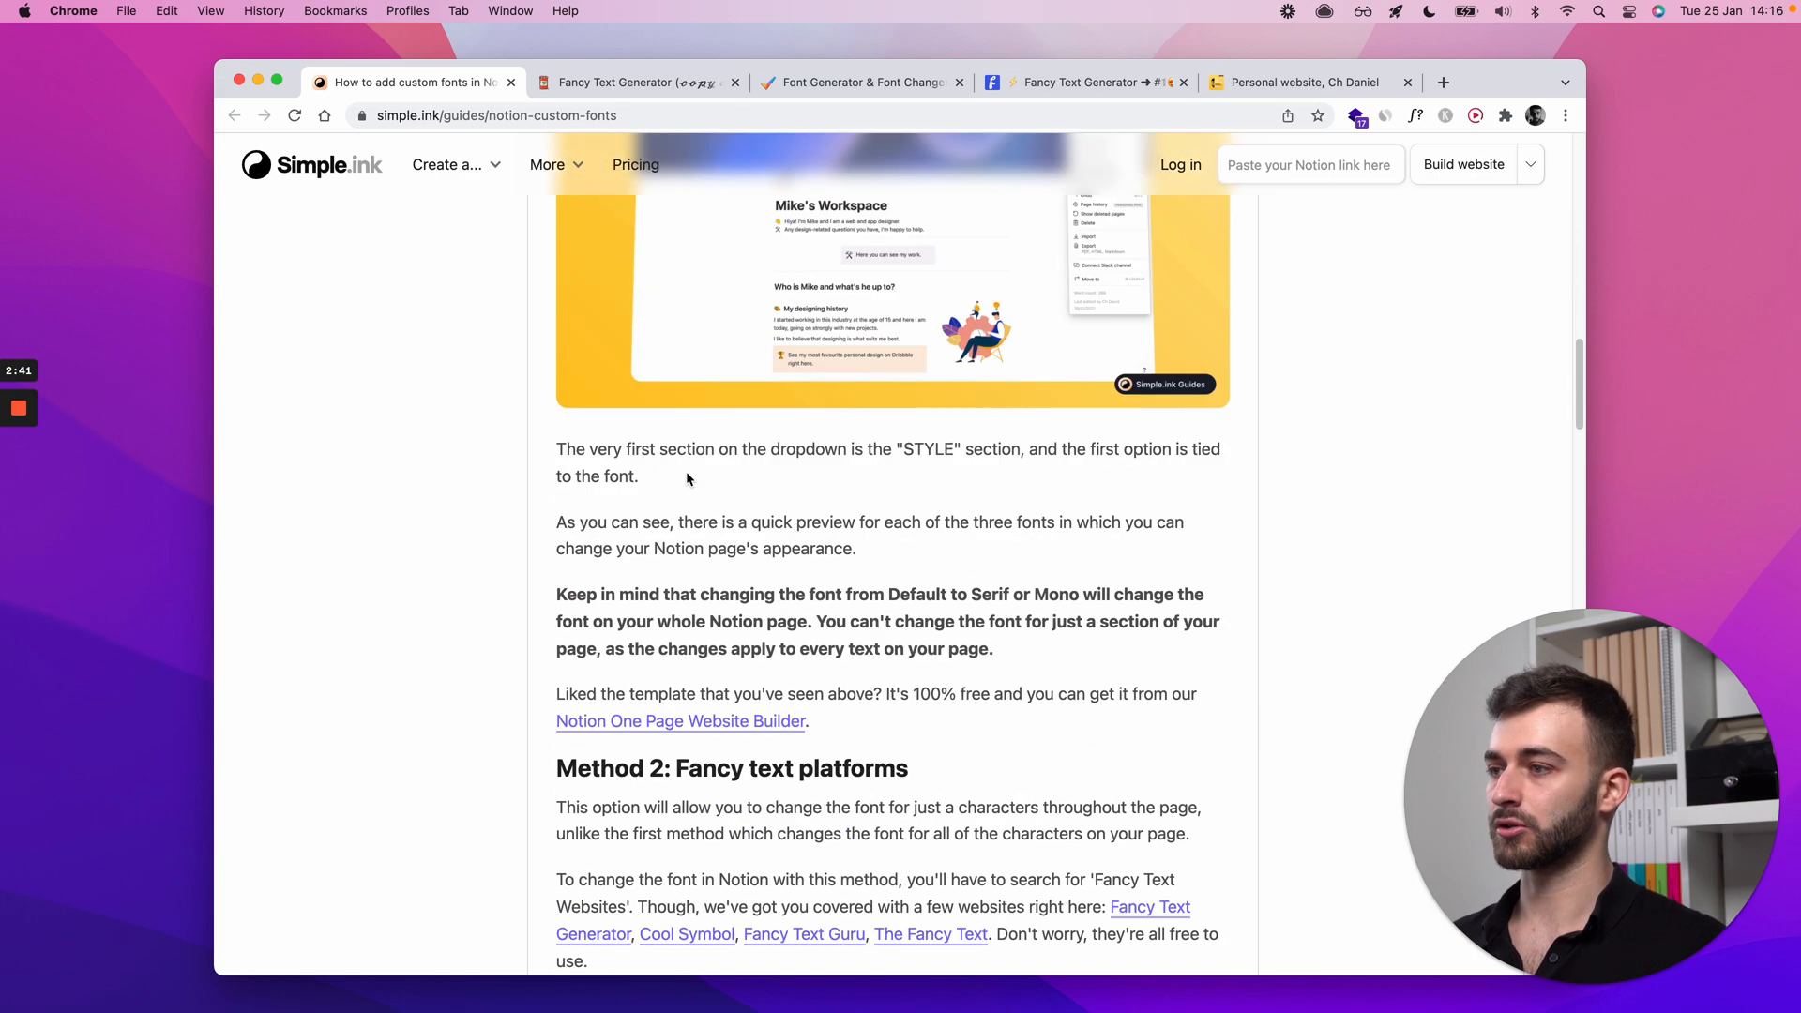
pyautogui.scroll(-3)
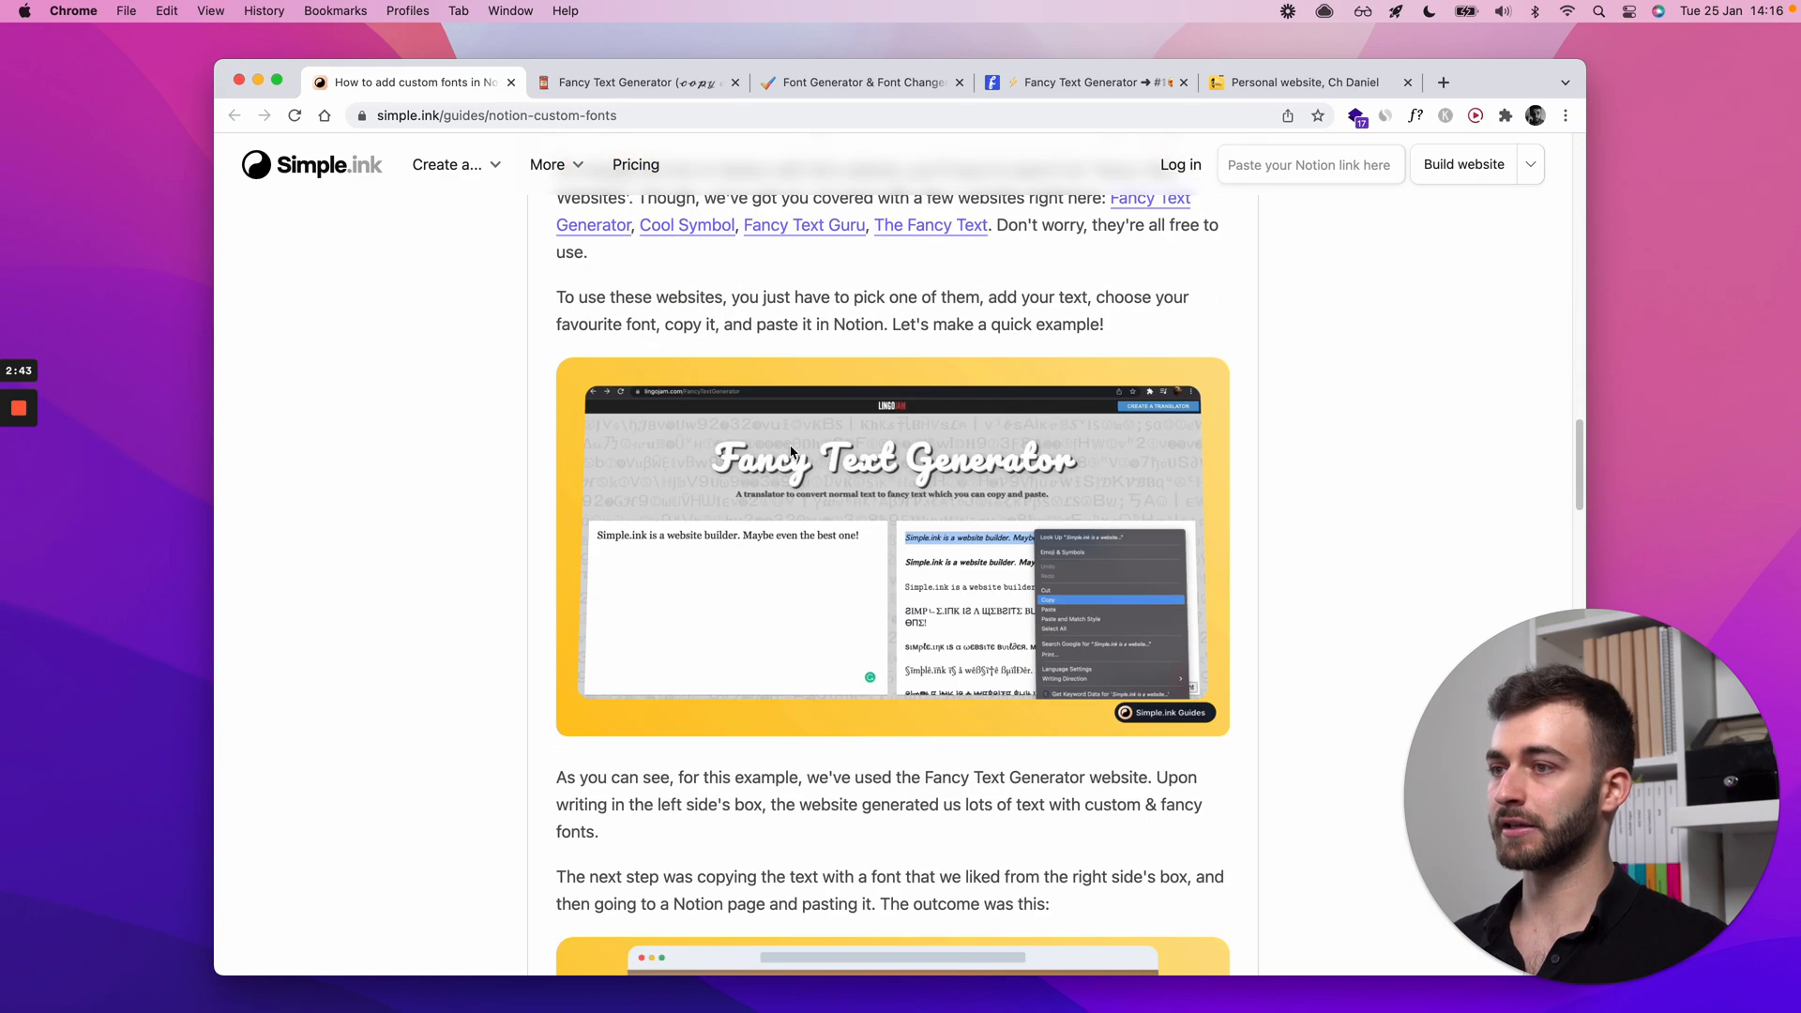
pyautogui.scroll(-3)
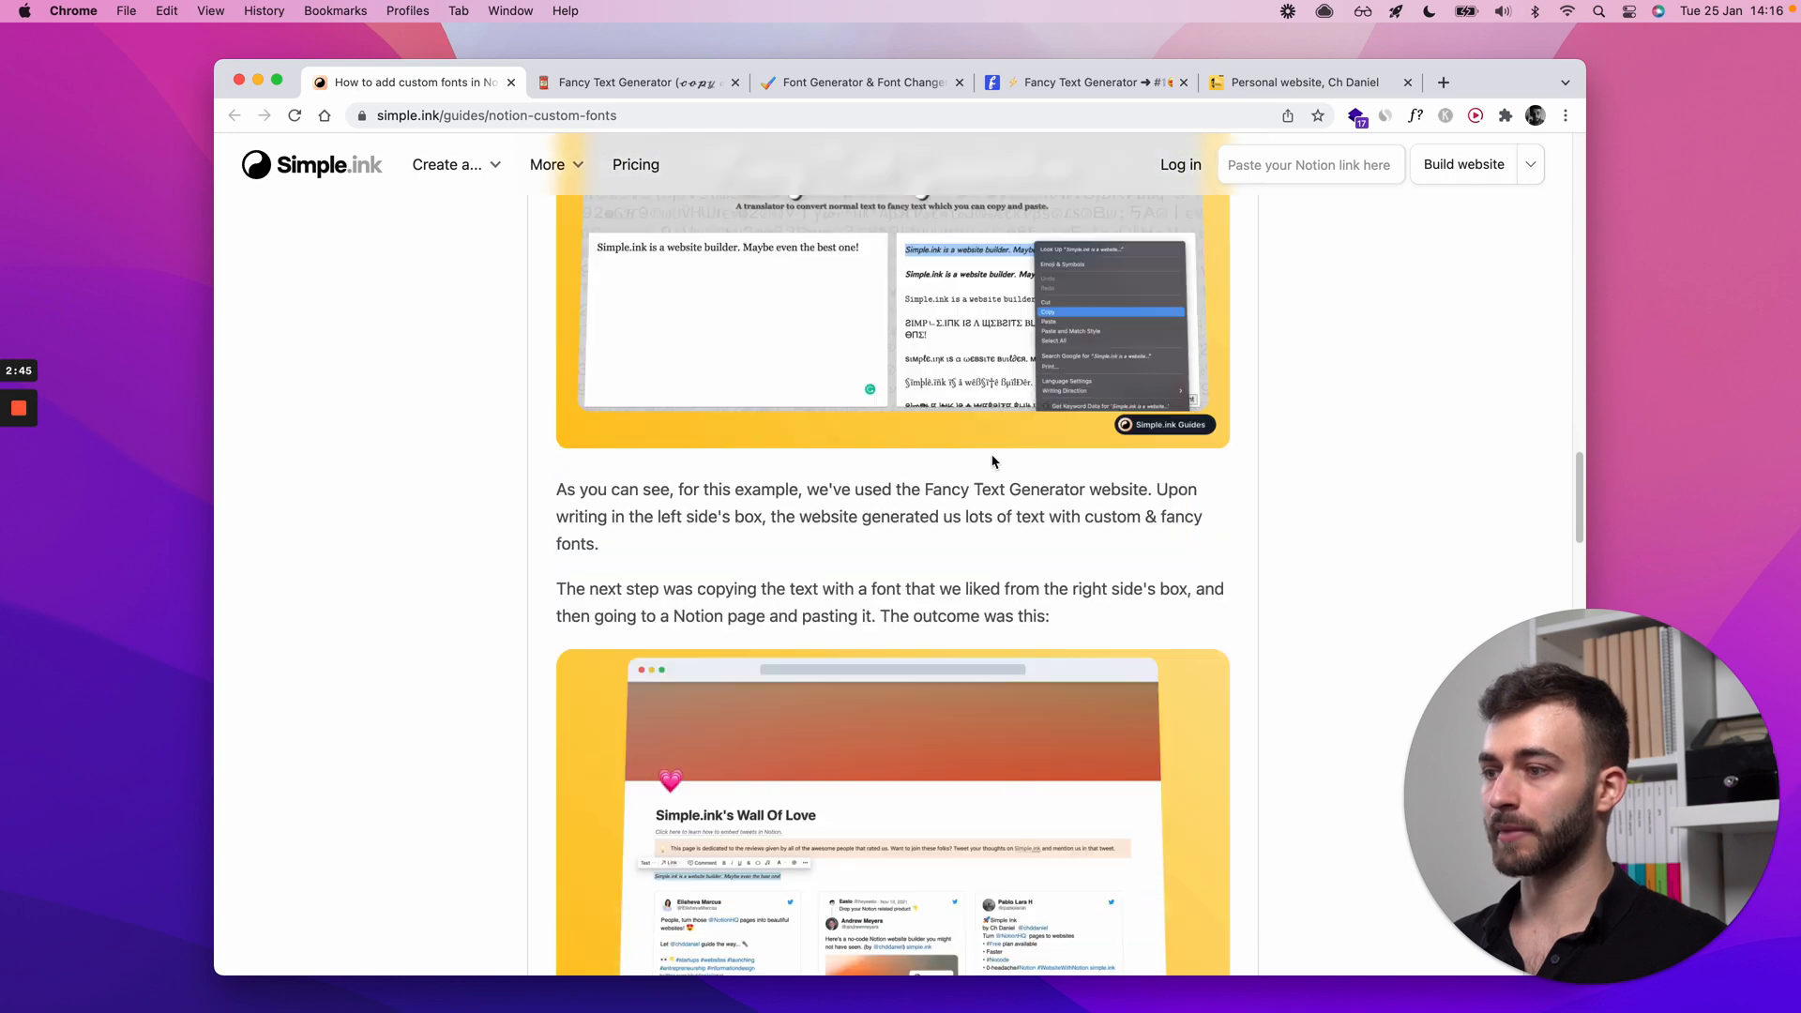
pyautogui.scroll(-3)
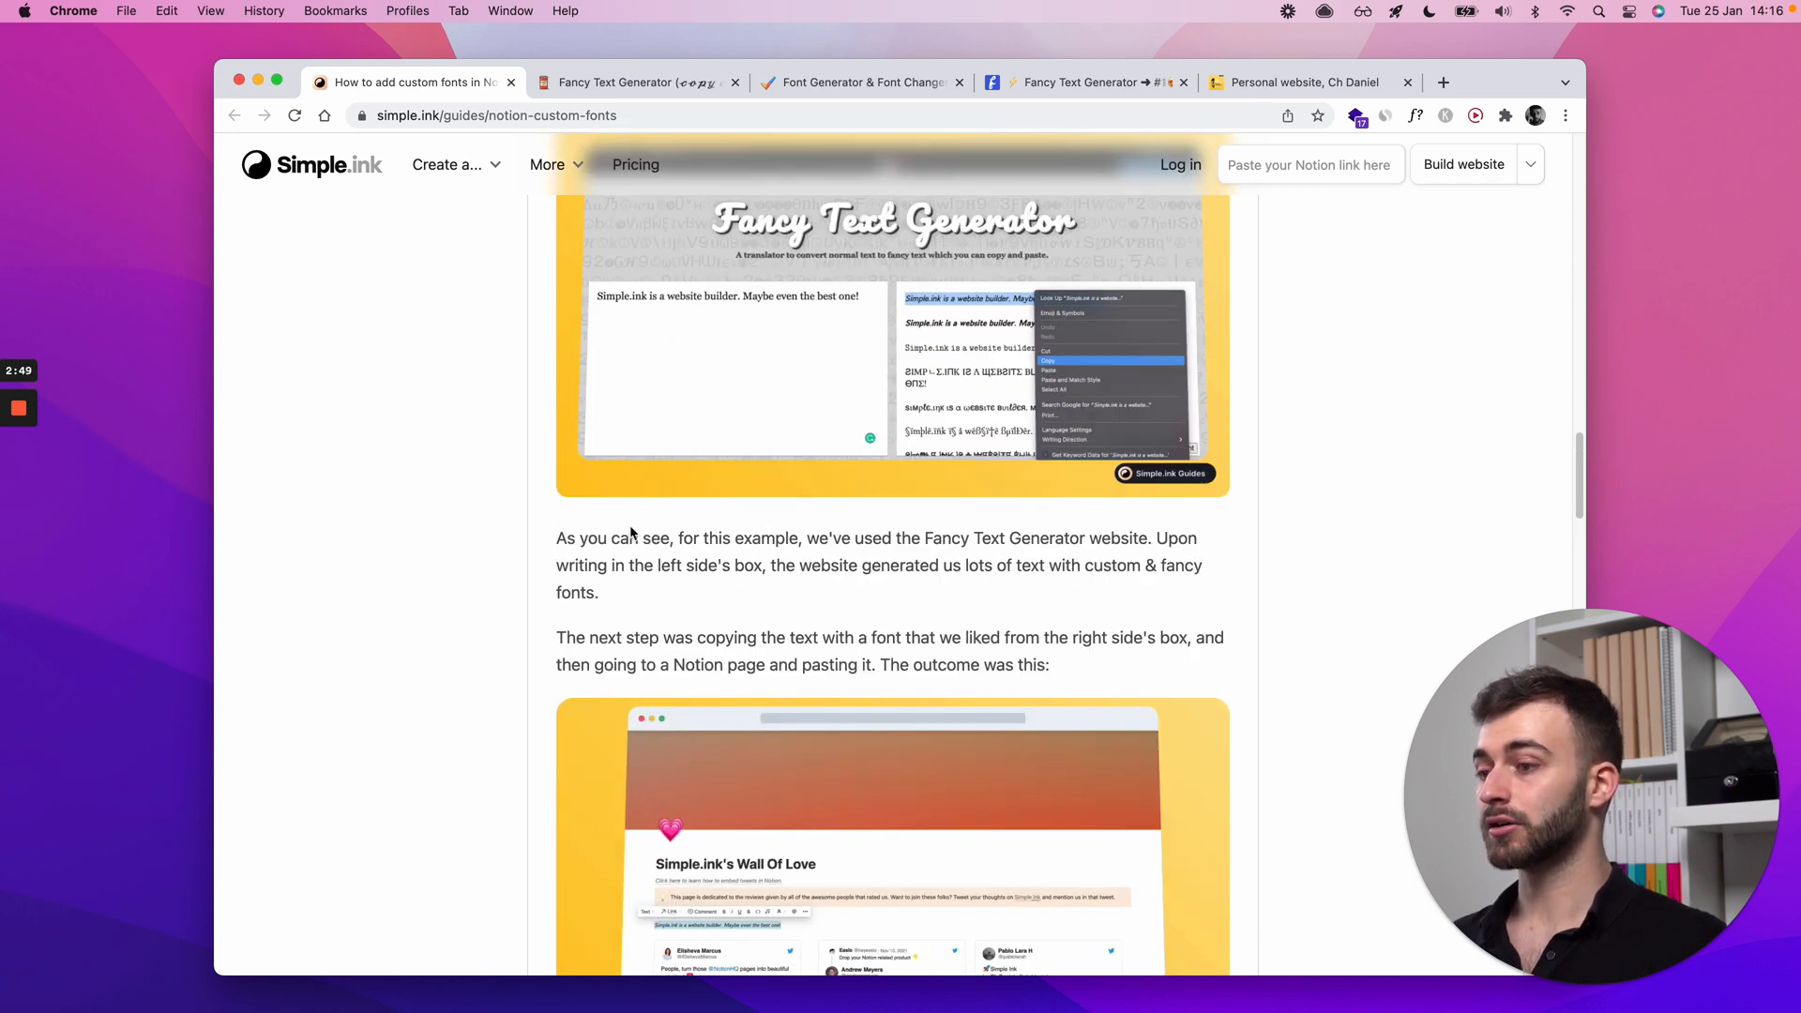
pyautogui.scroll(3)
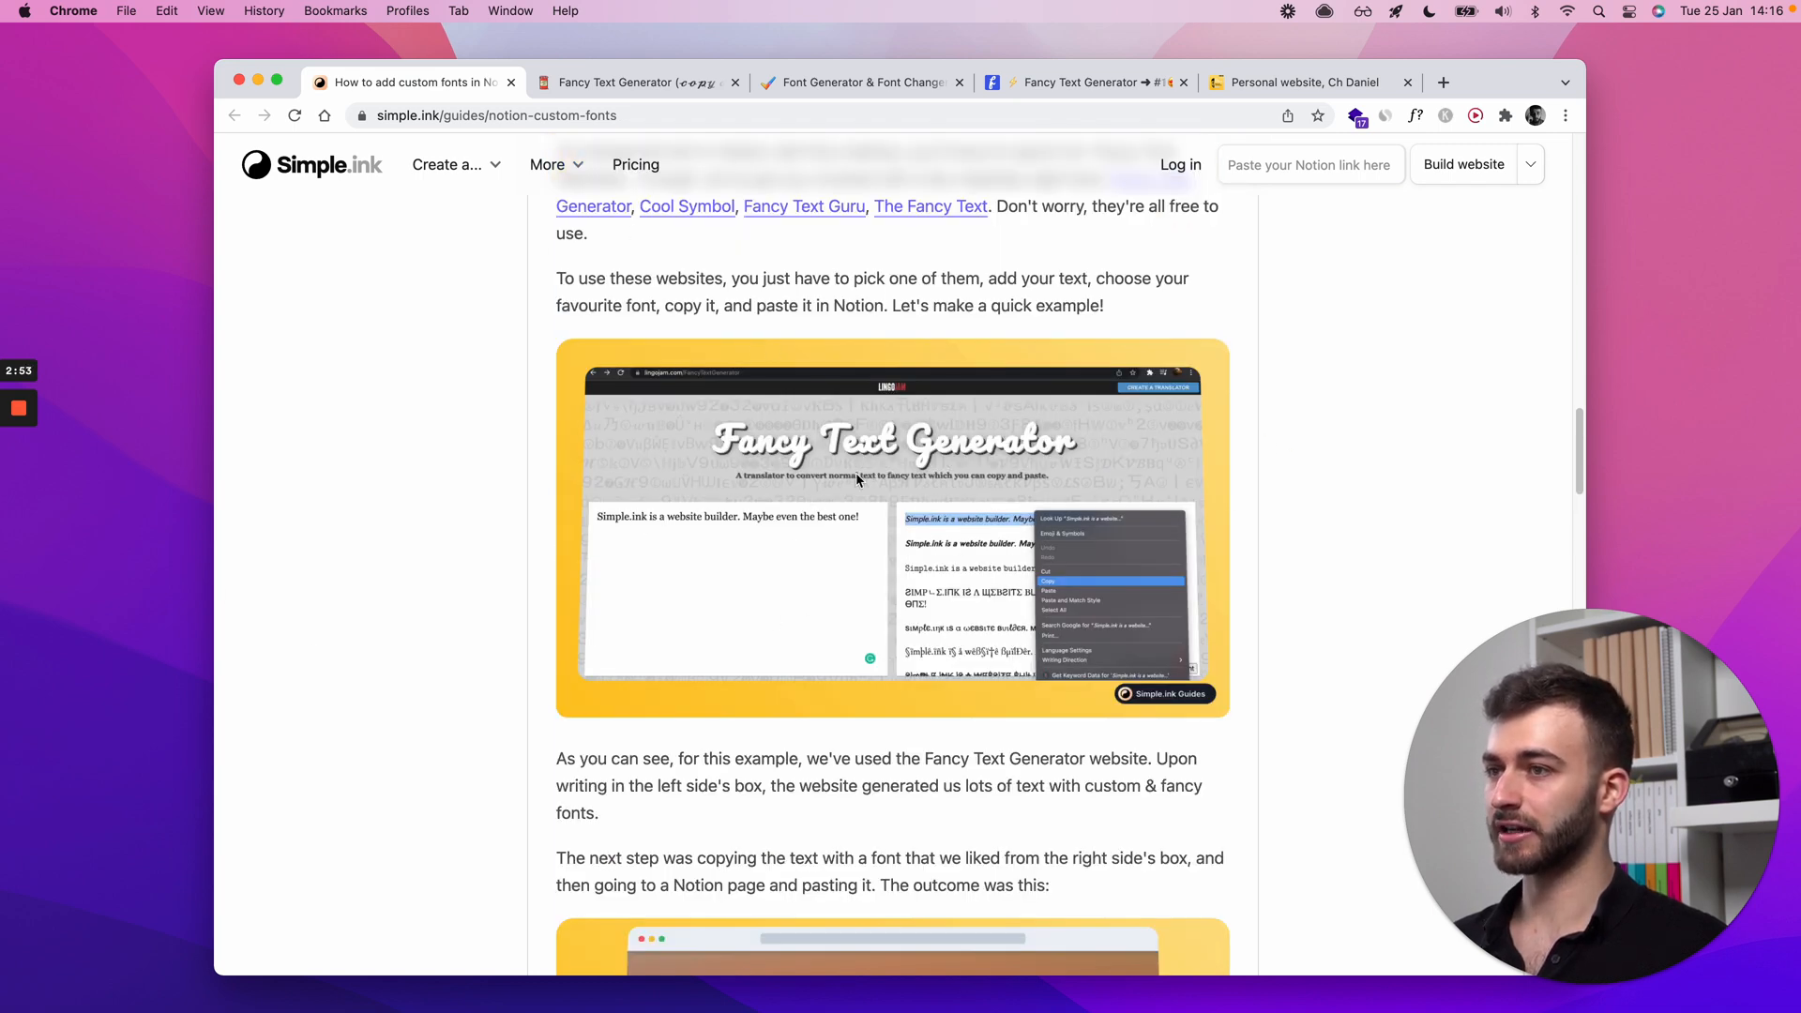
pyautogui.scroll(-3)
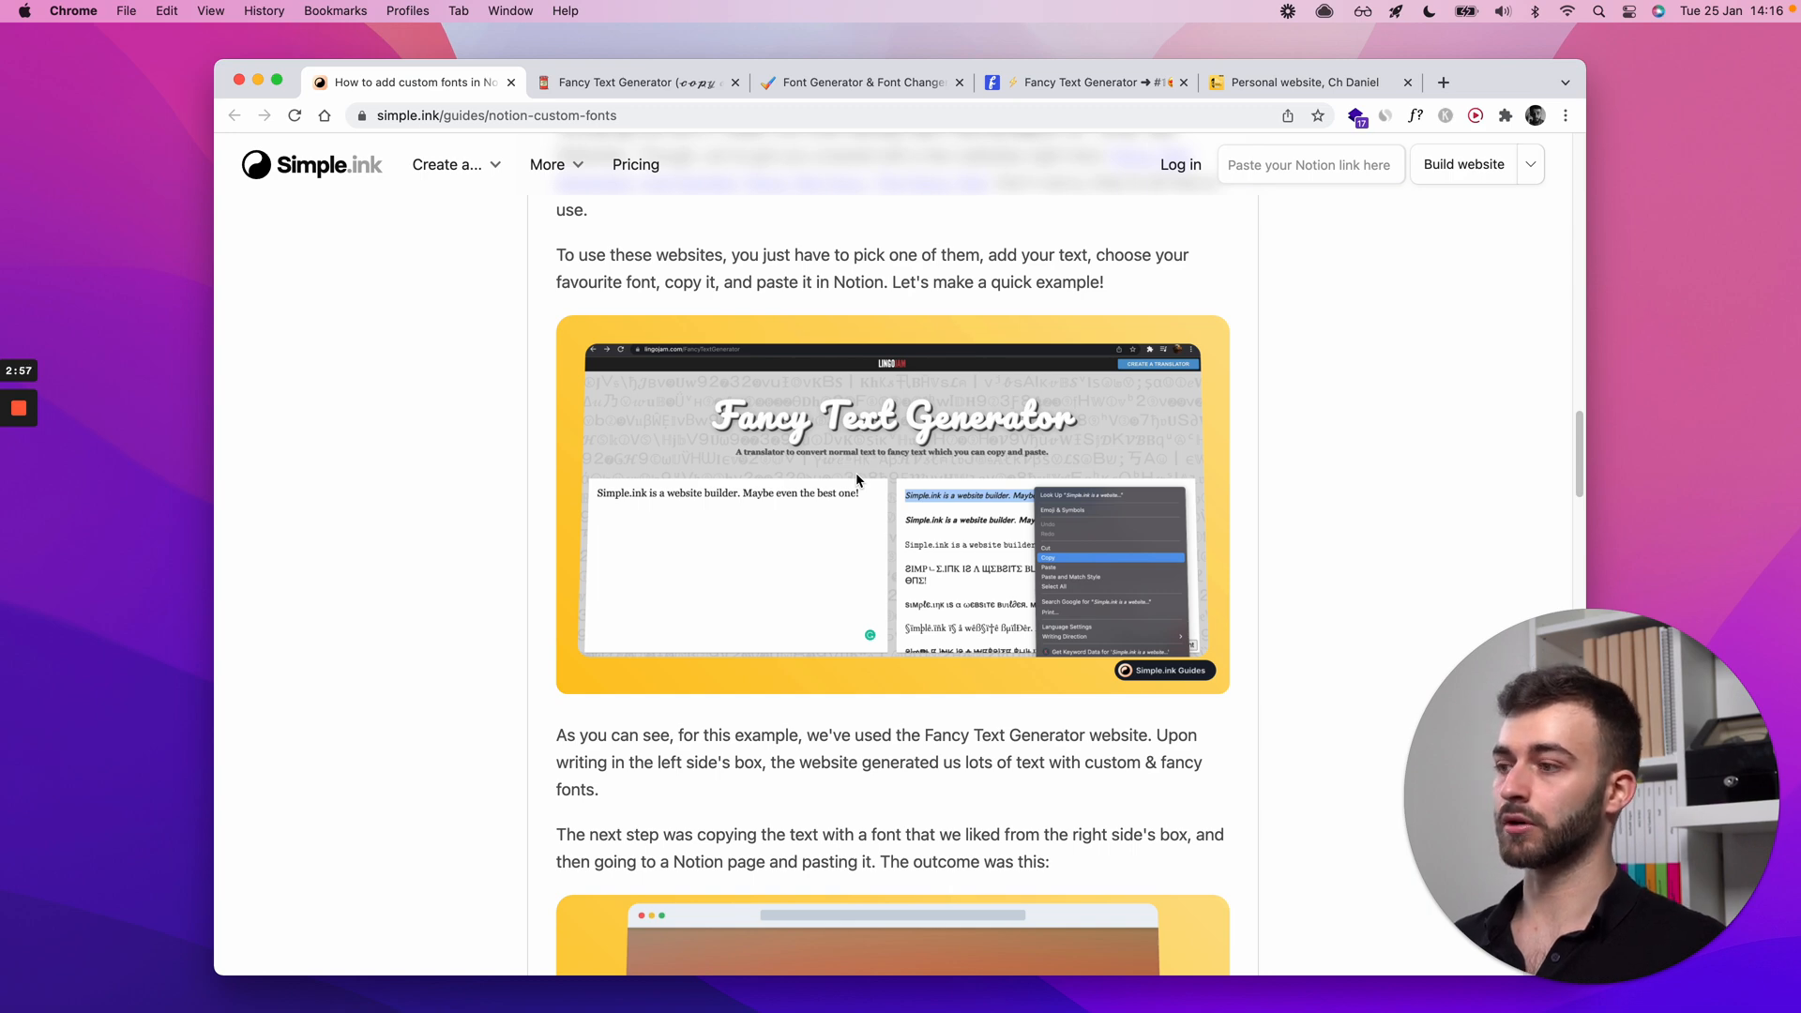
pyautogui.scroll(-3)
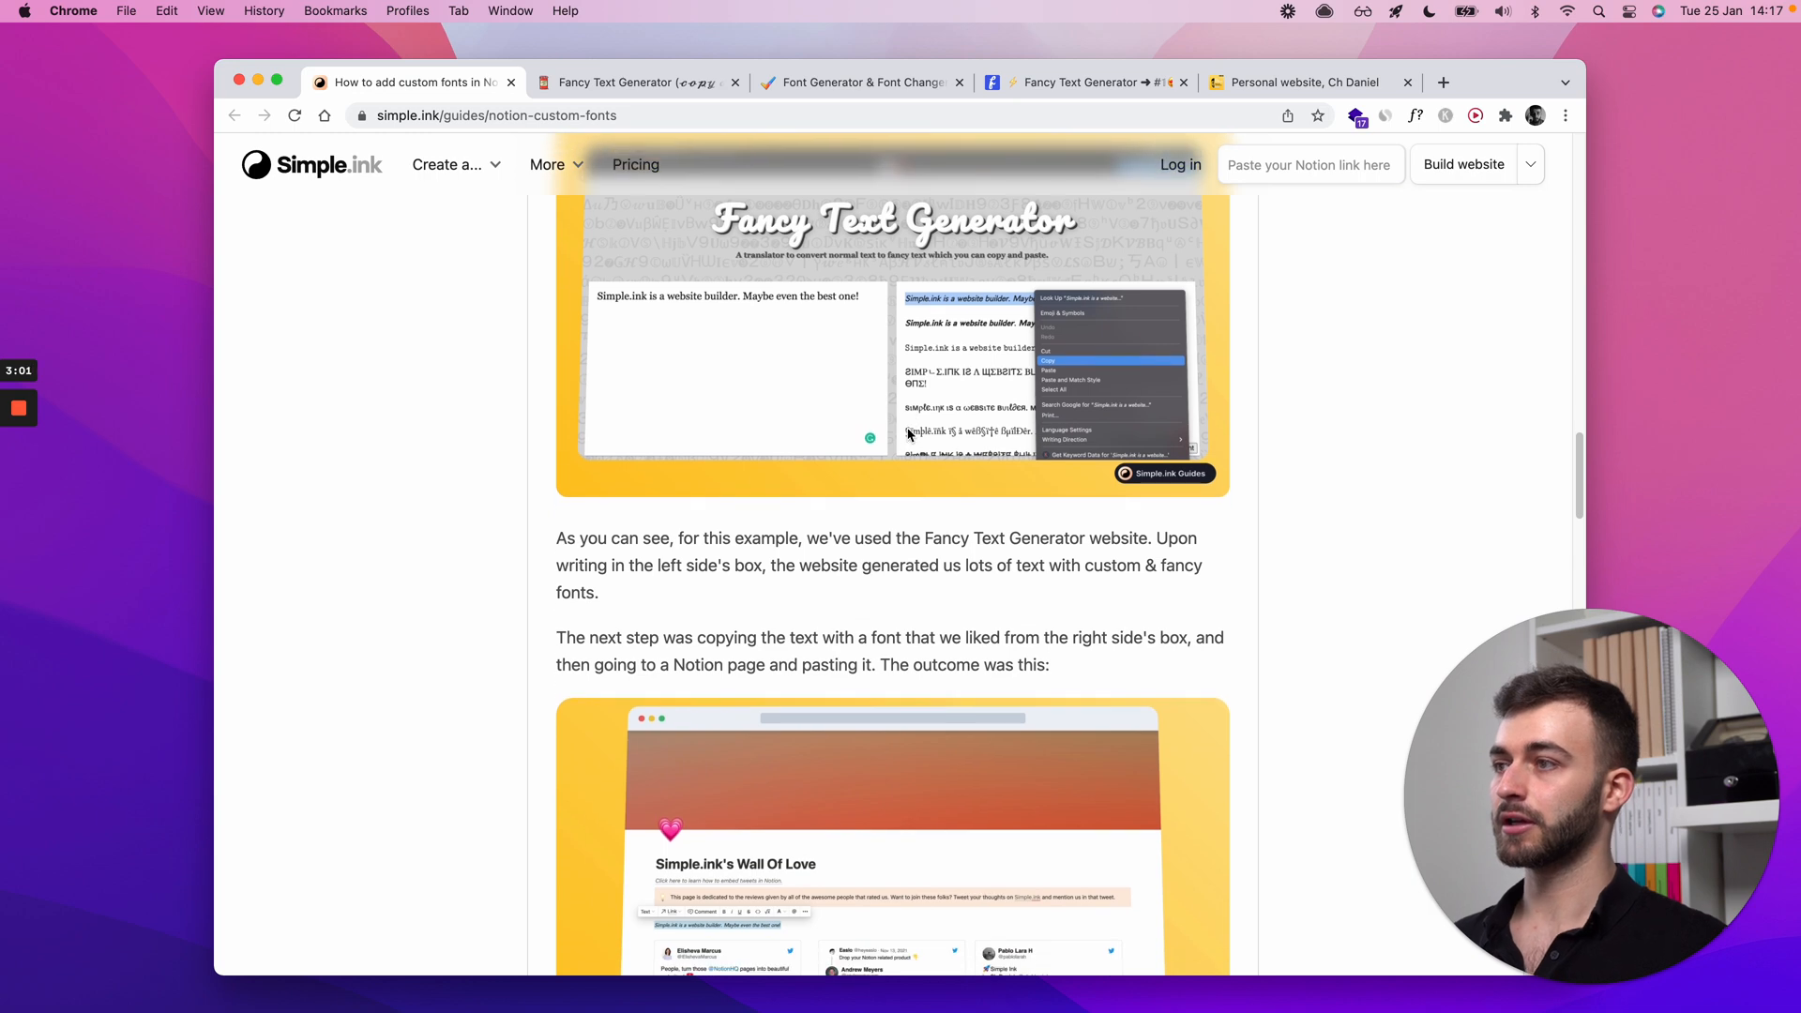
pyautogui.scroll(-3)
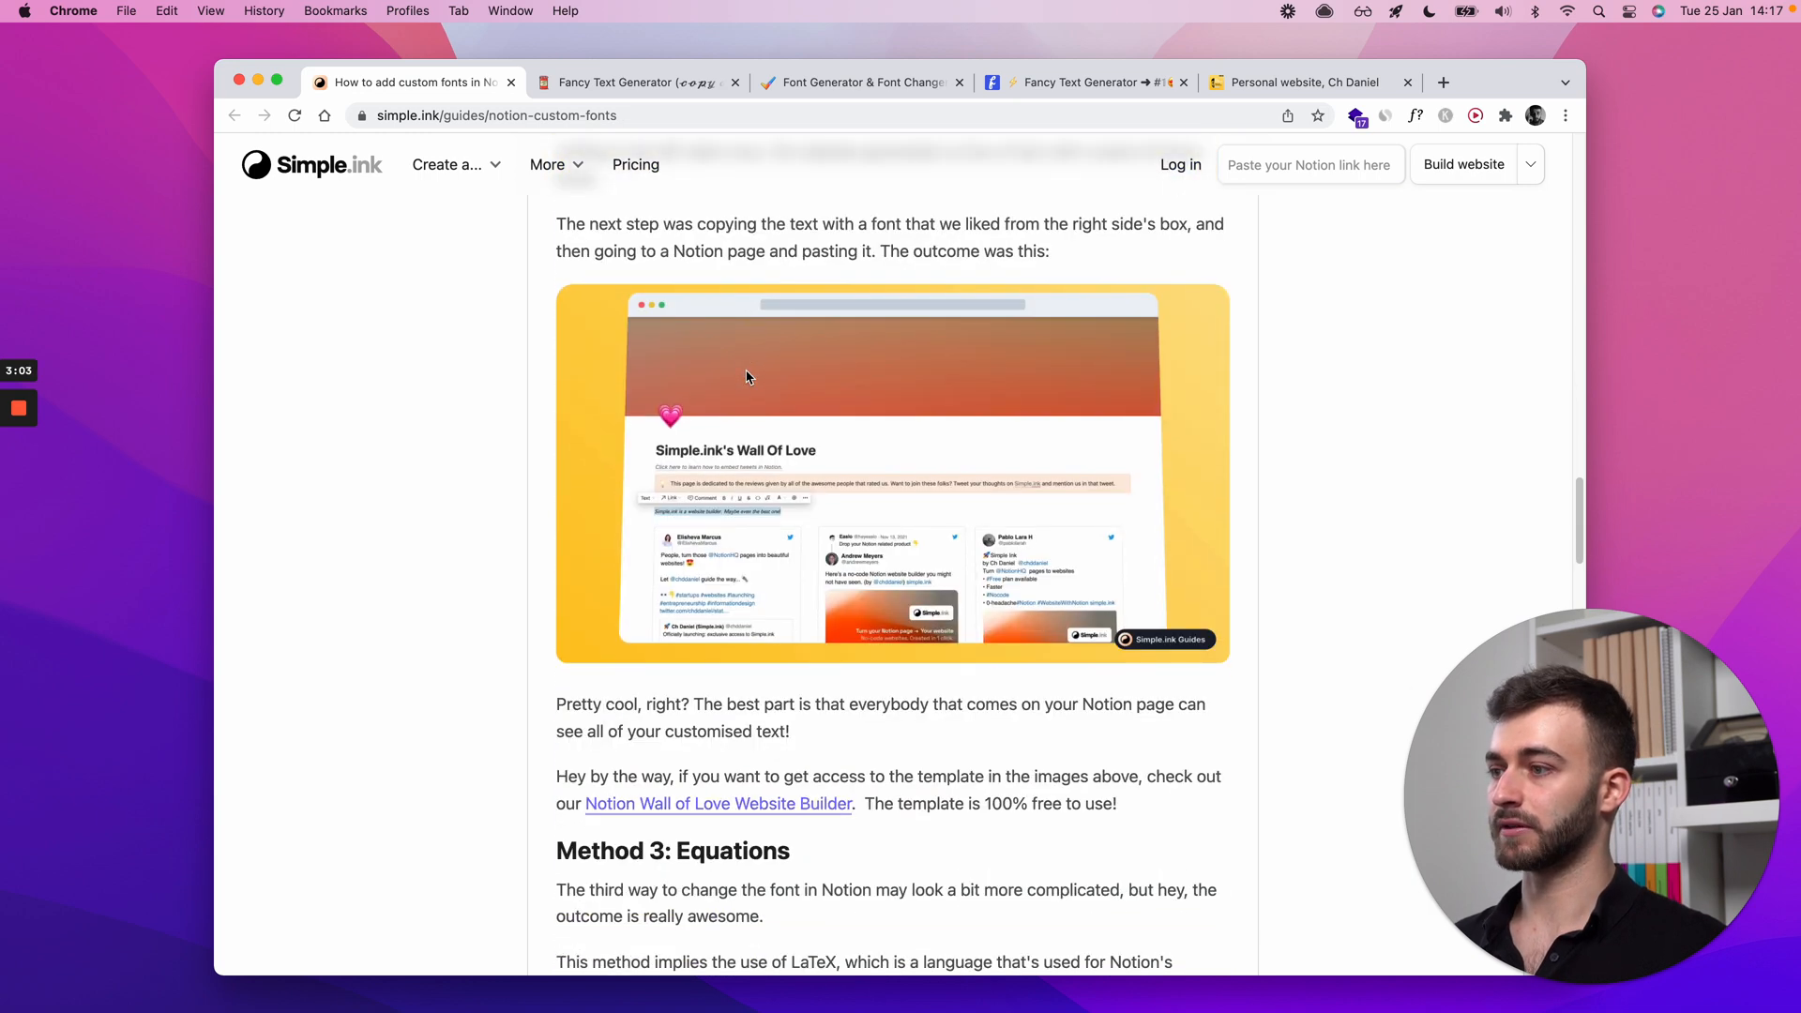
pyautogui.scroll(-3)
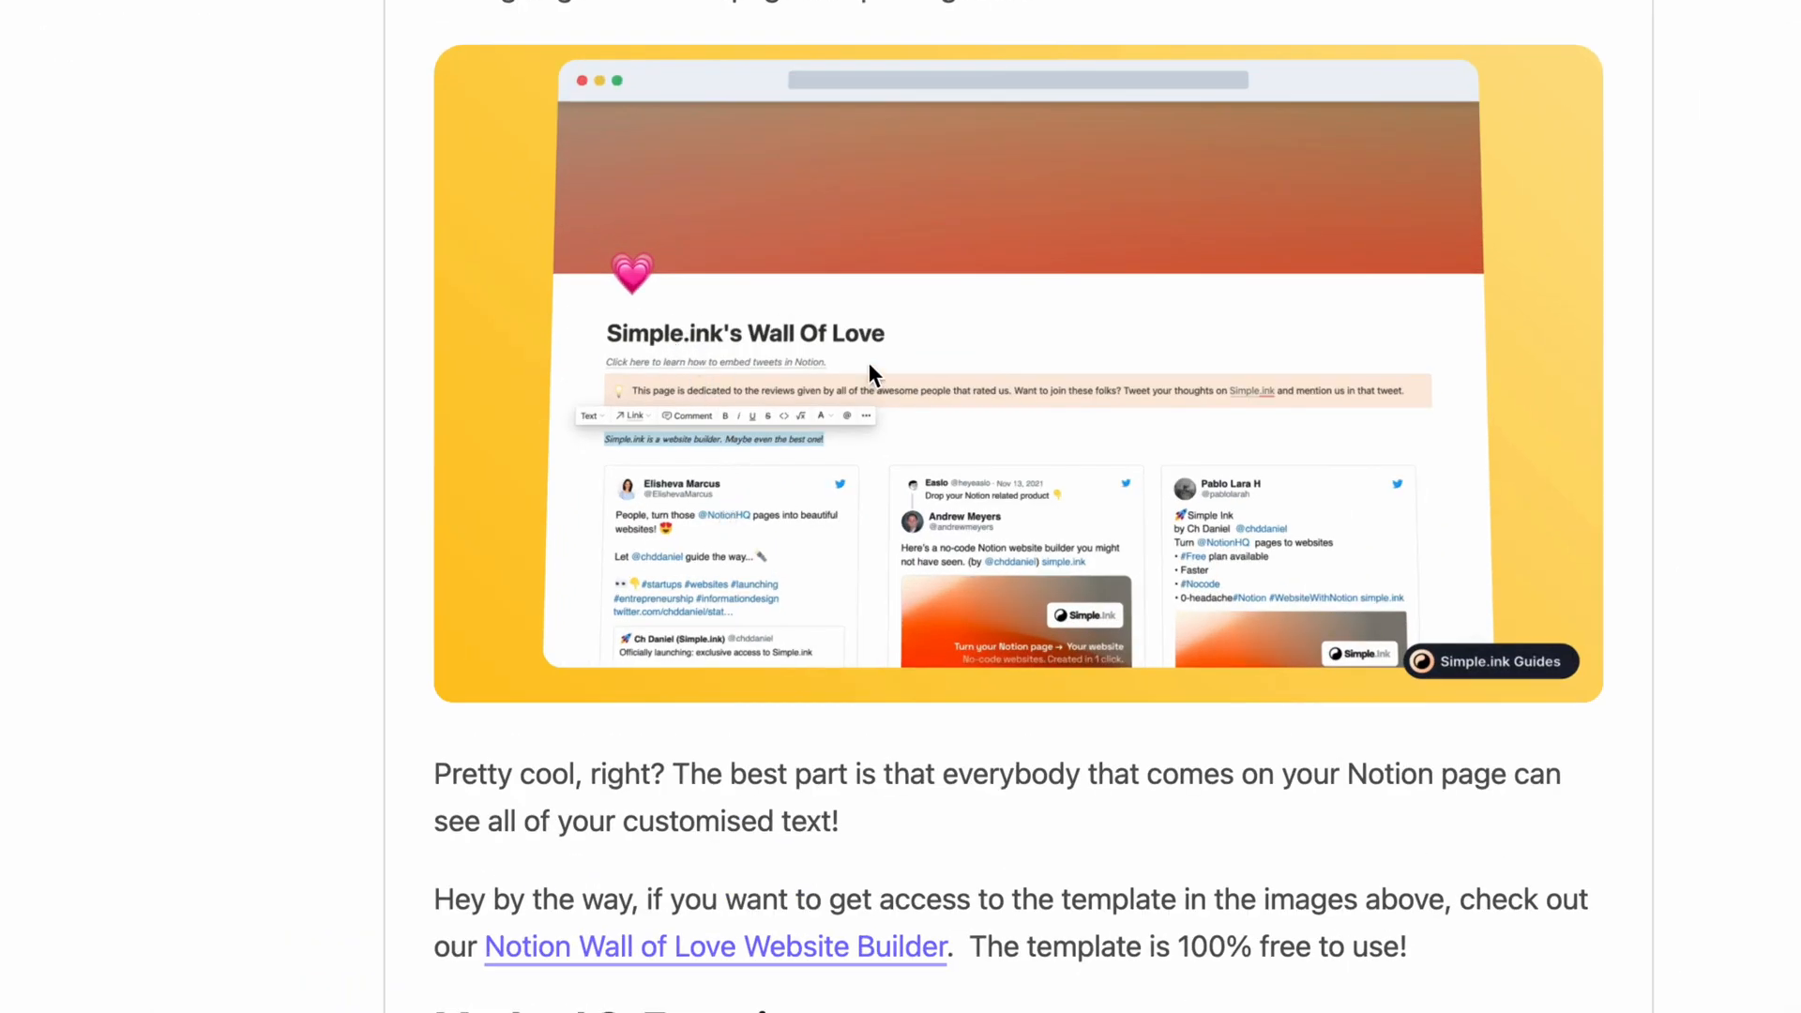
pyautogui.moveTo(710, 482)
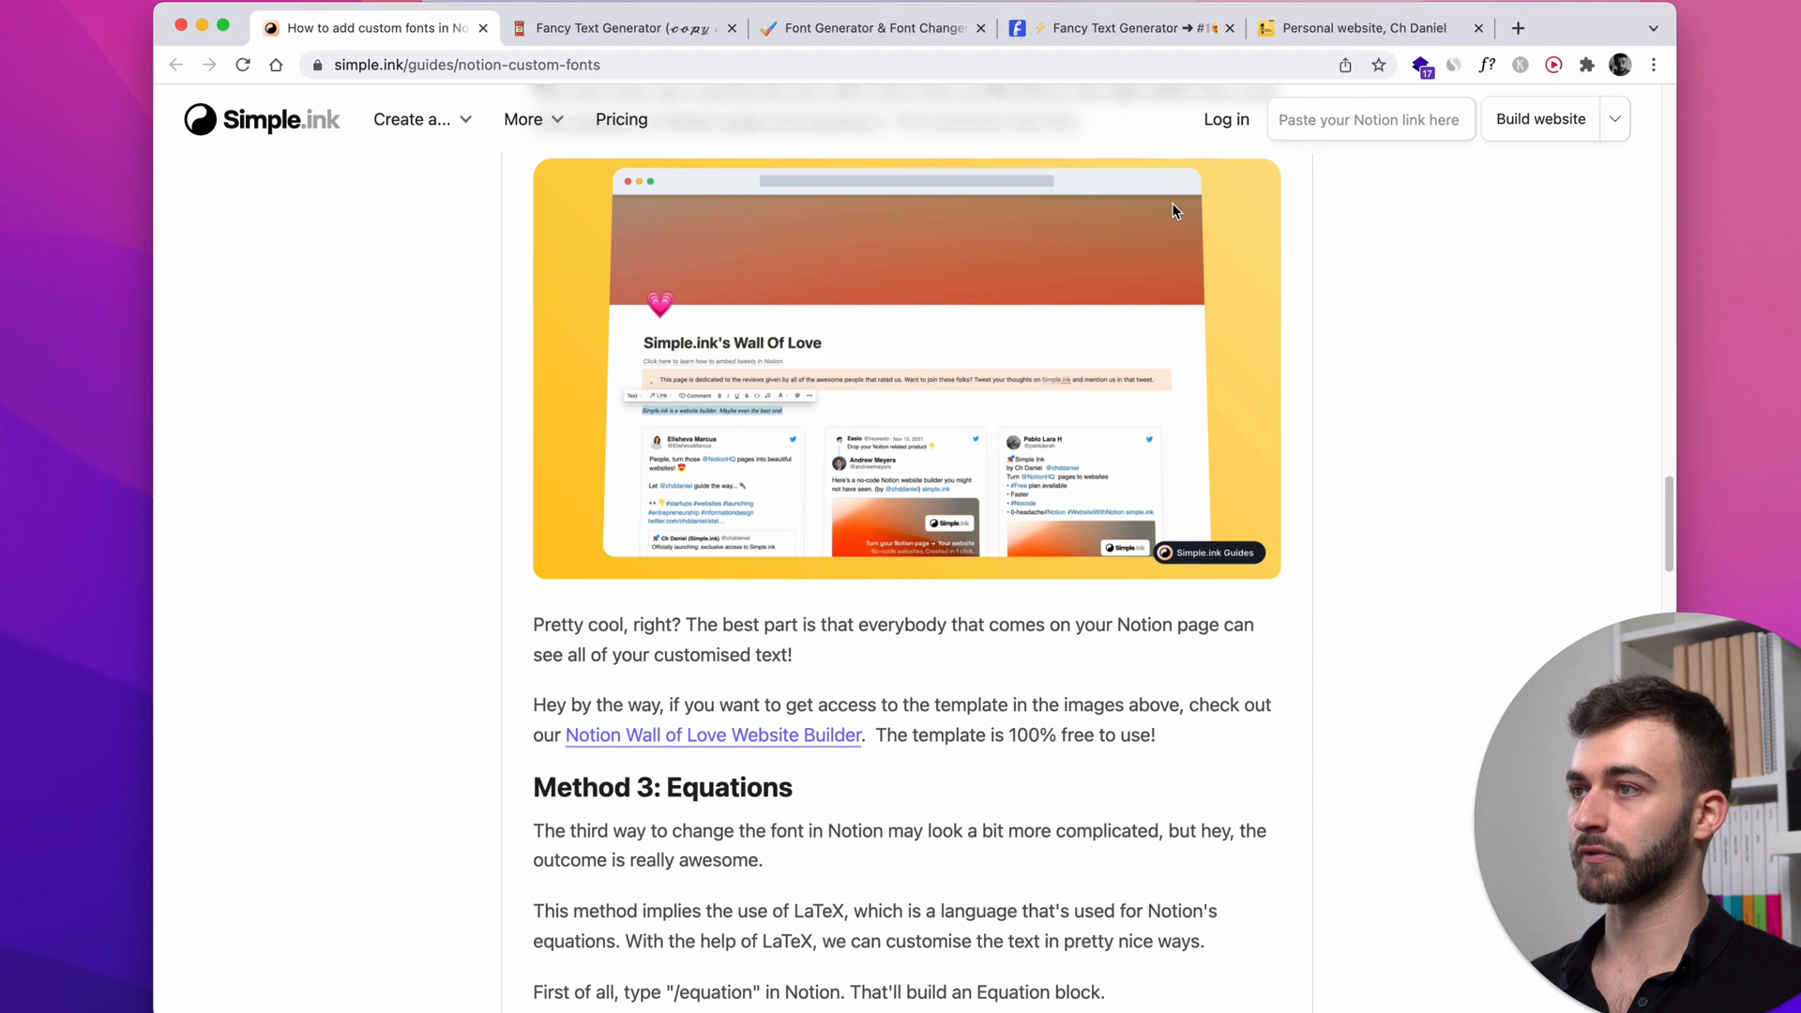
pyautogui.scroll(-3)
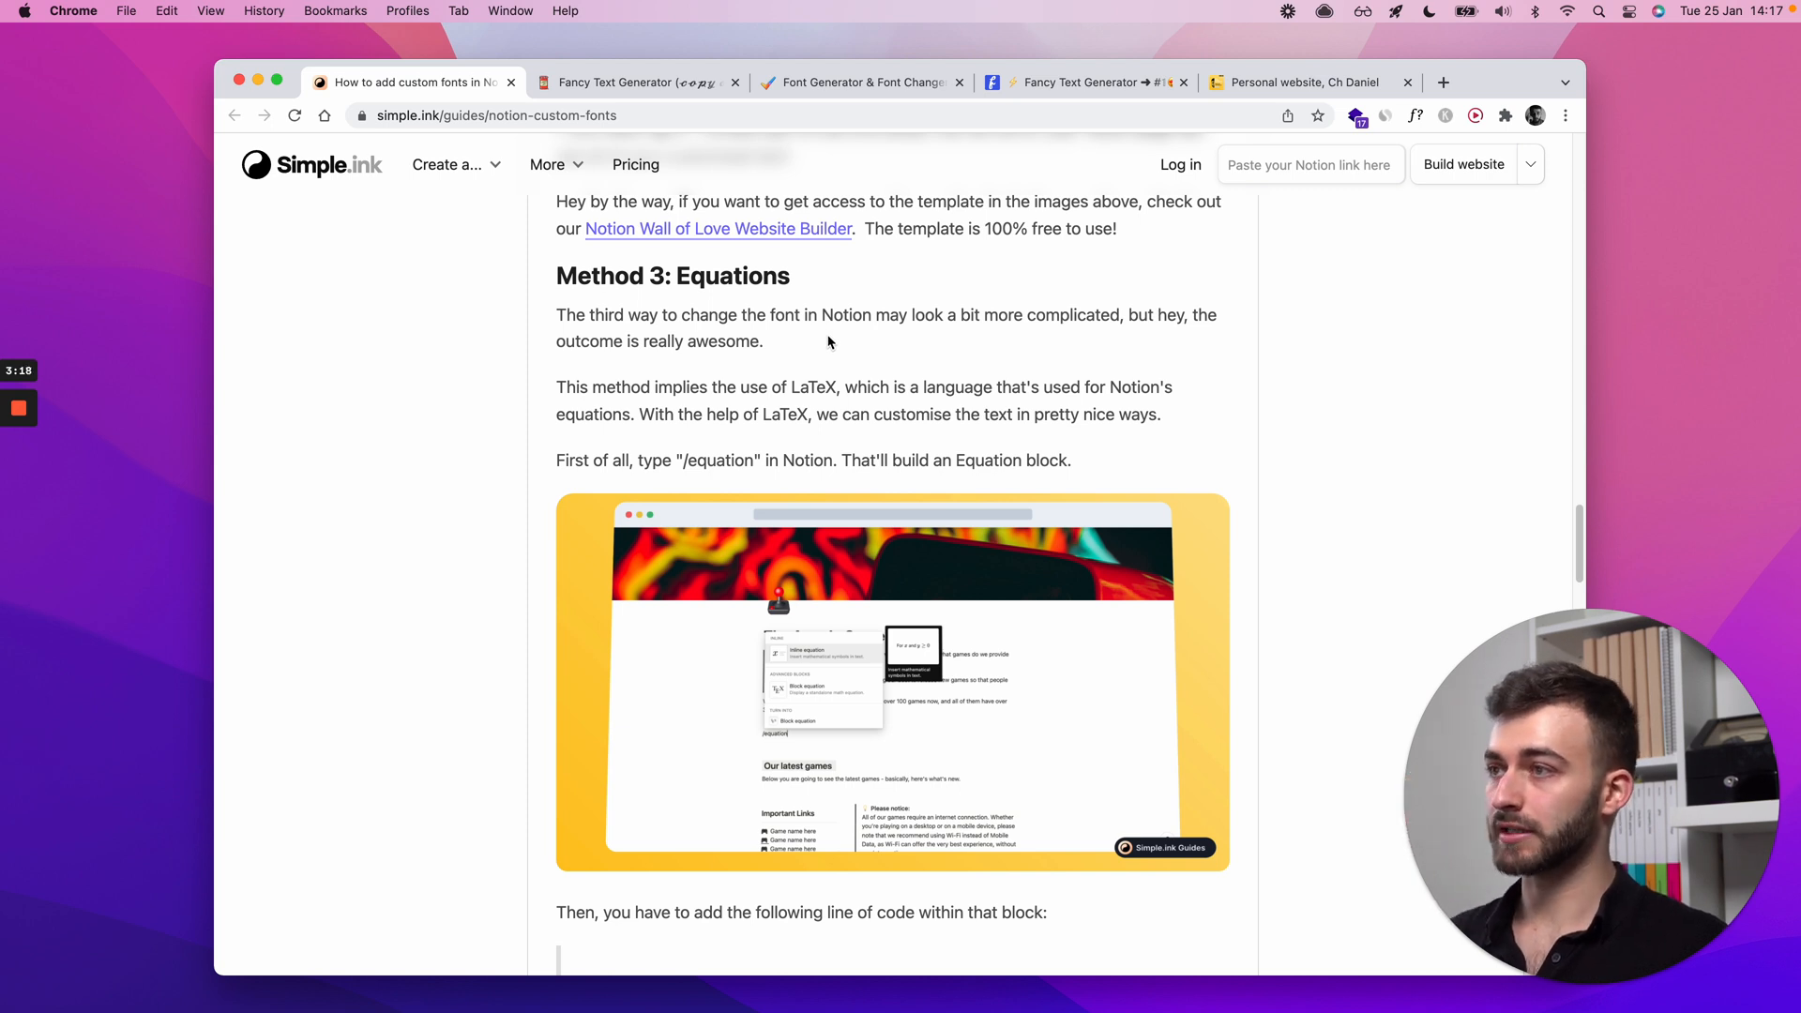
pyautogui.moveTo(1039, 390)
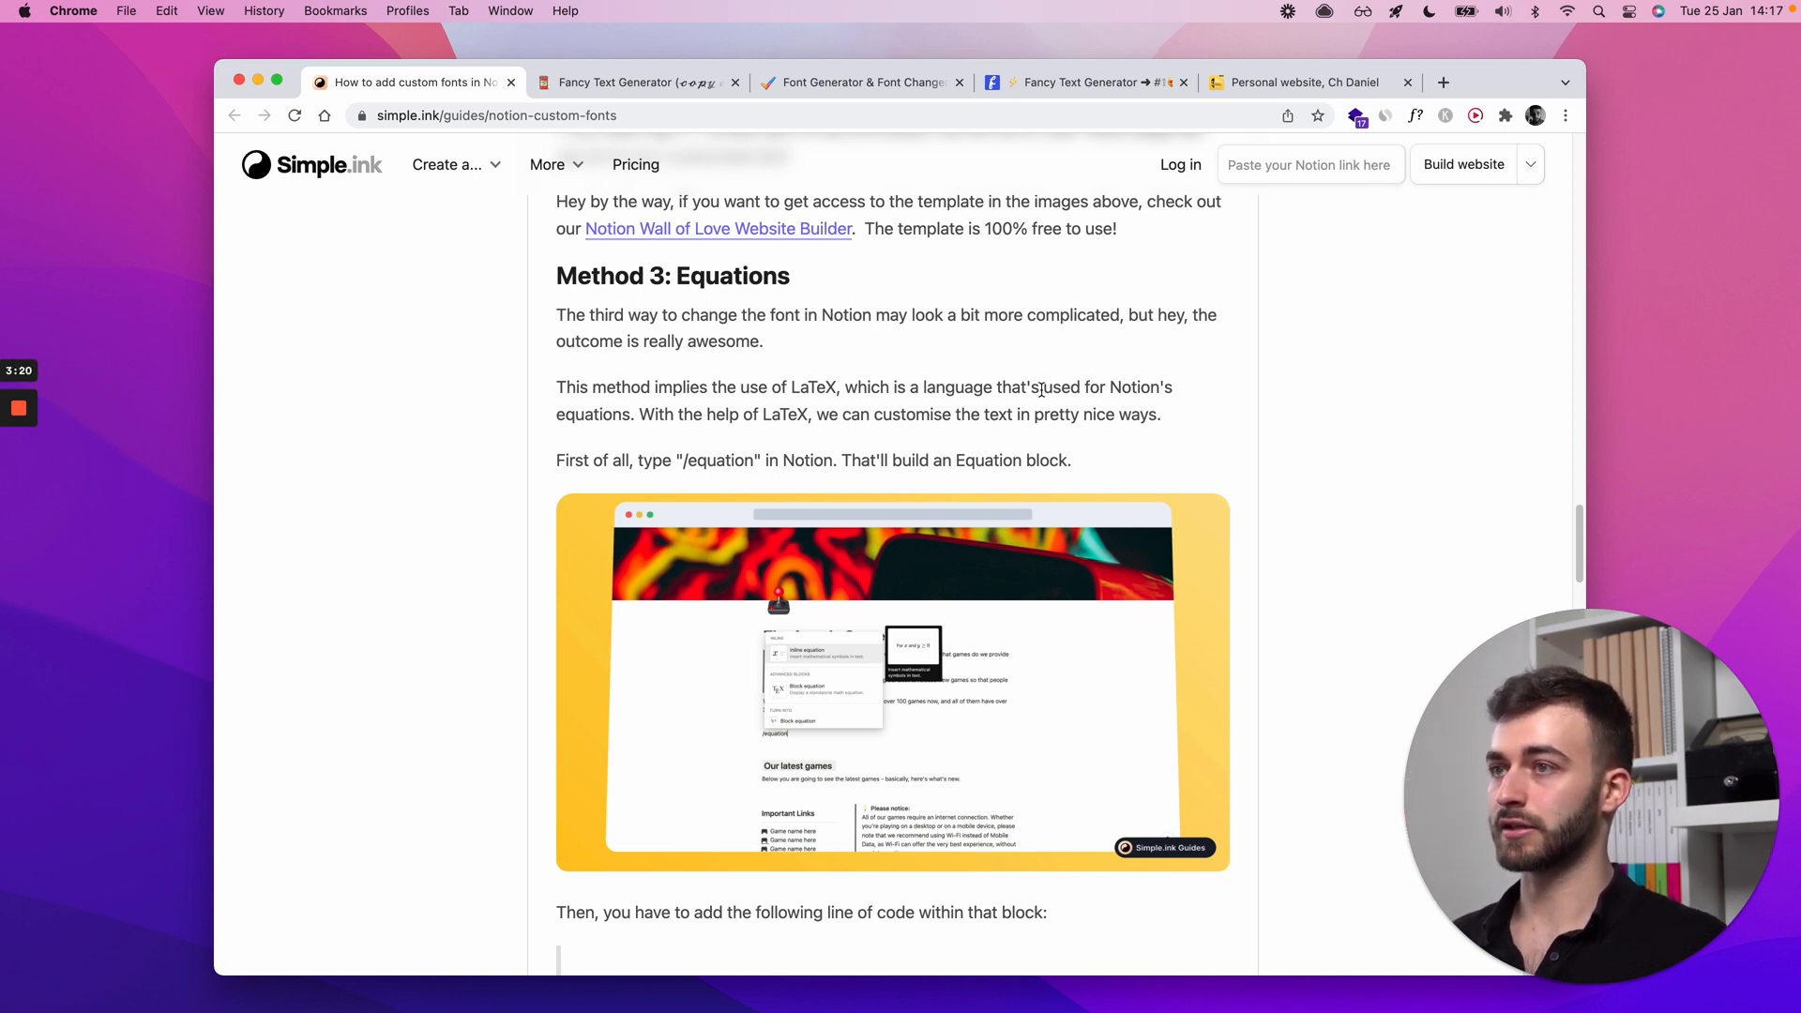
# Step: Scroll to Method 3's LaTeX colour code line with its bold, italic and custom-font variants
pyautogui.scroll(-3)
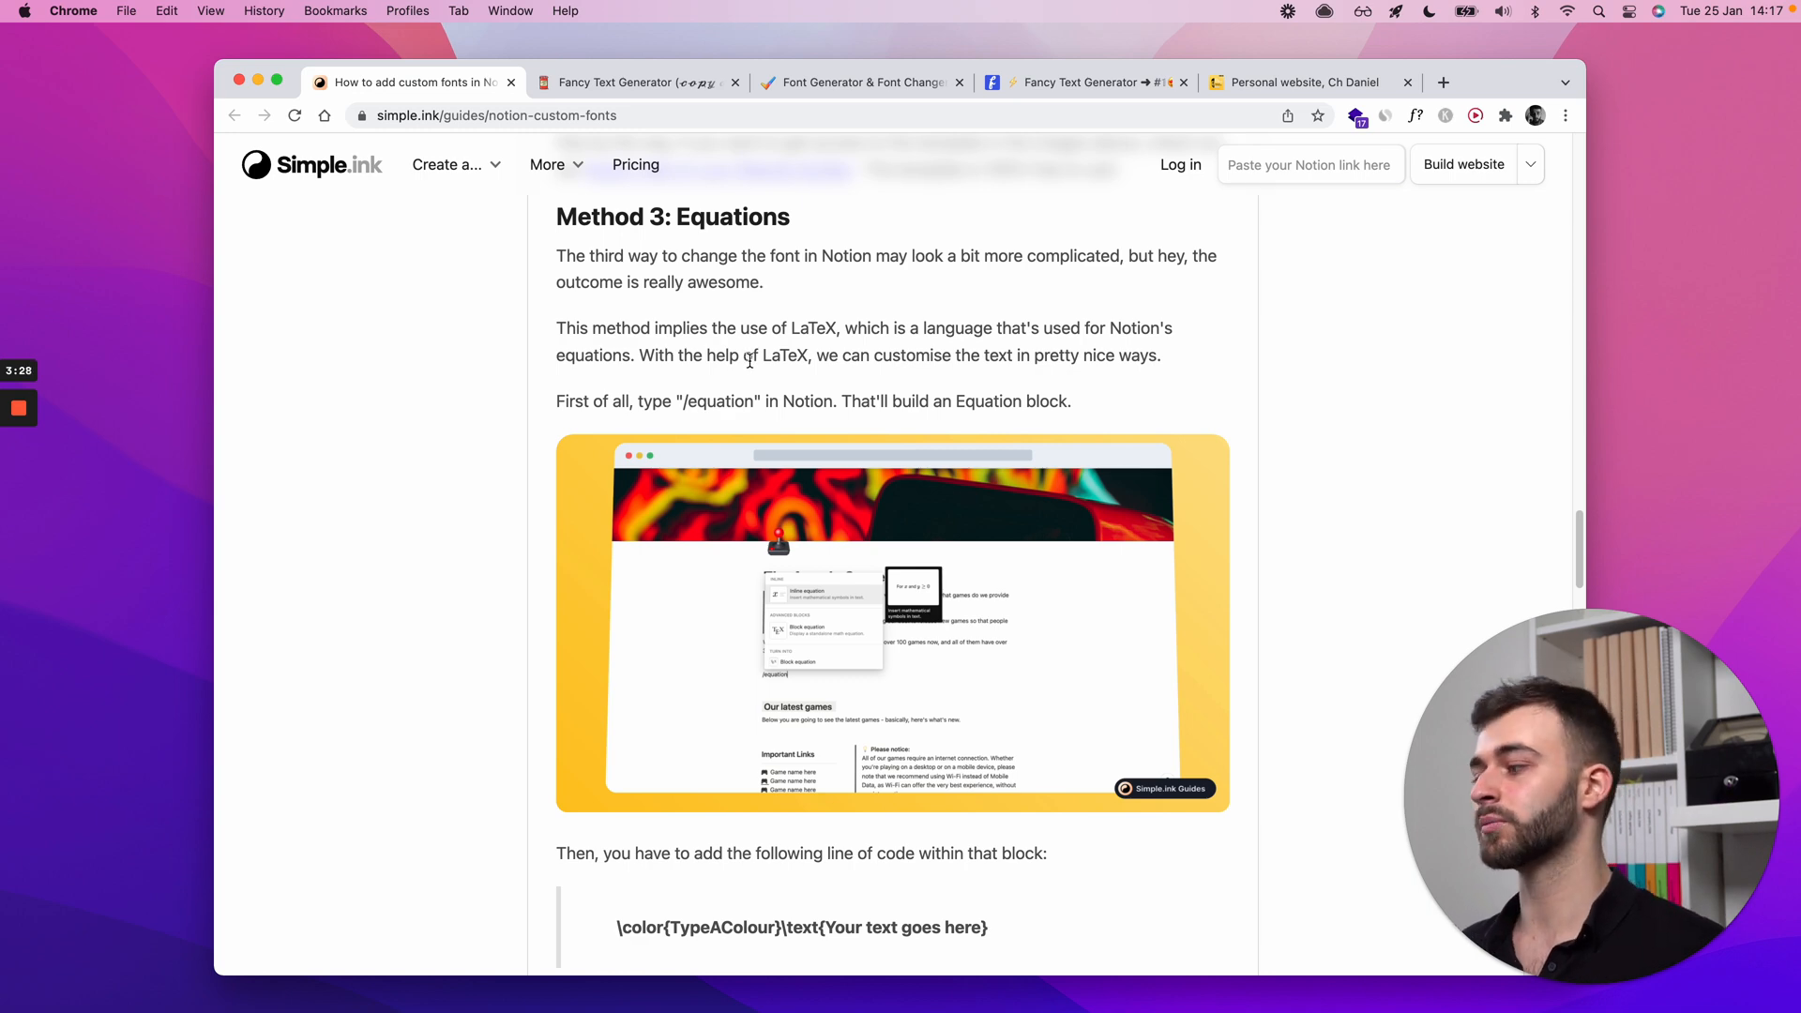
pyautogui.scroll(-3)
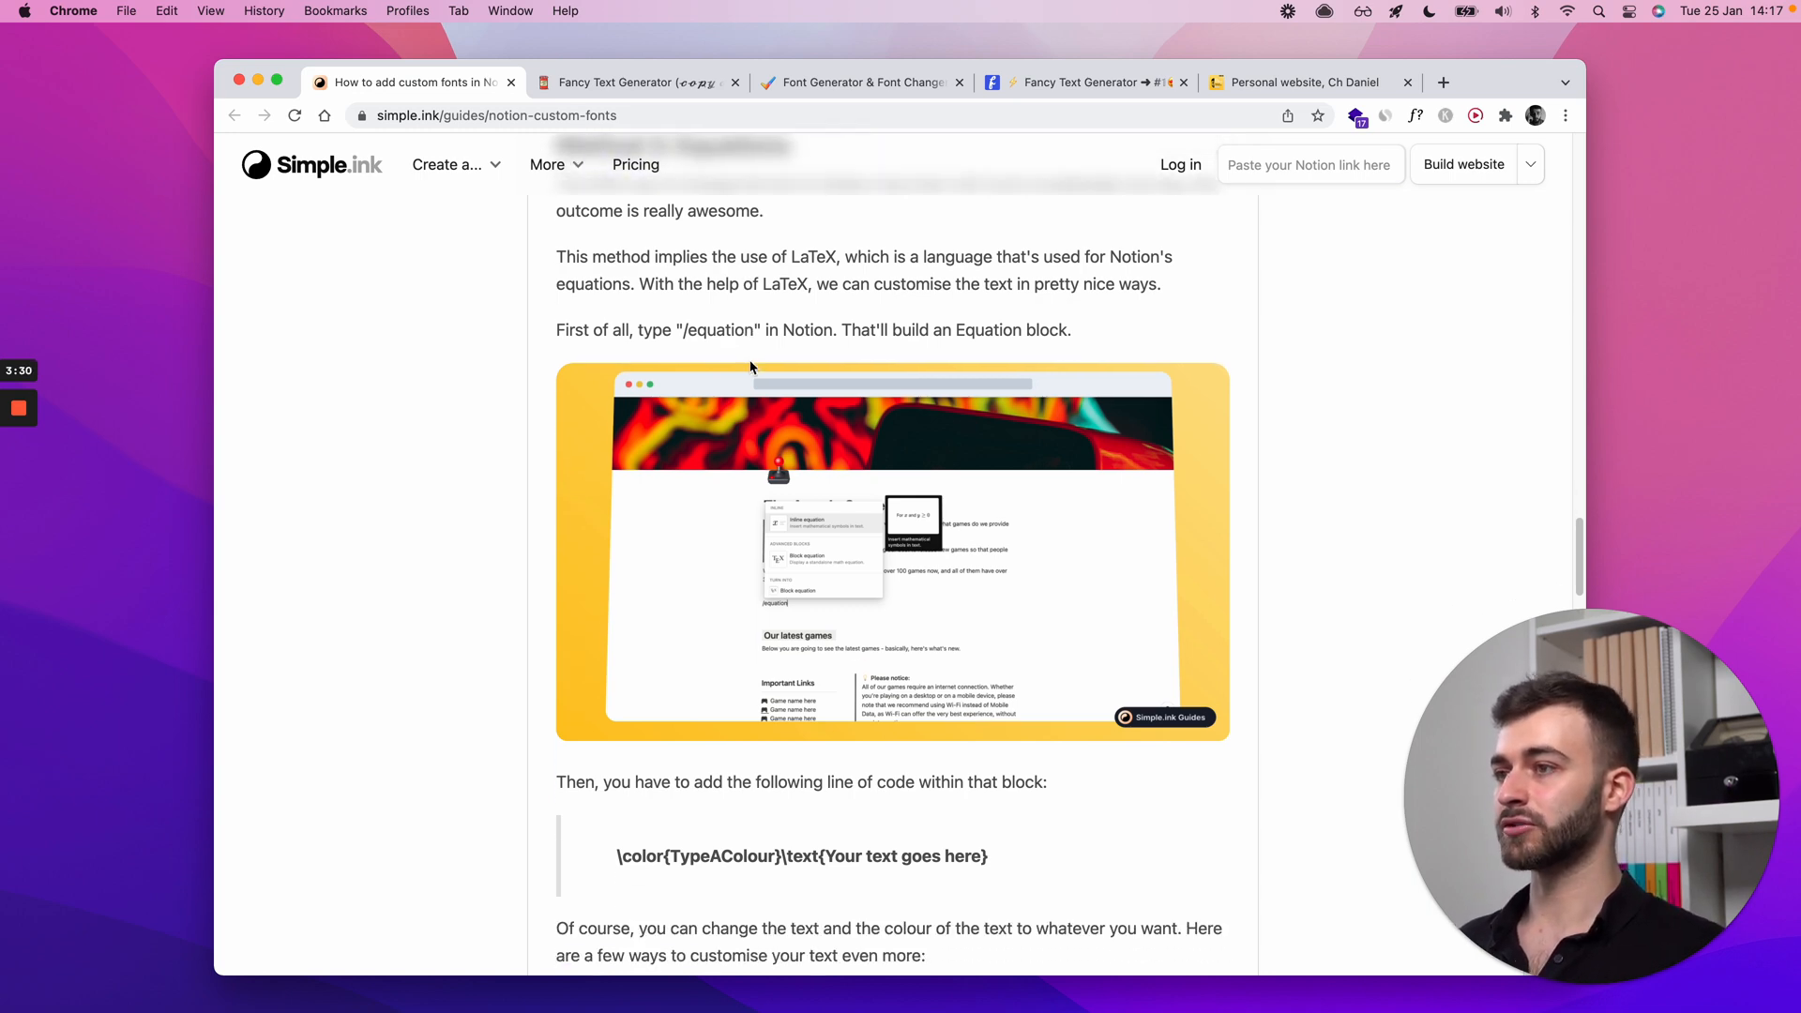
pyautogui.scroll(-3)
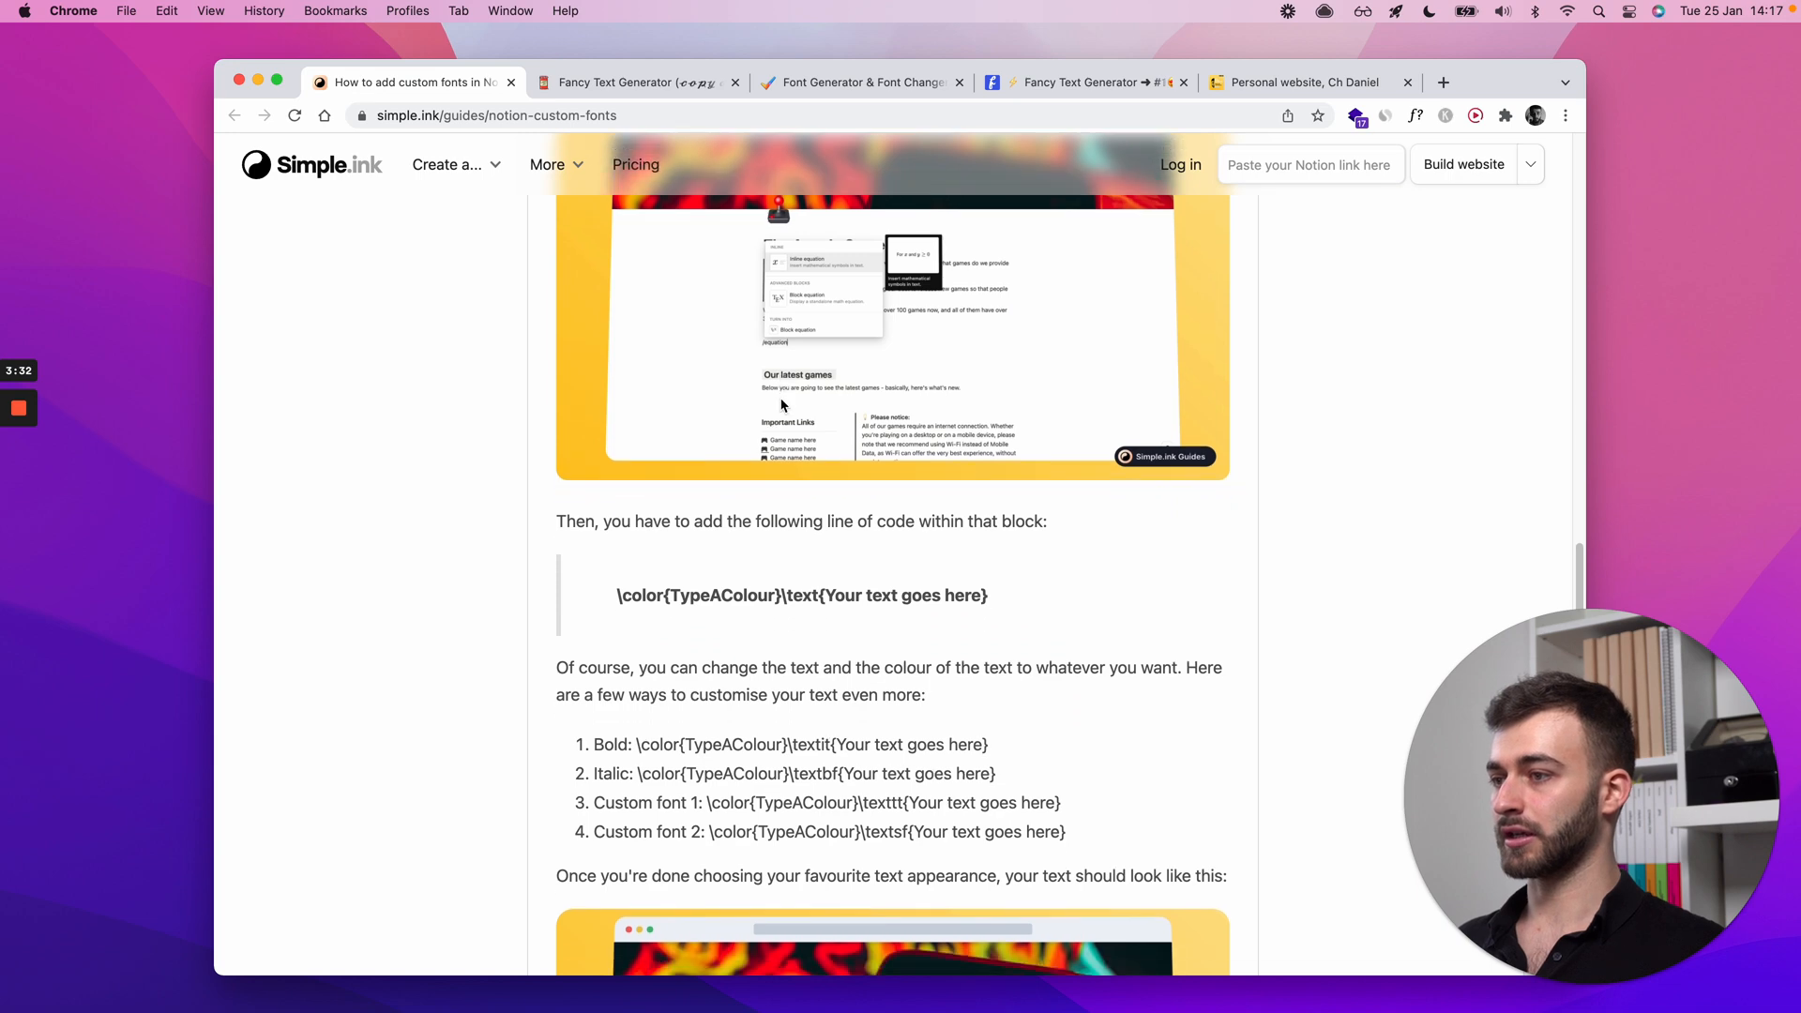
pyautogui.scroll(-3)
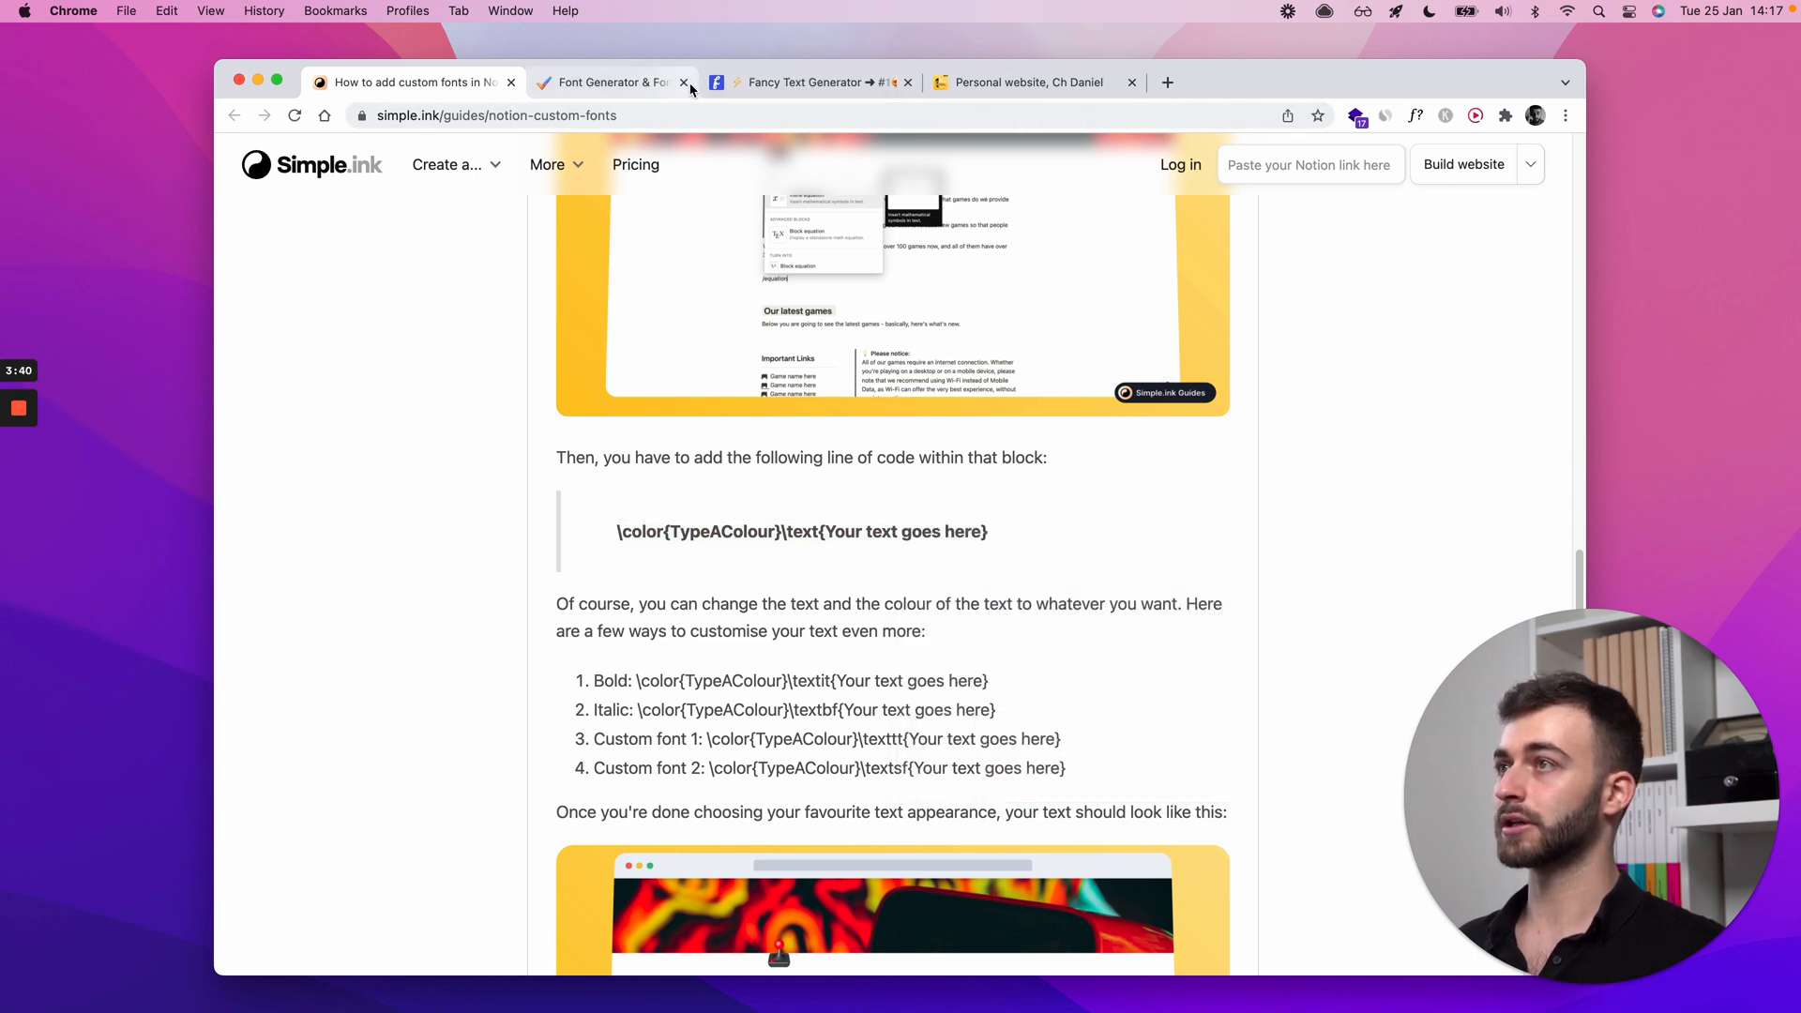
# Step: Close the leftover generator tabs and review Method 3's custom-font result example
pyautogui.click(683, 81)
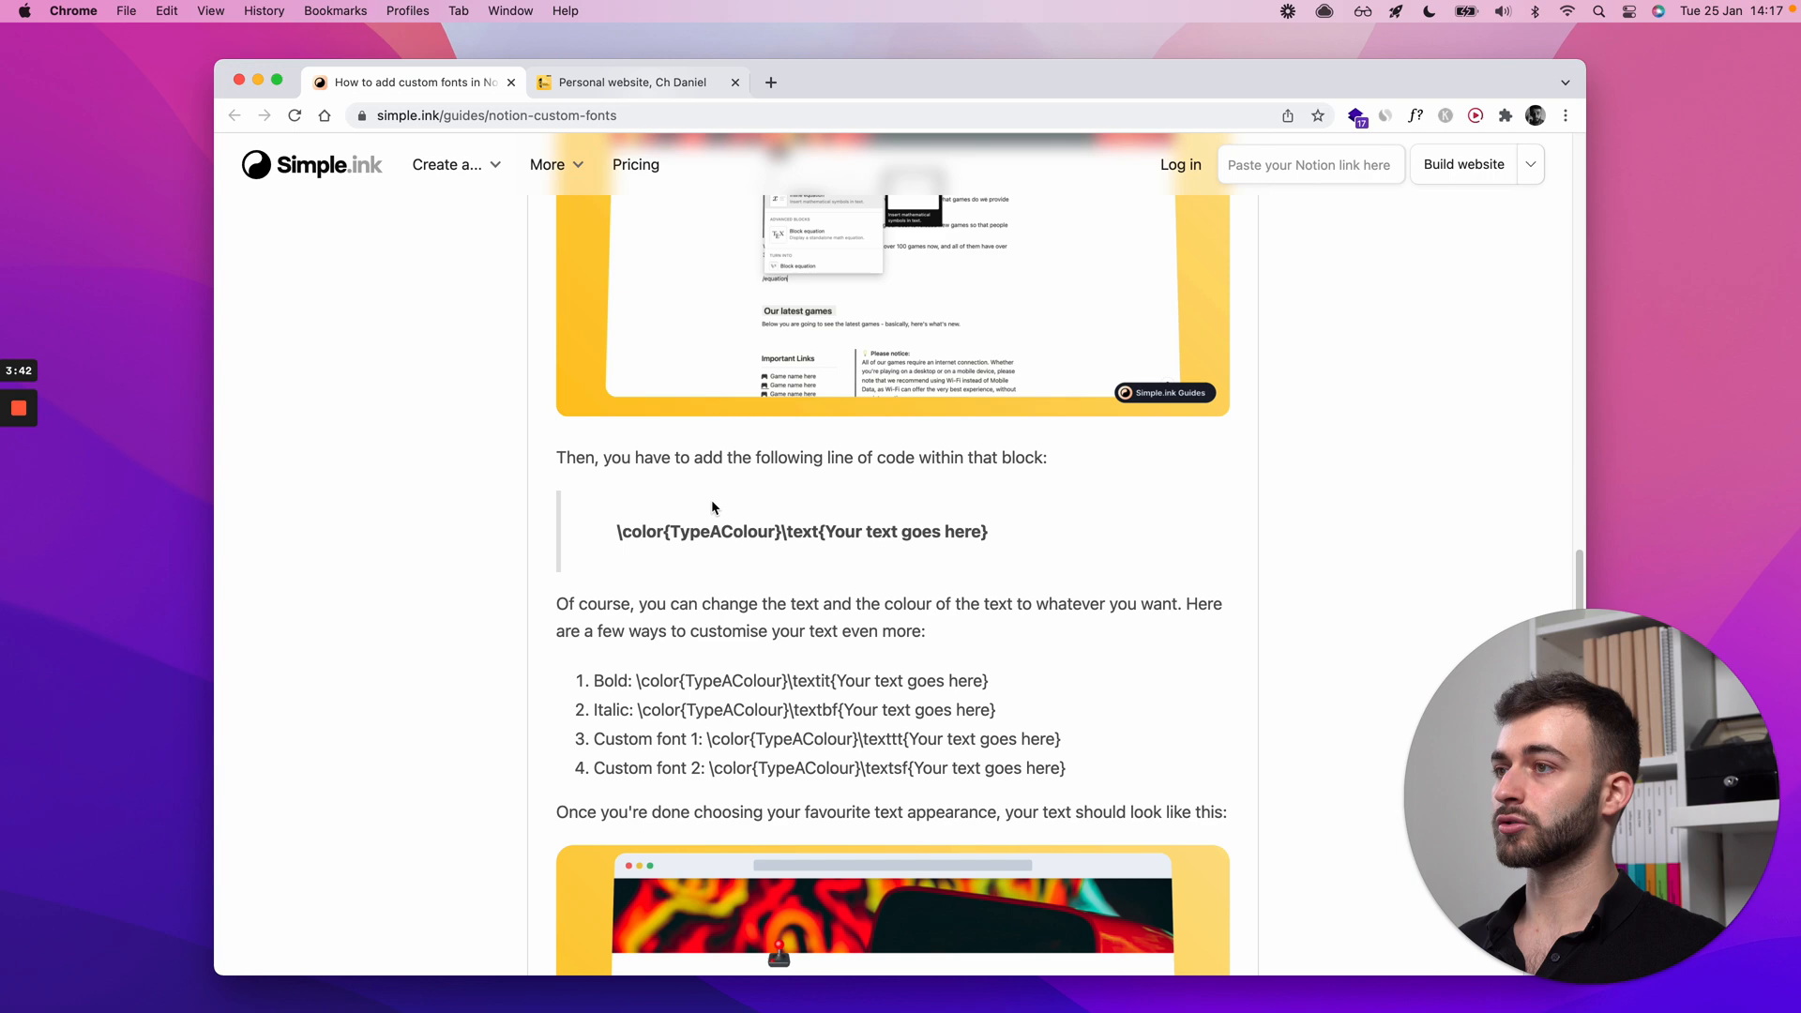
pyautogui.scroll(-3)
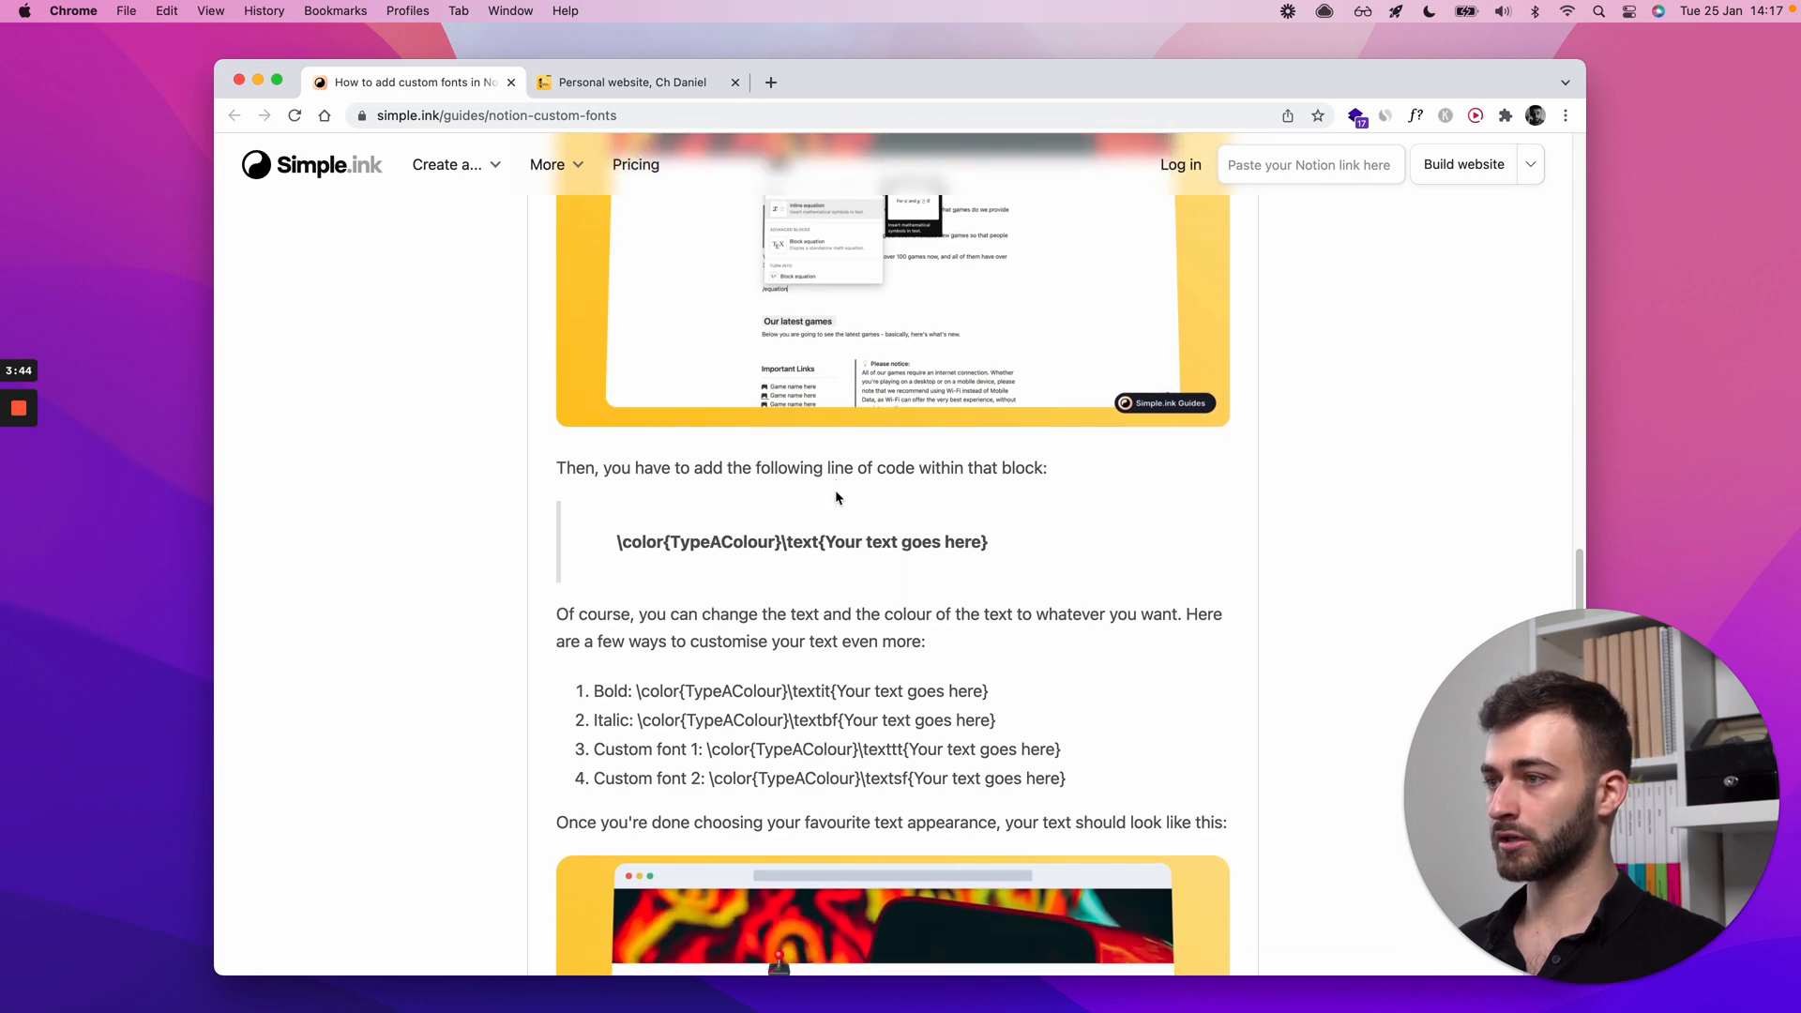
pyautogui.scroll(-3)
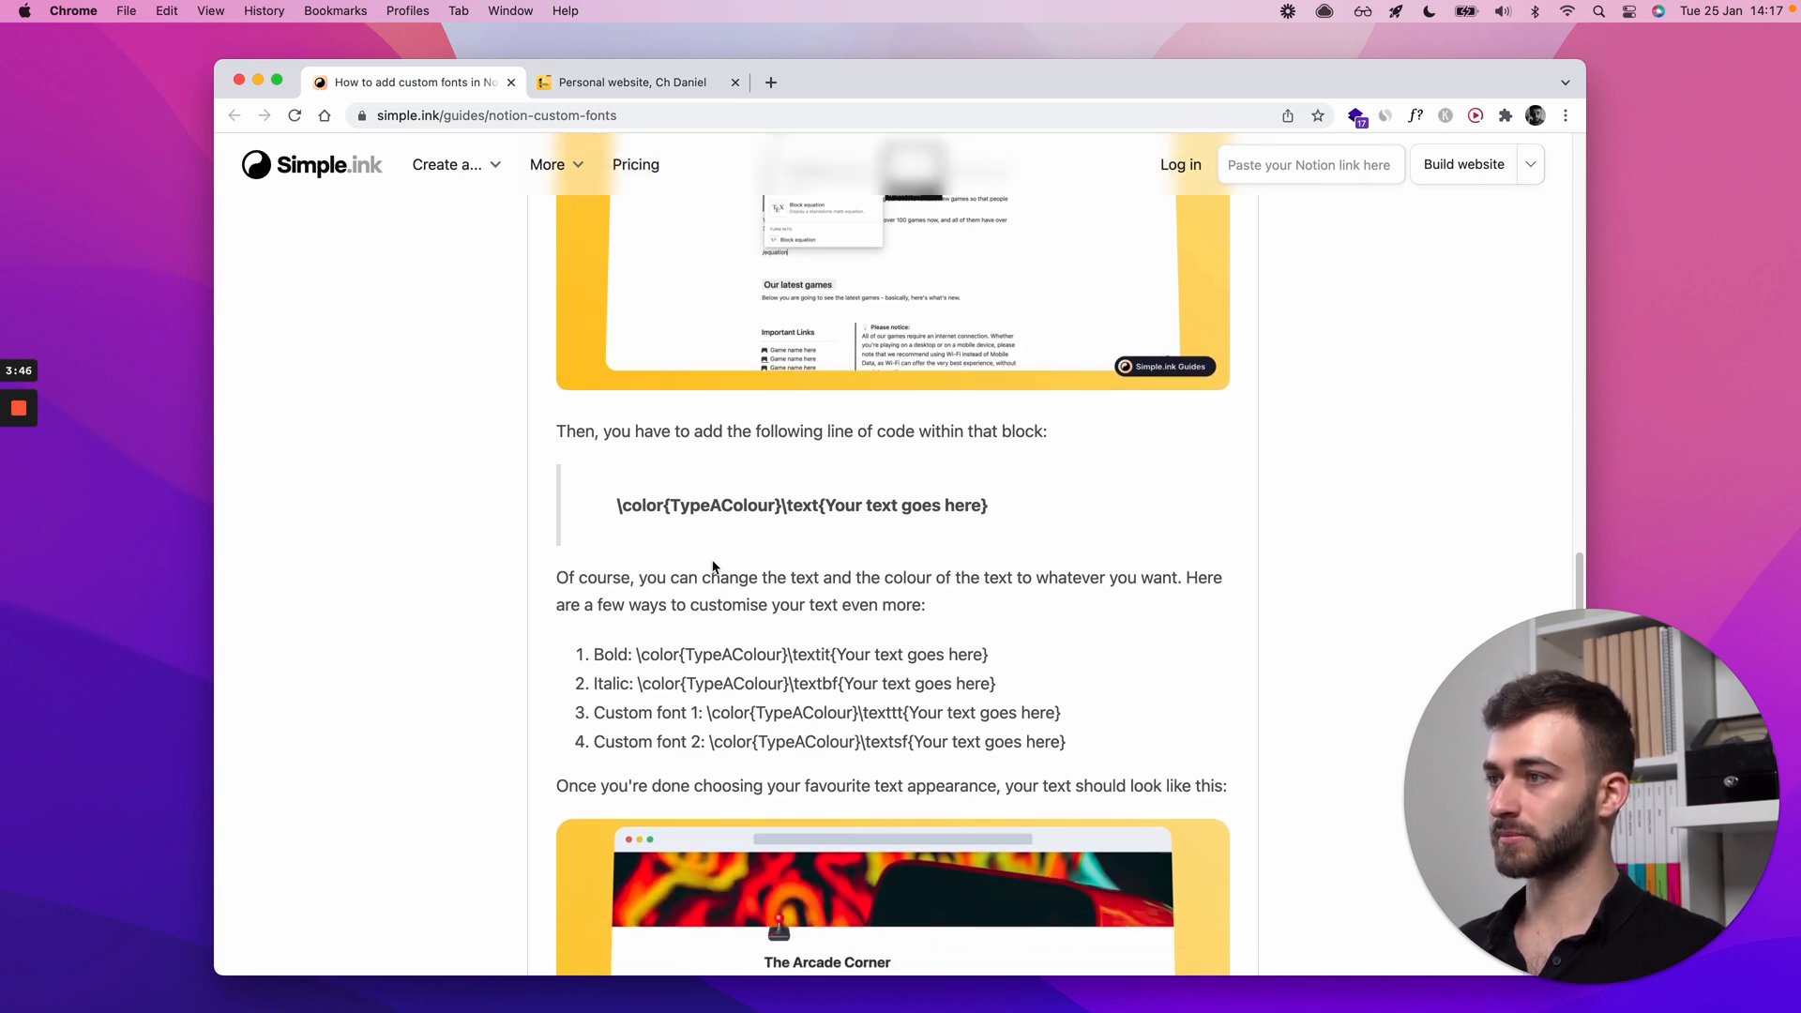
pyautogui.scroll(-3)
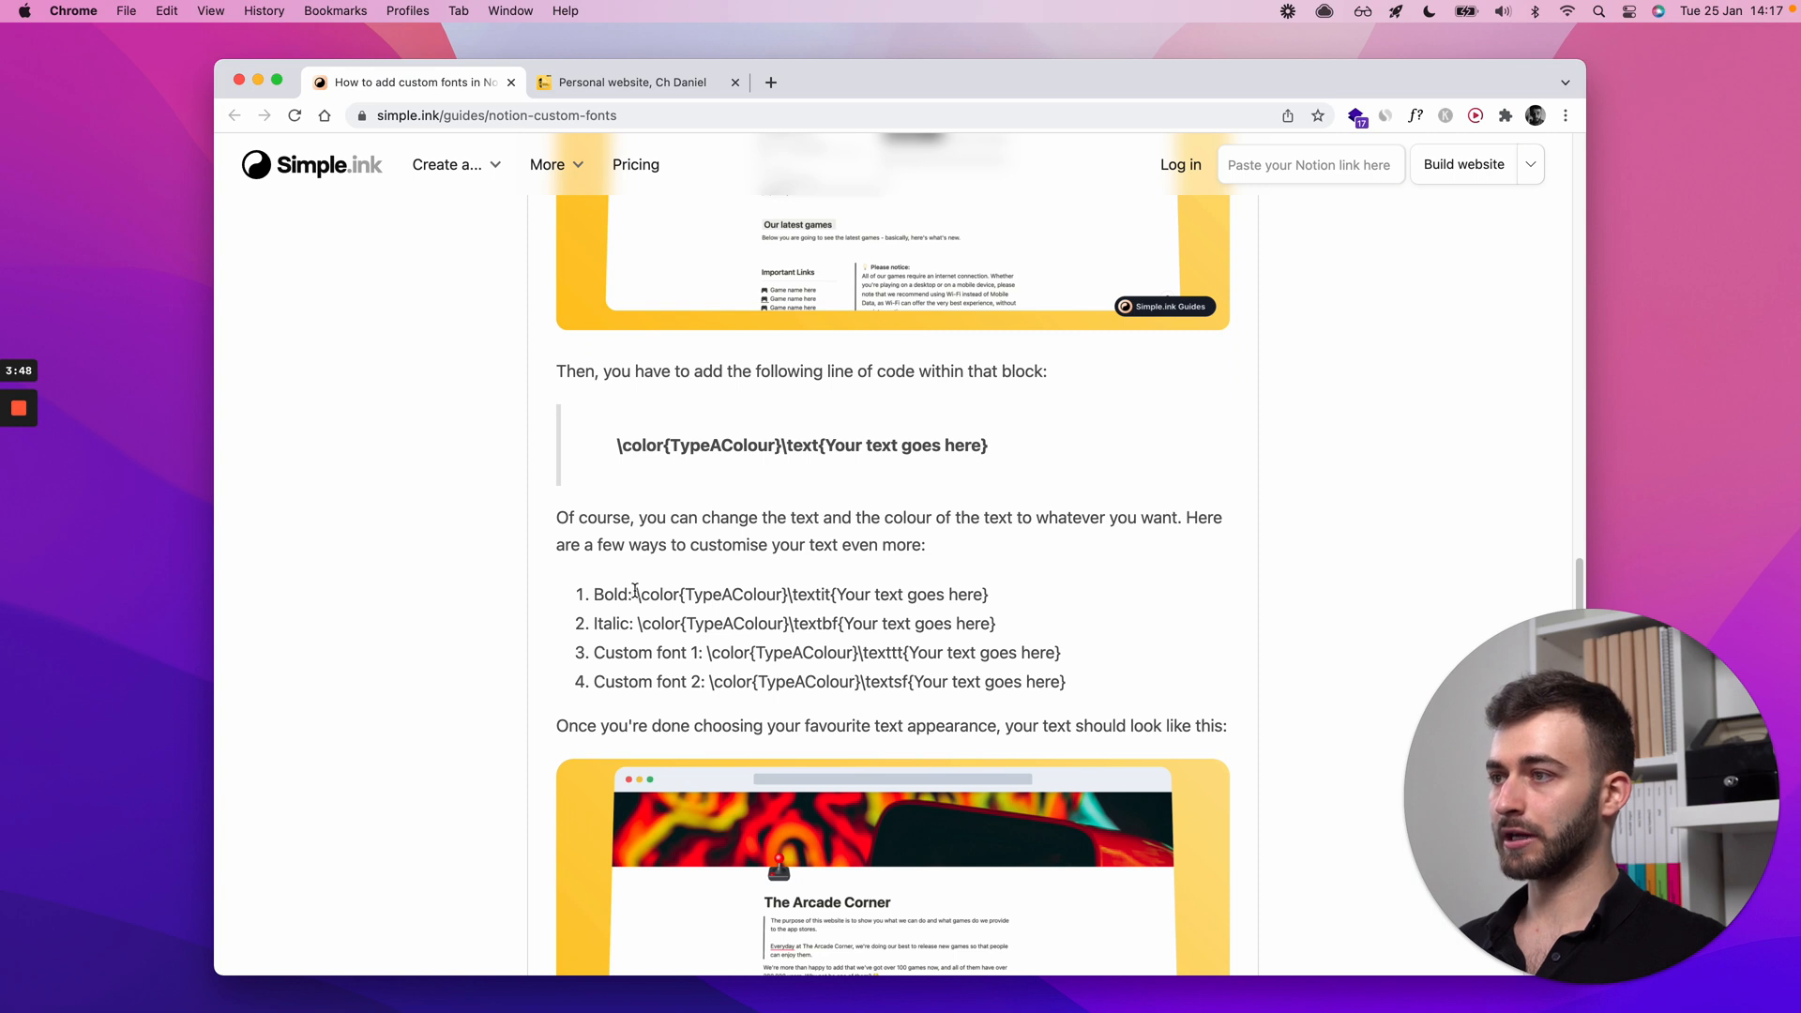
pyautogui.scroll(-3)
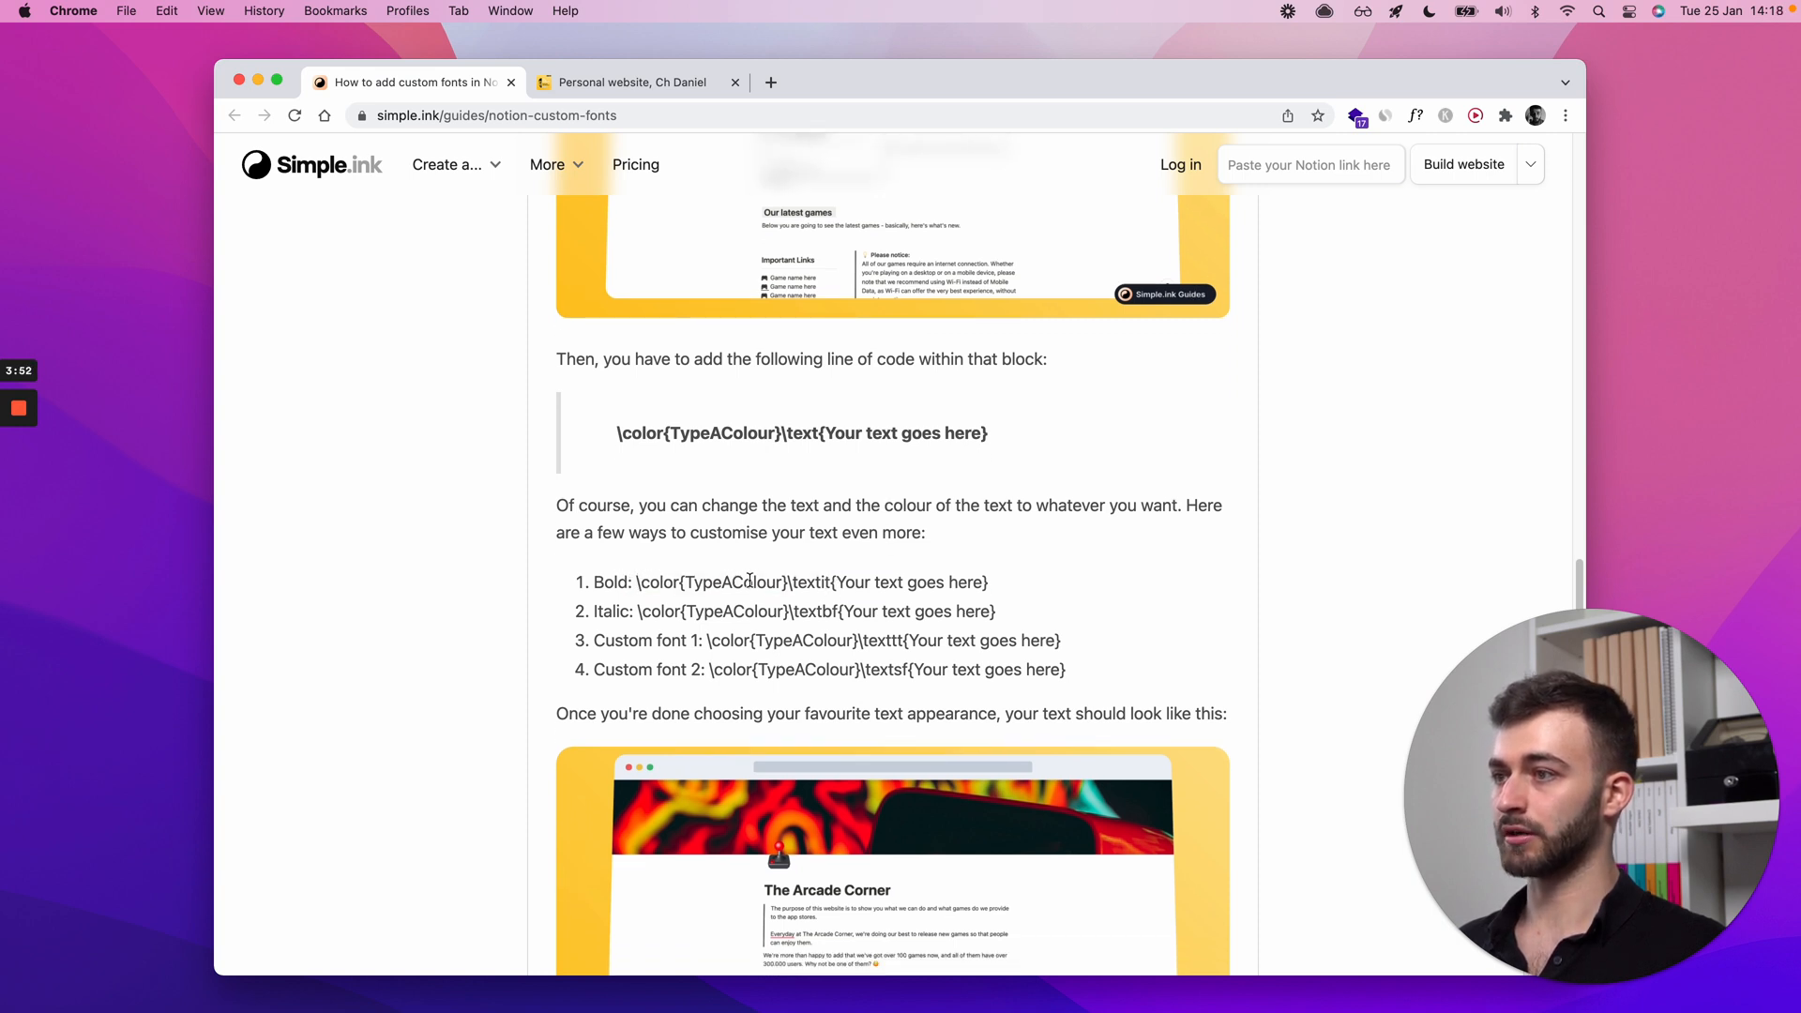
pyautogui.moveTo(726, 595)
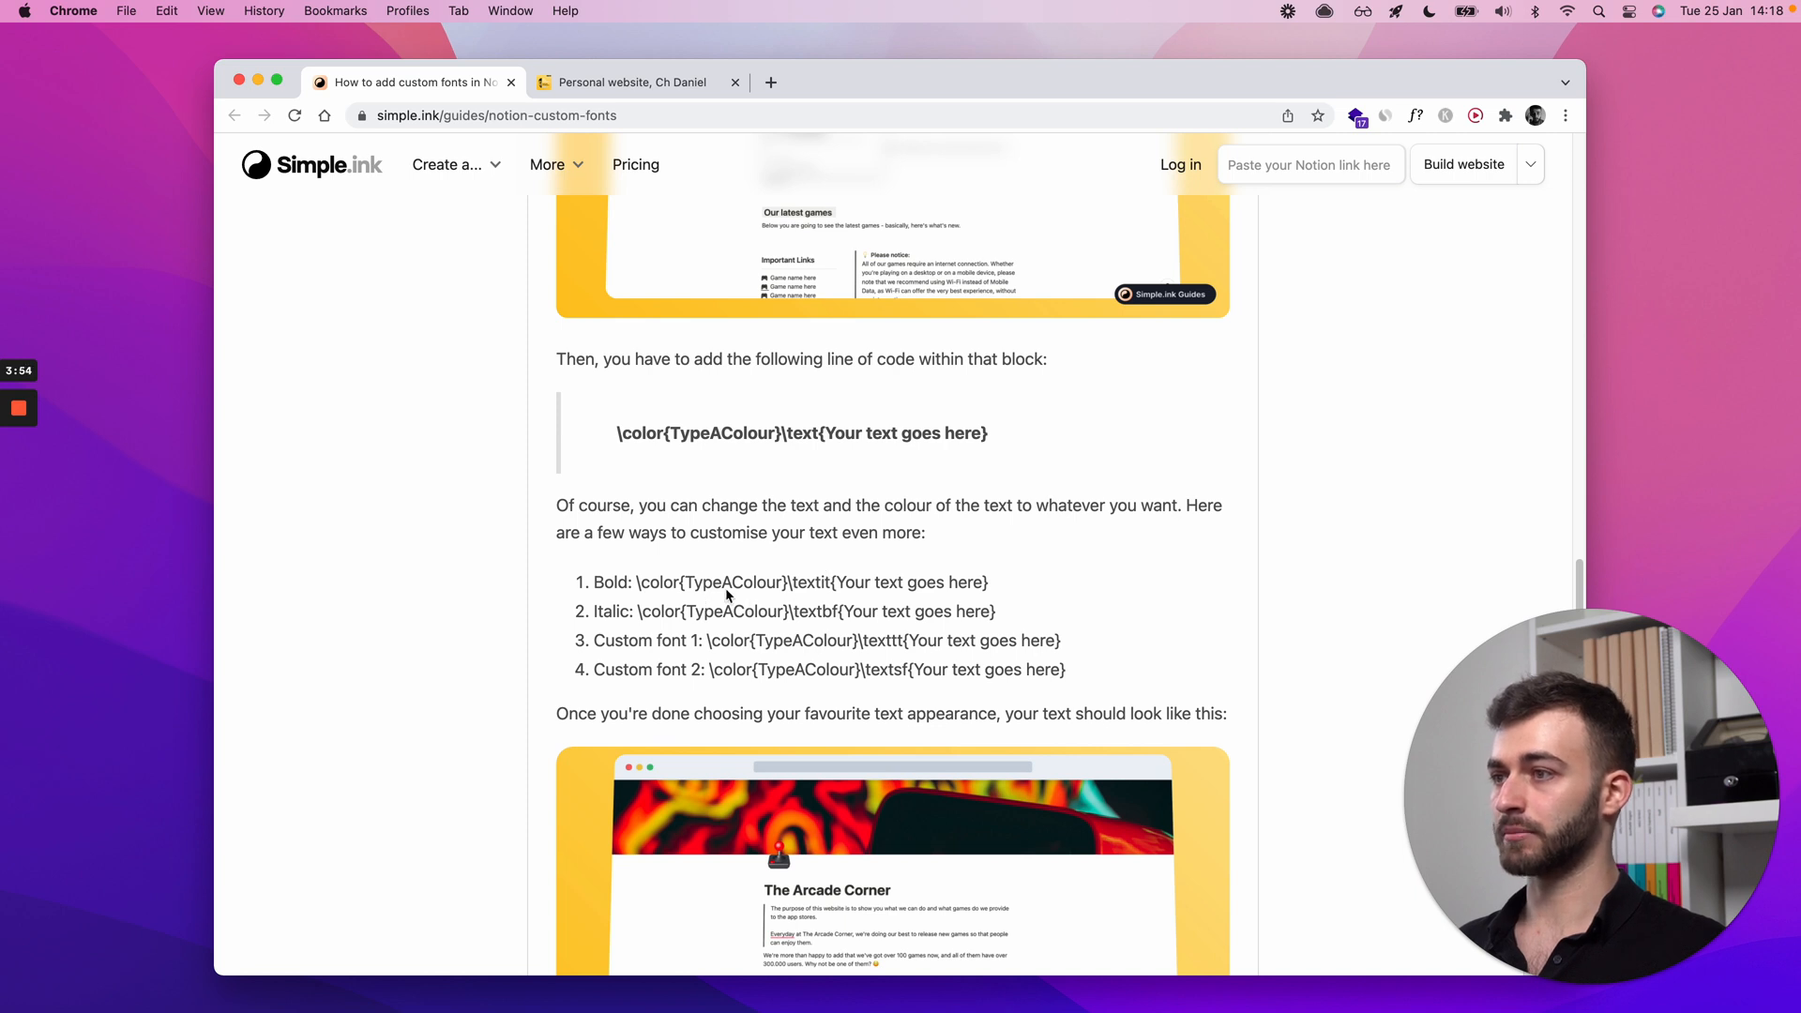
pyautogui.moveTo(777, 629)
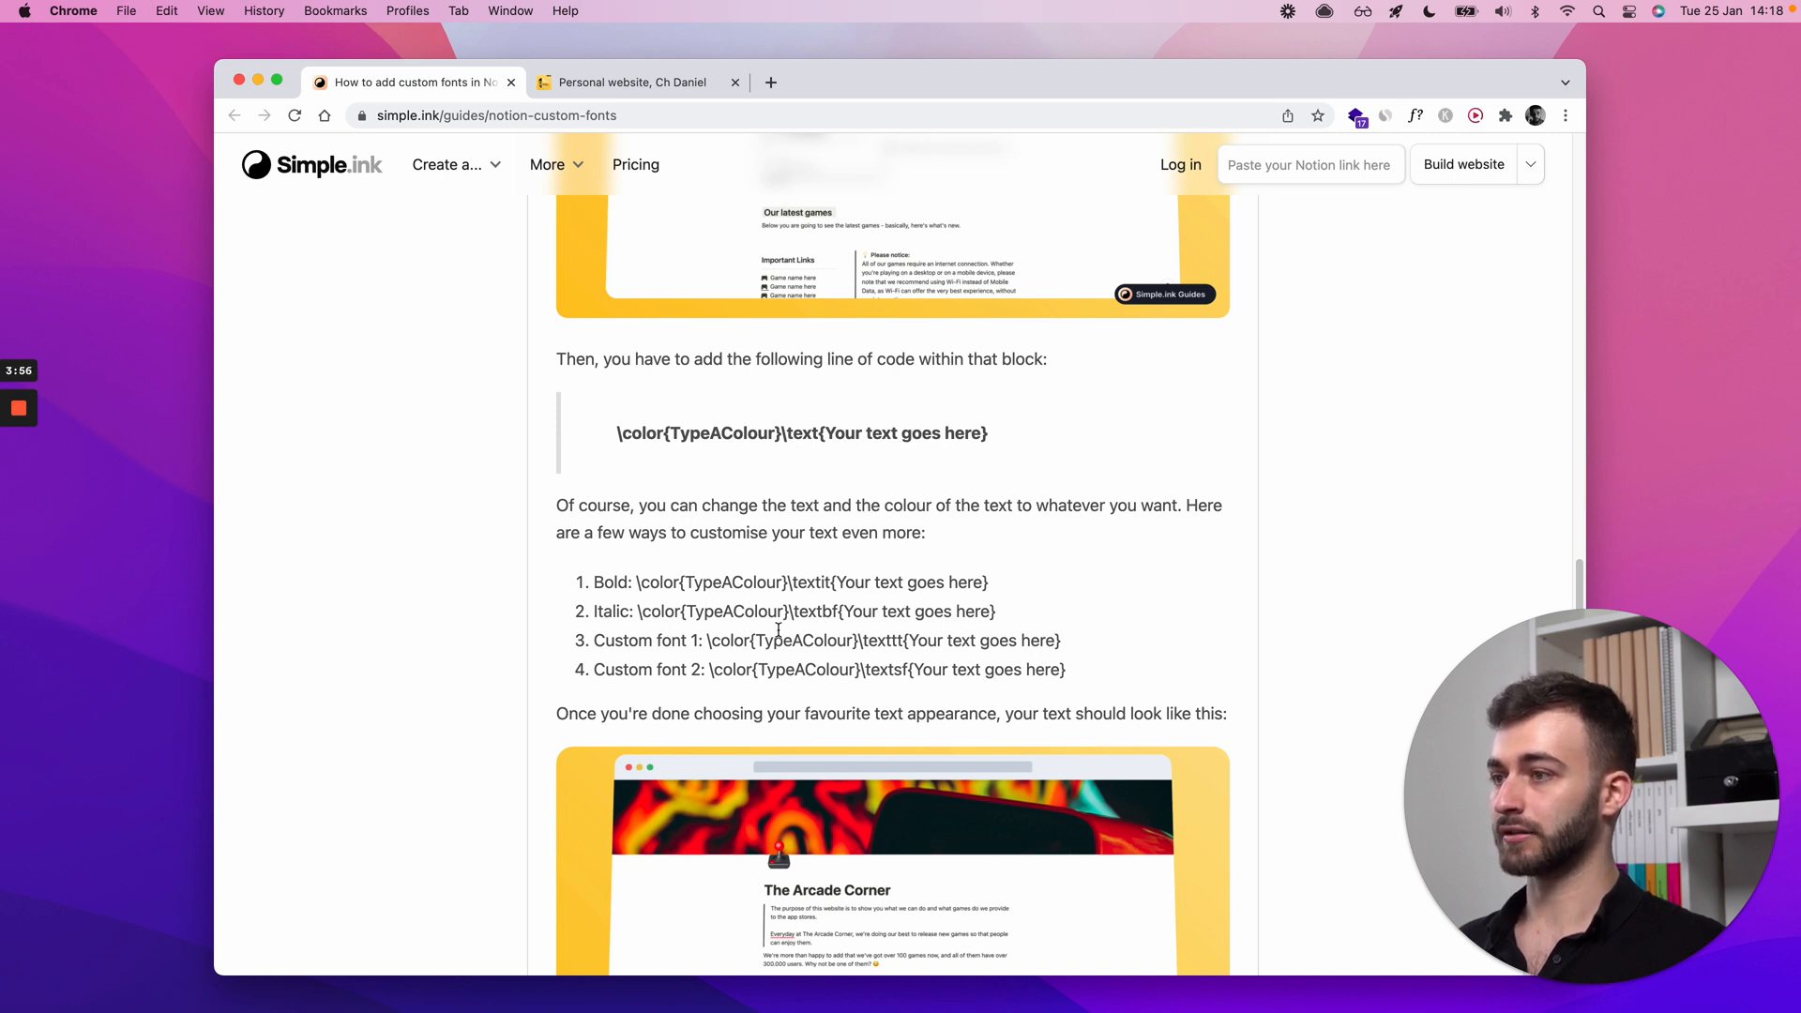
pyautogui.scroll(-3)
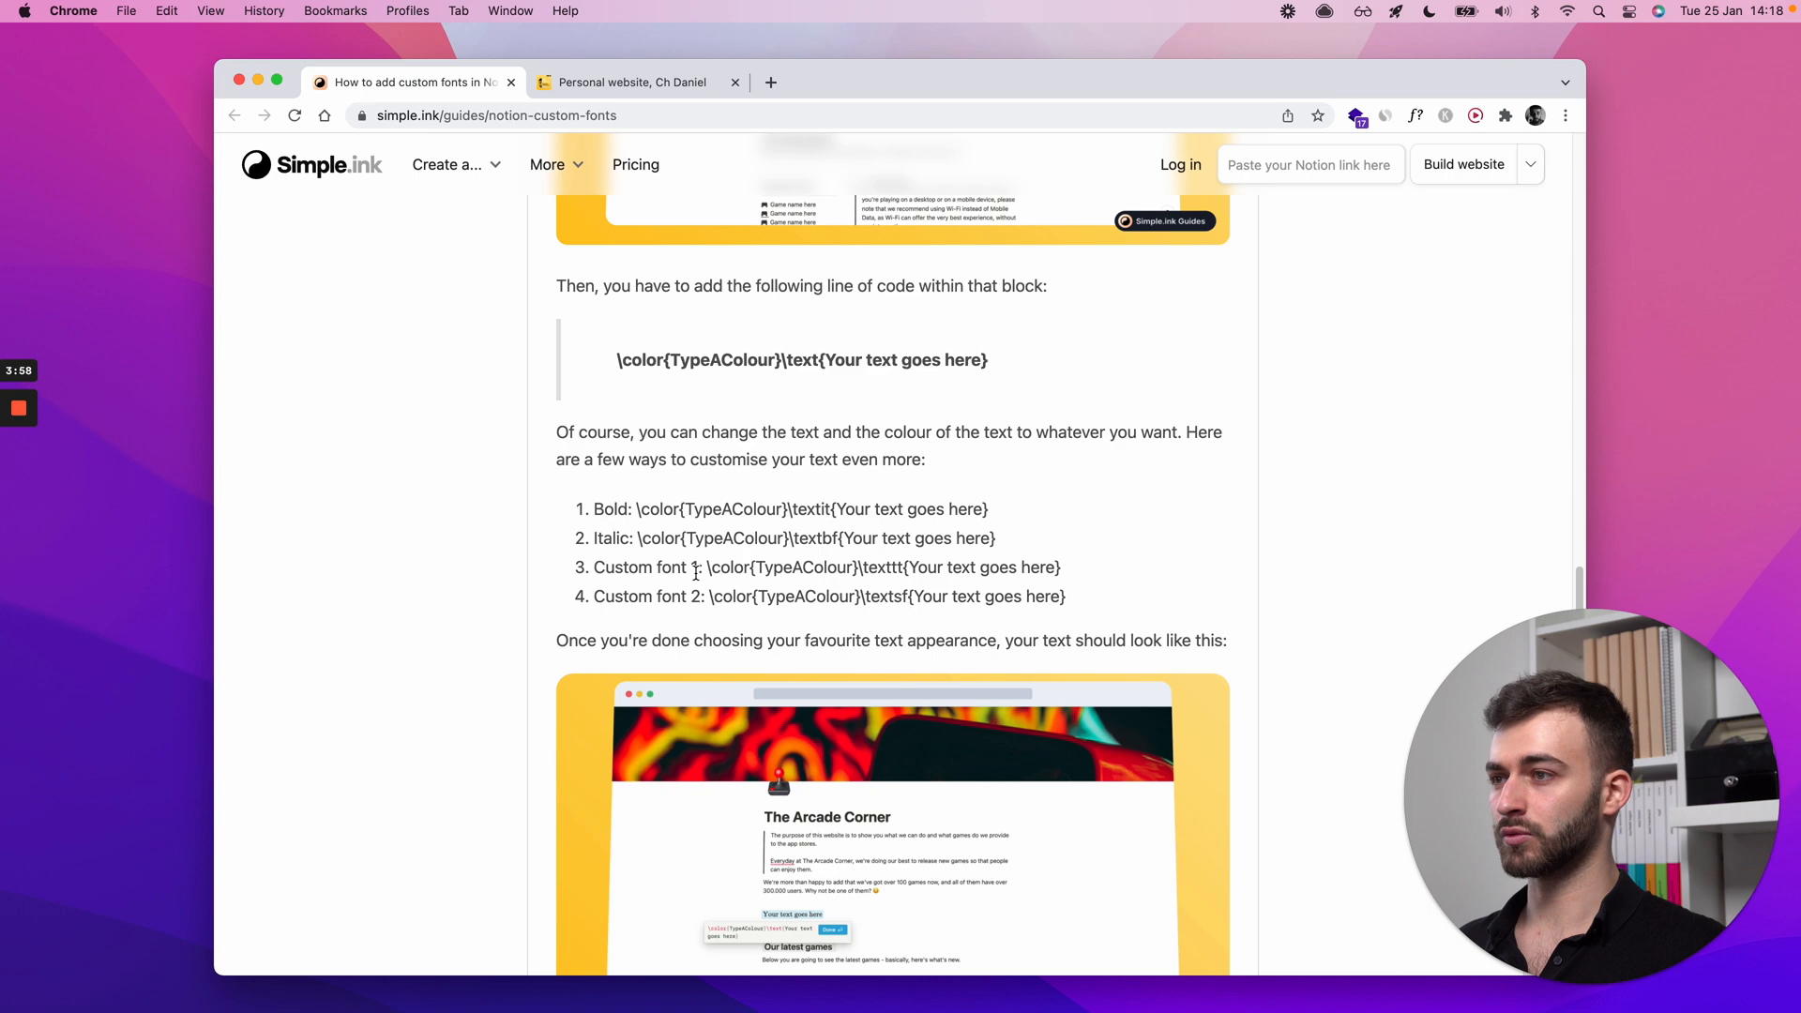
pyautogui.scroll(-3)
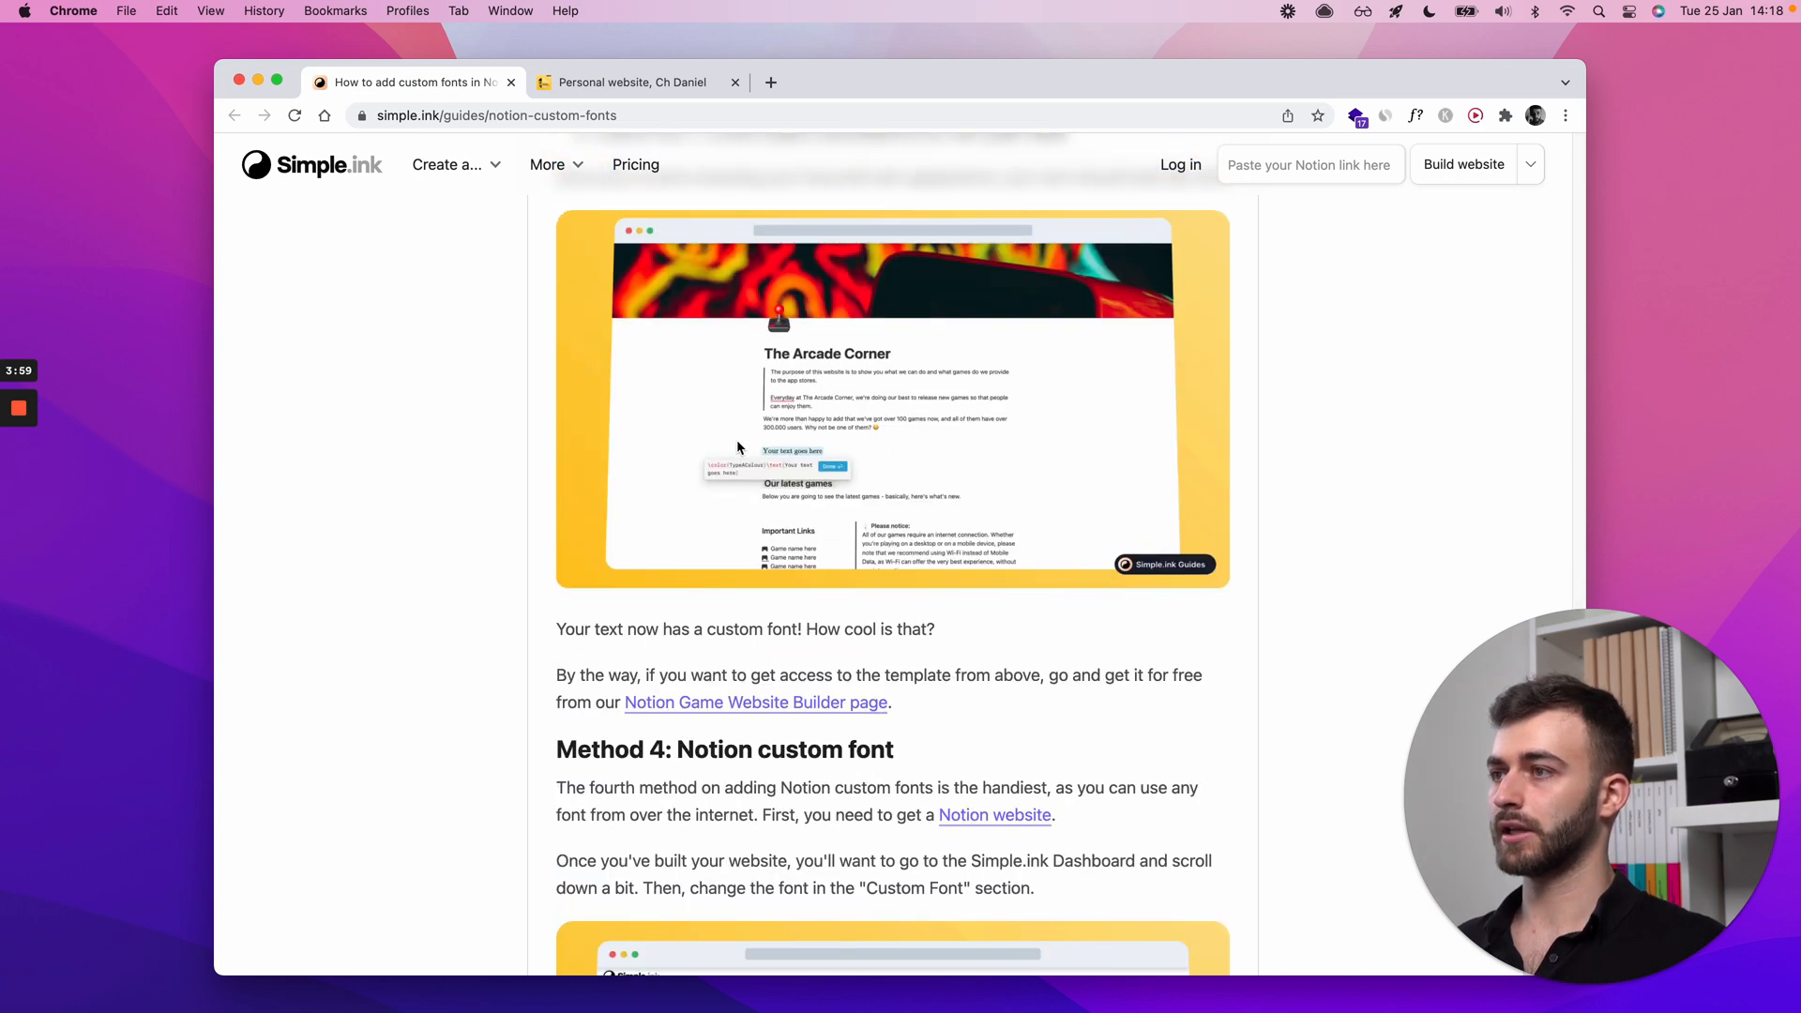
pyautogui.scroll(3)
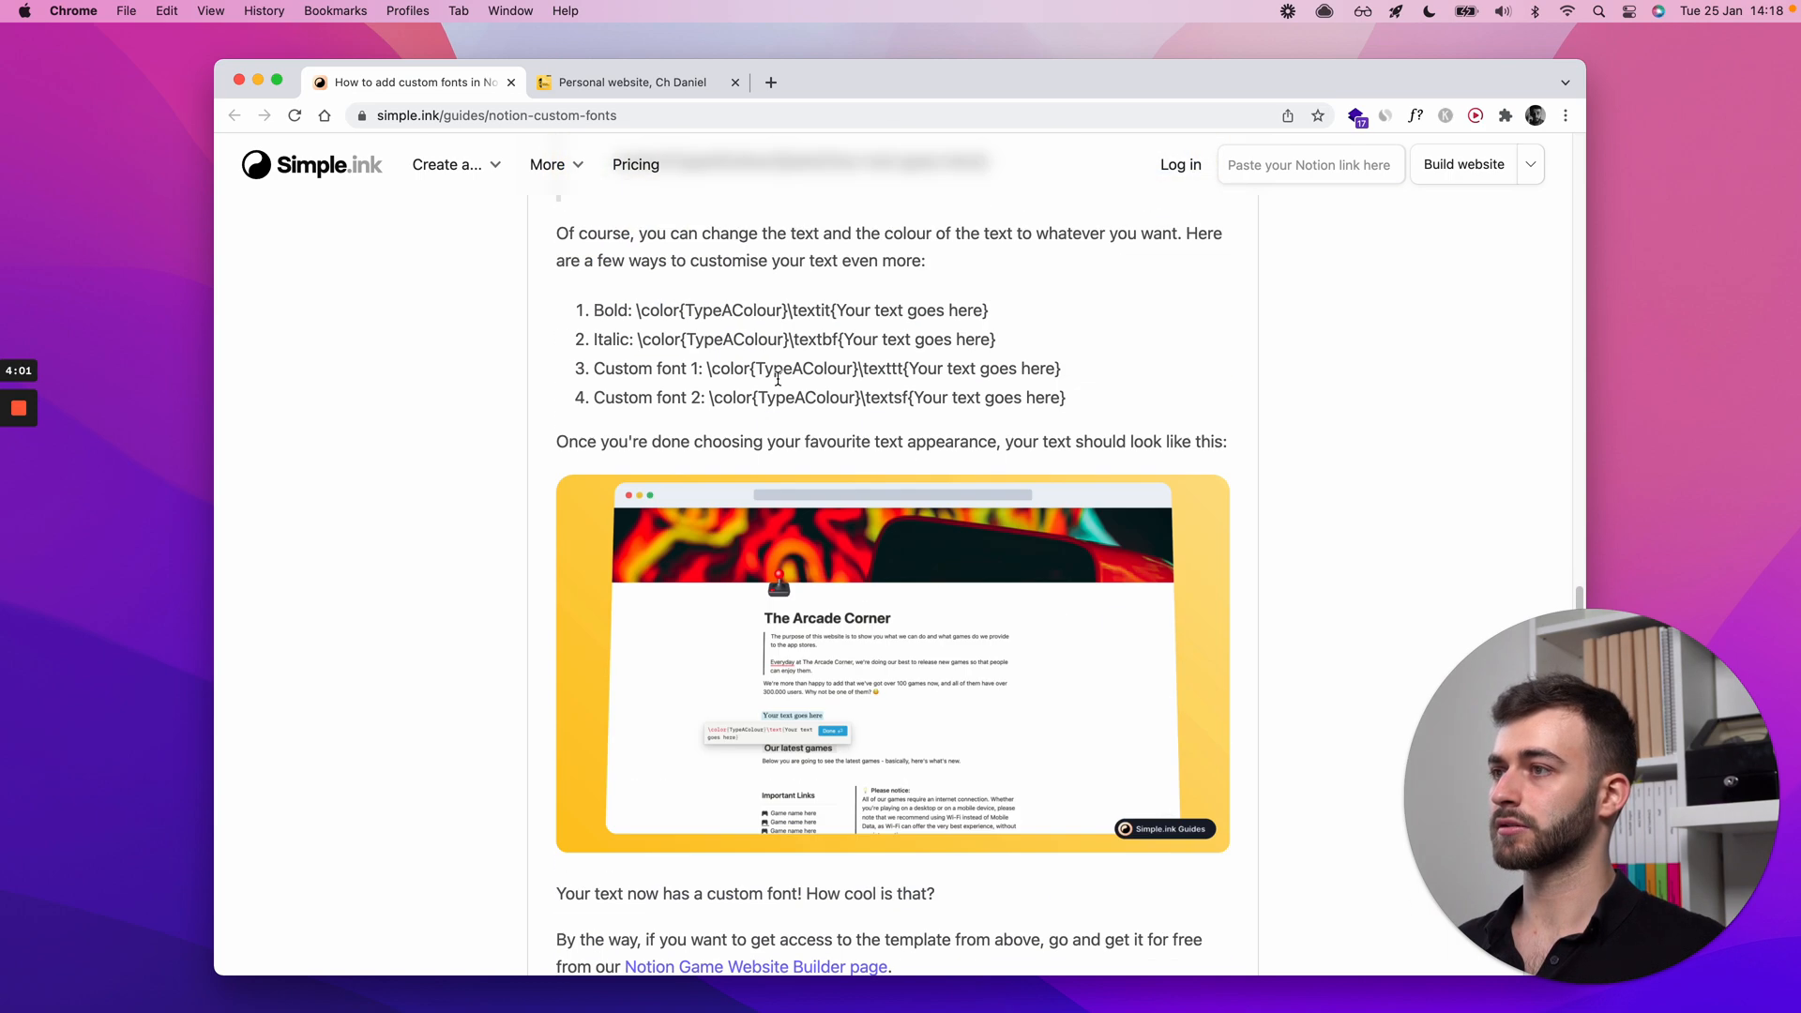
pyautogui.scroll(-3)
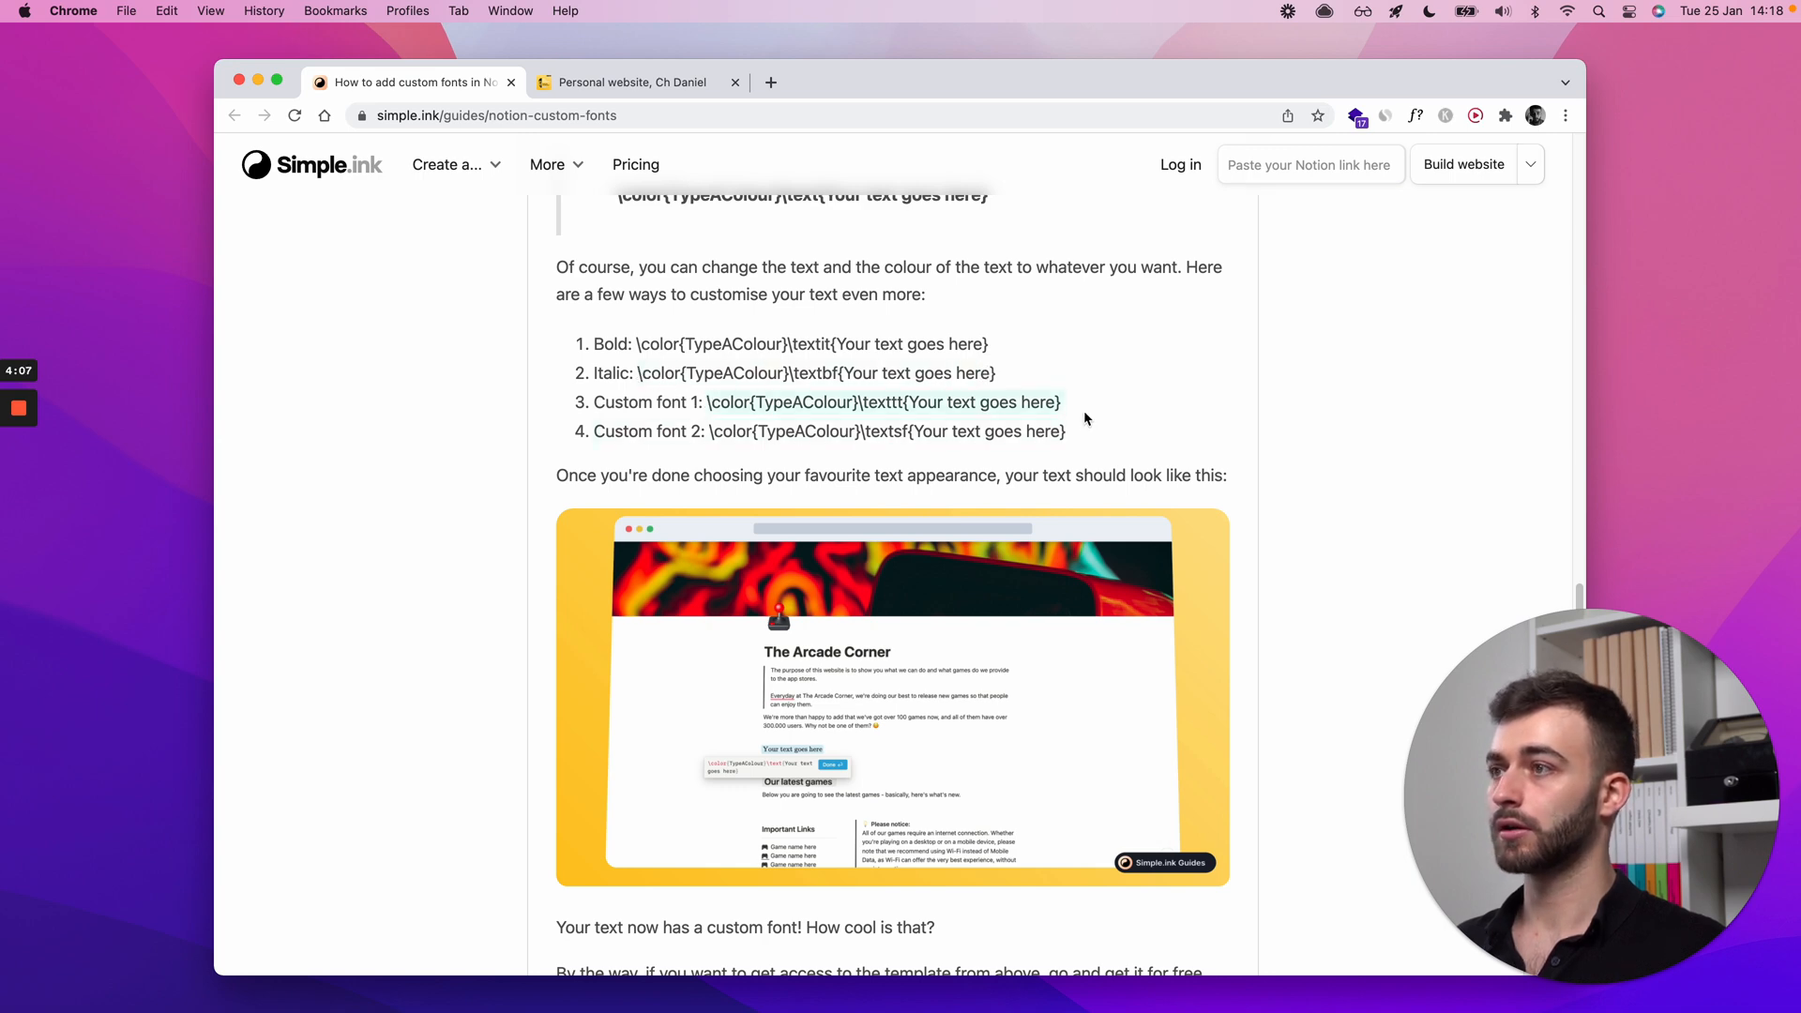
pyautogui.click(631, 81)
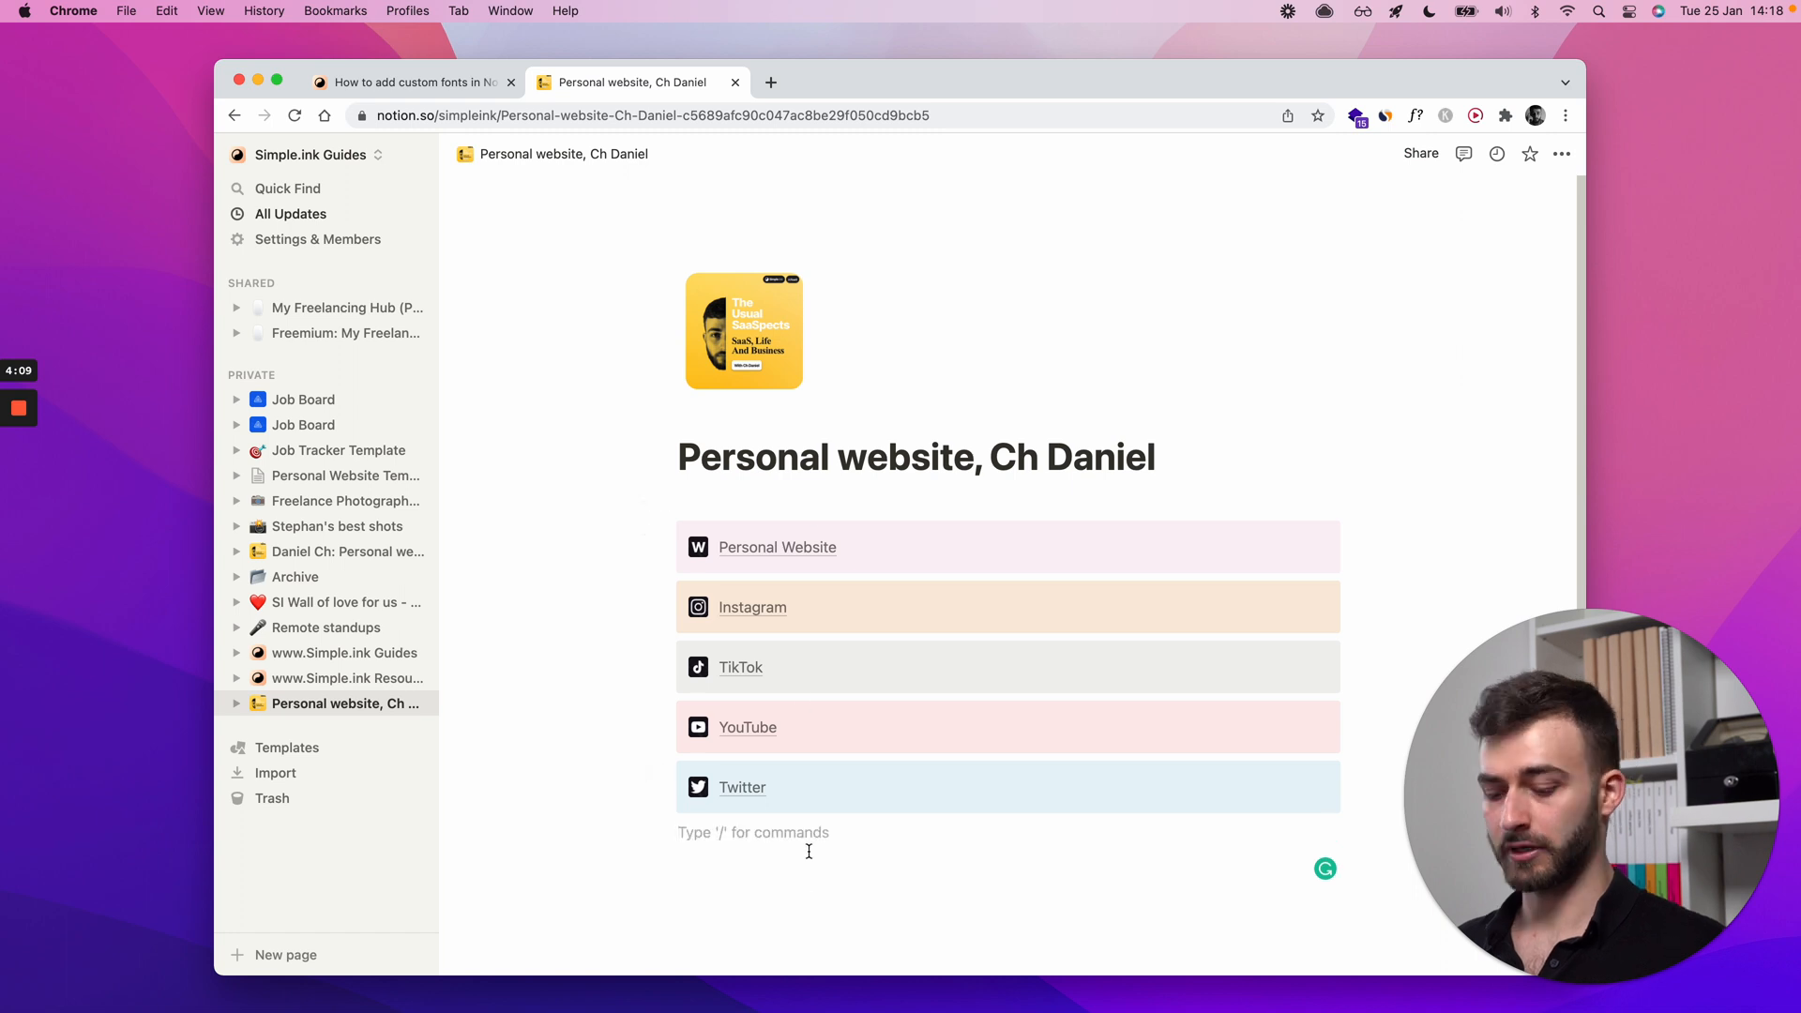
# Step: Insert an inline equation with the Custom font 1 code, replacing its colour name with 999999
pyautogui.write('/')
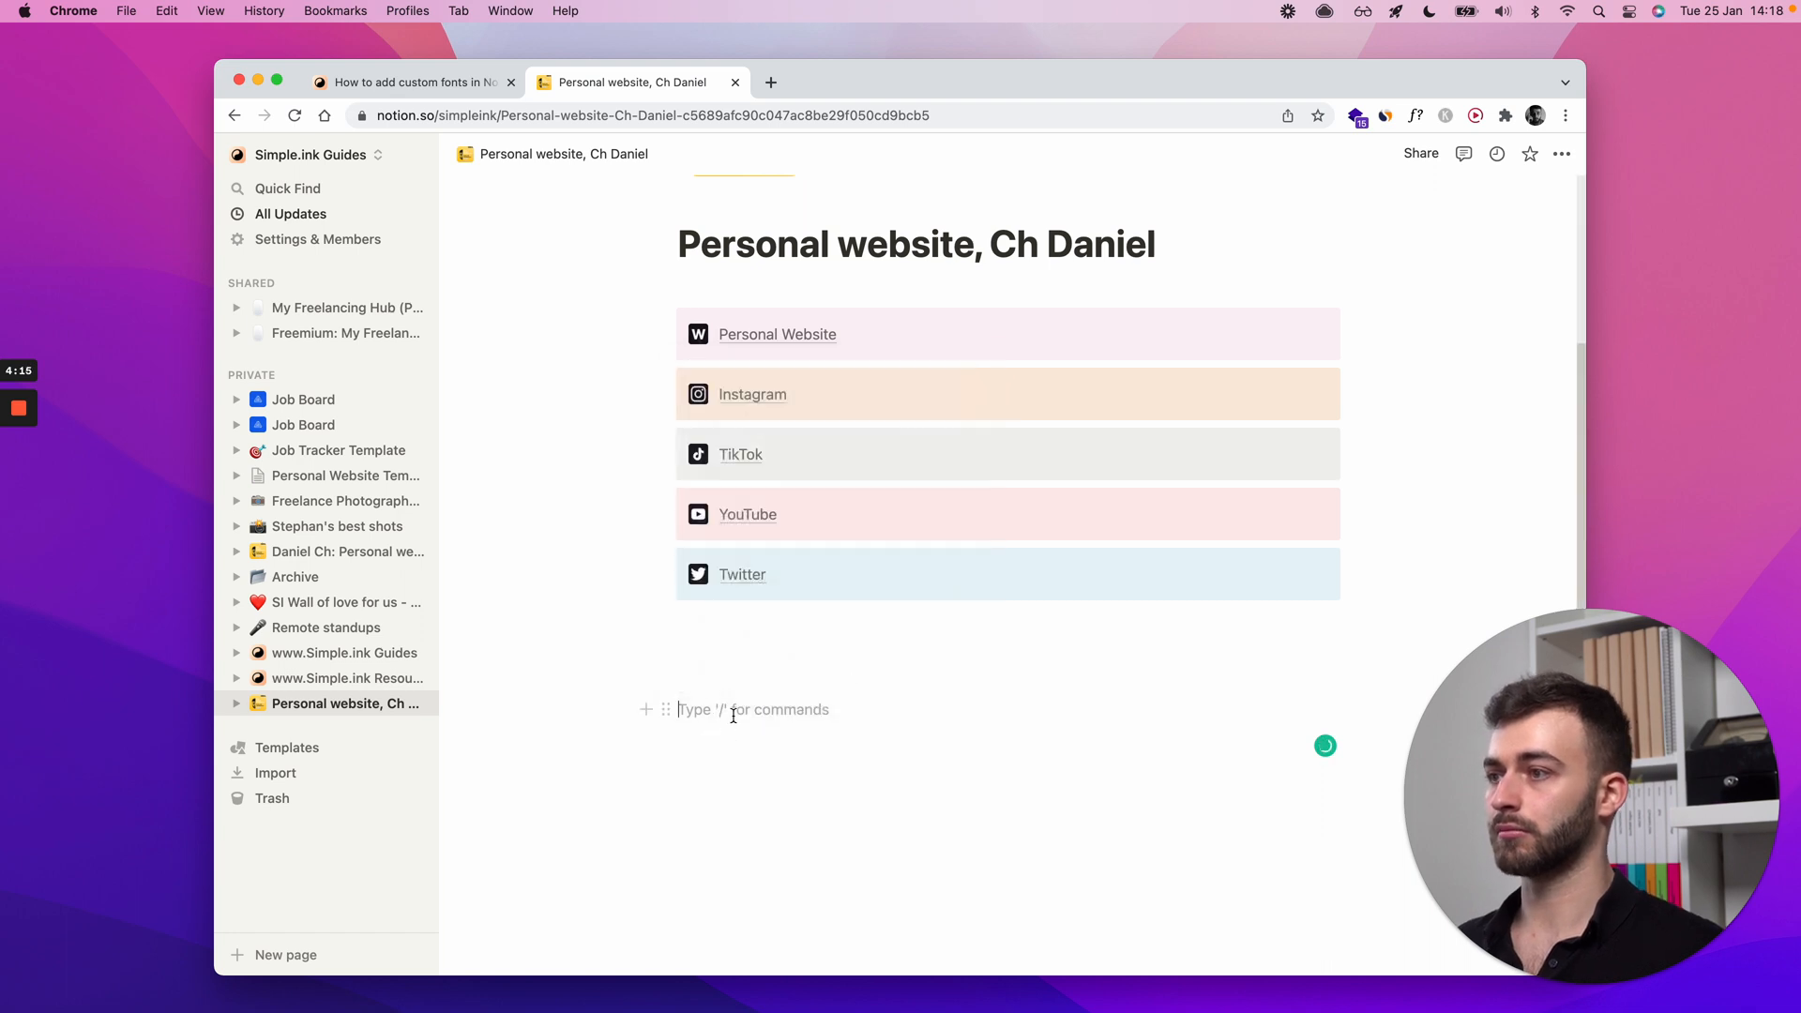
pyautogui.write('/eq')
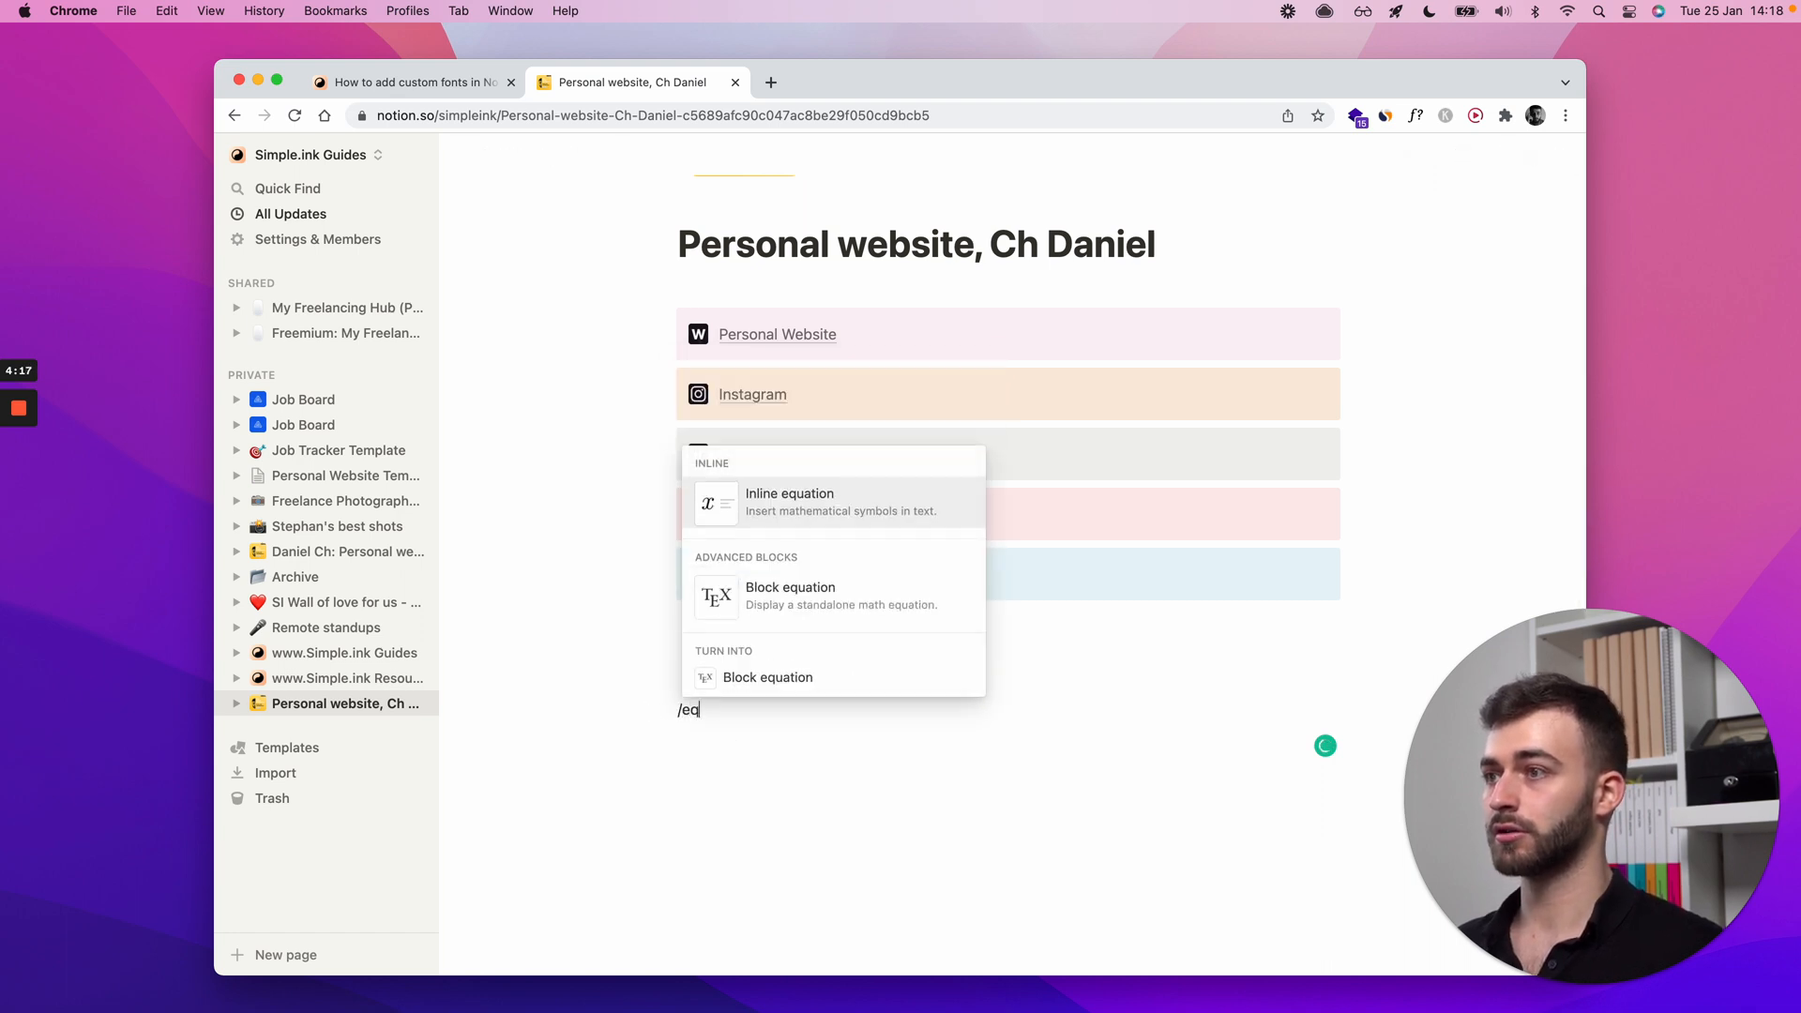
pyautogui.click(790, 587)
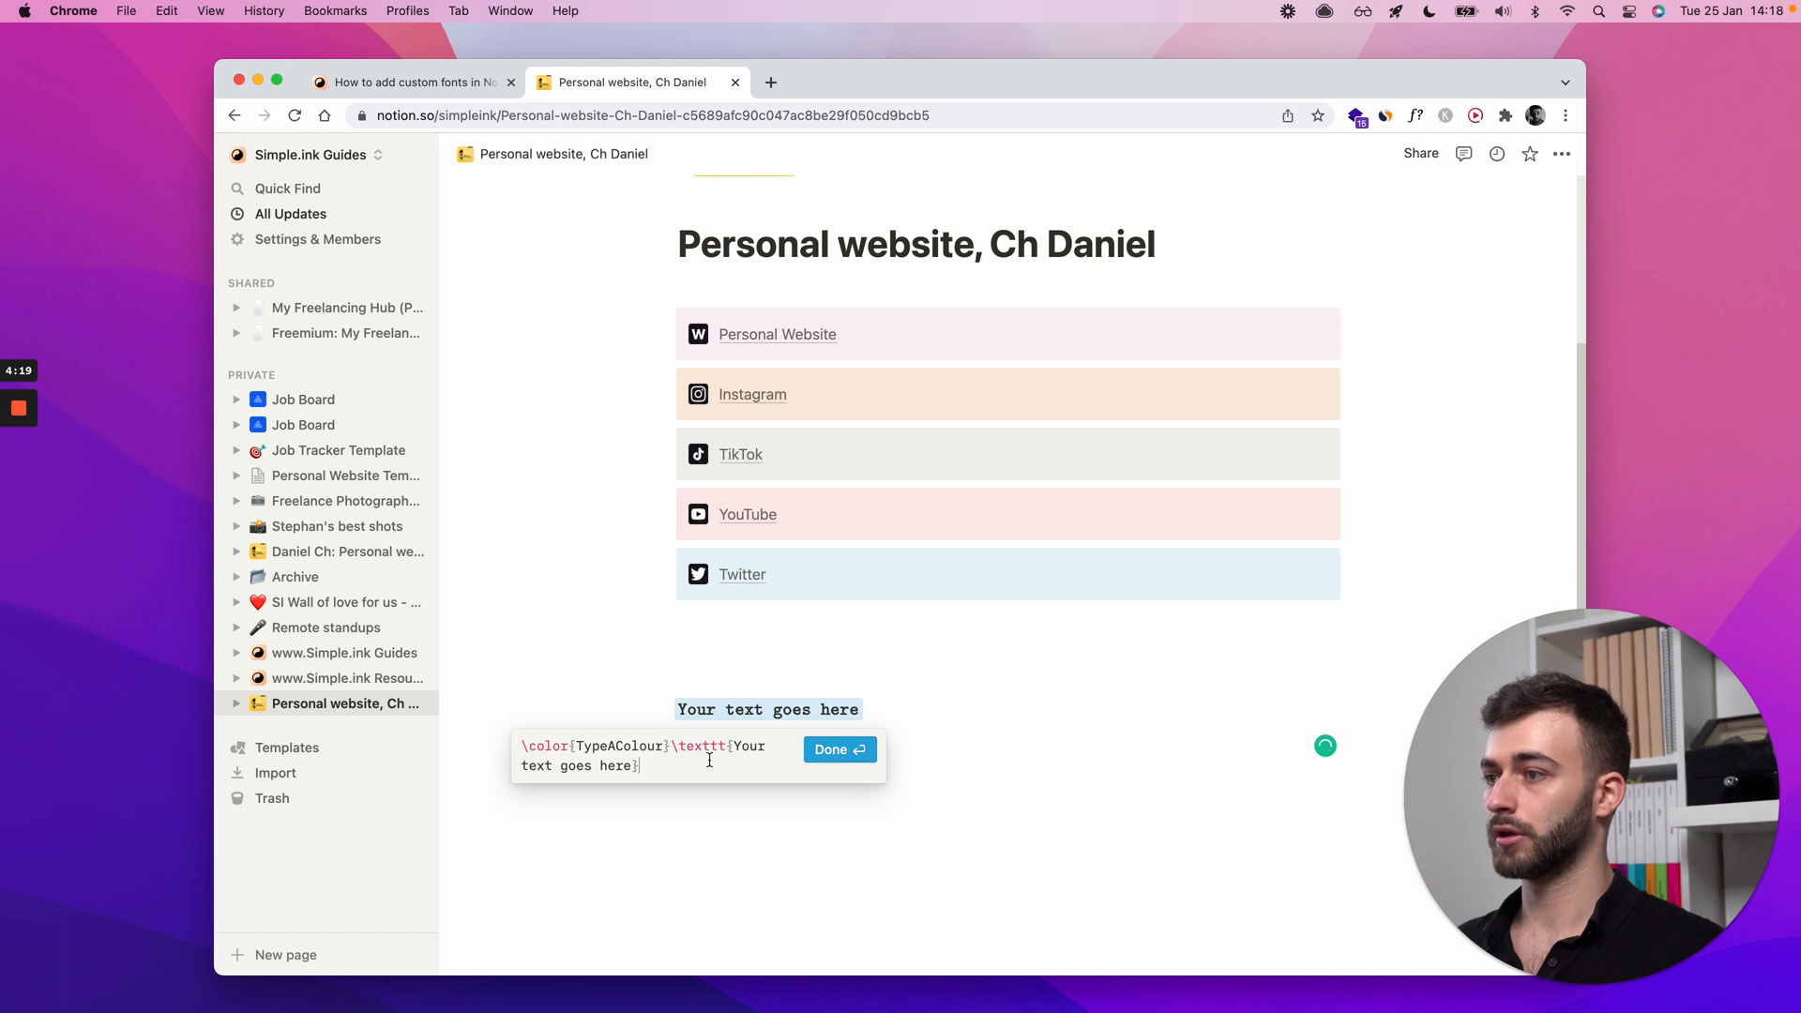
pyautogui.doubleClick(618, 746)
pyautogui.write('#')
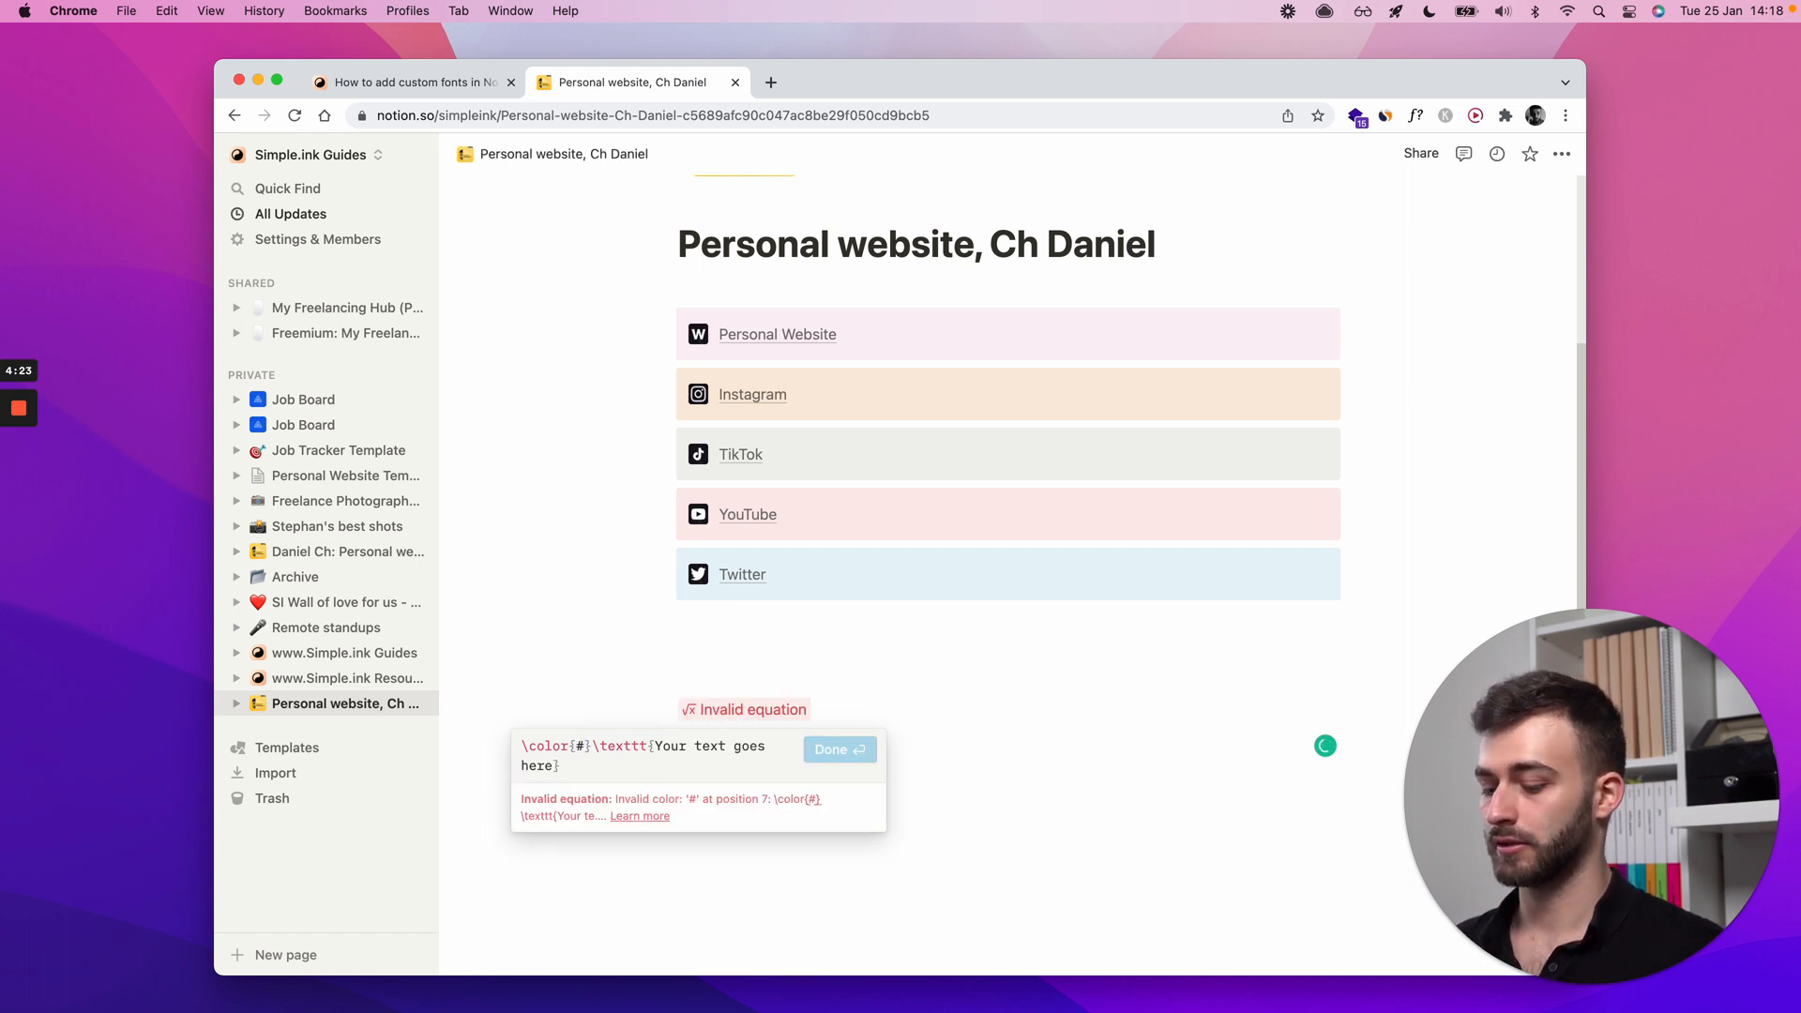
pyautogui.write('999999')
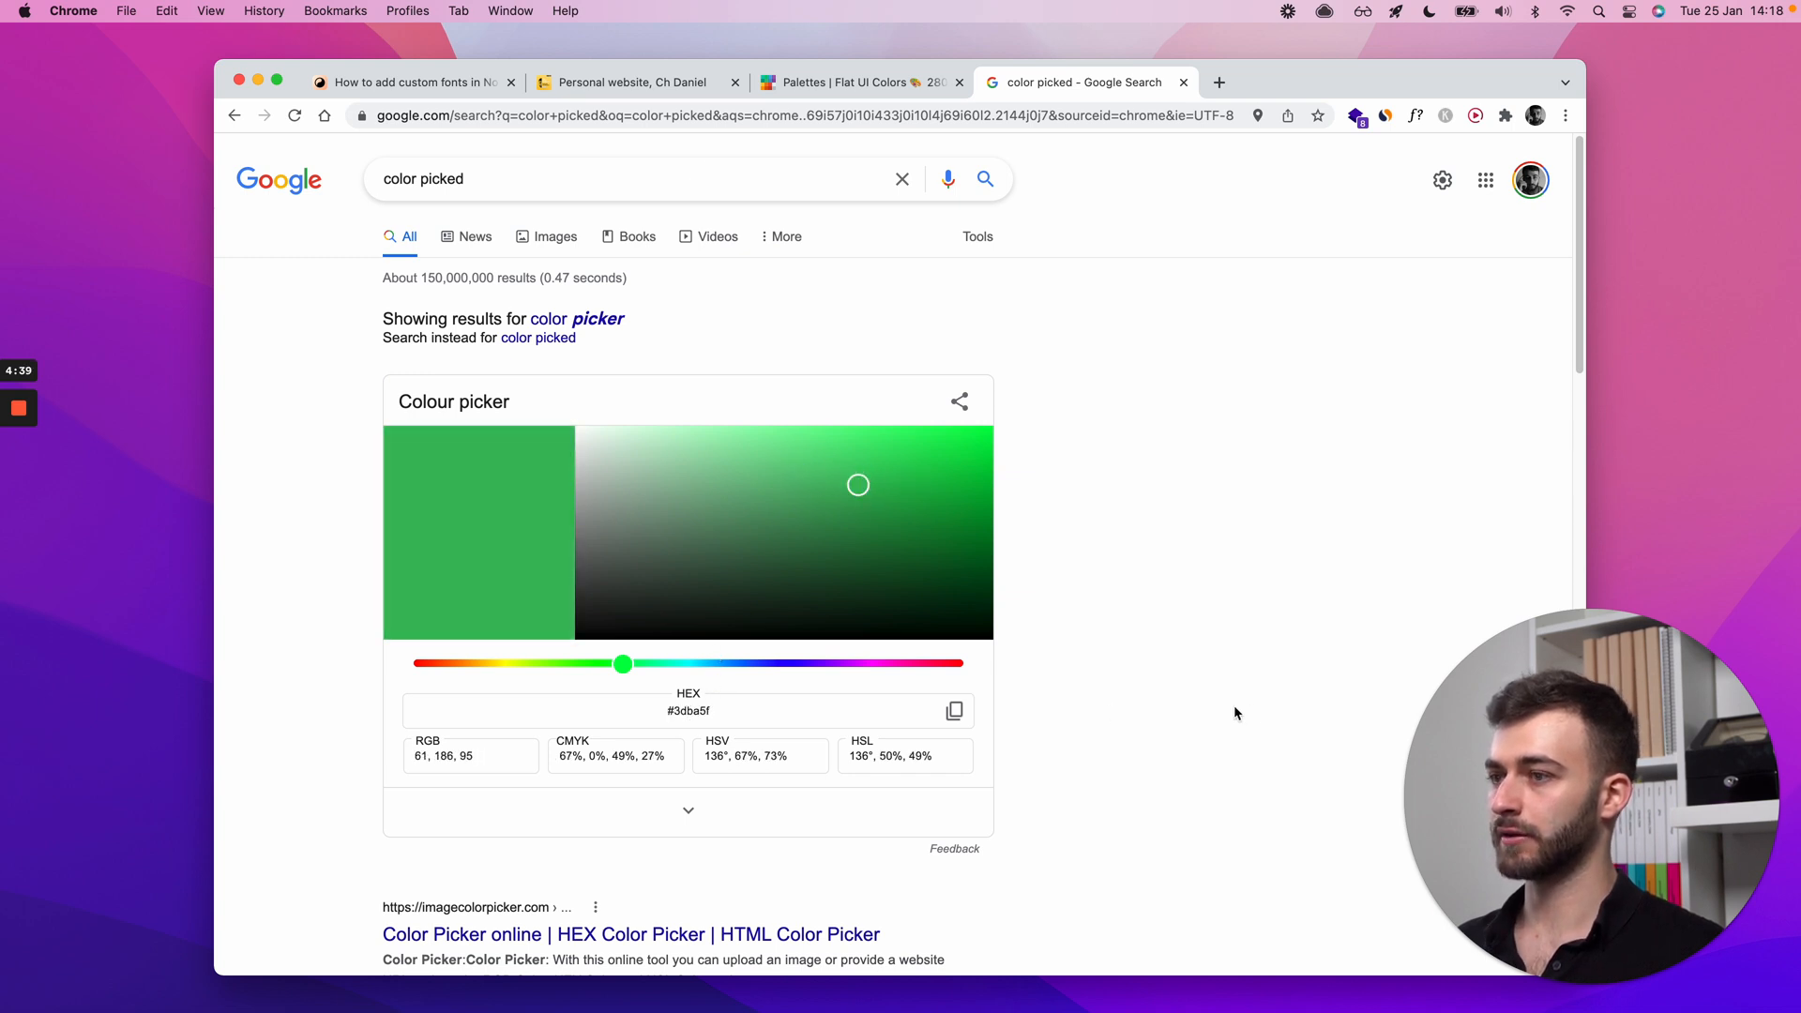
# Step: Glance at the Flat UI Colors palettes, then return to the Notion page
pyautogui.click(856, 82)
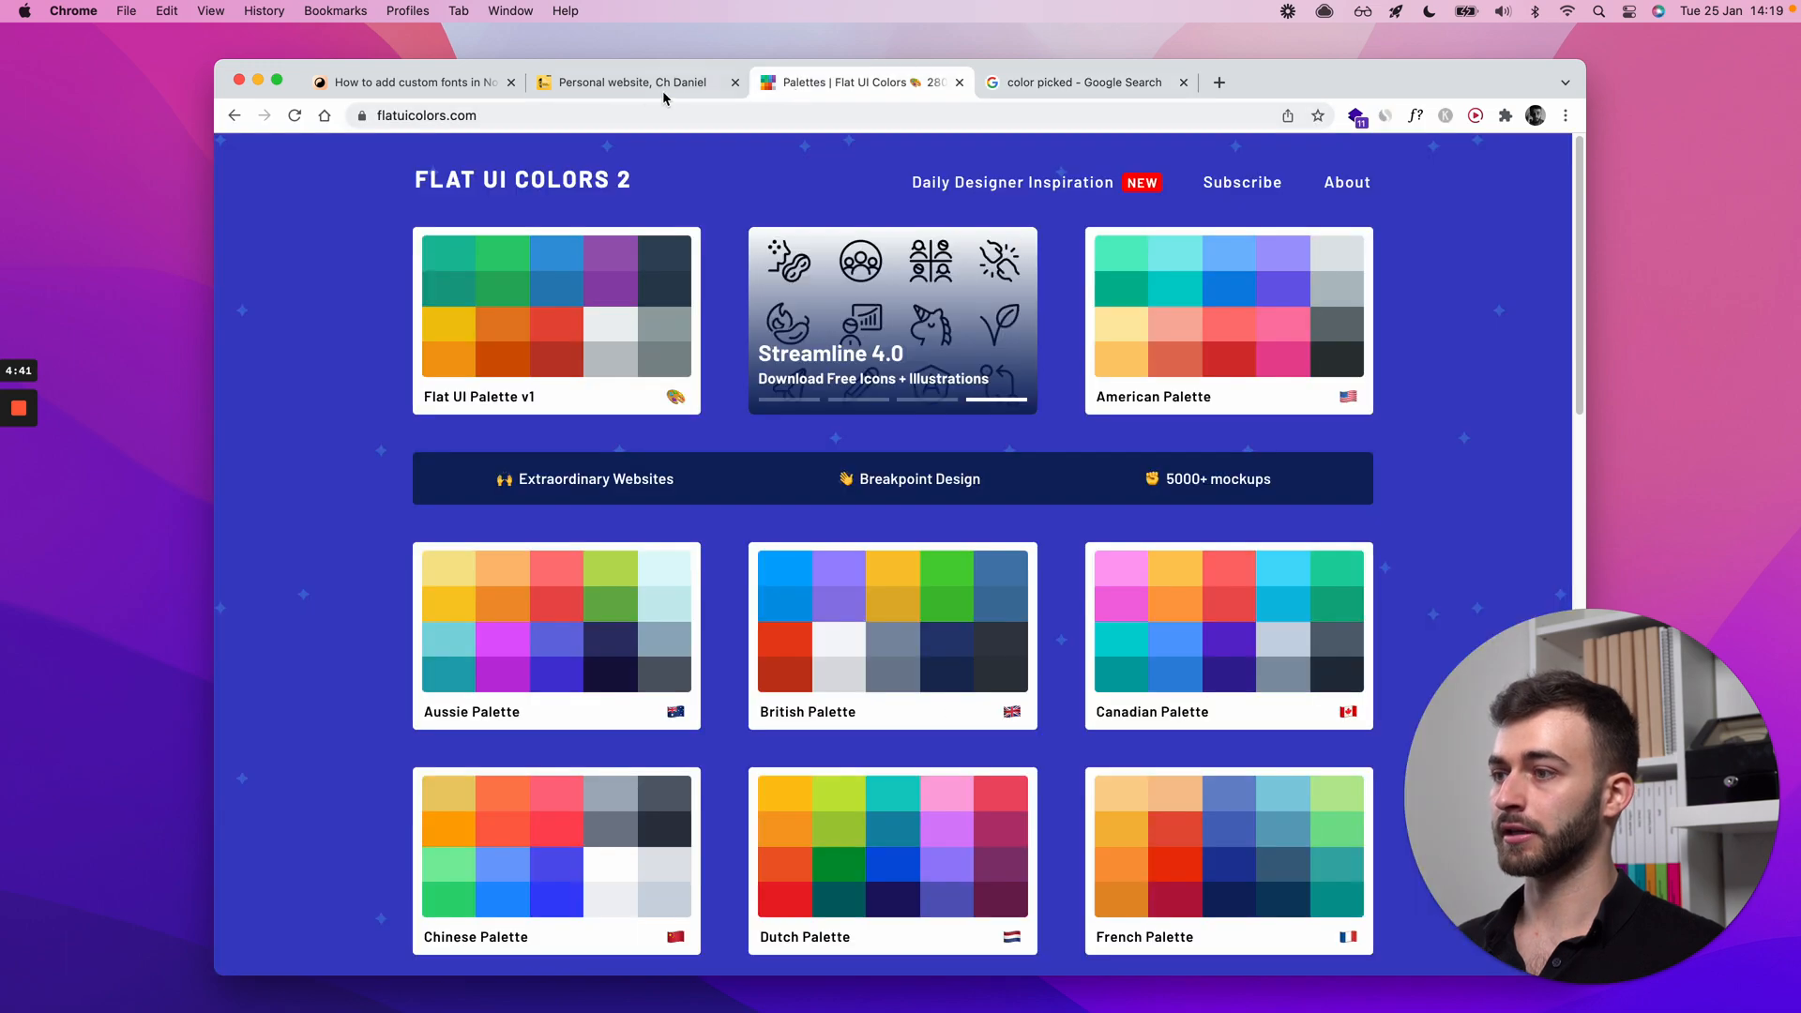
pyautogui.click(630, 81)
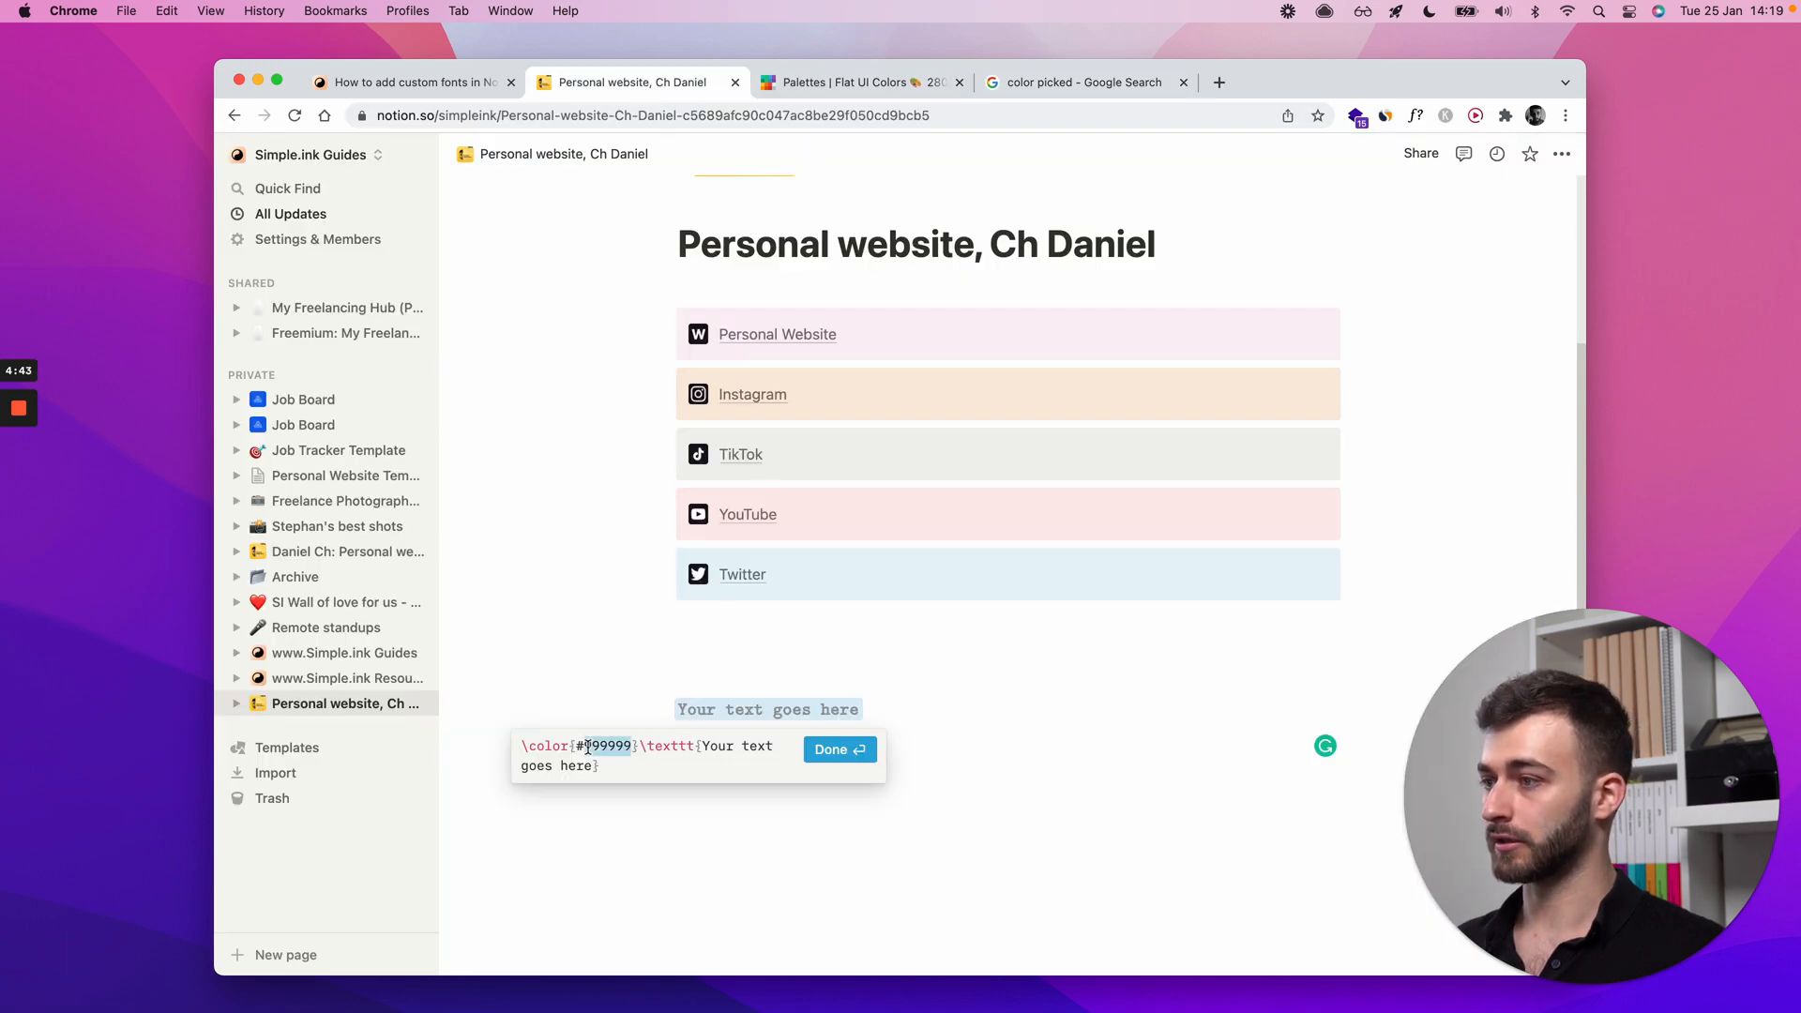
# Step: Change the equation colour from 999999 to #3dba5f so the text renders green
pyautogui.write('3dba5f')
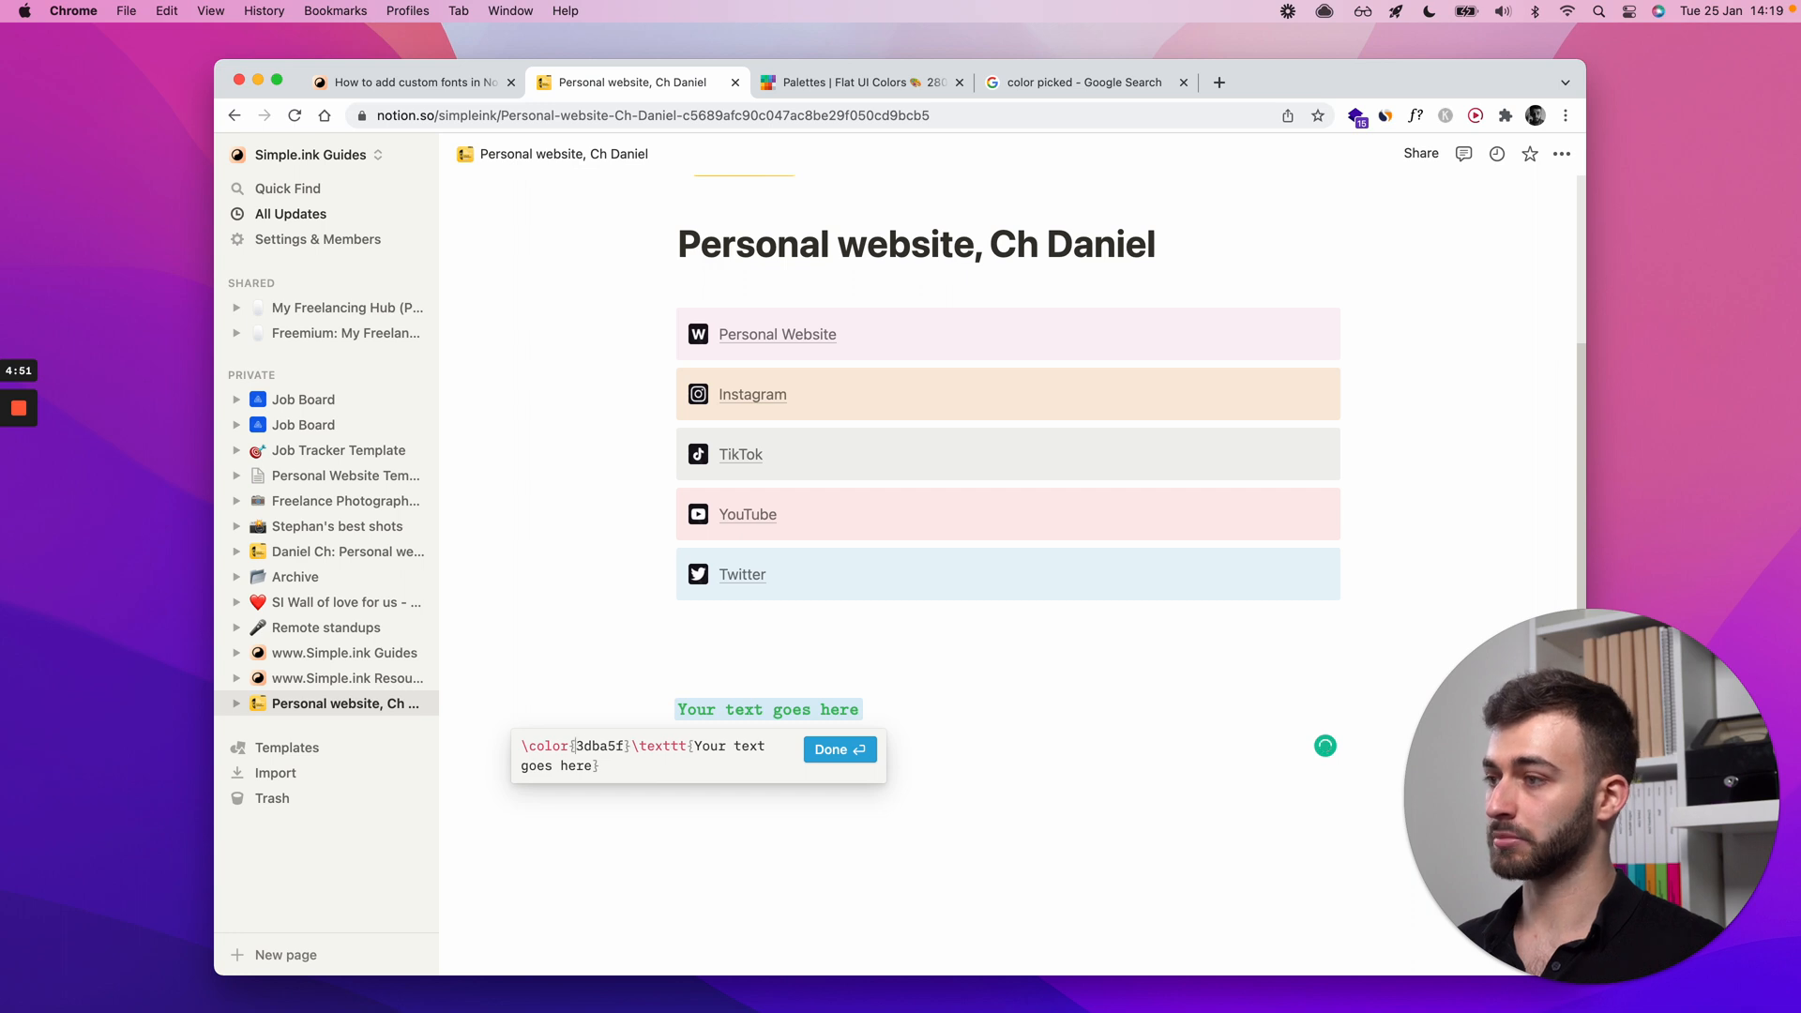
pyautogui.write('#')
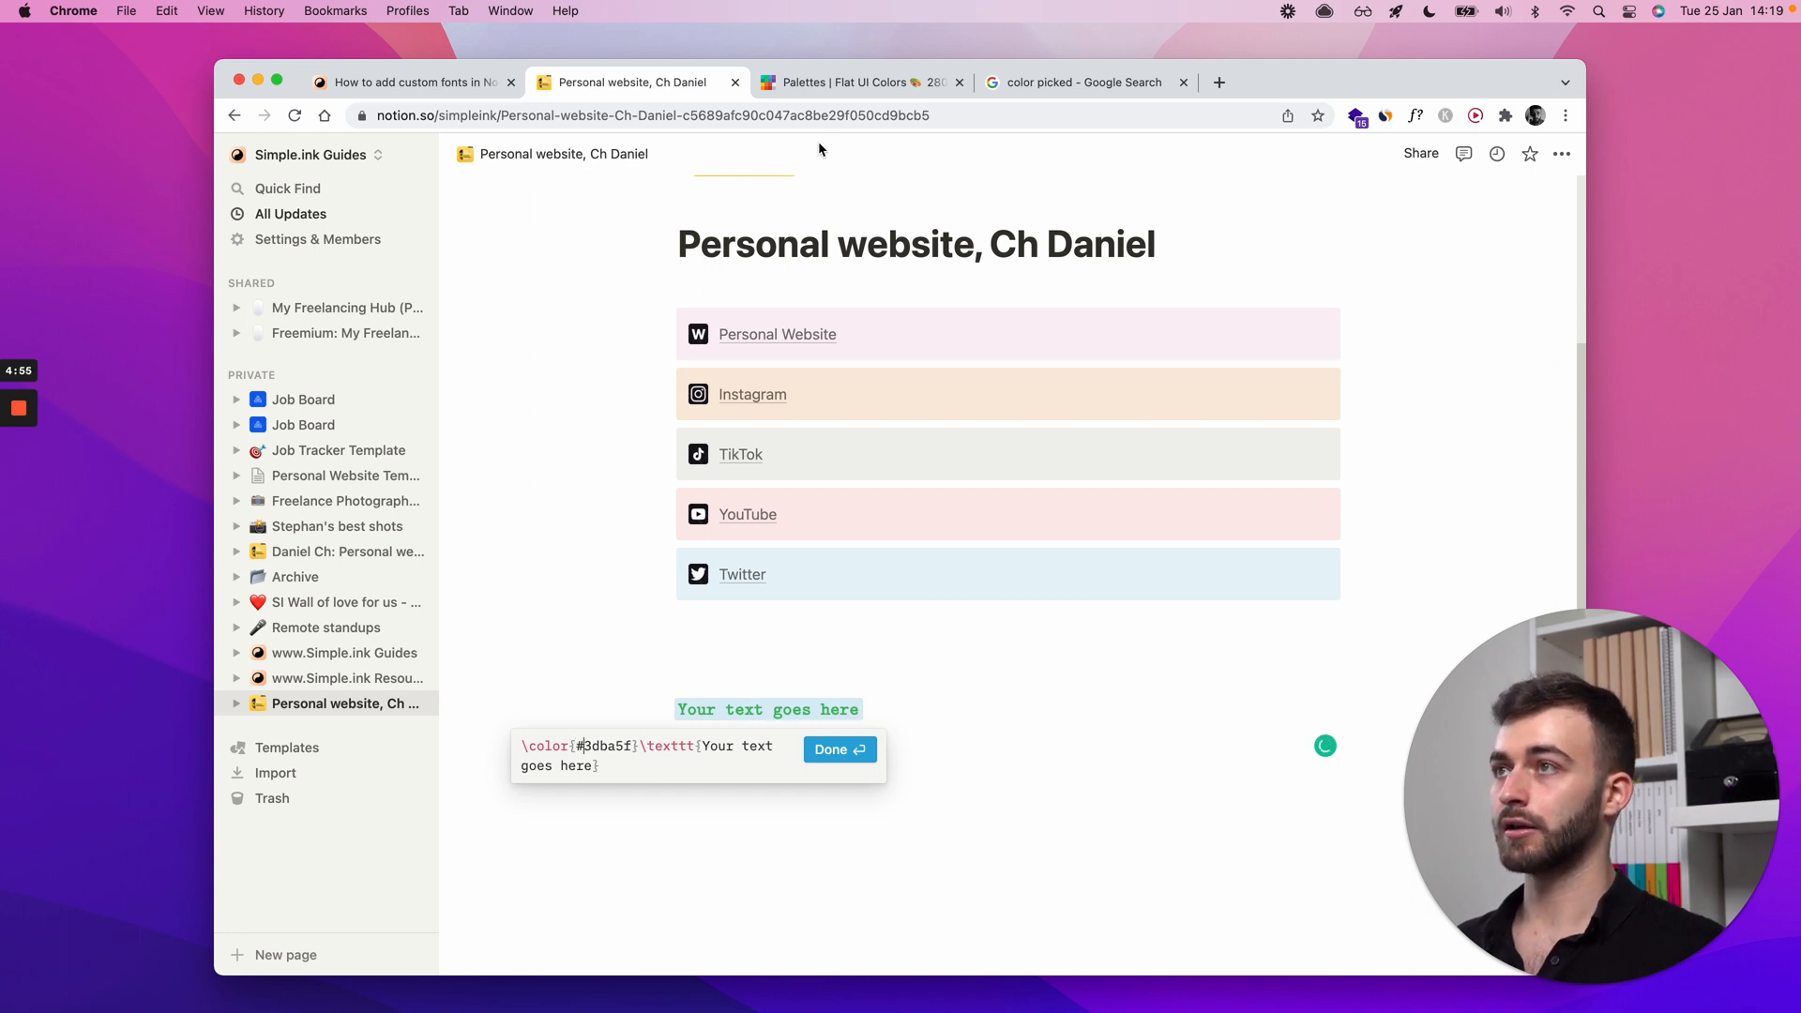
pyautogui.click(855, 81)
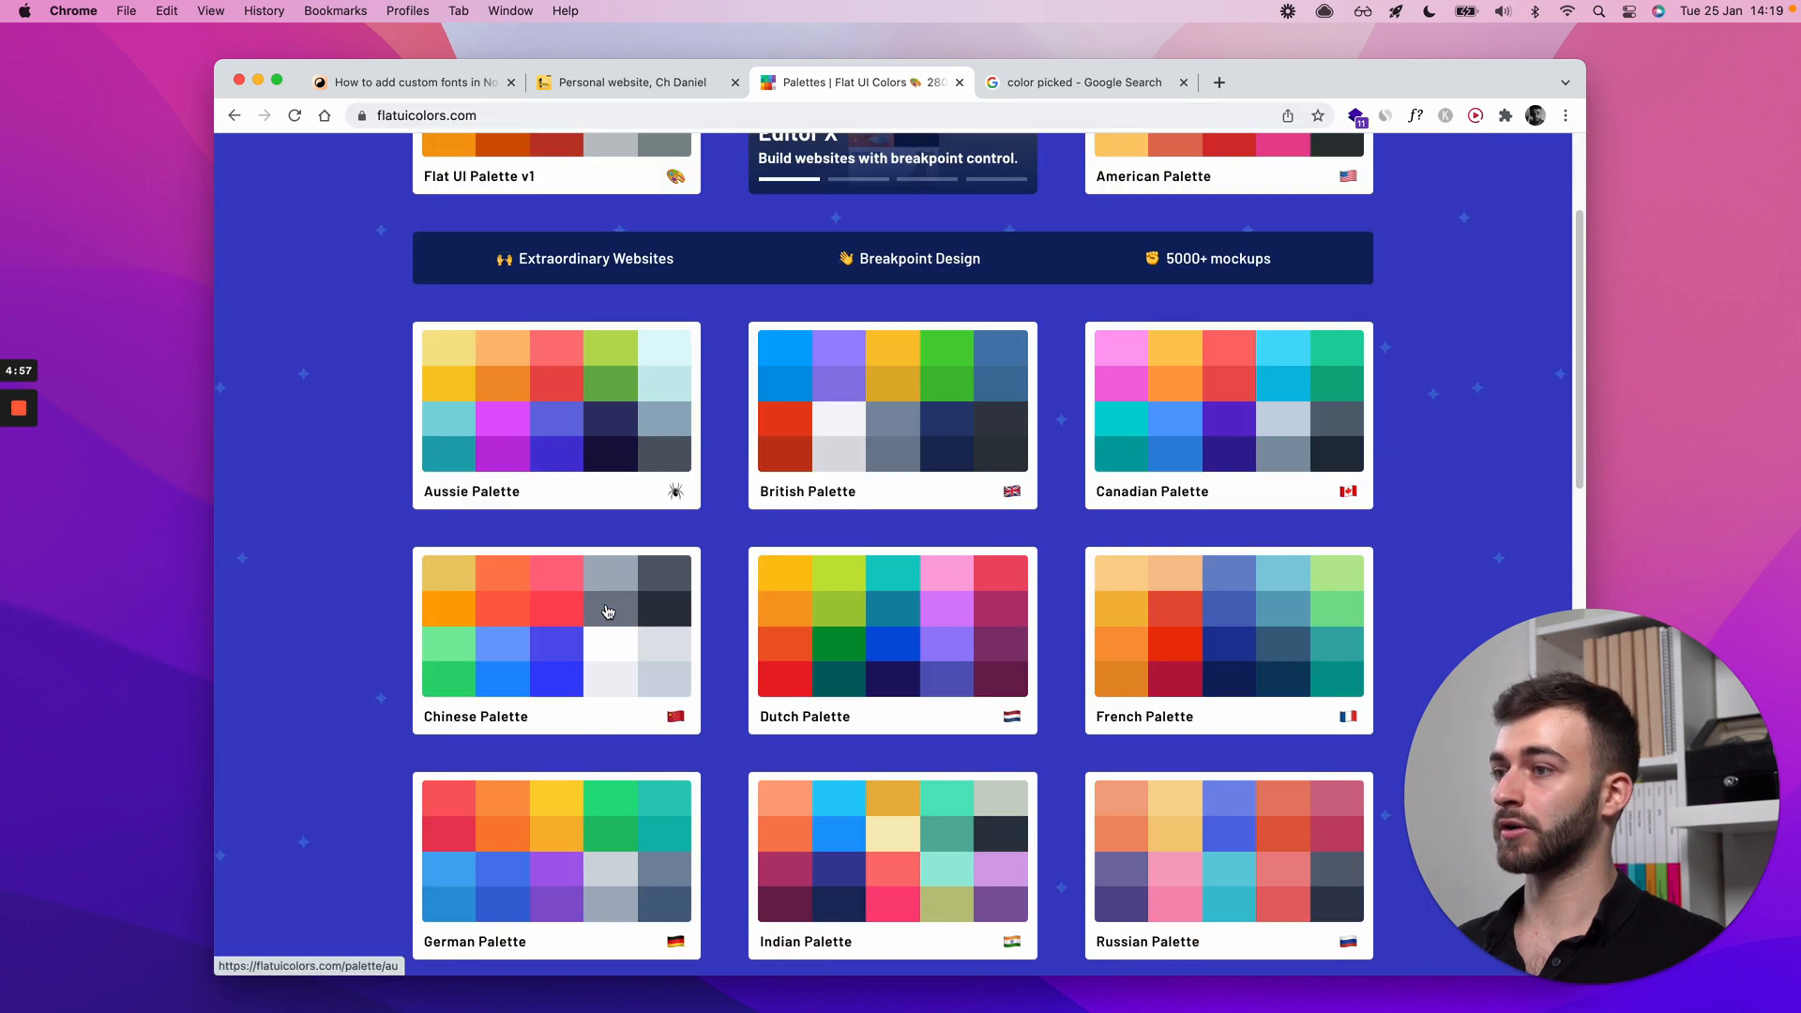
# Step: Open the Indian Palette swatches and run a Google search for colour palettes
pyautogui.scroll(-3)
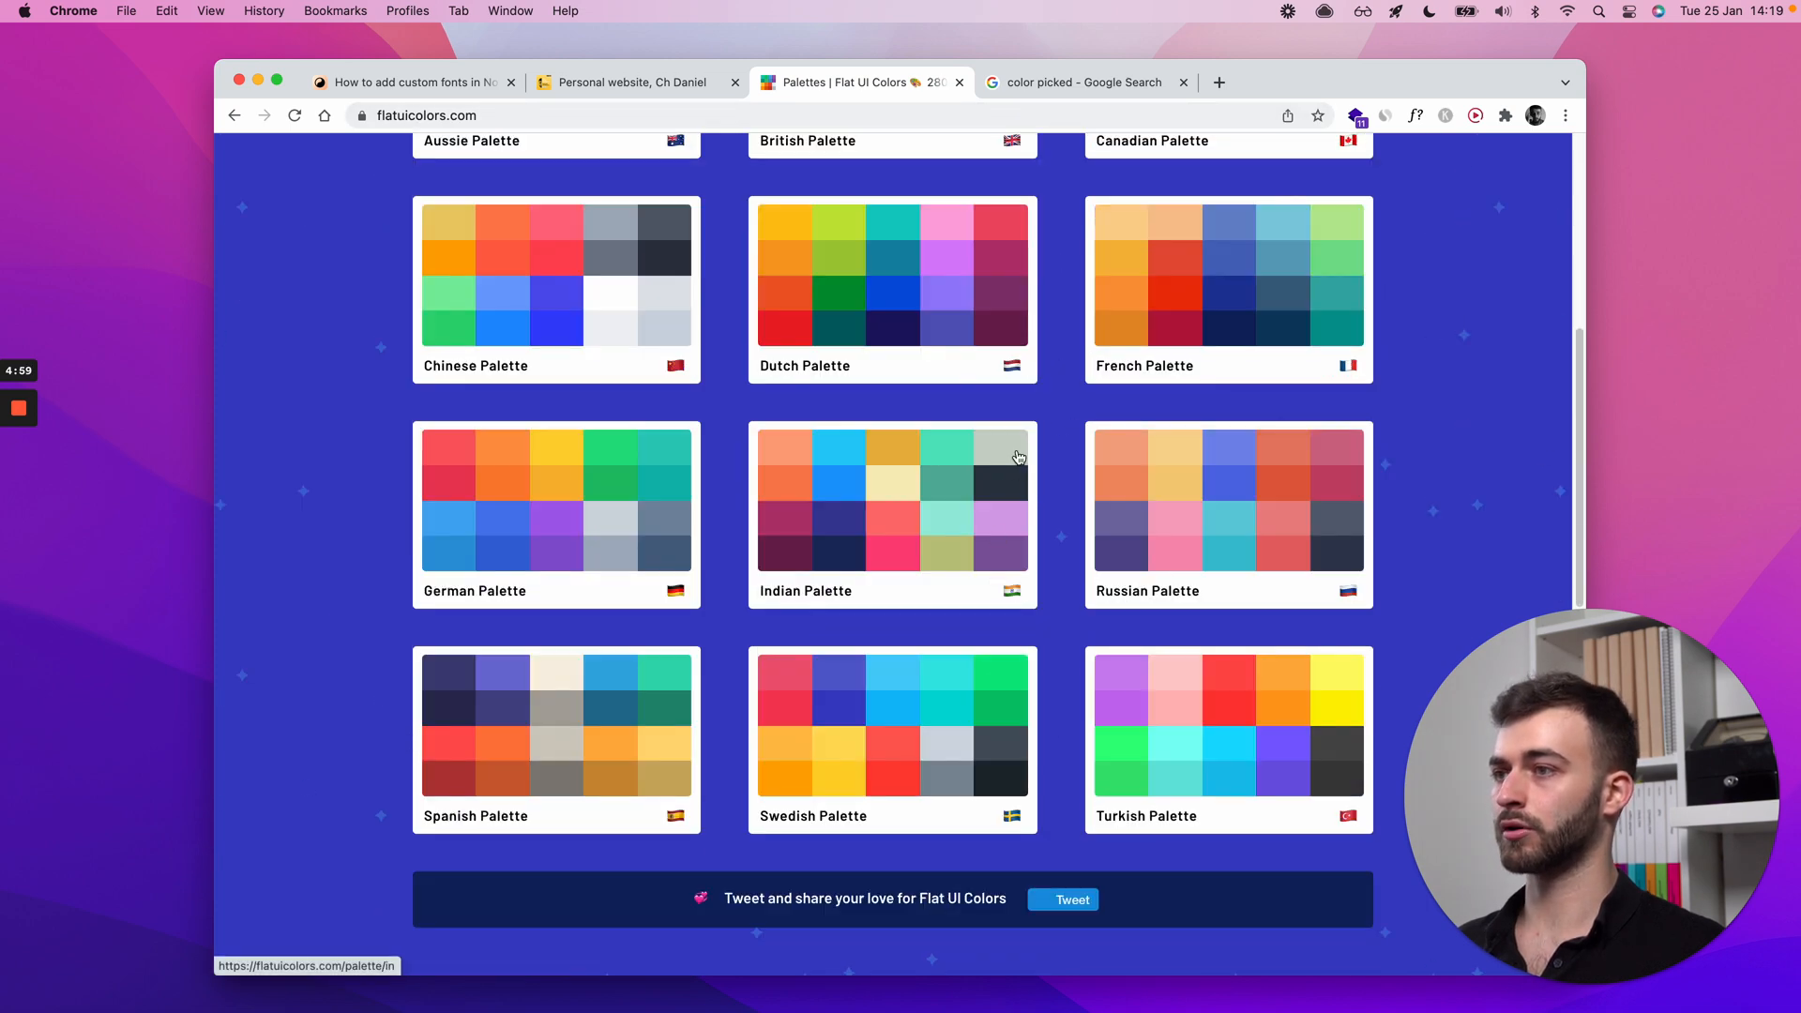
pyautogui.click(1218, 82)
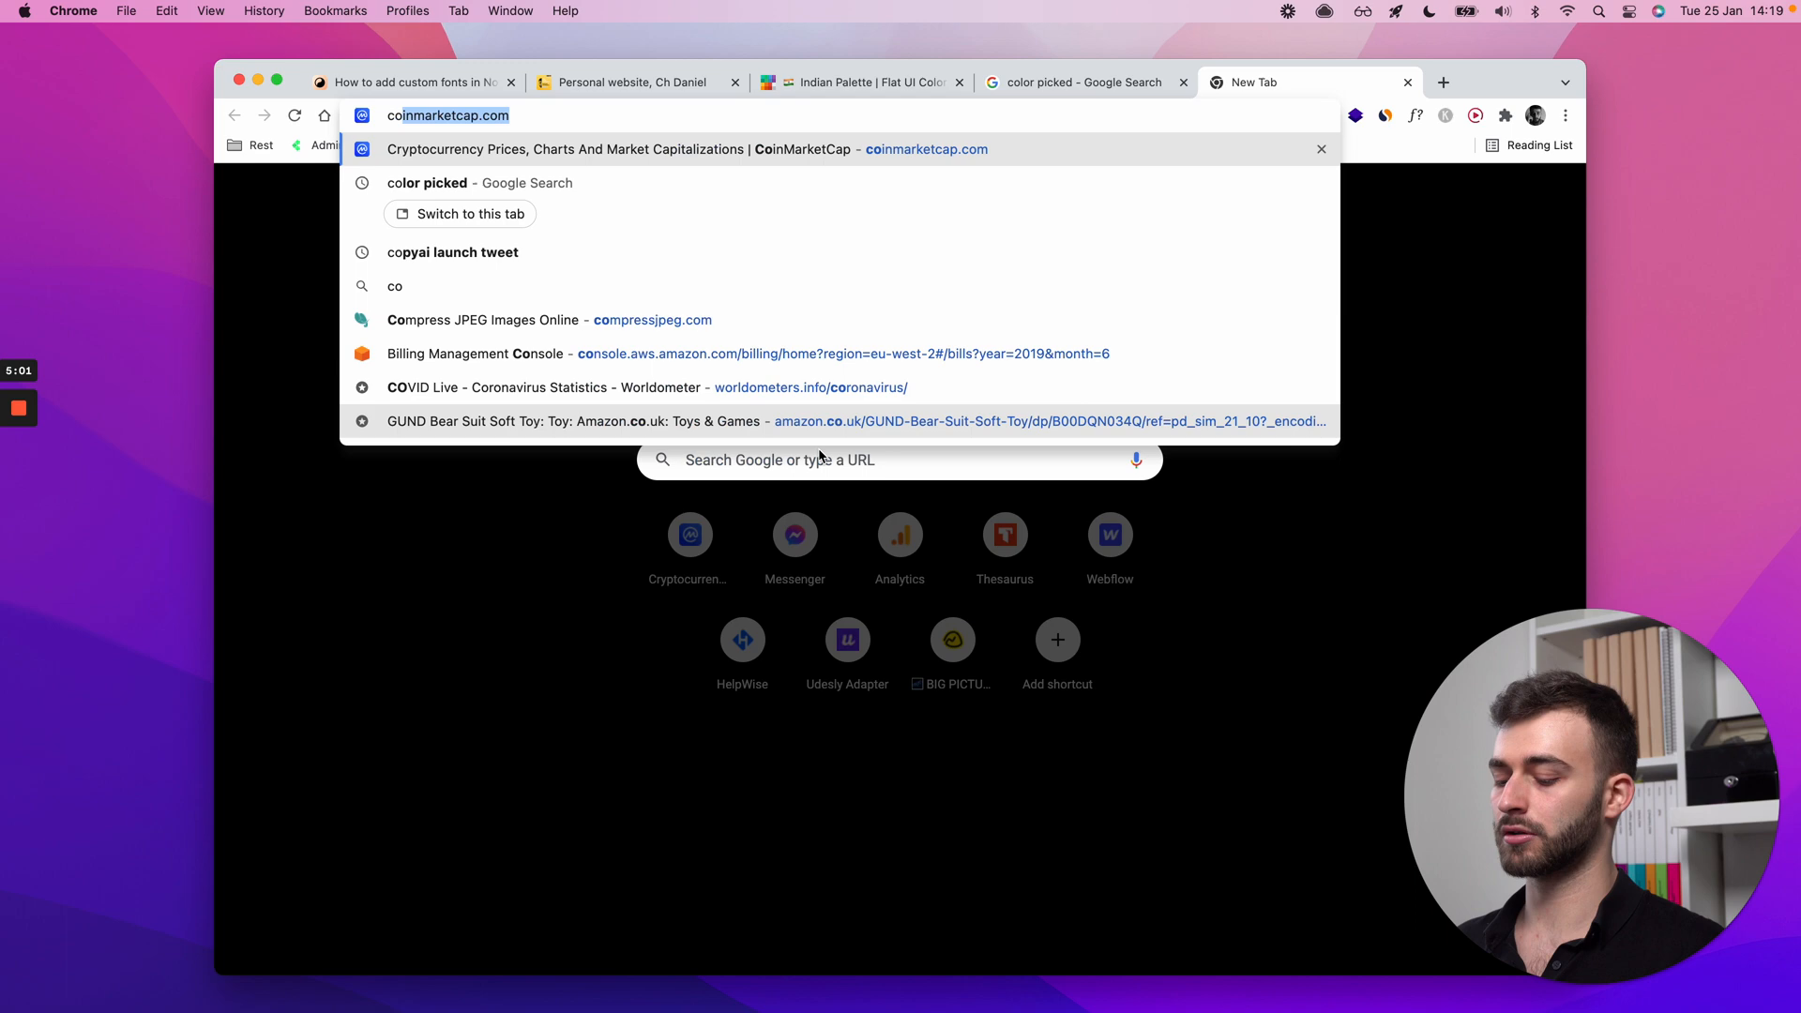
pyautogui.press('Return')
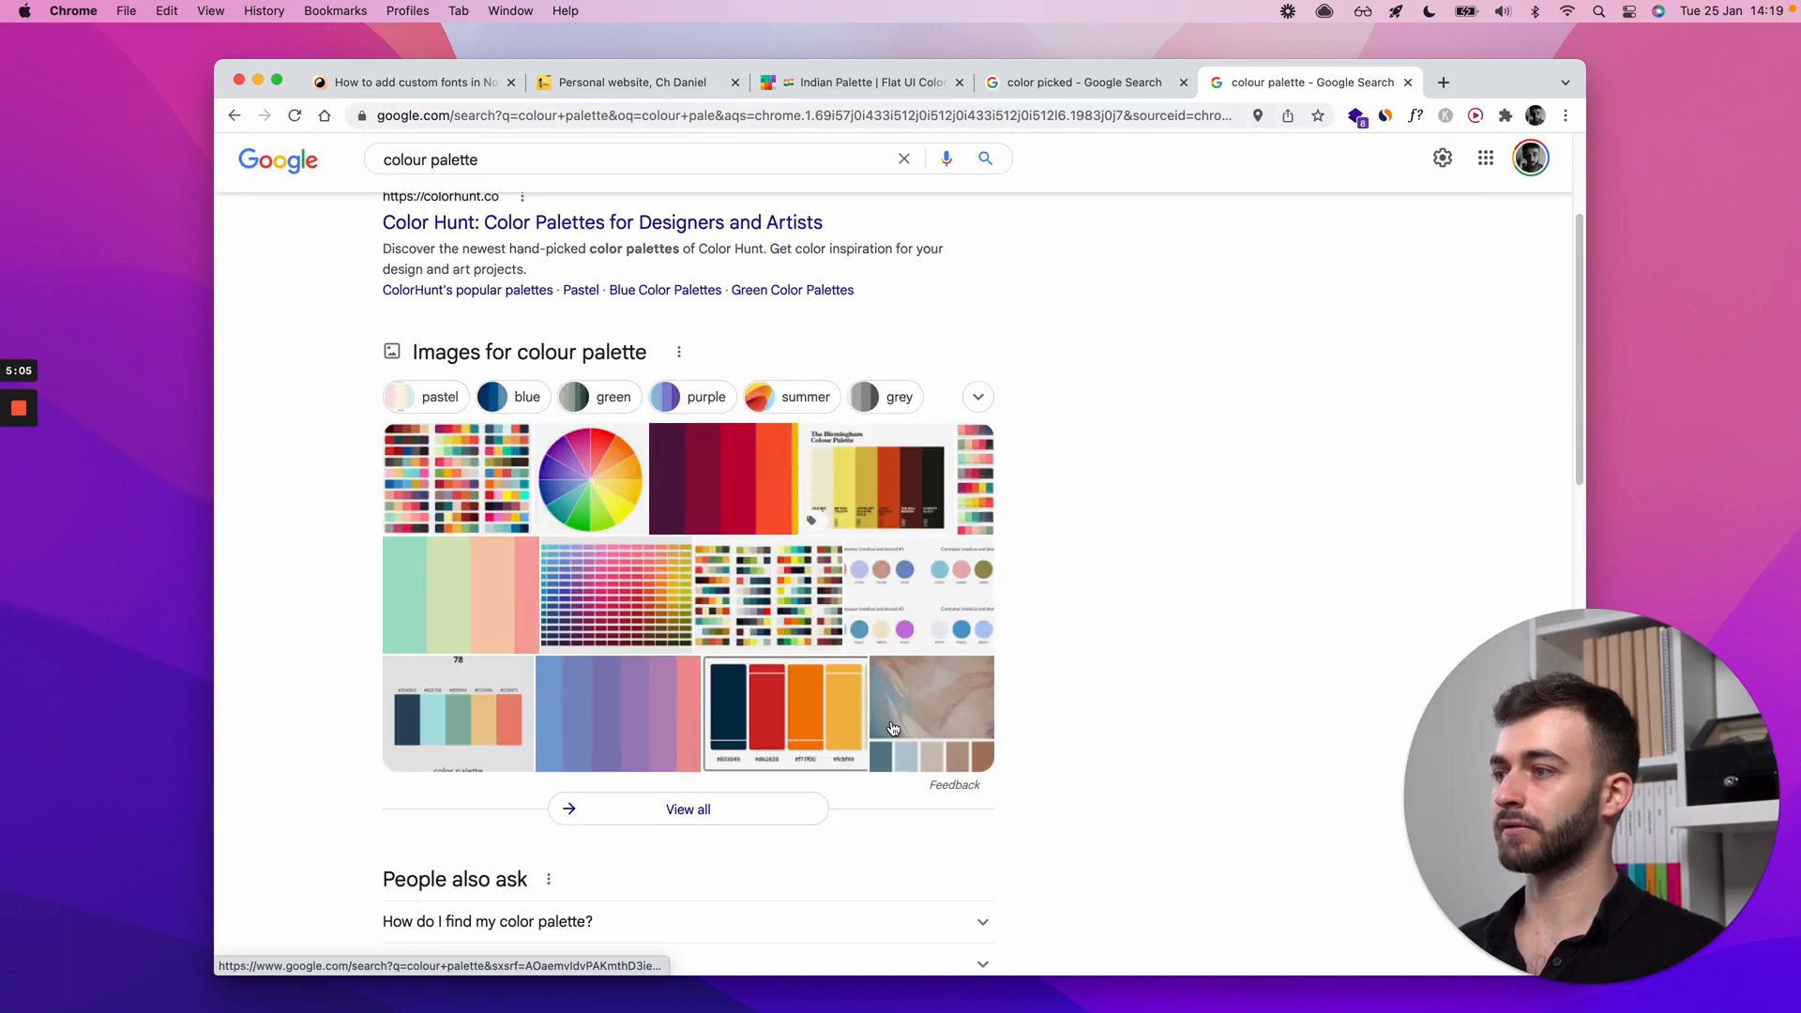
pyautogui.scroll(-3)
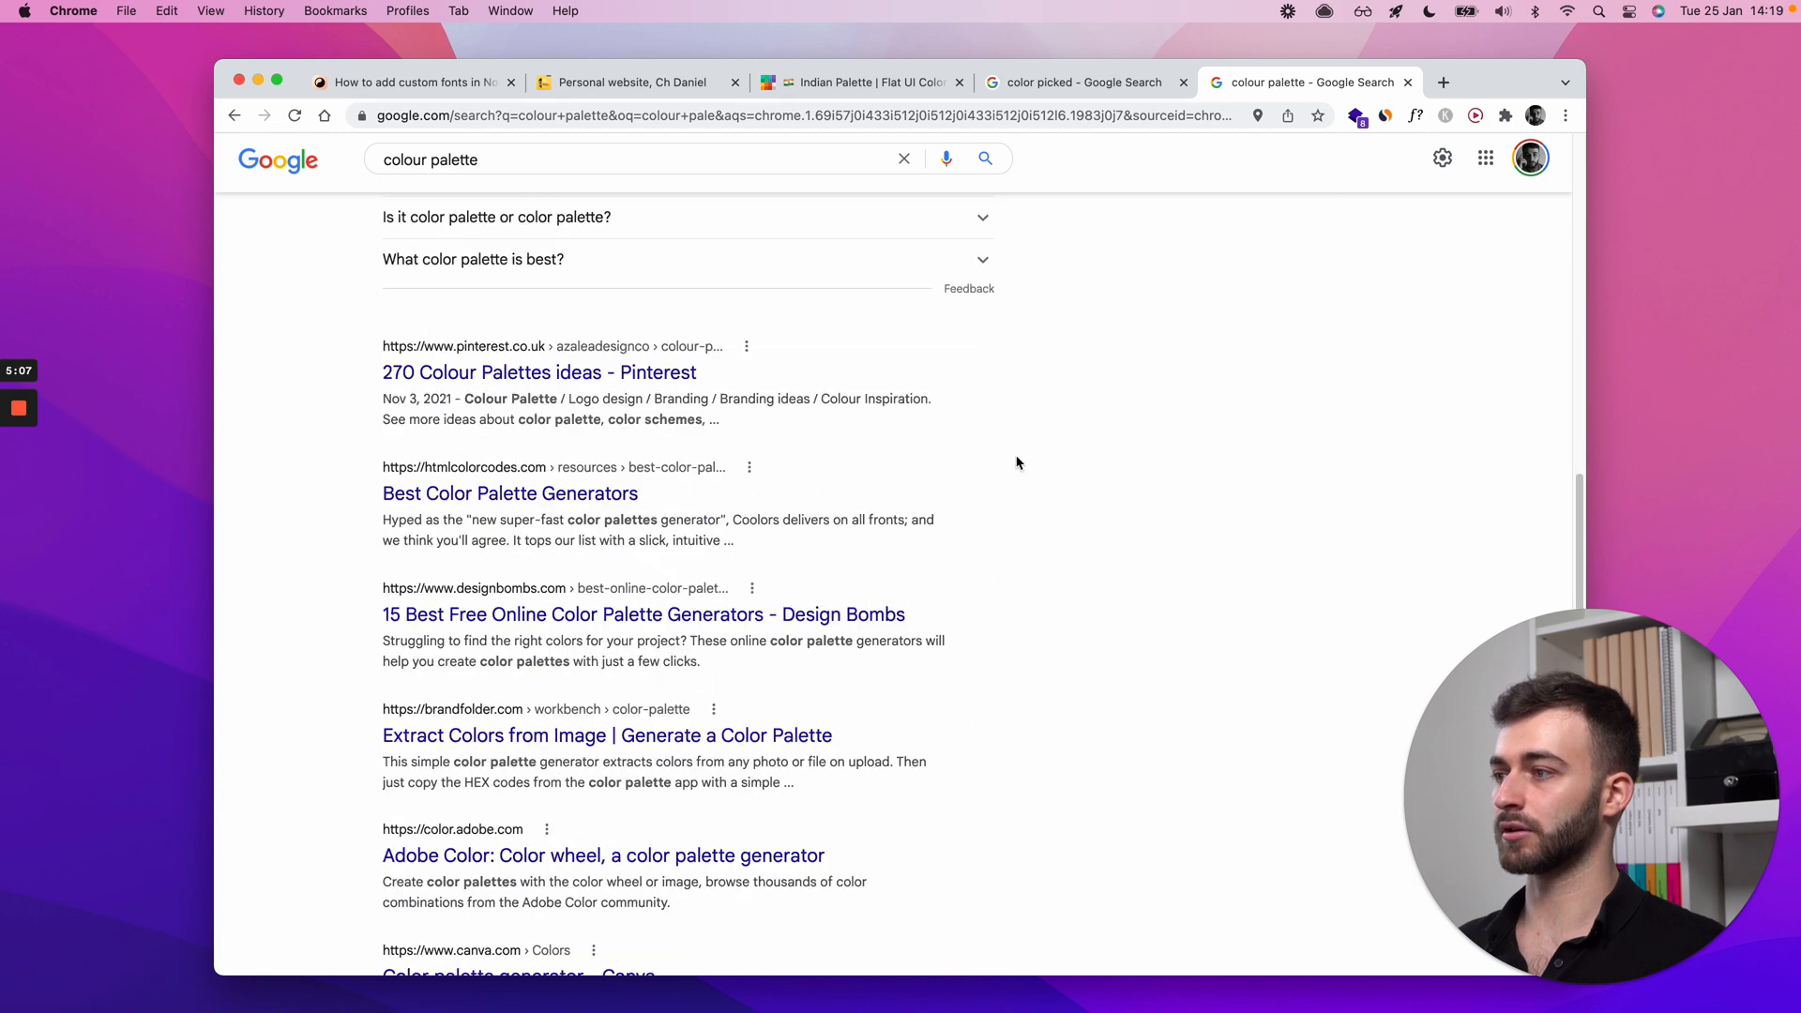
pyautogui.click(855, 82)
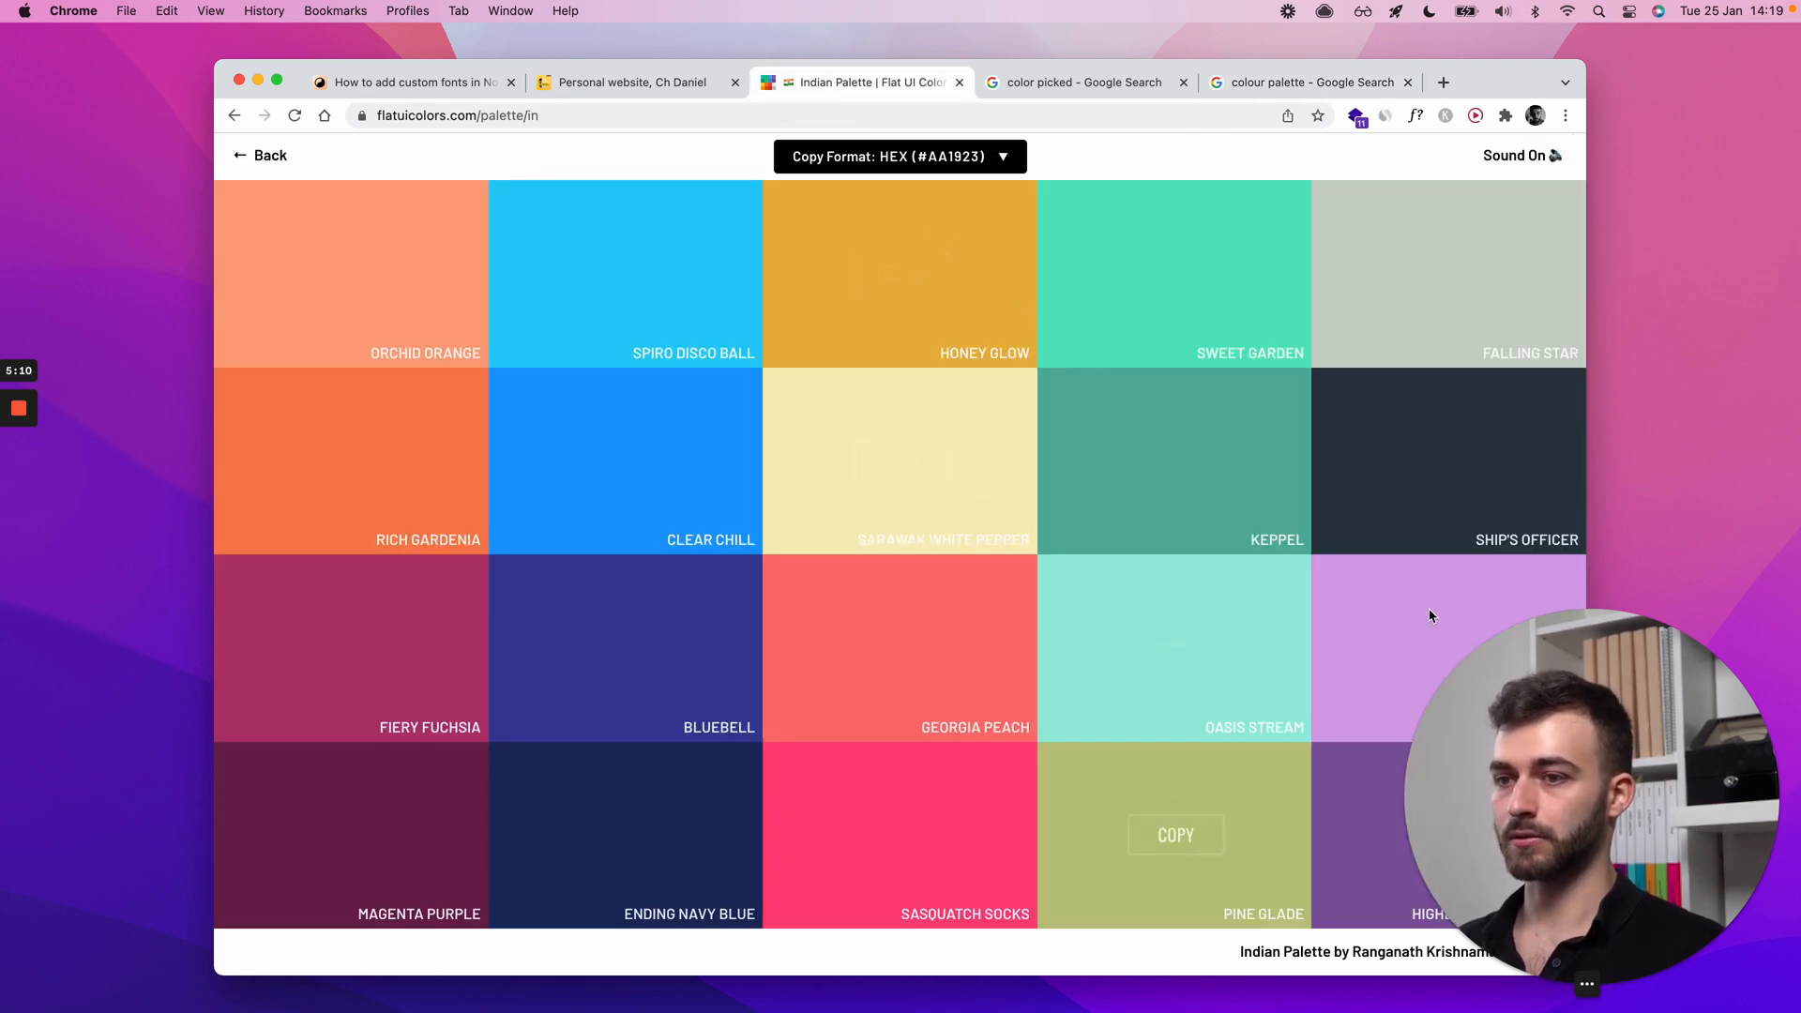
pyautogui.moveTo(349, 647)
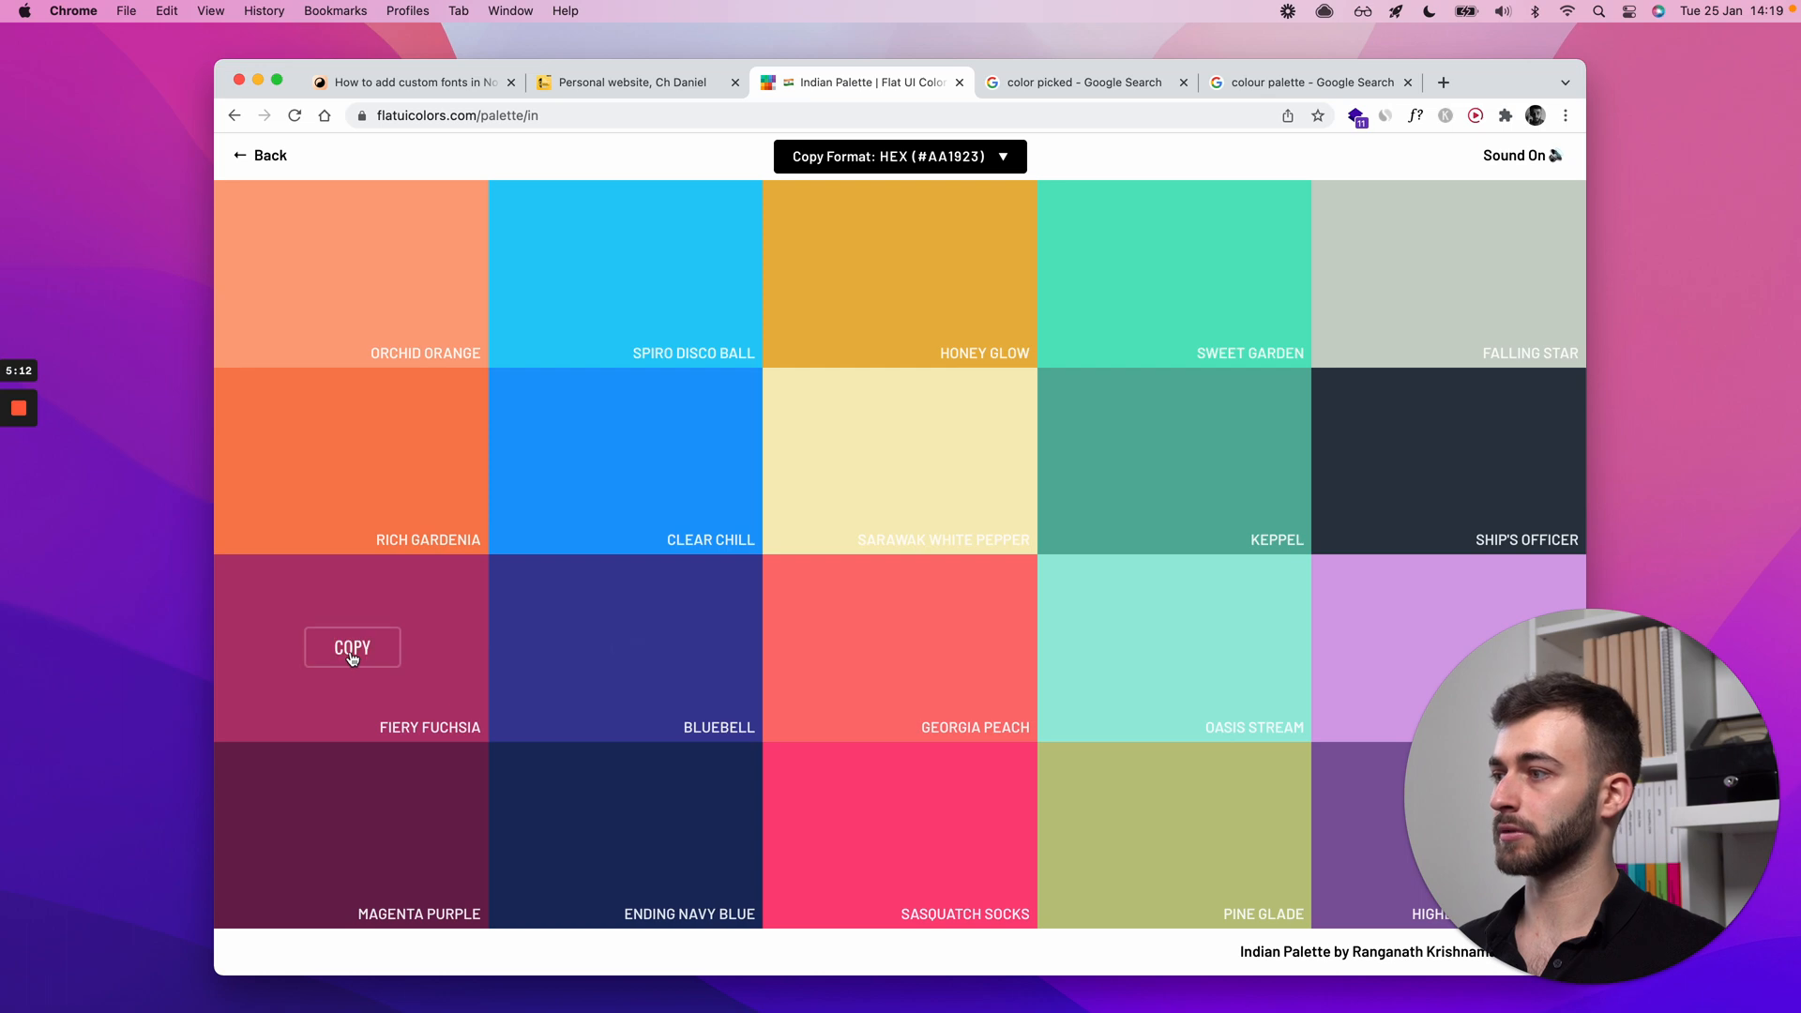
# Step: Make the equation read 'Thank you for joining me today' in #B33771 sans-serif text
pyautogui.click(626, 81)
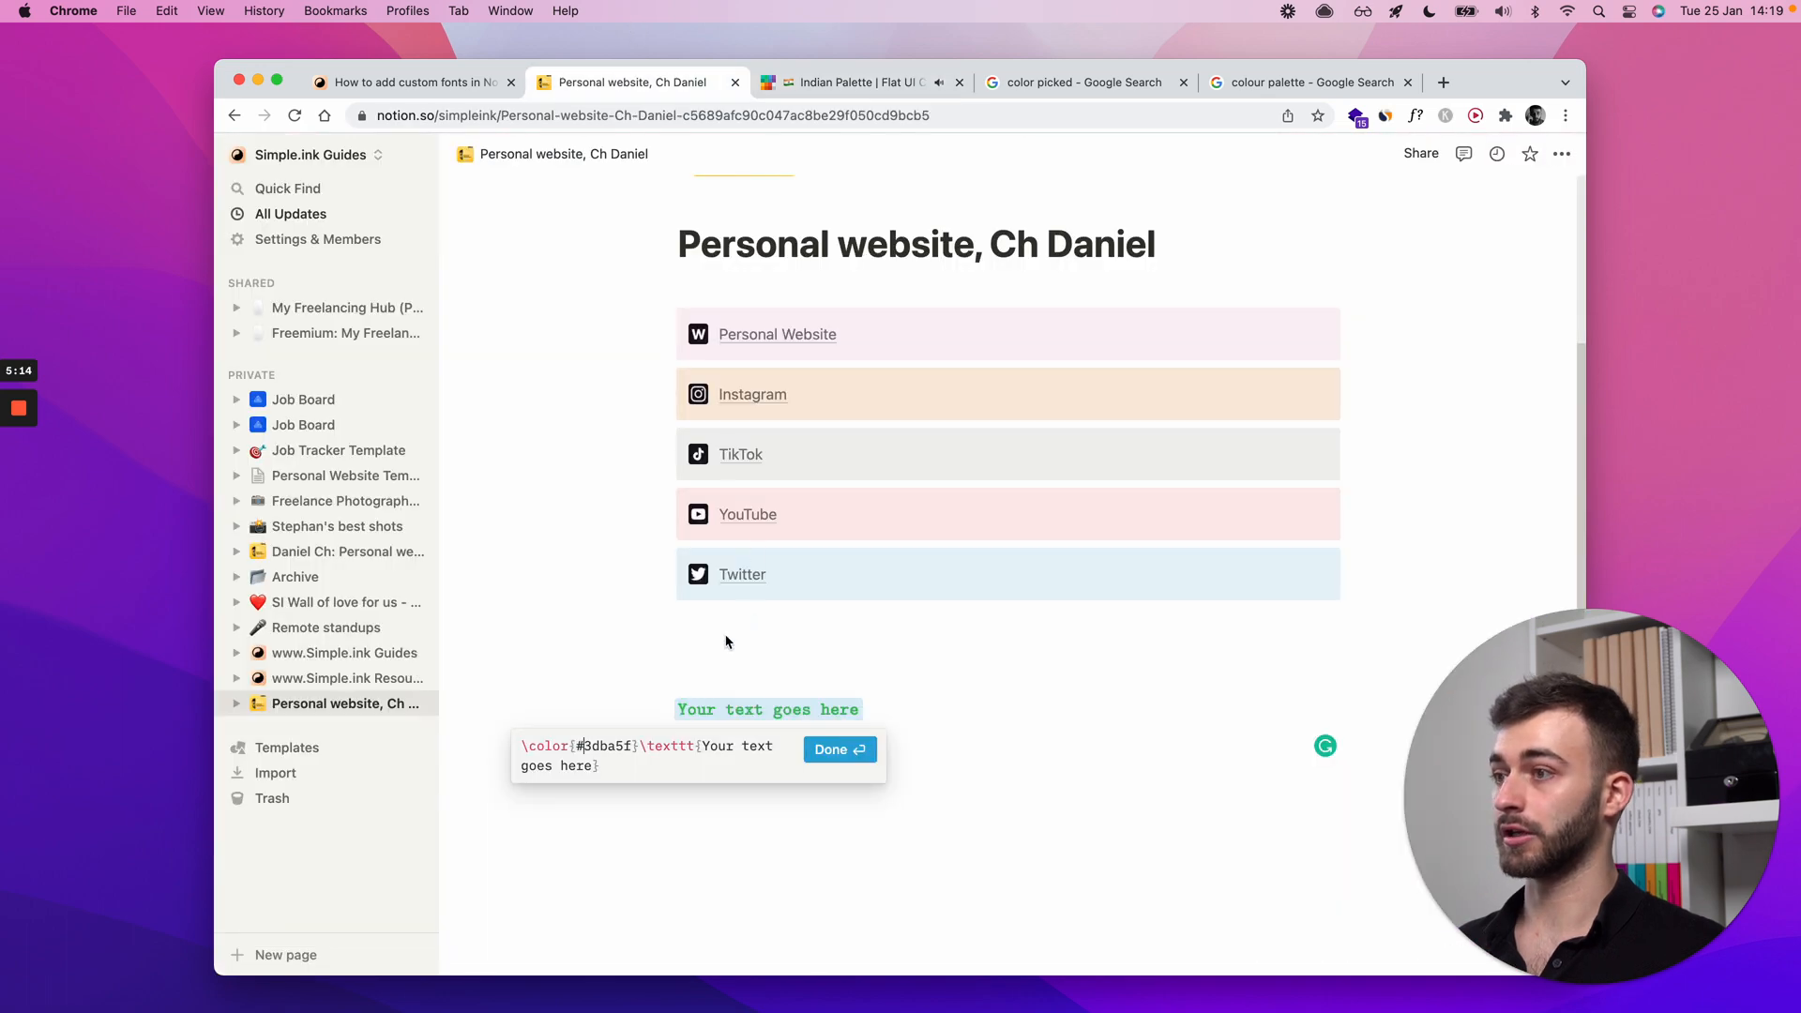
pyautogui.write('#B33771')
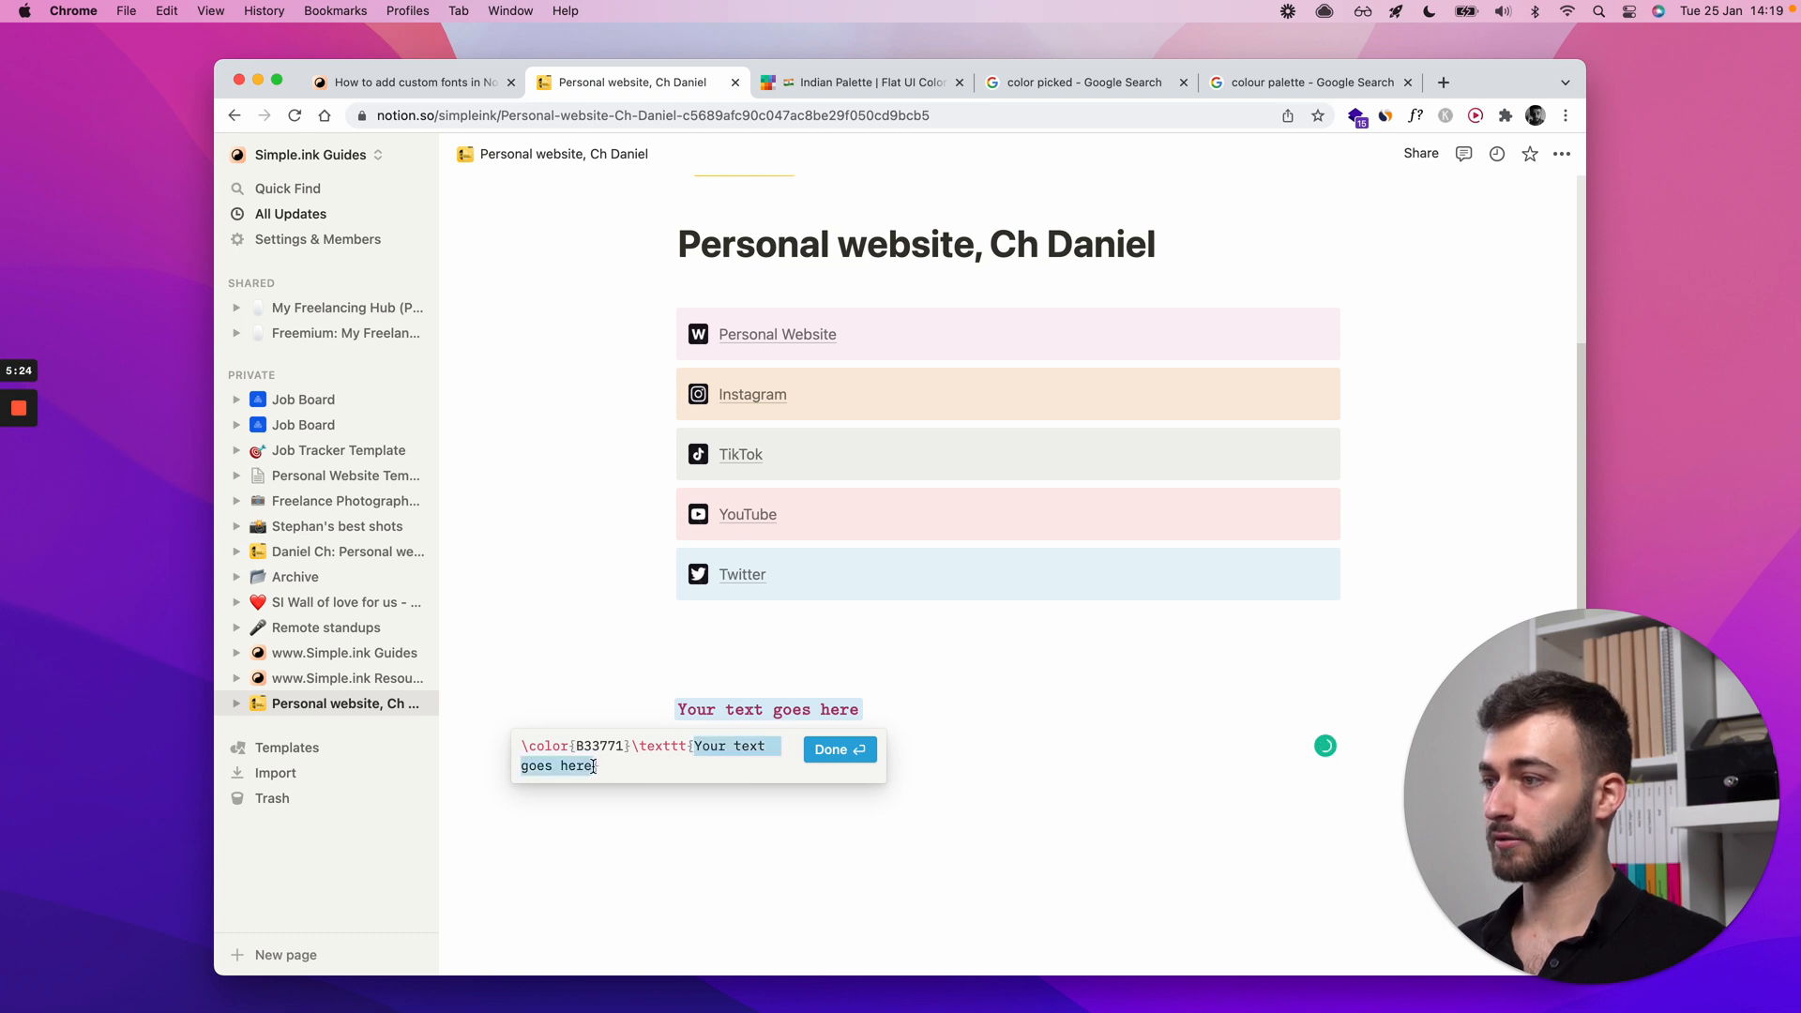
pyautogui.write('Thank you for joining me today')
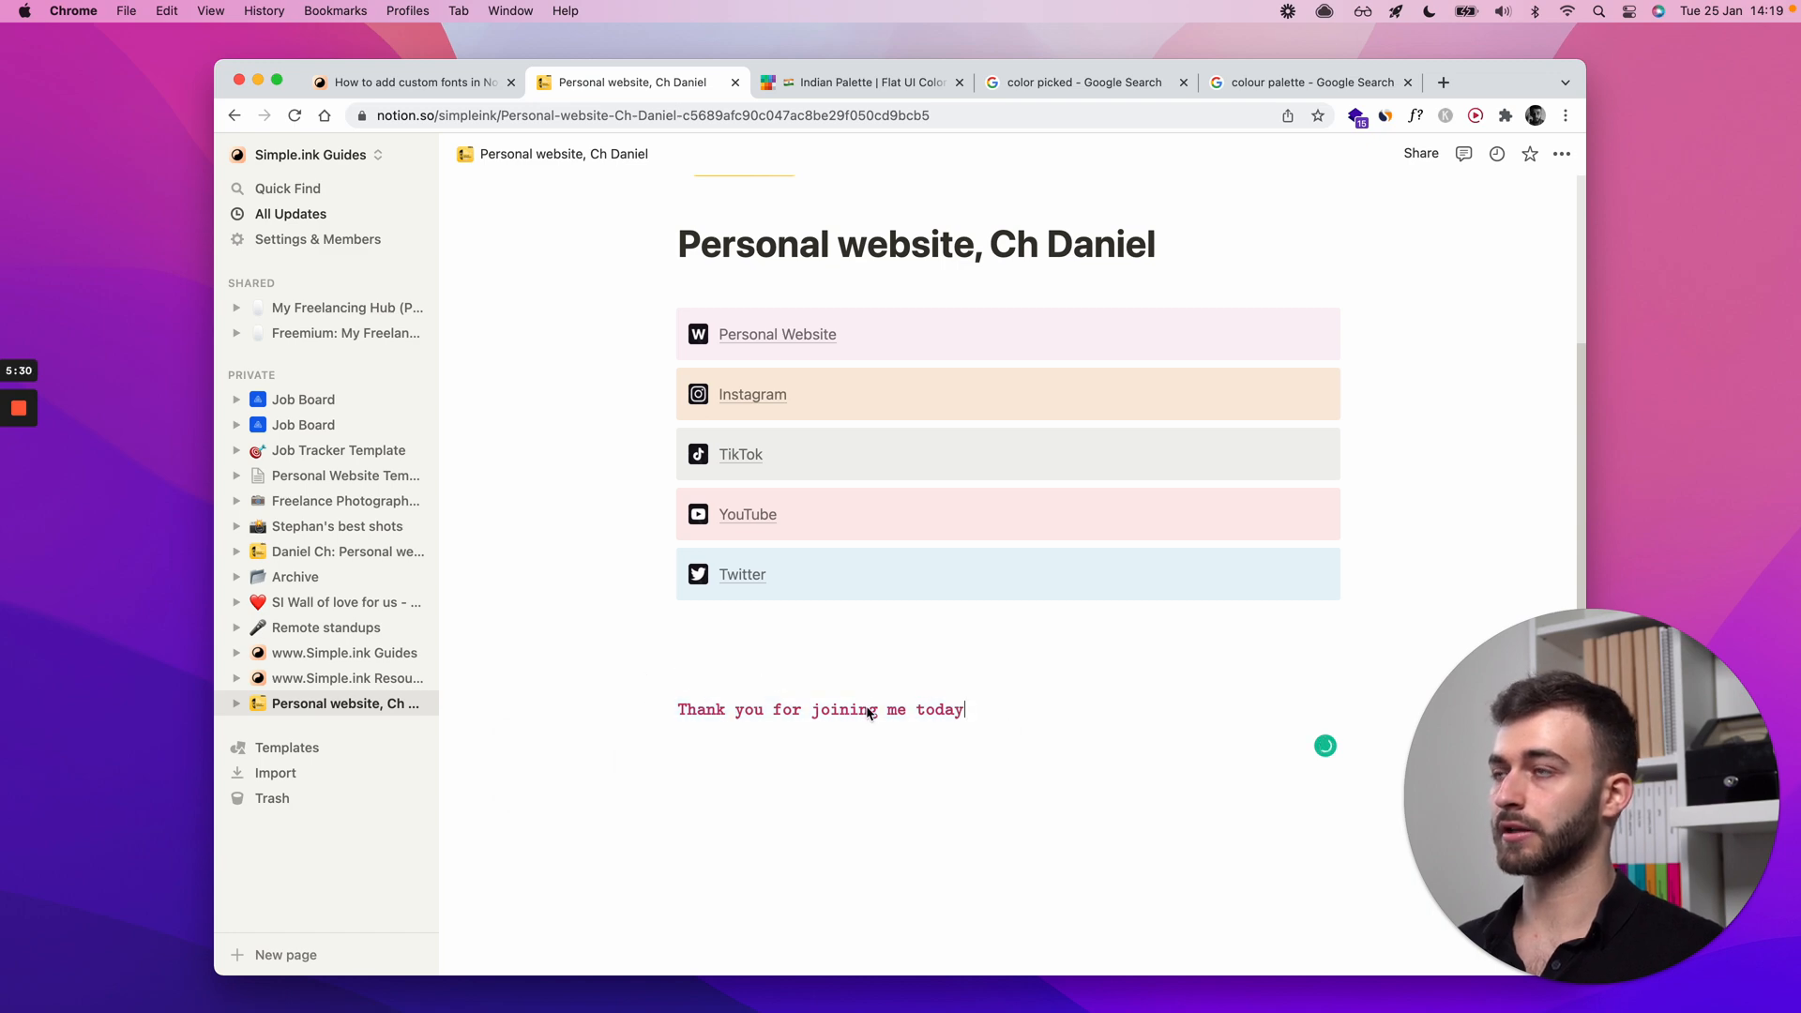
pyautogui.click(411, 82)
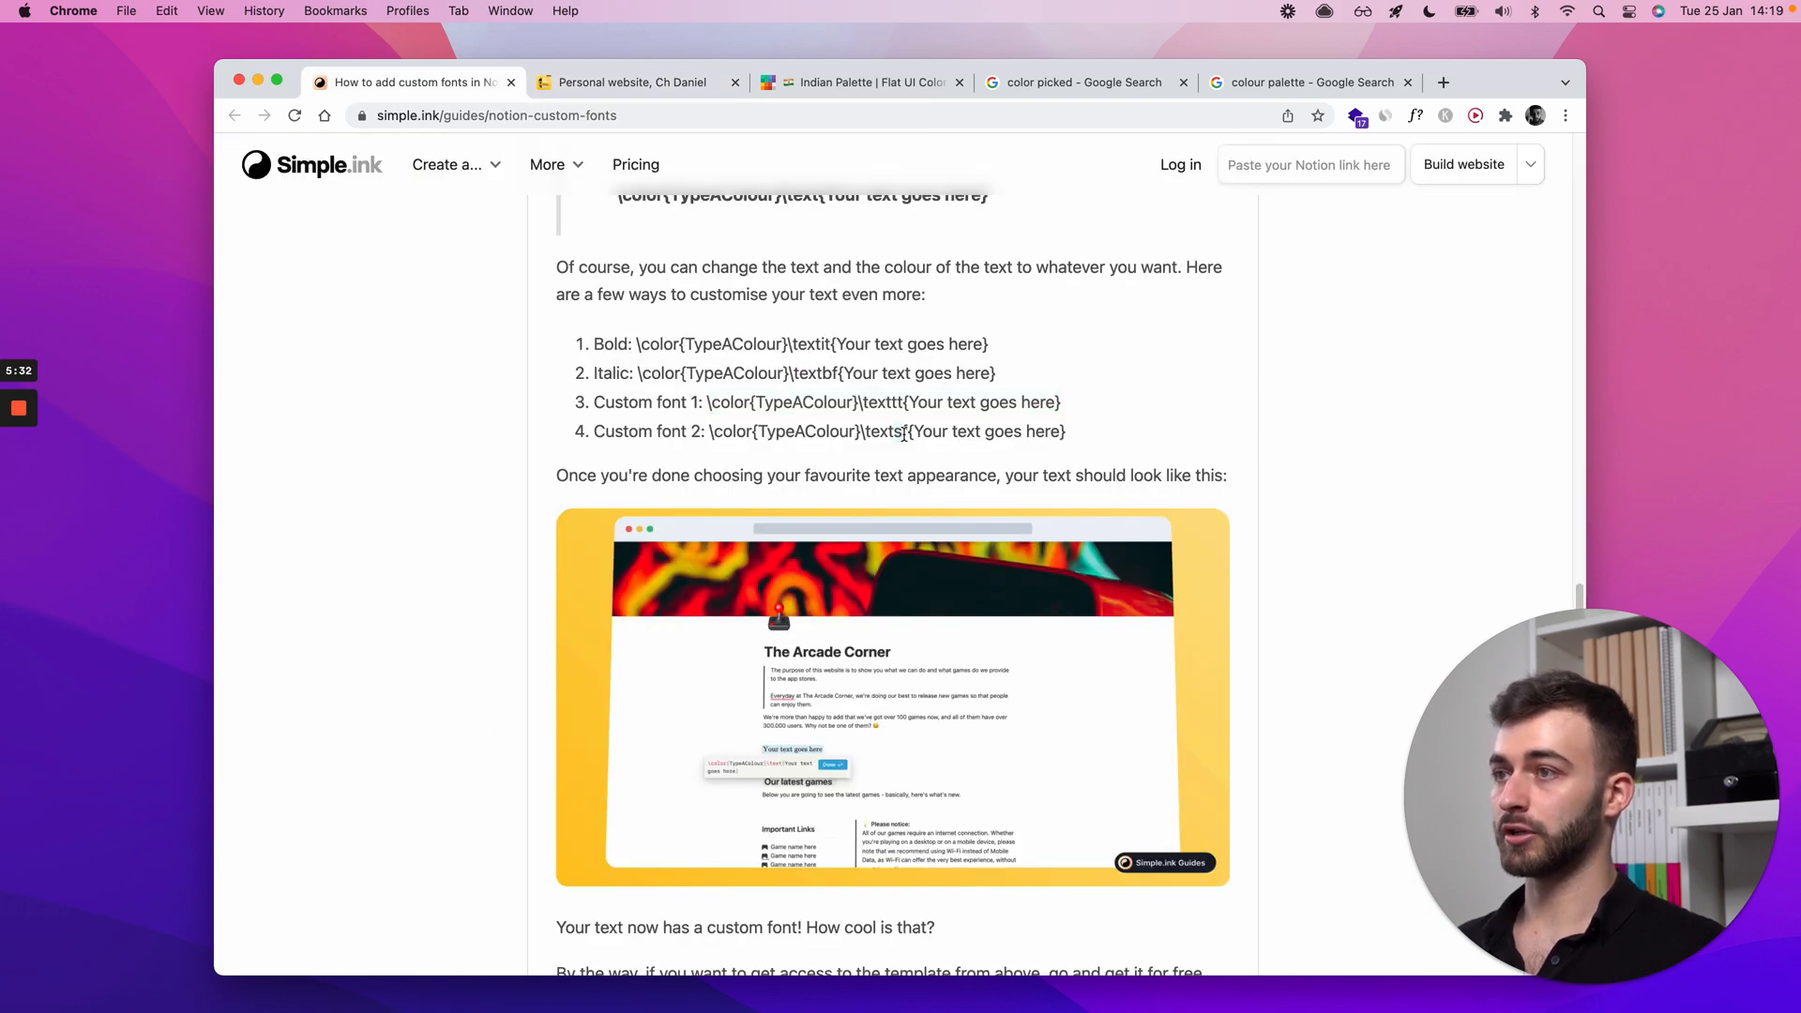
pyautogui.click(638, 81)
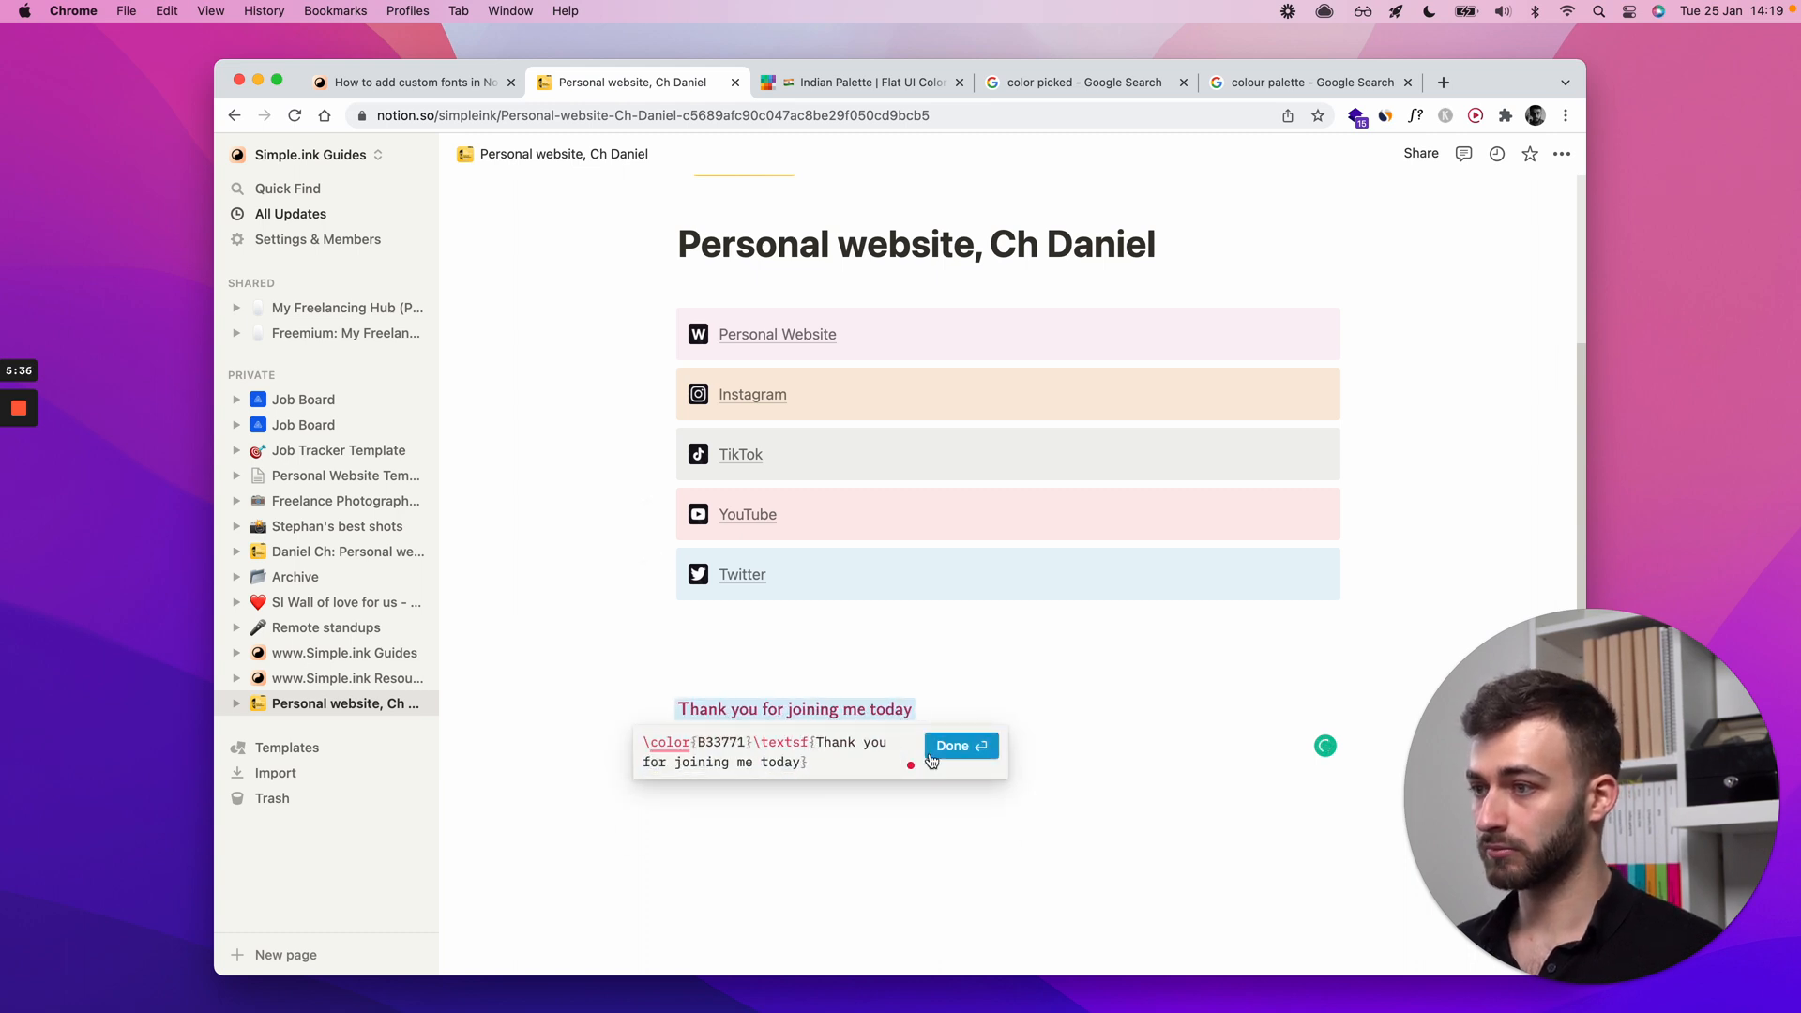
pyautogui.click(411, 81)
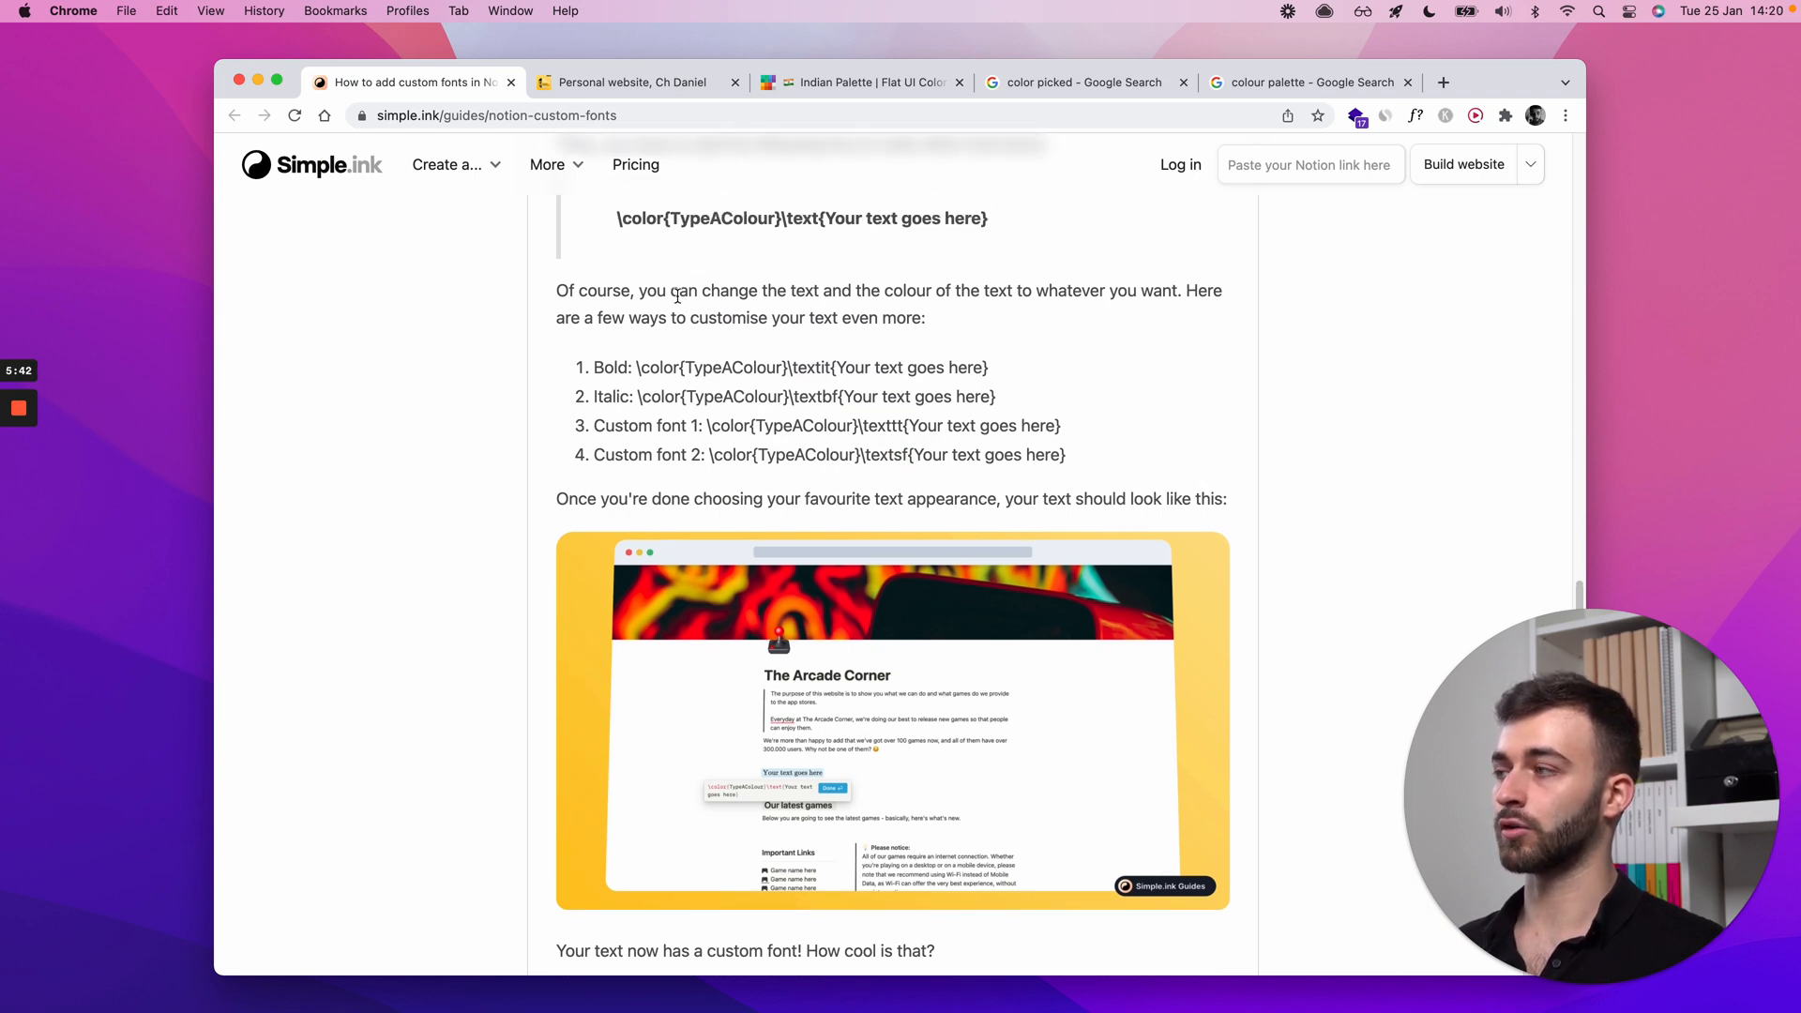
# Step: Scroll the guide and open the Notion Game Website Builder page
pyautogui.scroll(-3)
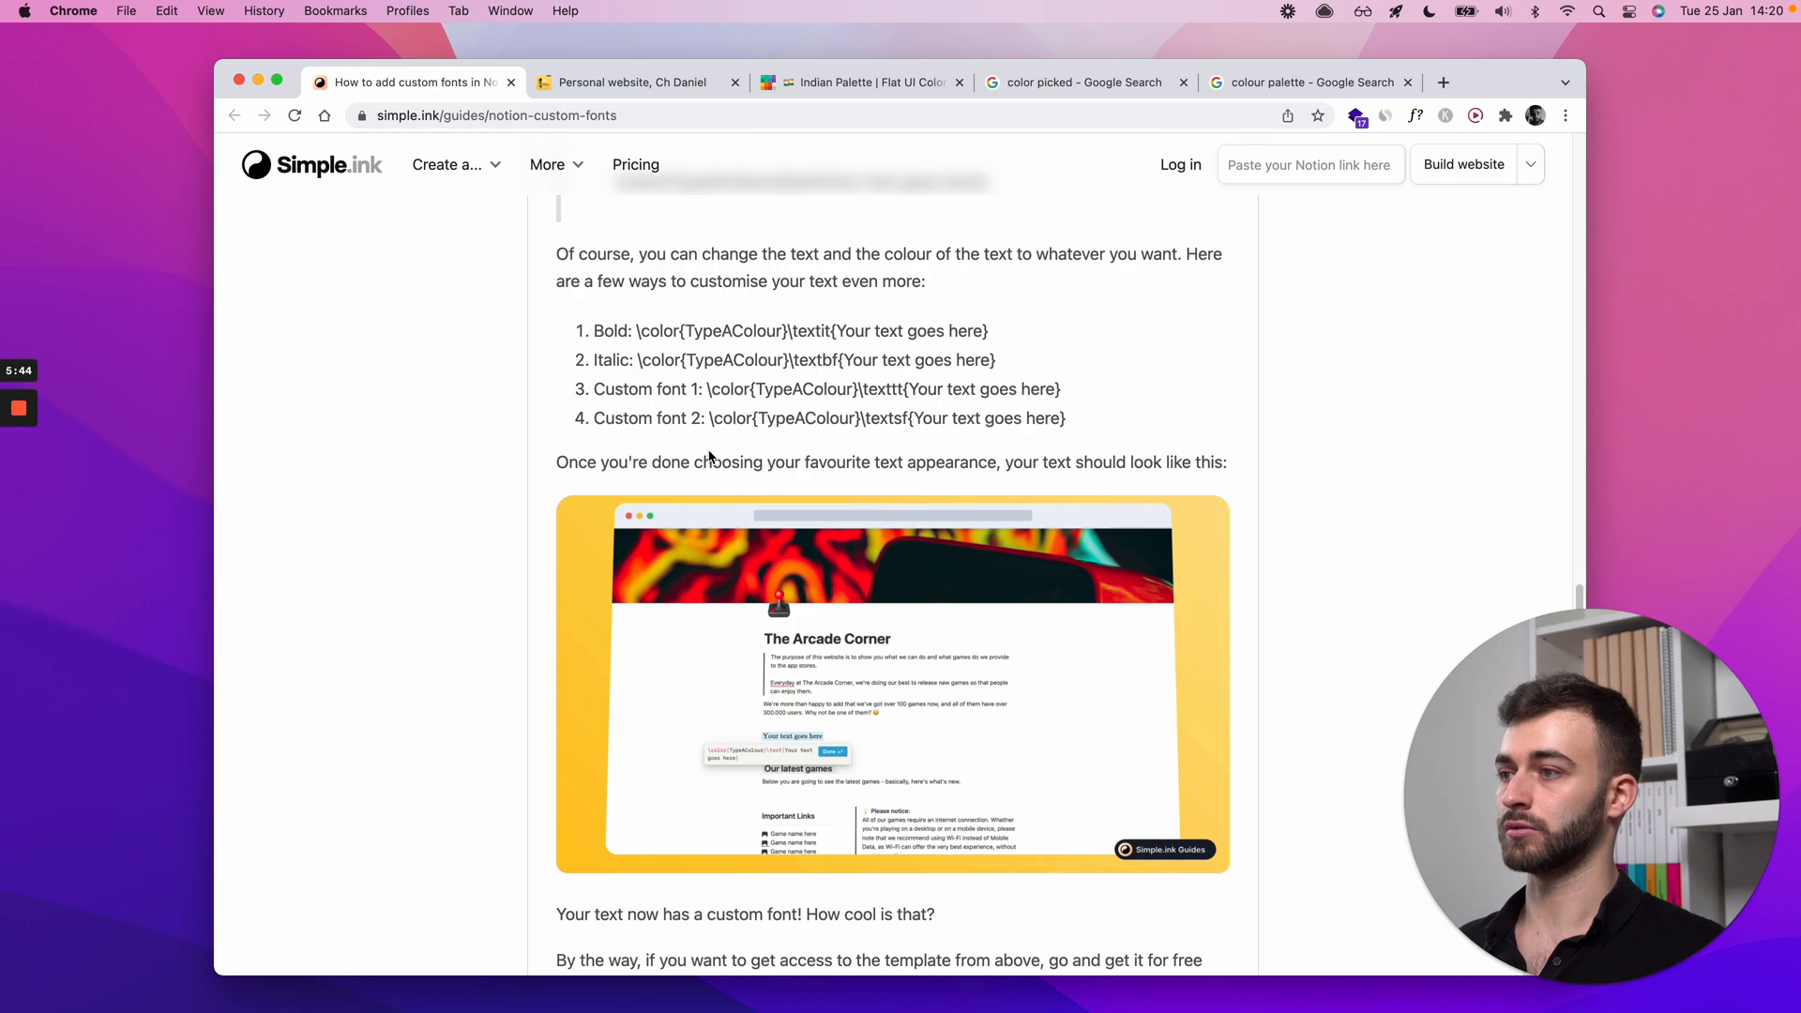
pyautogui.scroll(-3)
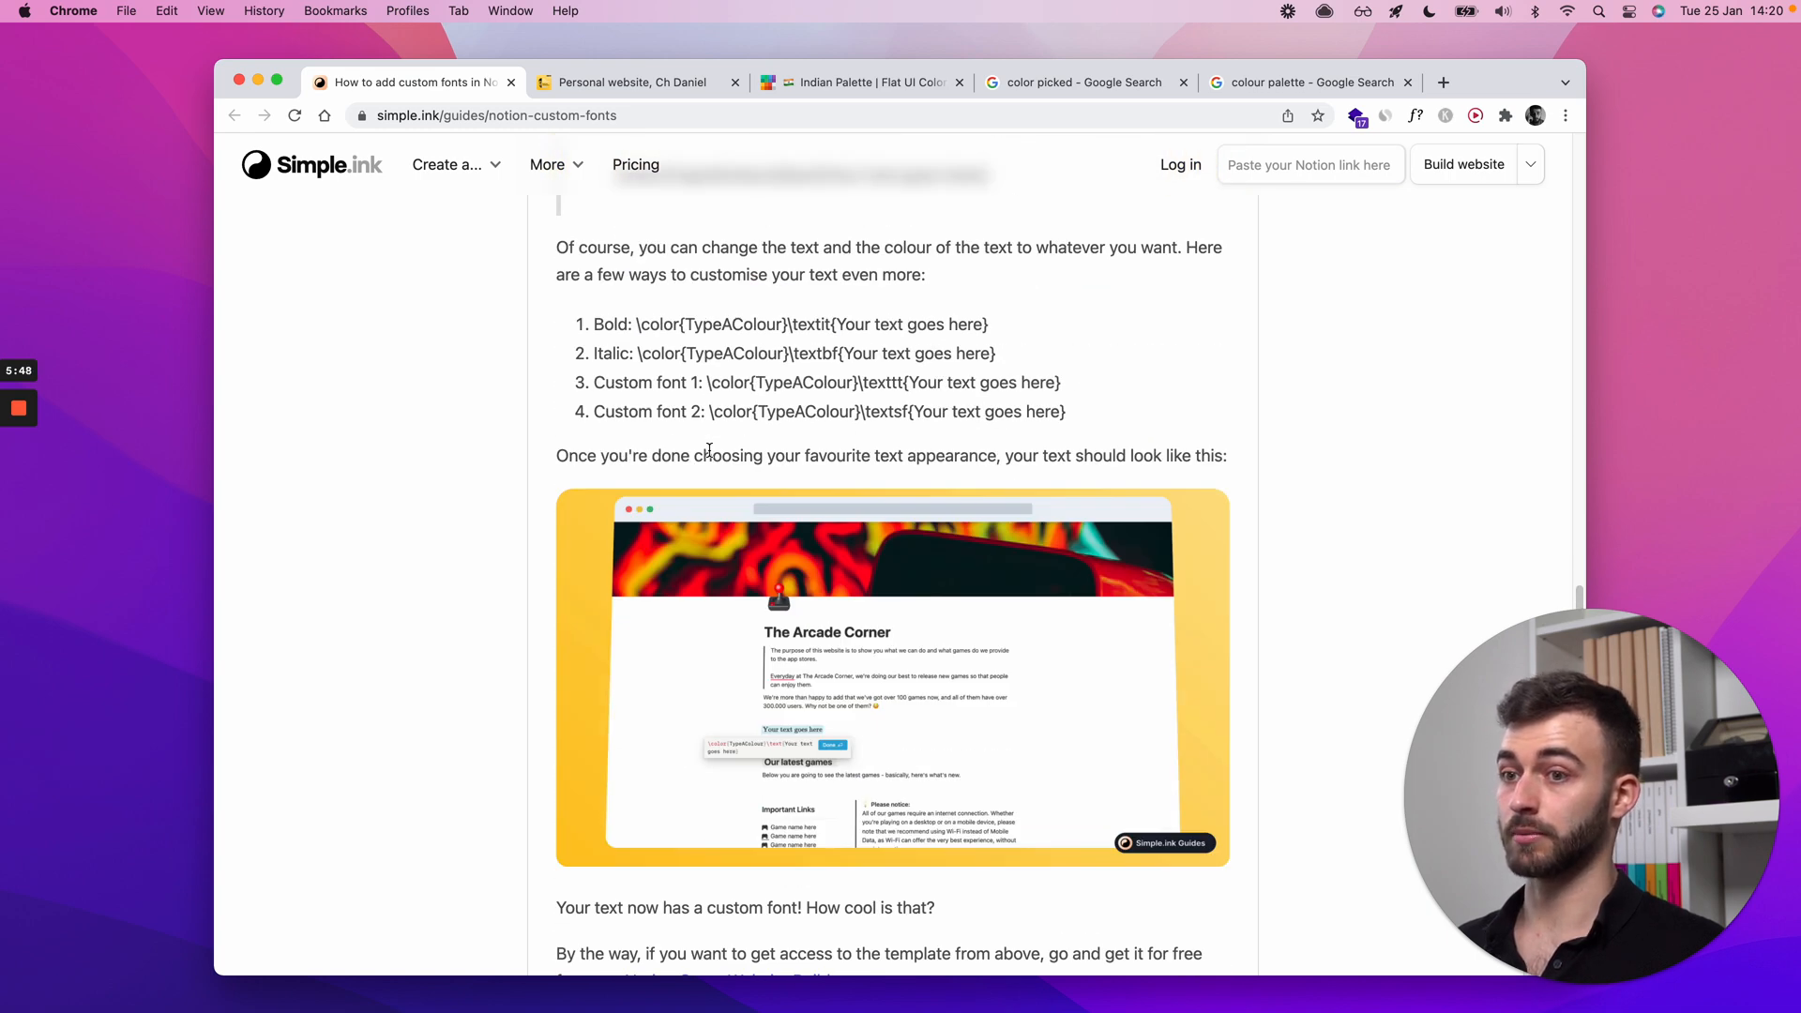
pyautogui.scroll(-3)
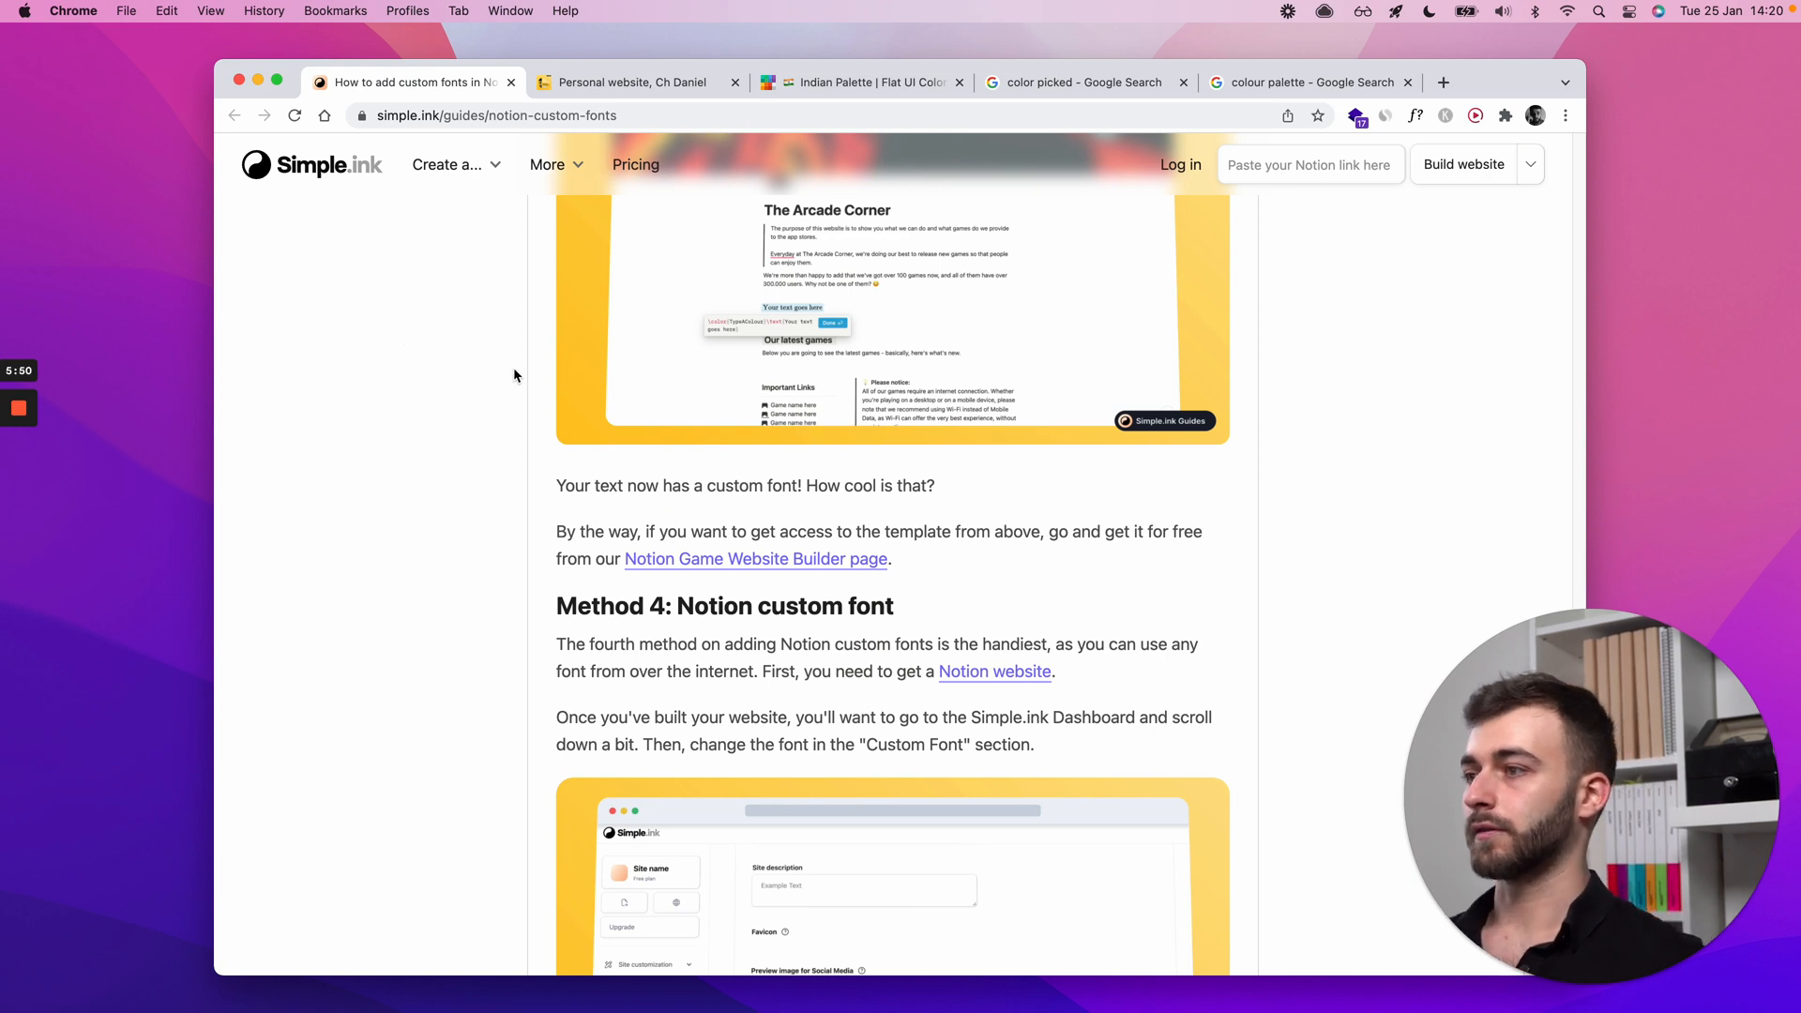
pyautogui.scroll(-3)
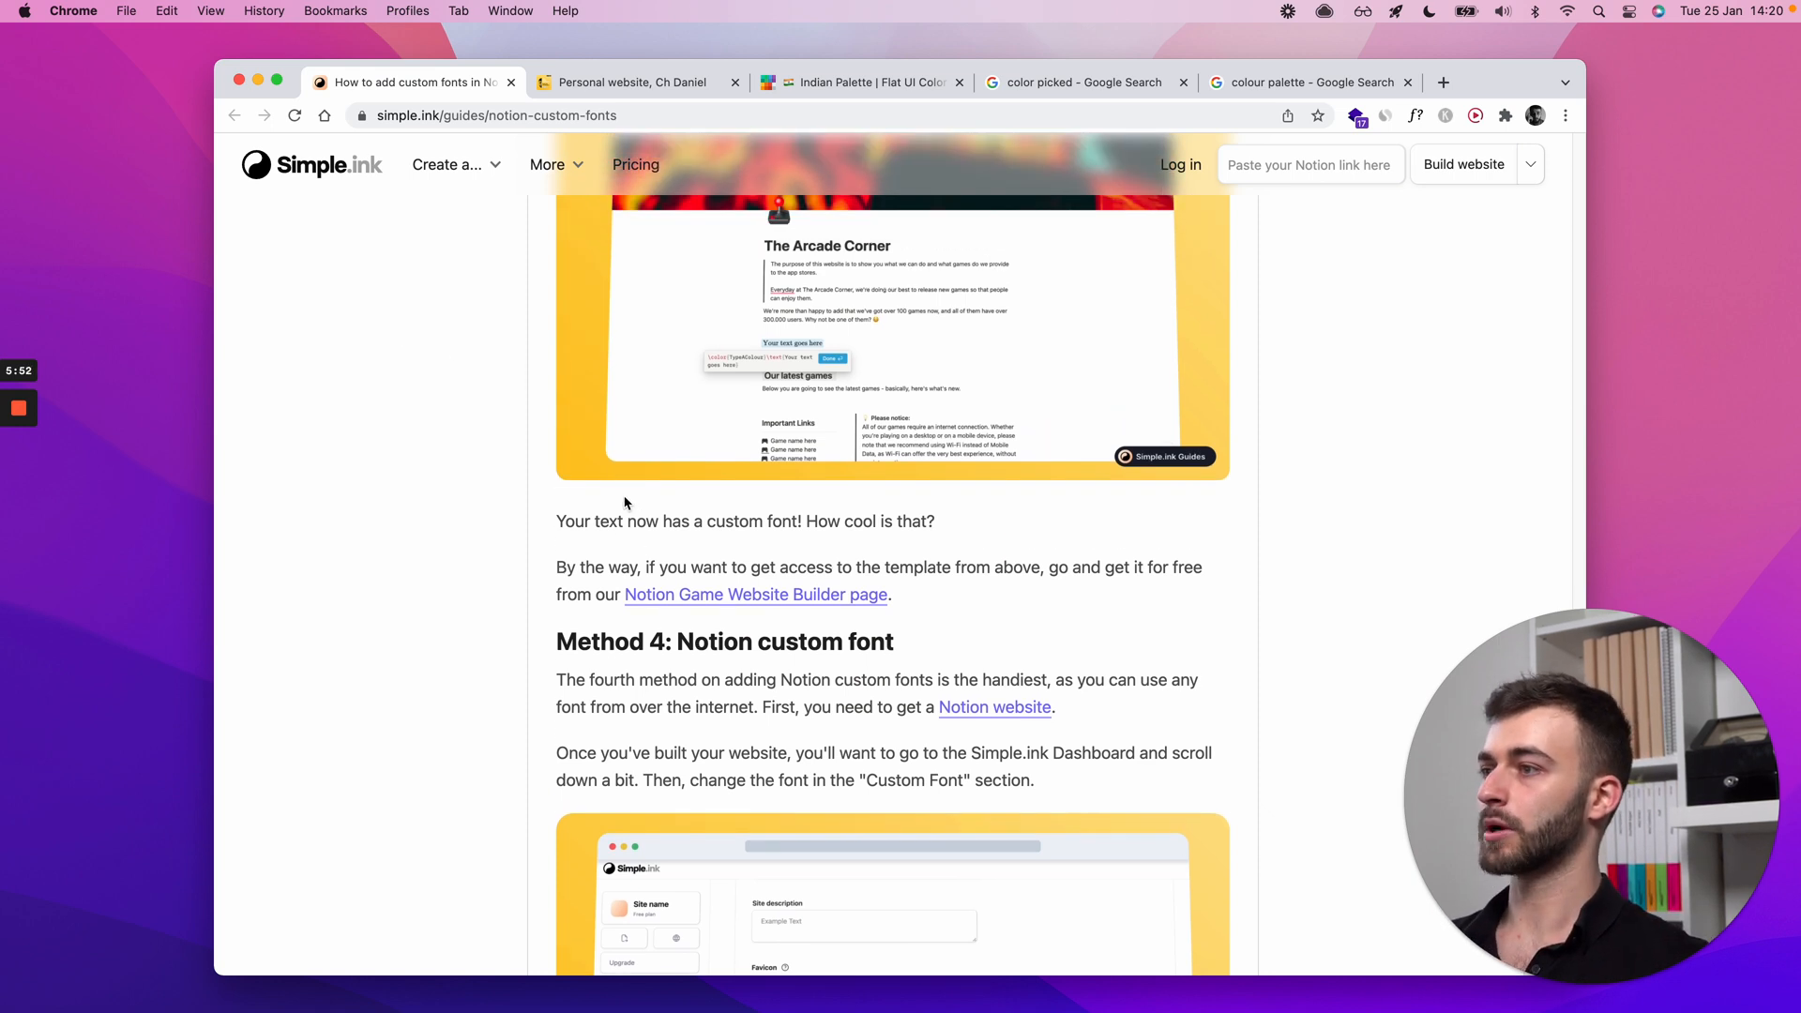
pyautogui.moveTo(1036, 563)
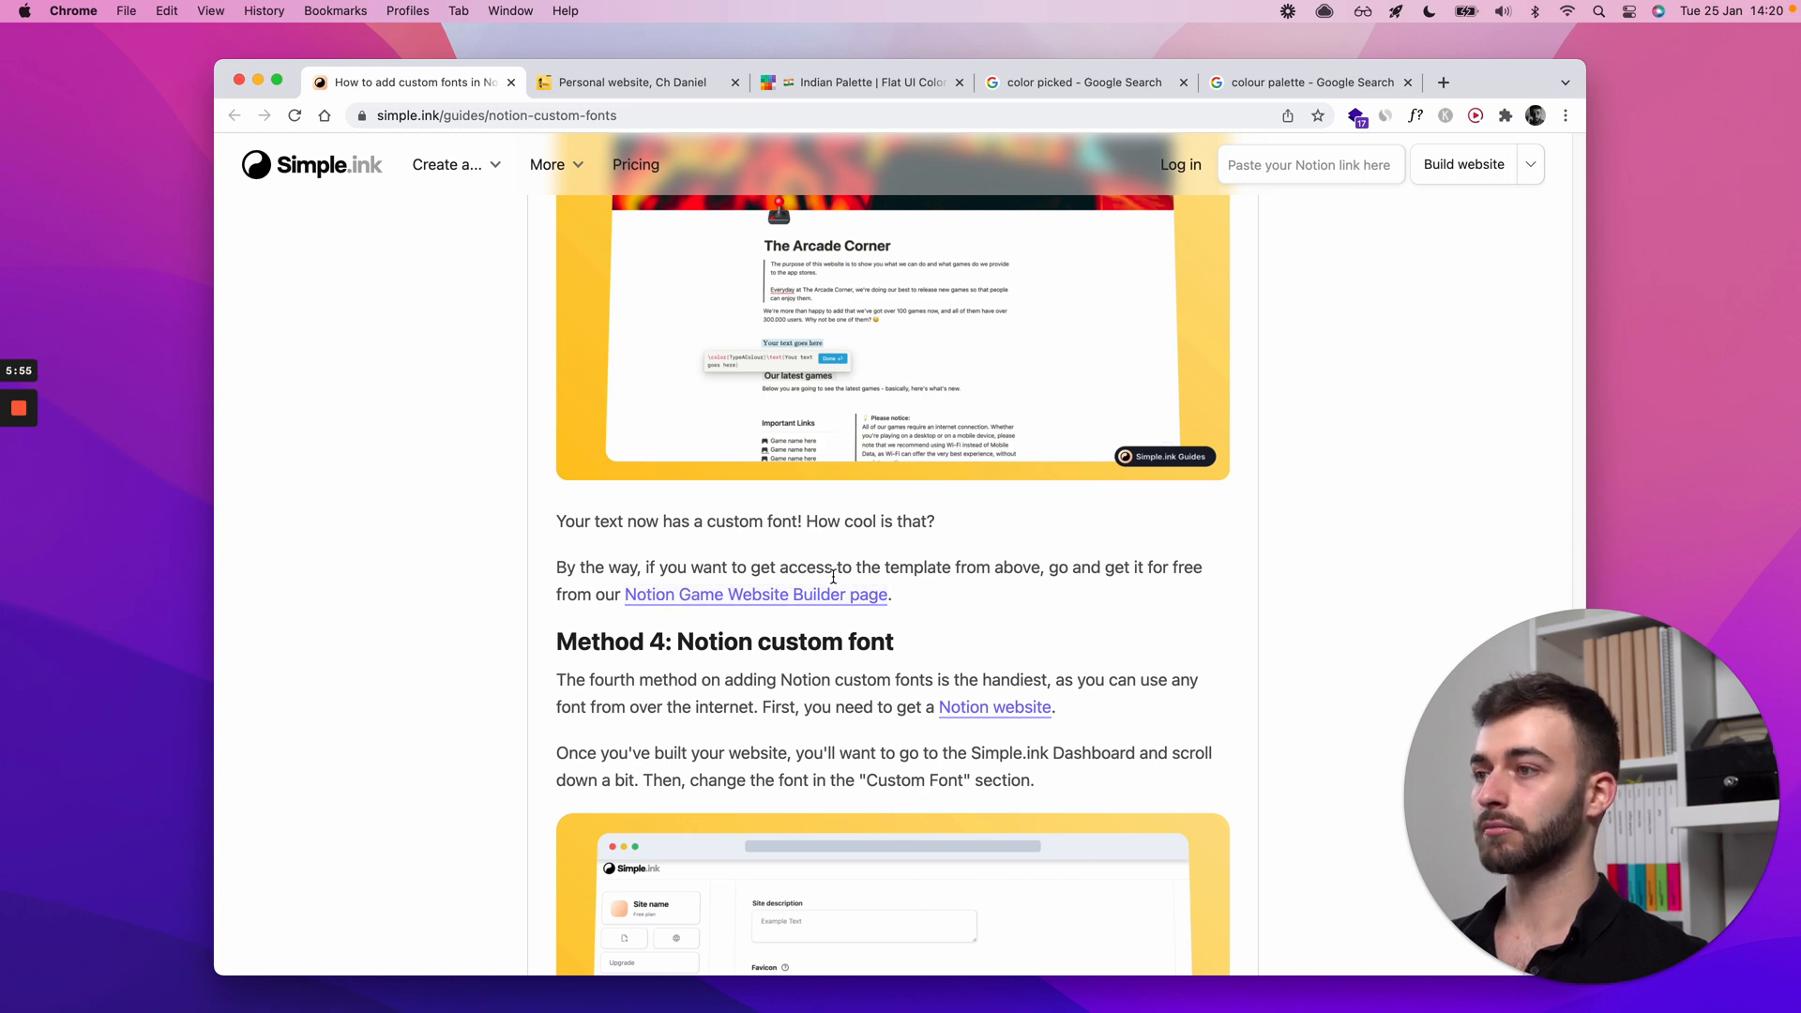
pyautogui.click(754, 594)
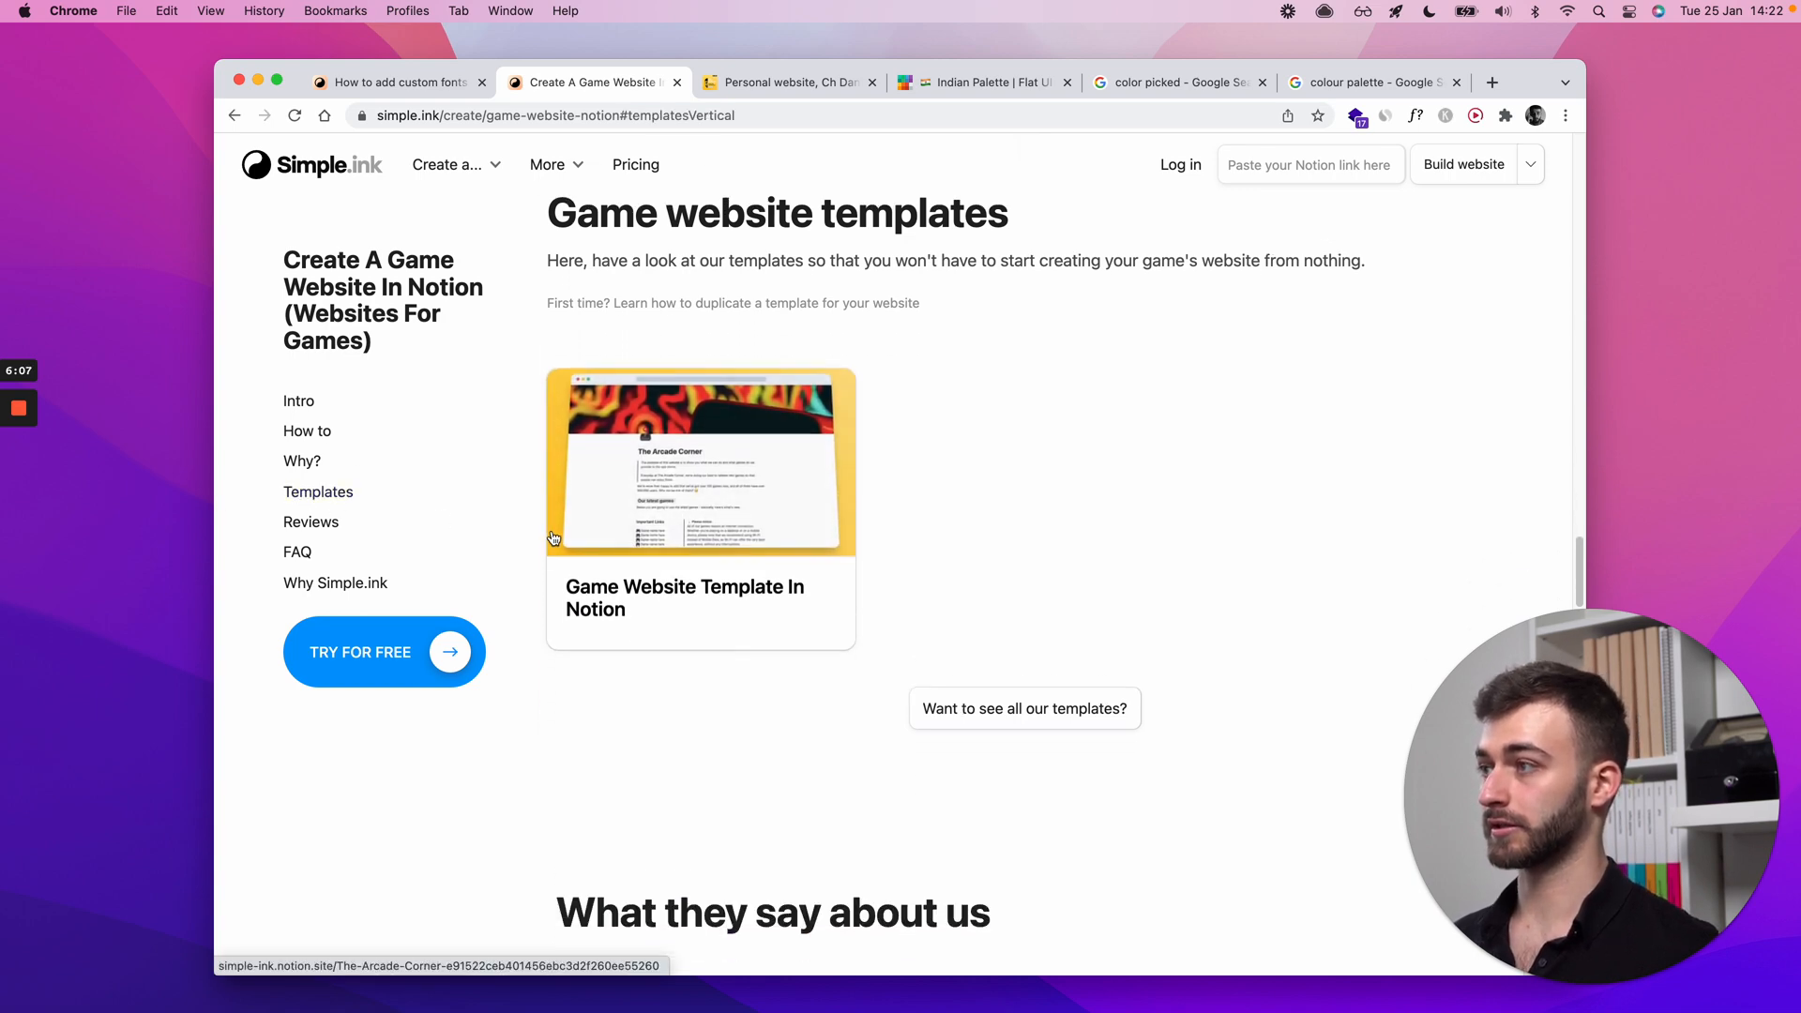
# Step: Browse all Notion website templates from the site's More resources menu
pyautogui.scroll(-3)
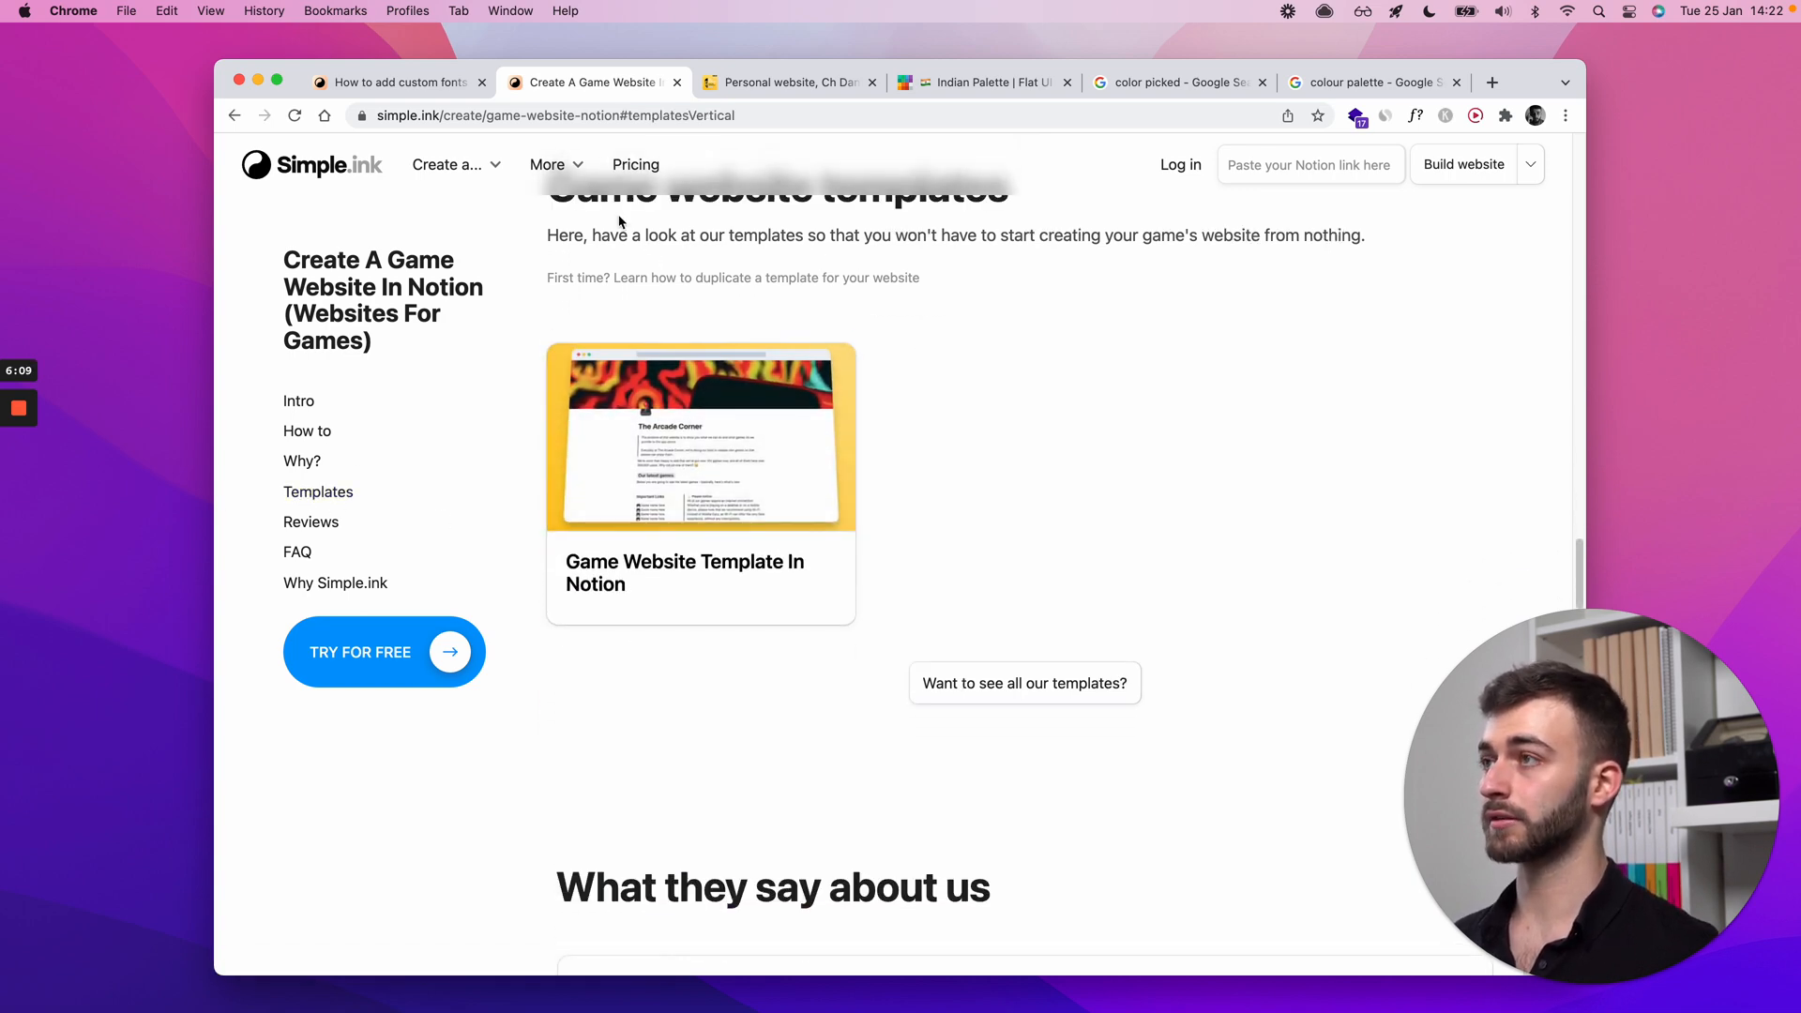
pyautogui.click(548, 165)
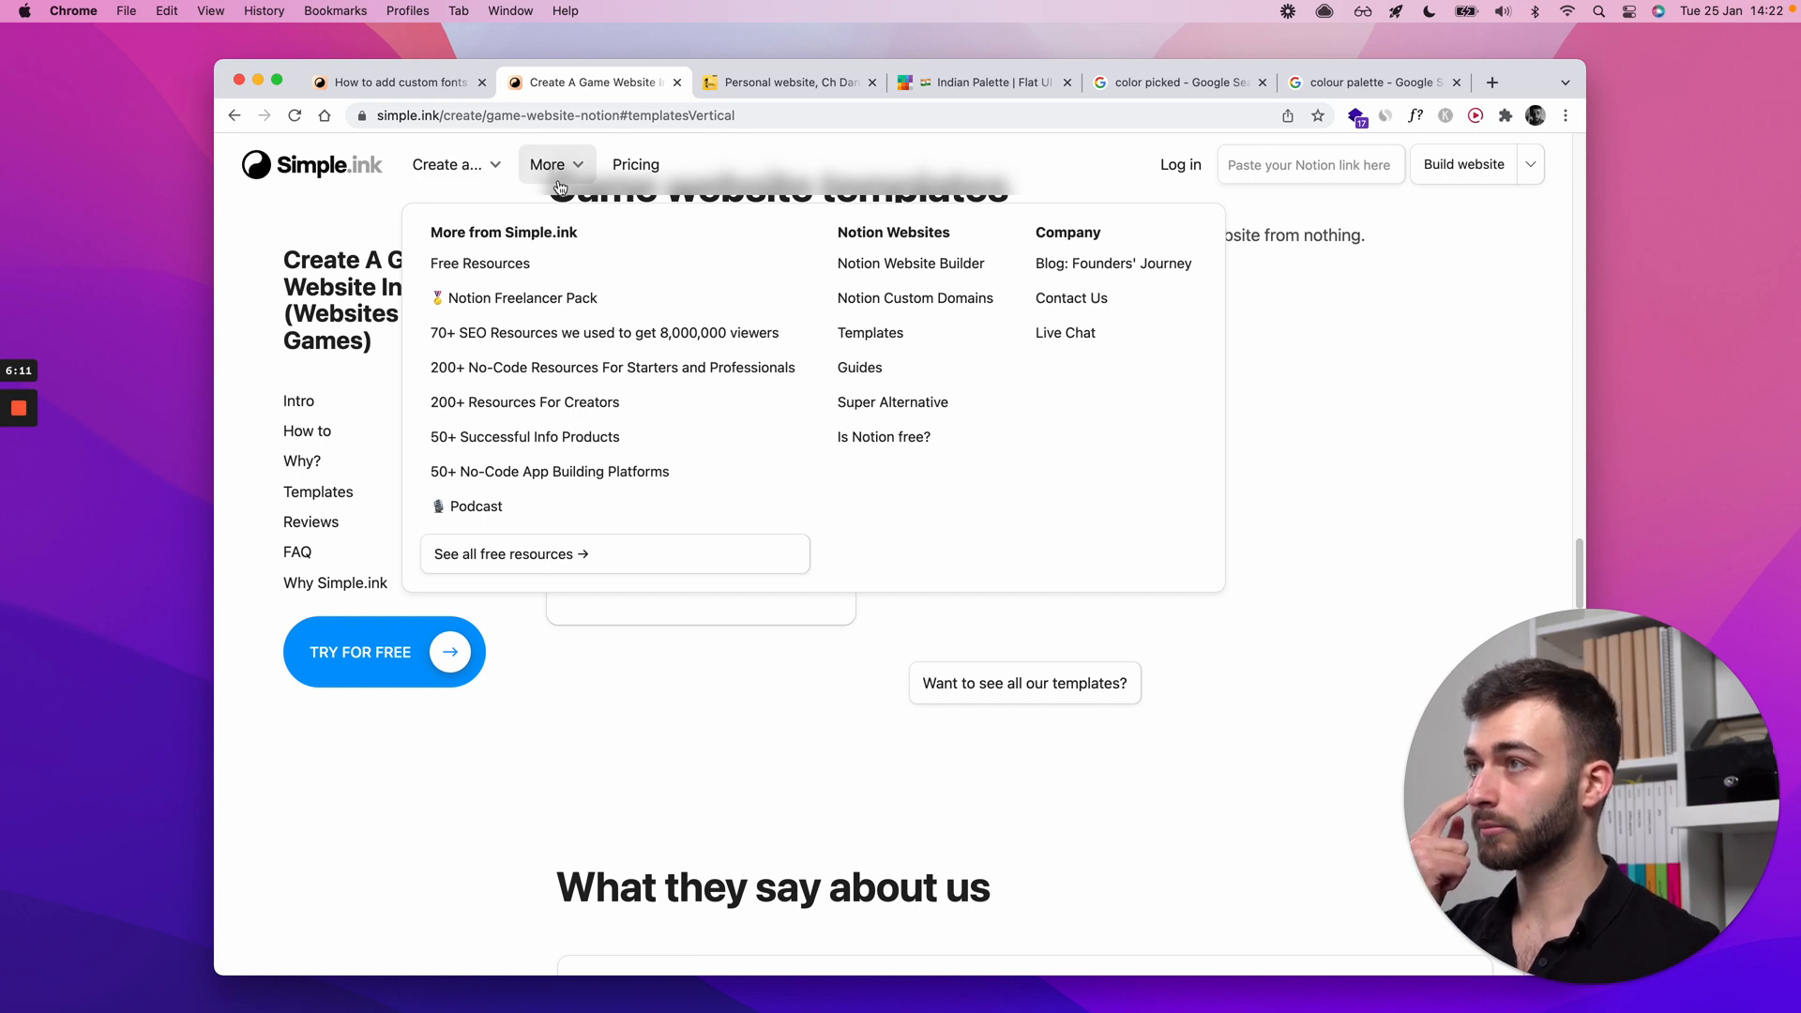
pyautogui.click(870, 332)
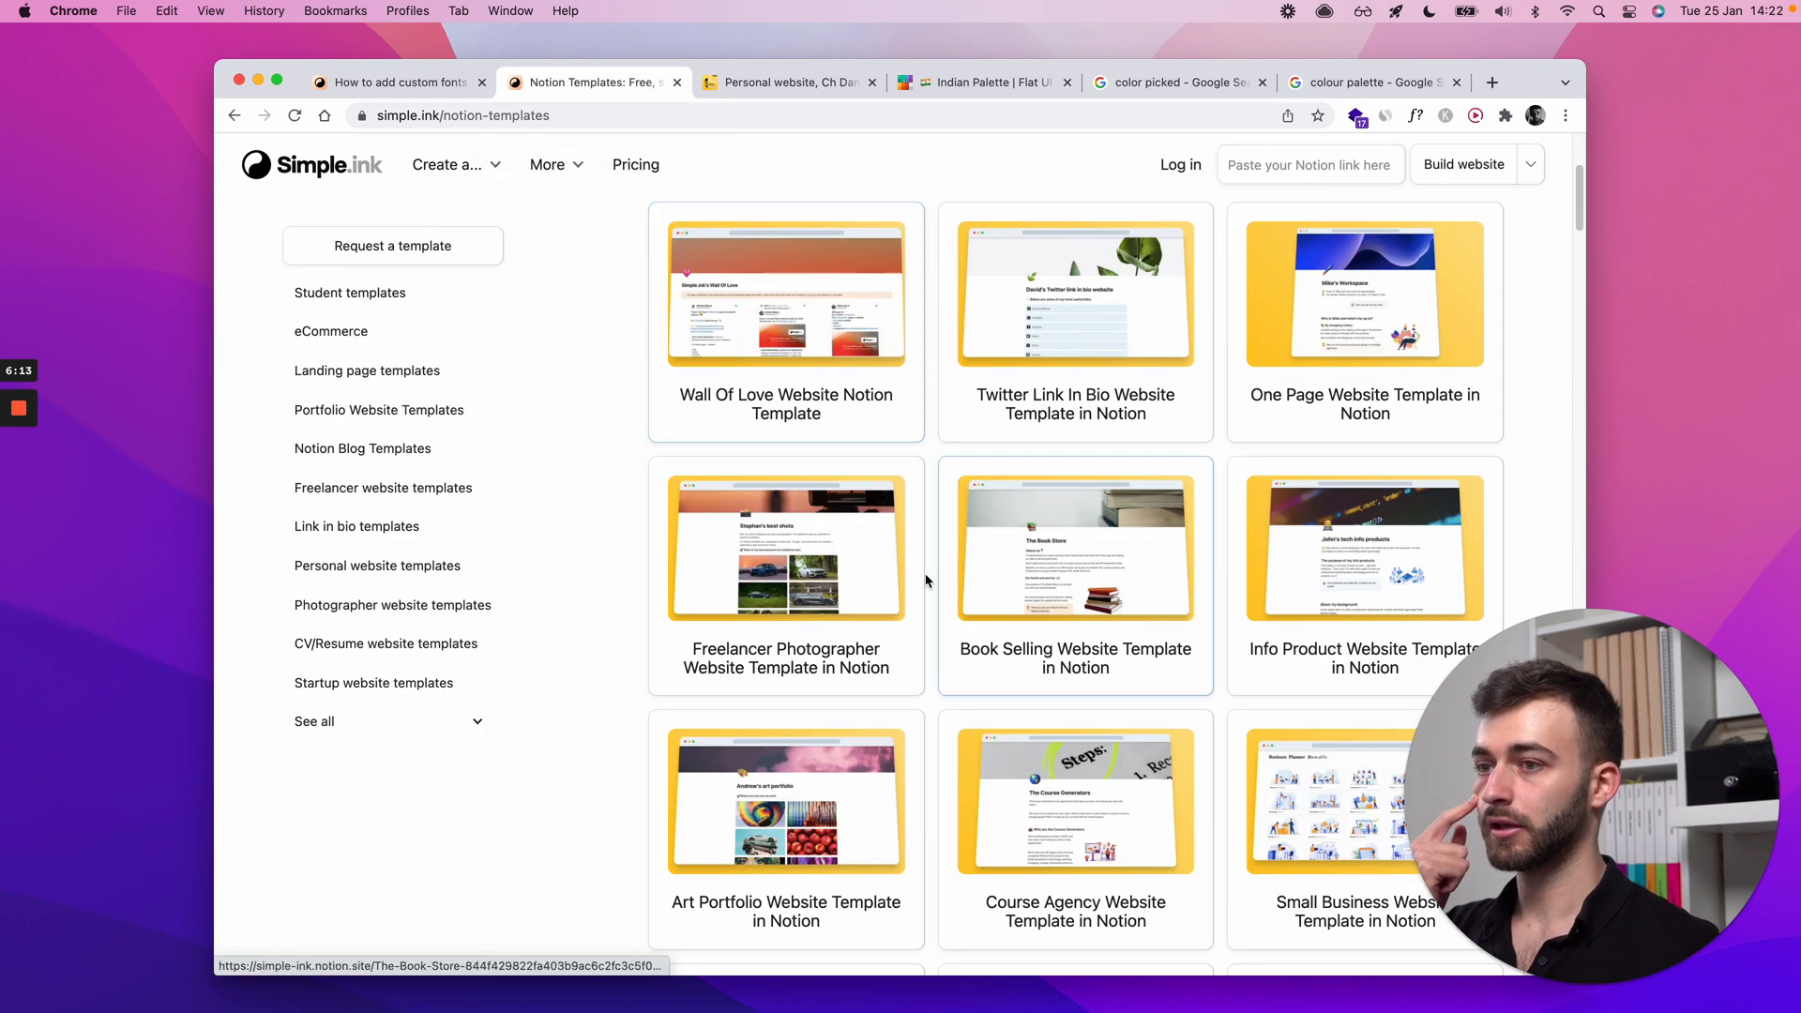
pyautogui.scroll(-3)
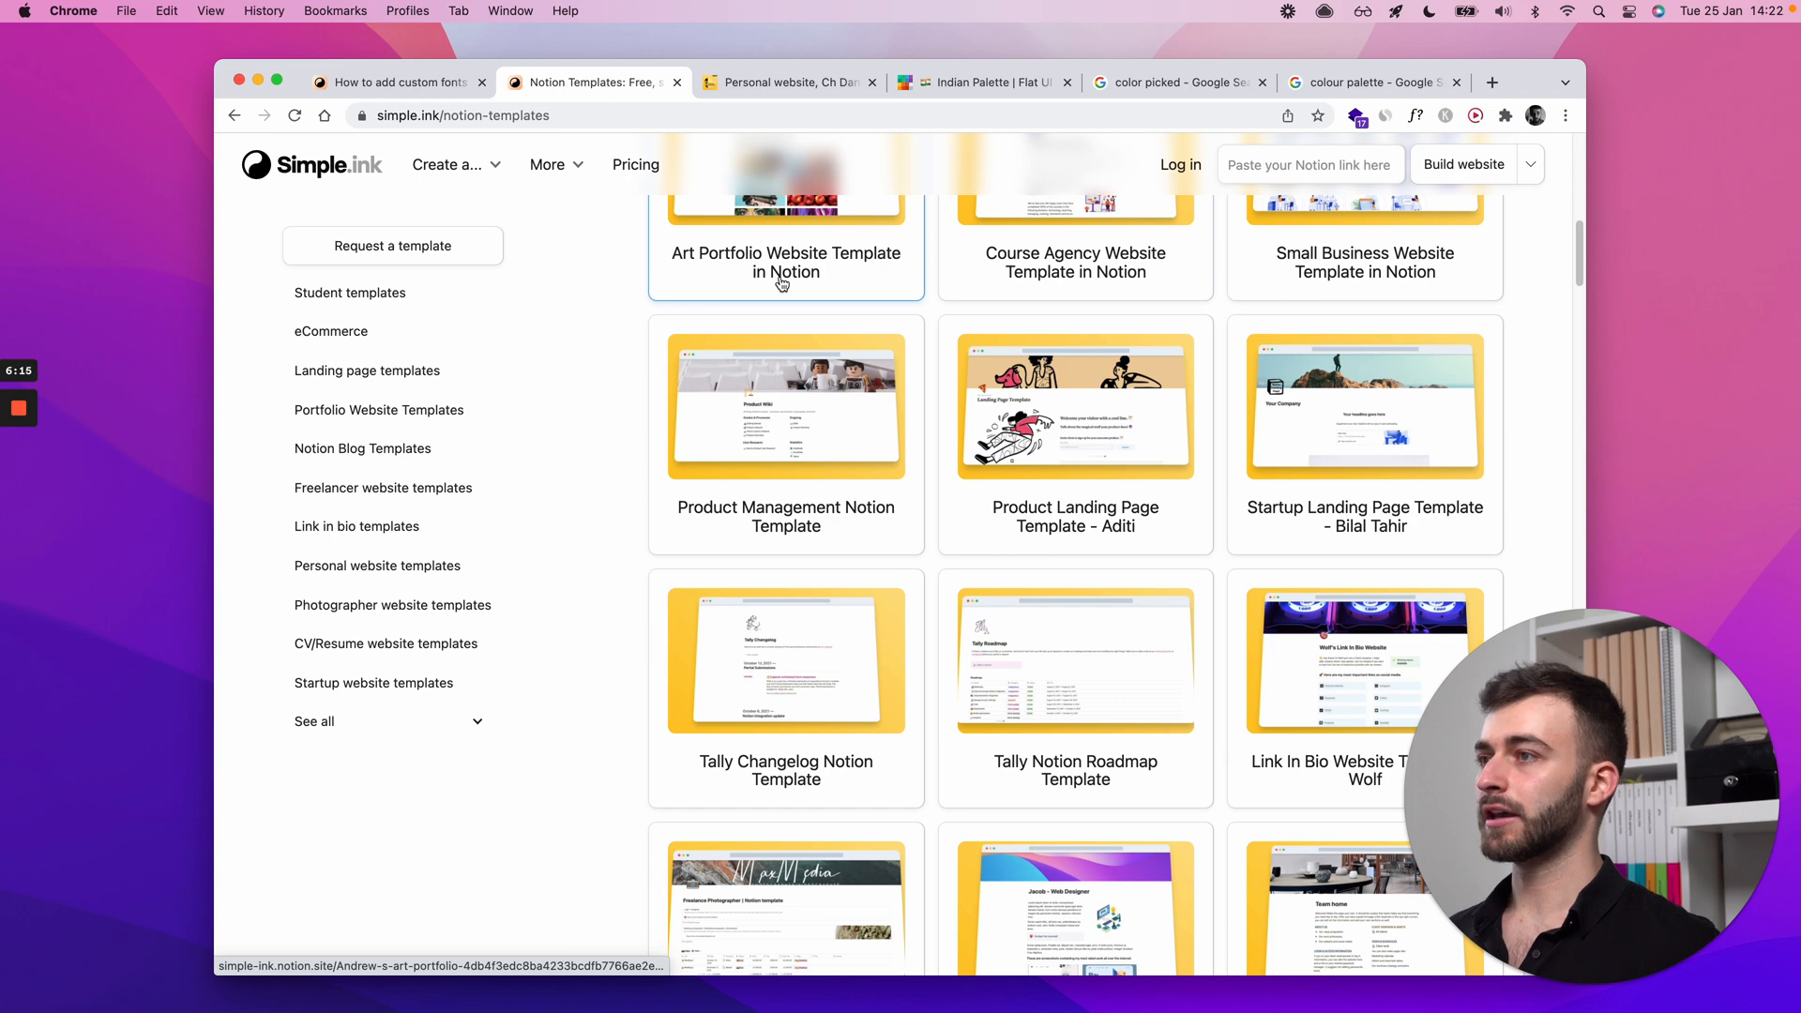
# Step: Return to the custom fonts guide and open the example personal website chdavid.com
pyautogui.click(396, 82)
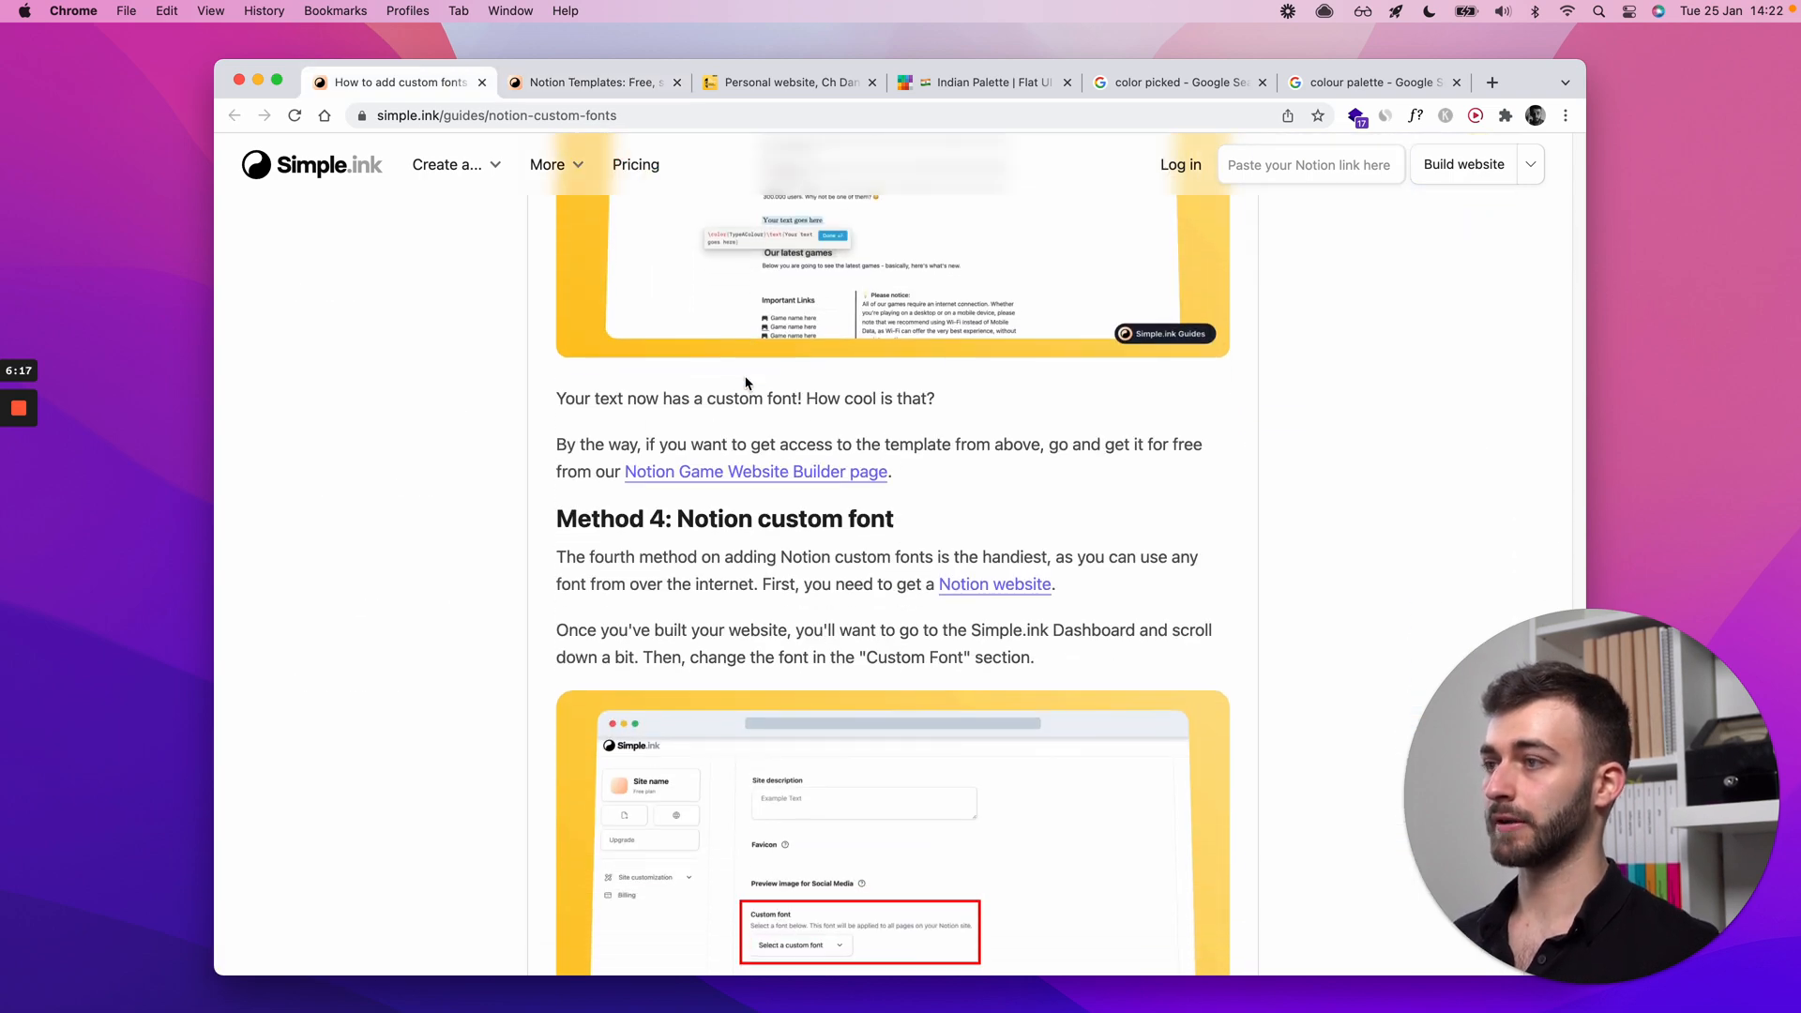
pyautogui.scroll(-3)
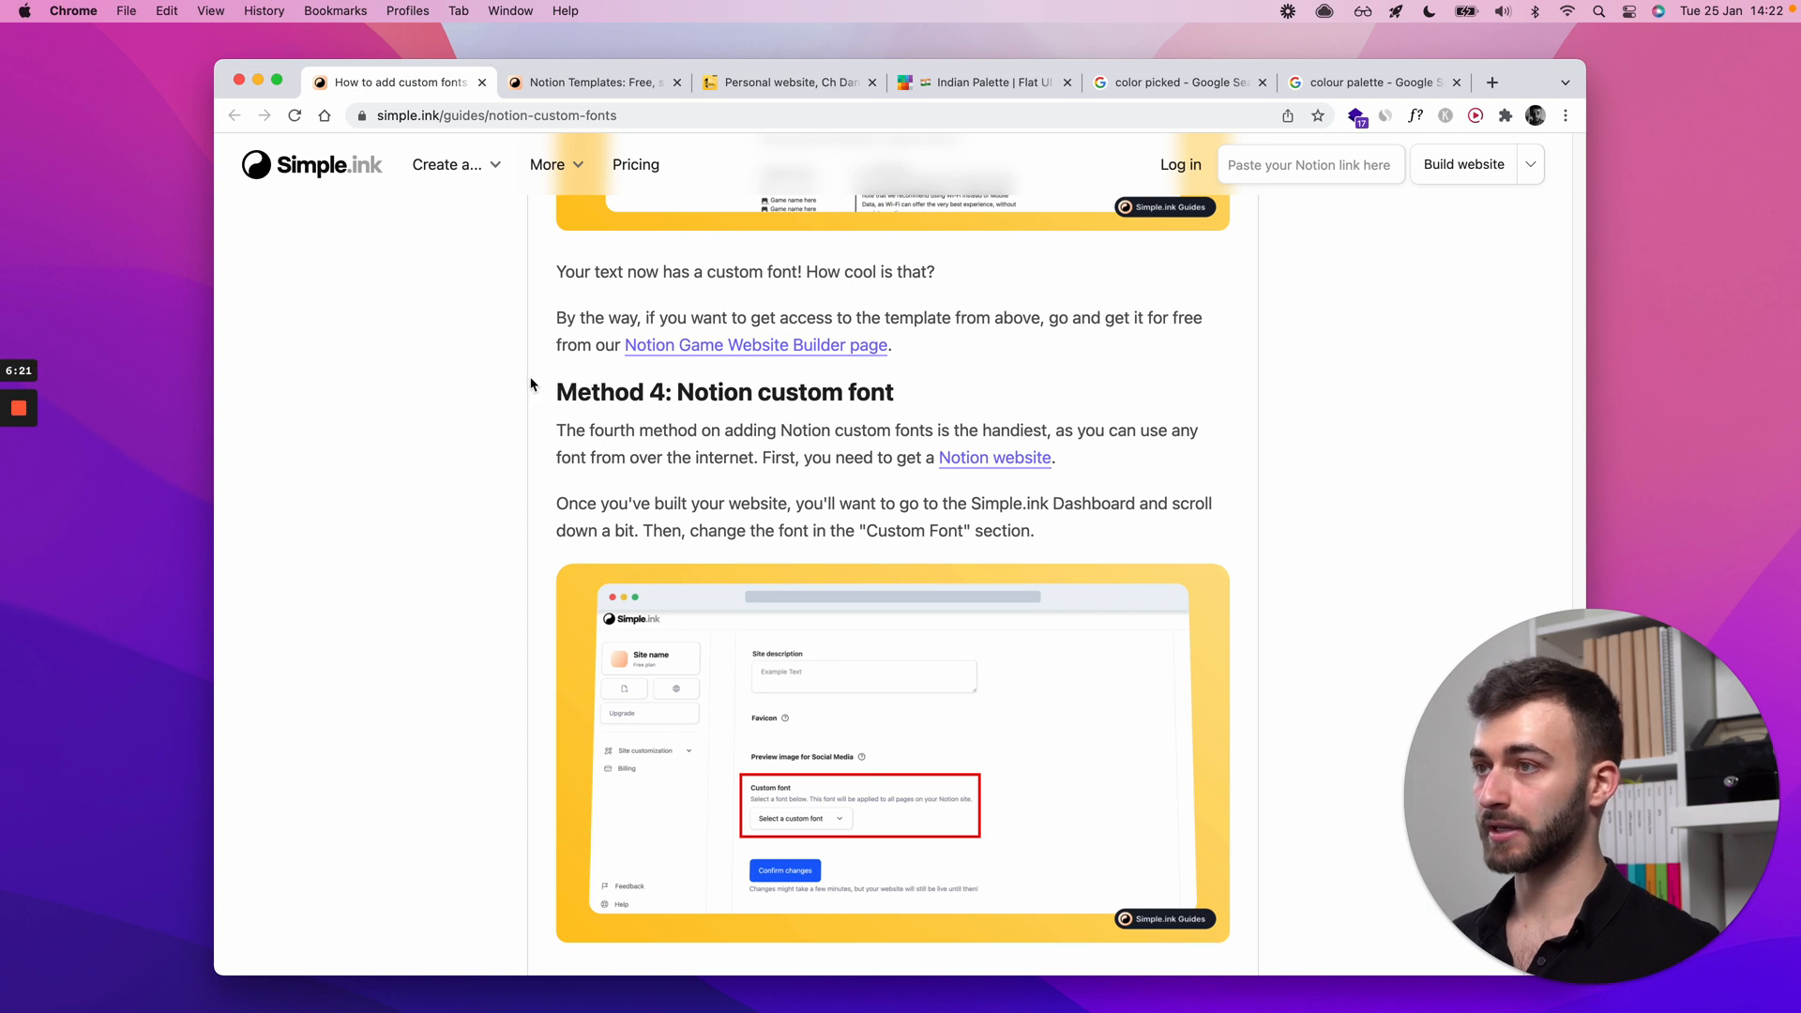
pyautogui.scroll(-3)
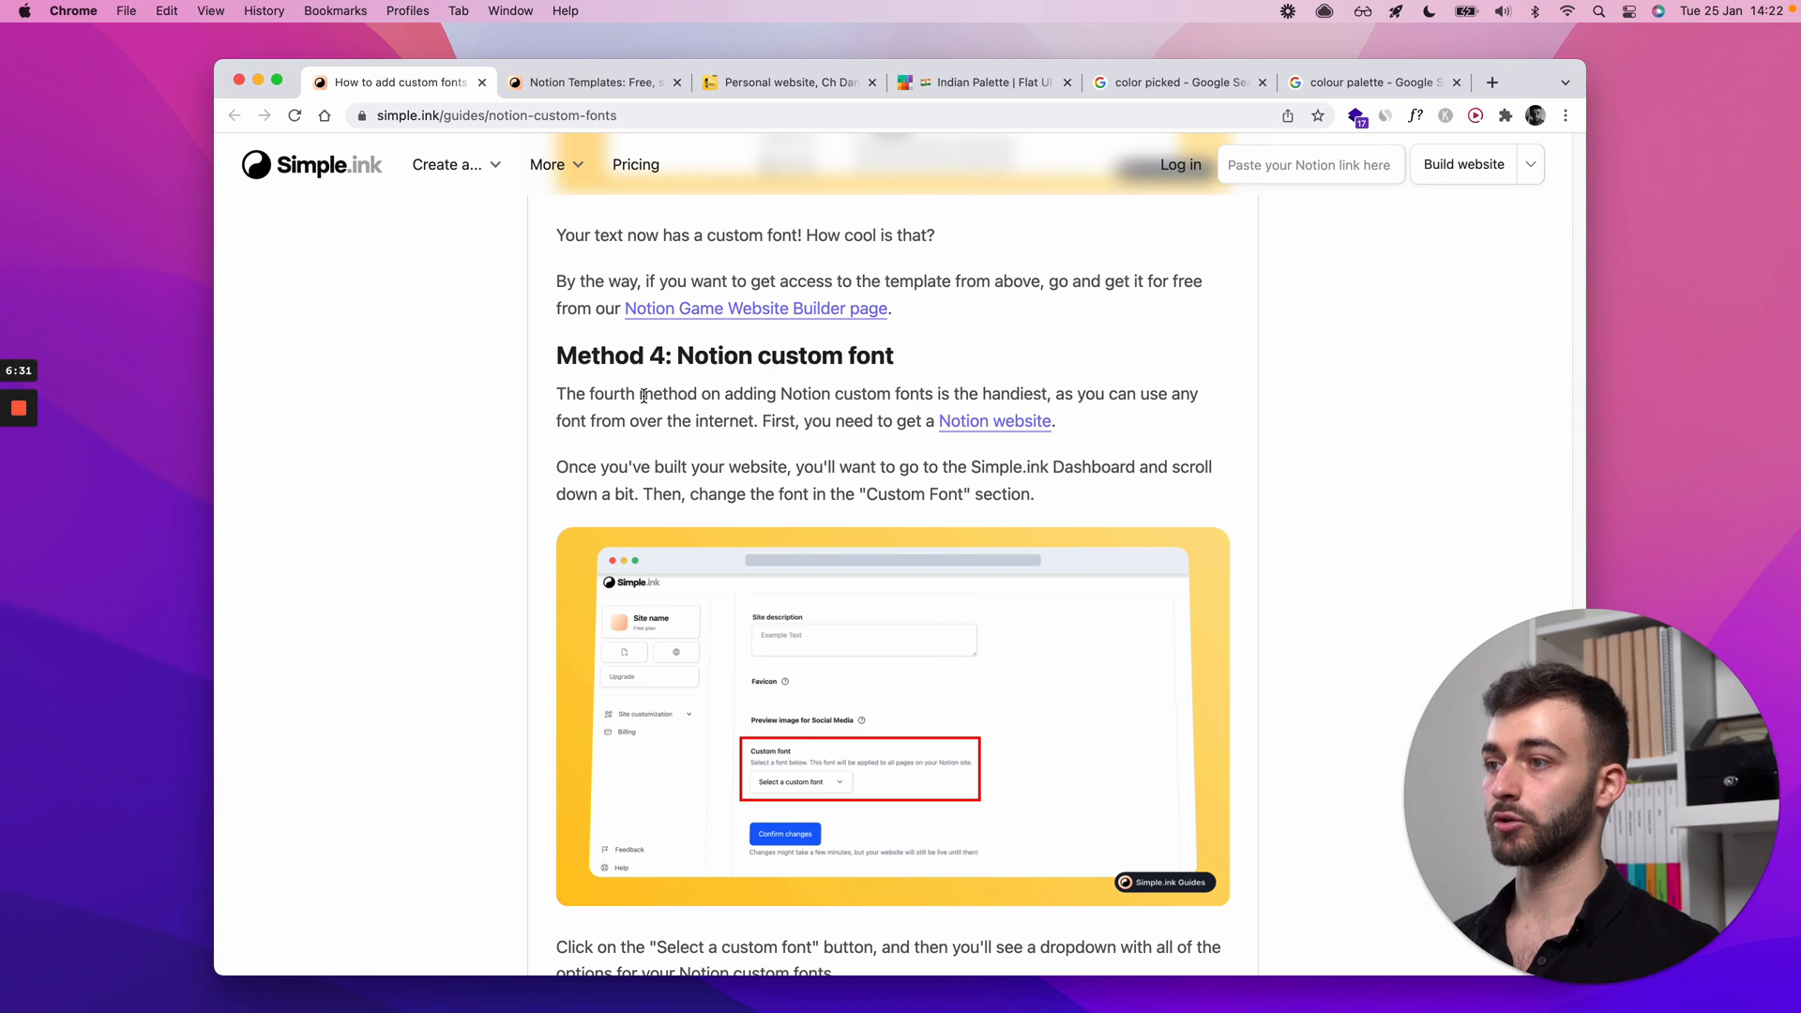
pyautogui.click(1490, 81)
pyautogui.write('chdavid.com')
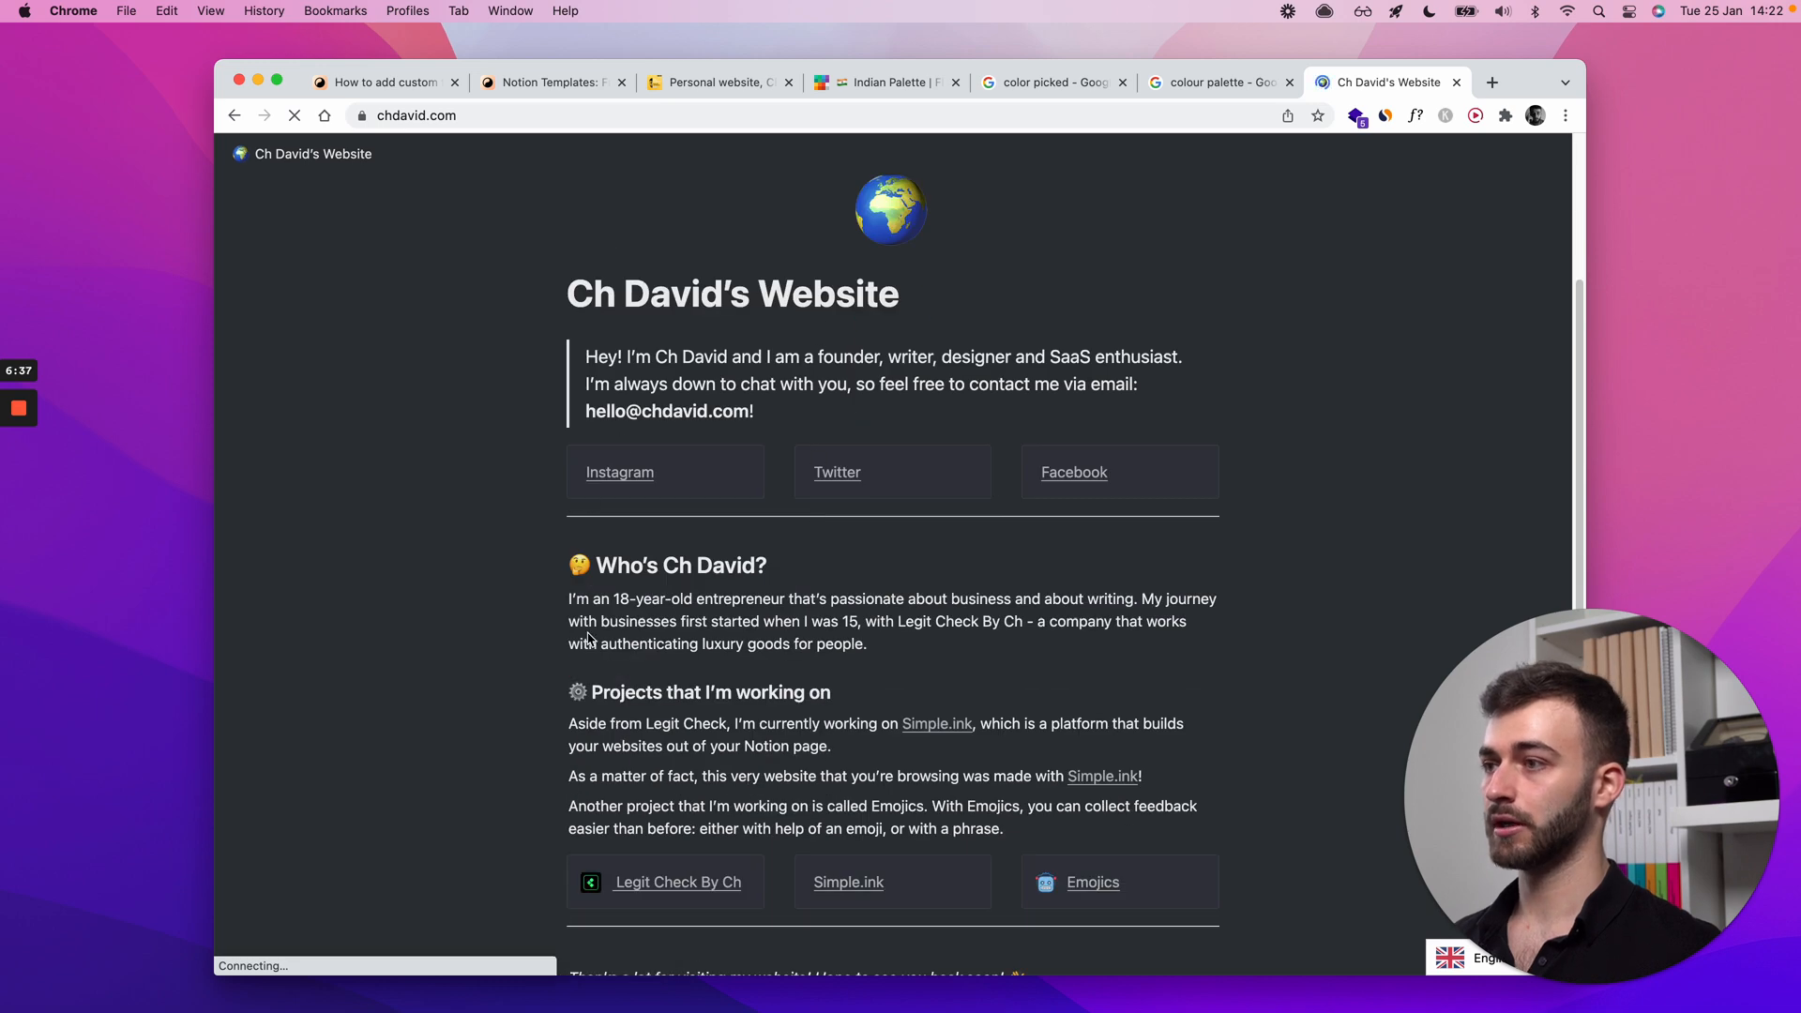
pyautogui.scroll(-3)
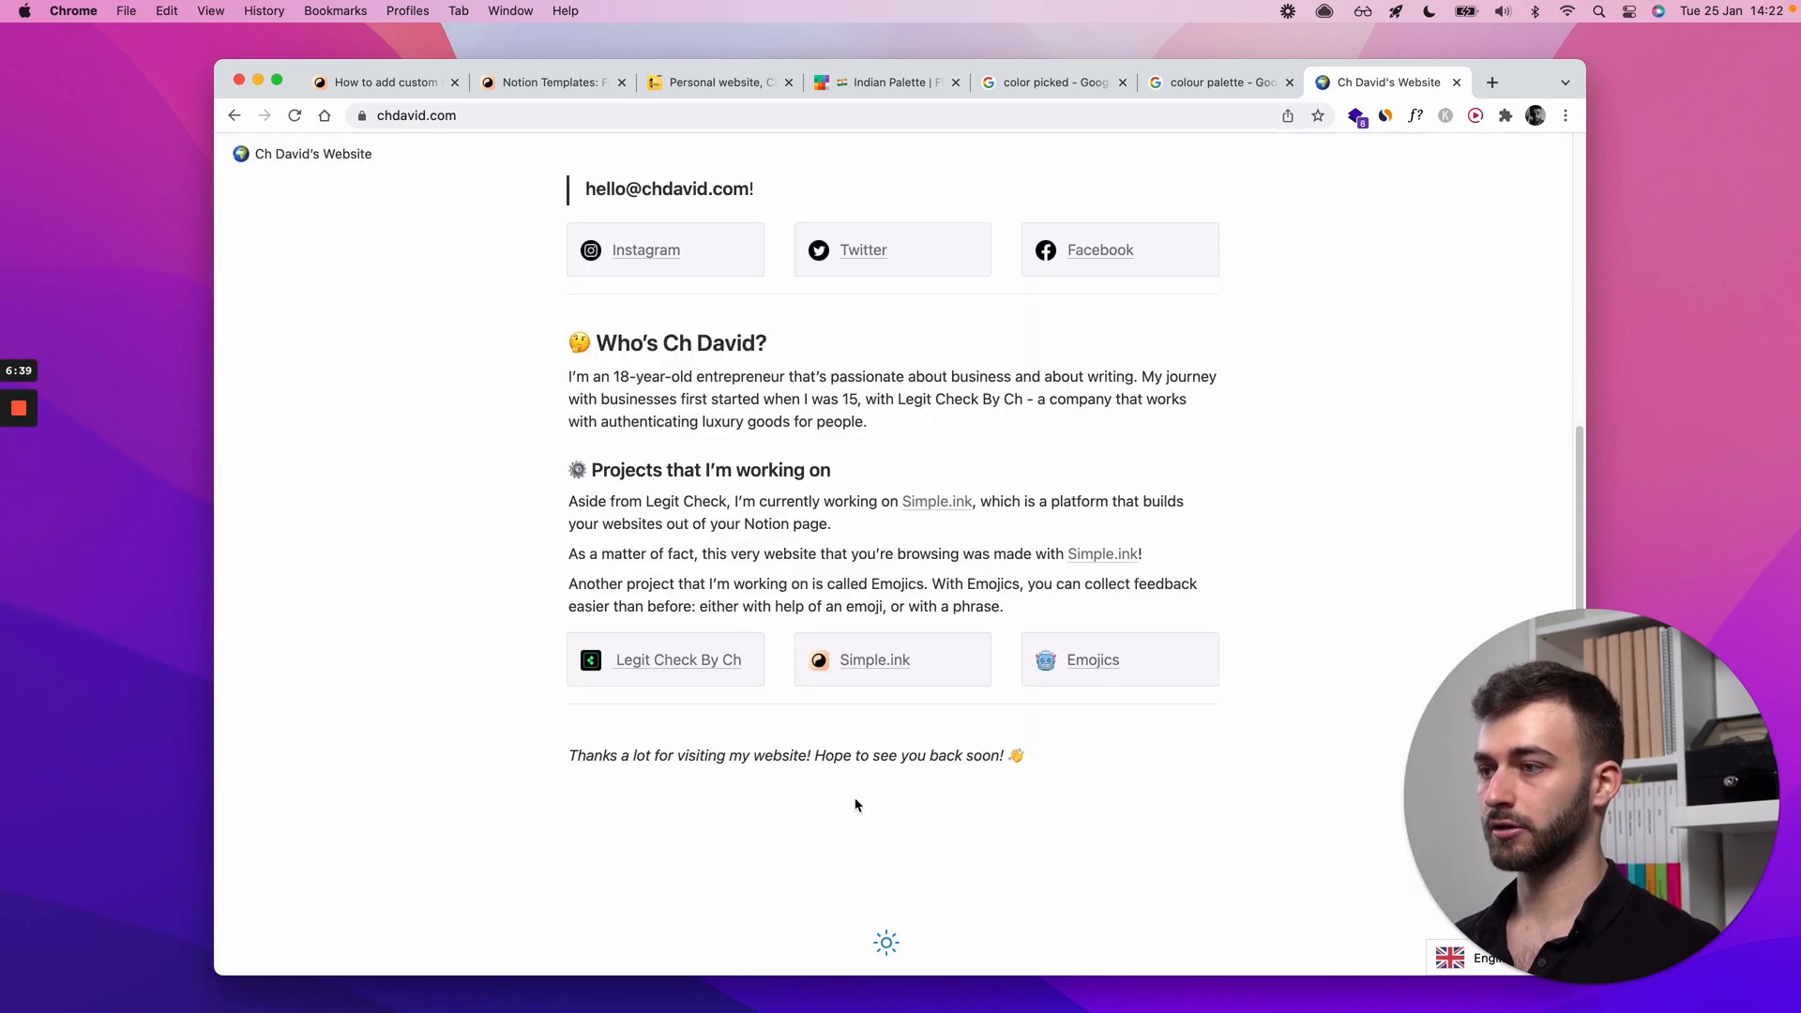
pyautogui.scroll(3)
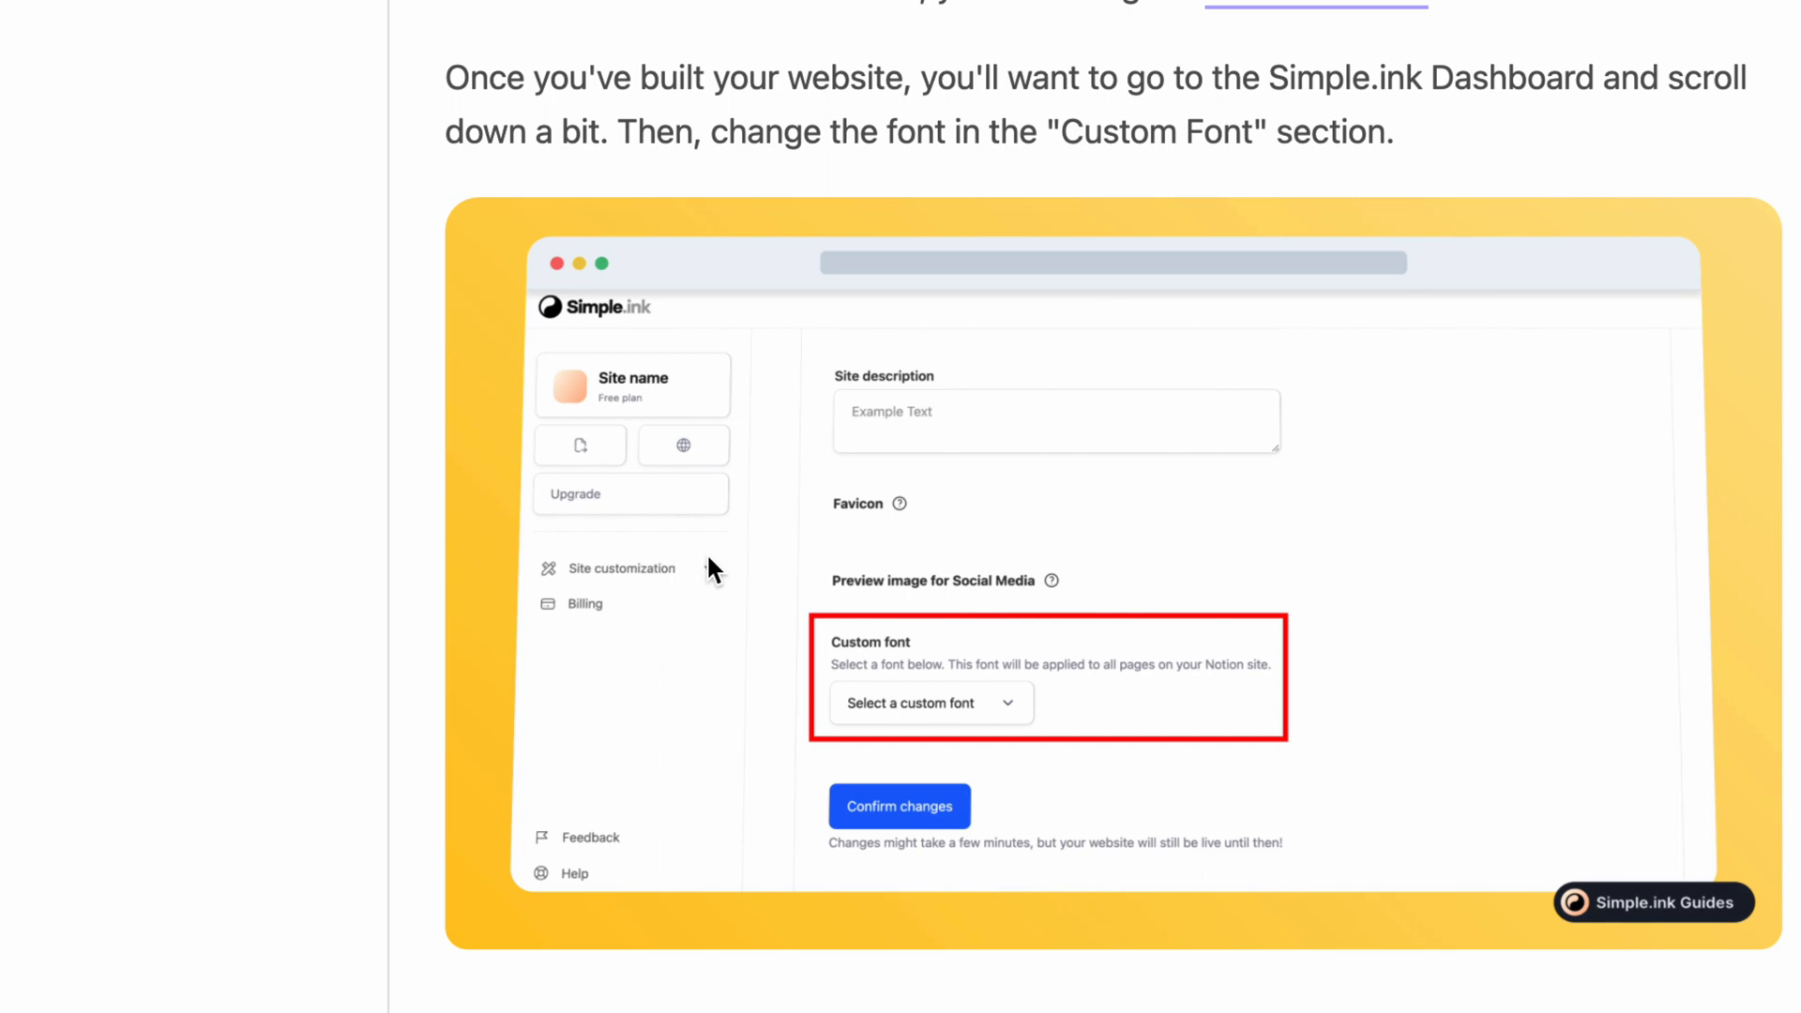
pyautogui.moveTo(1223, 669)
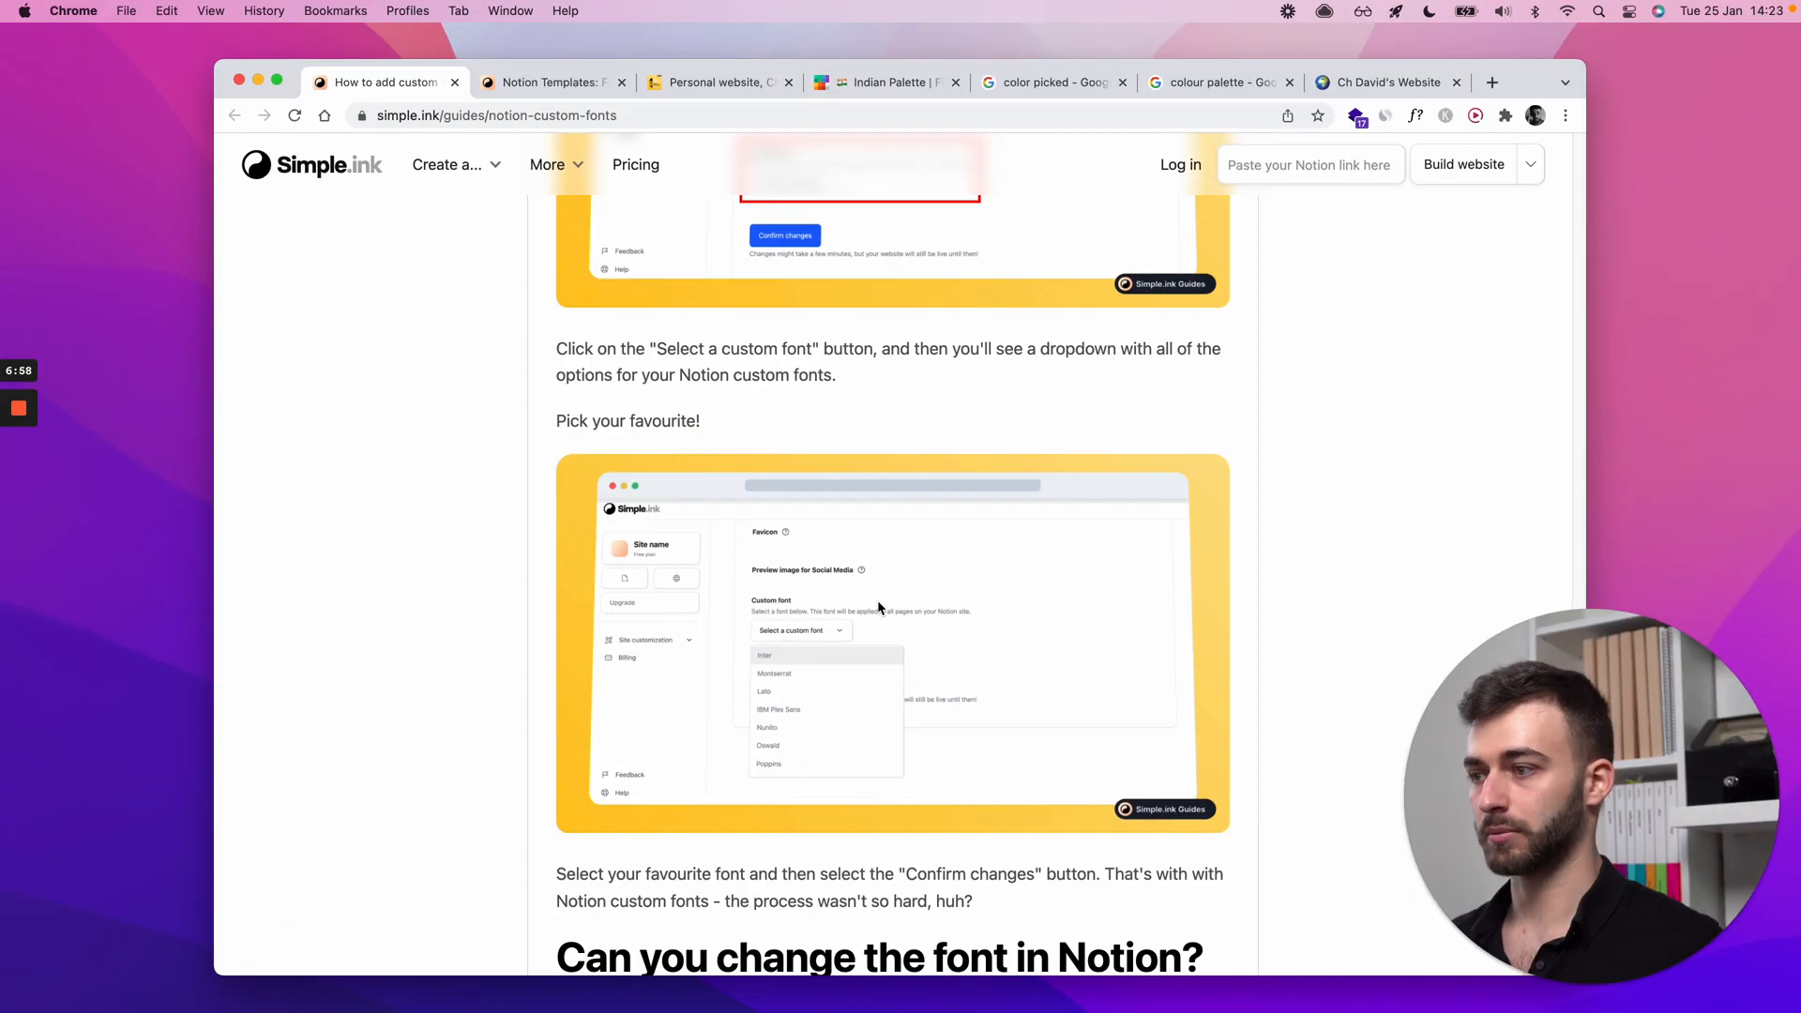
# Step: Scroll the guide down to Method 4's font list and confirm step
pyautogui.scroll(-3)
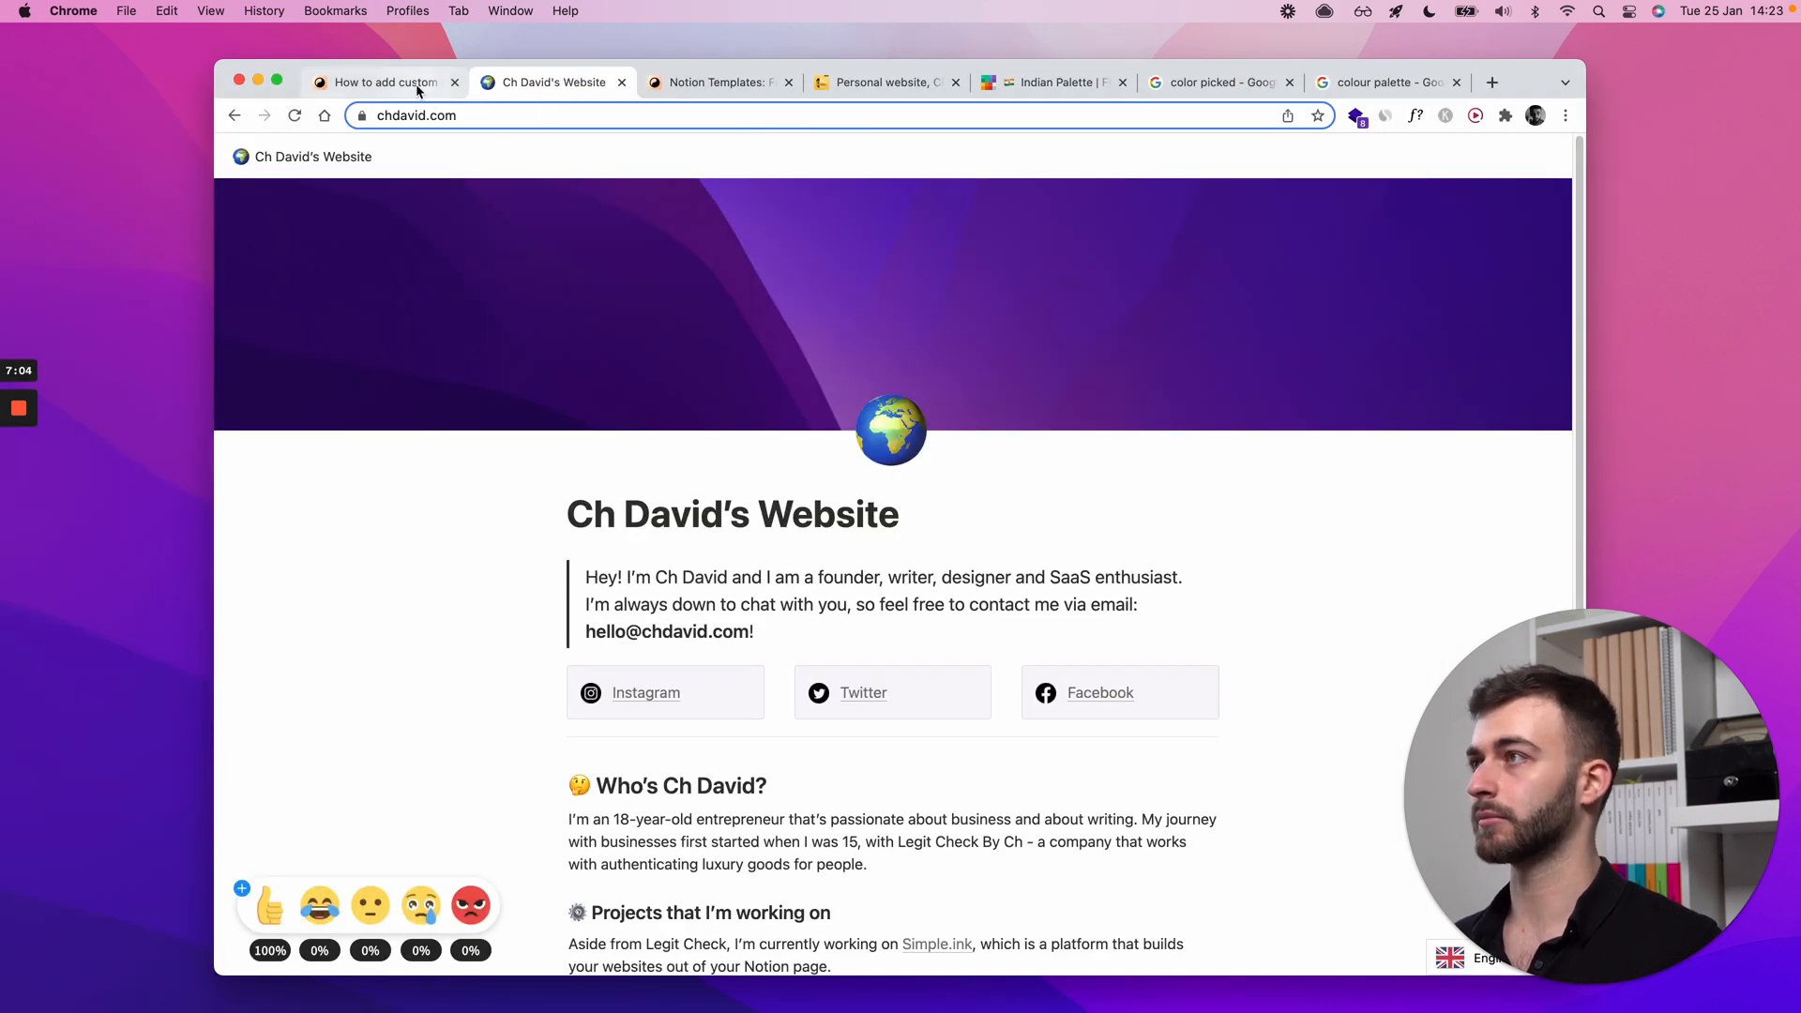
# Step: Compare the guide with the example website, then scroll to Method 3's equation section
pyautogui.click(384, 81)
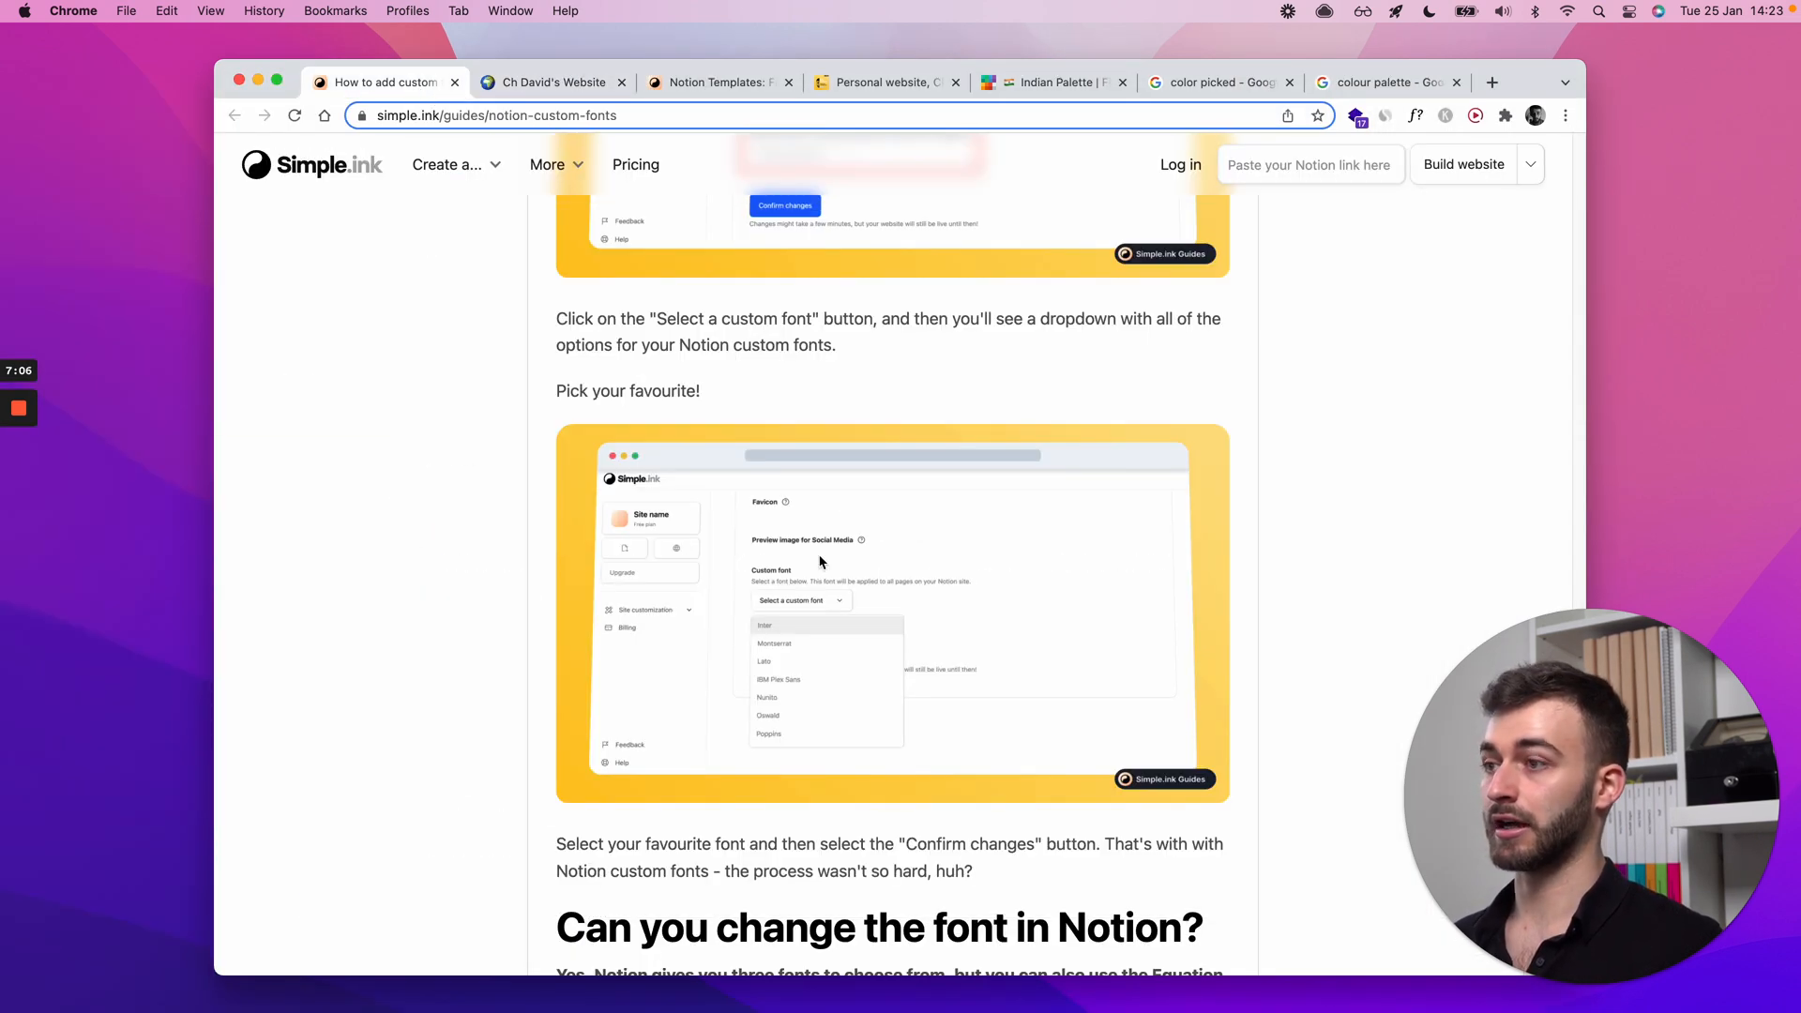
pyautogui.click(552, 82)
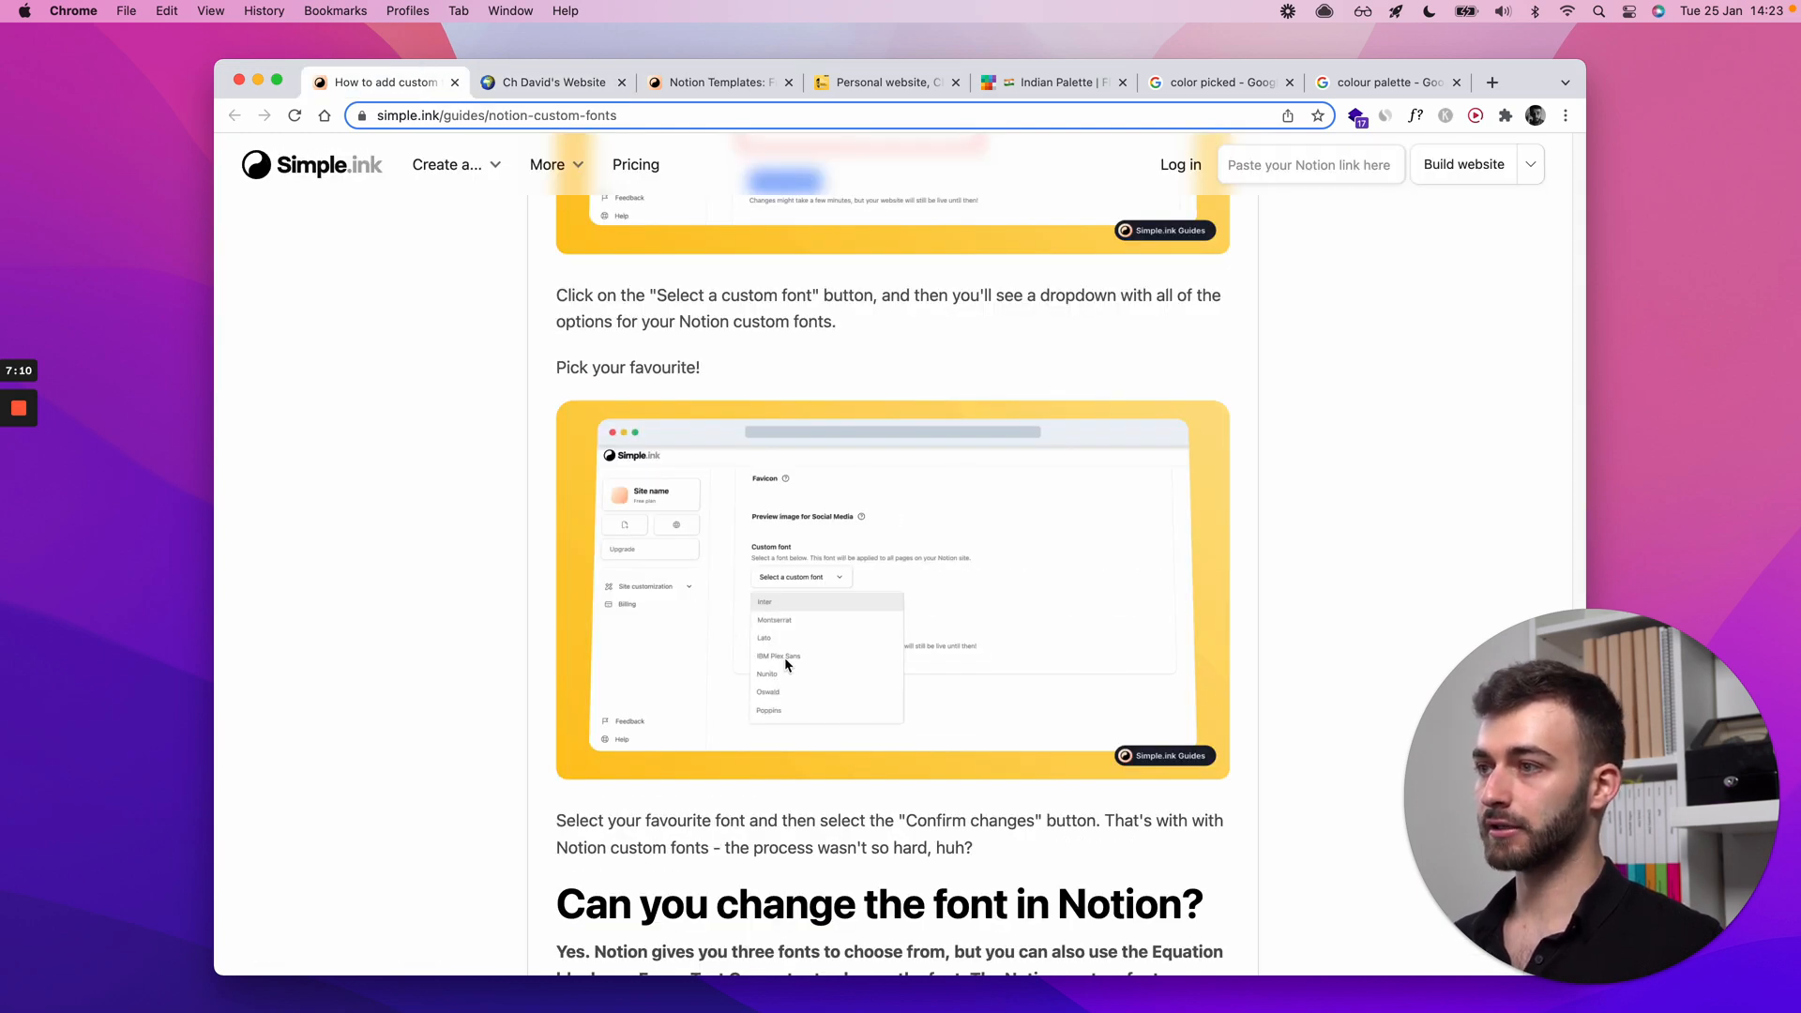
pyautogui.scroll(3)
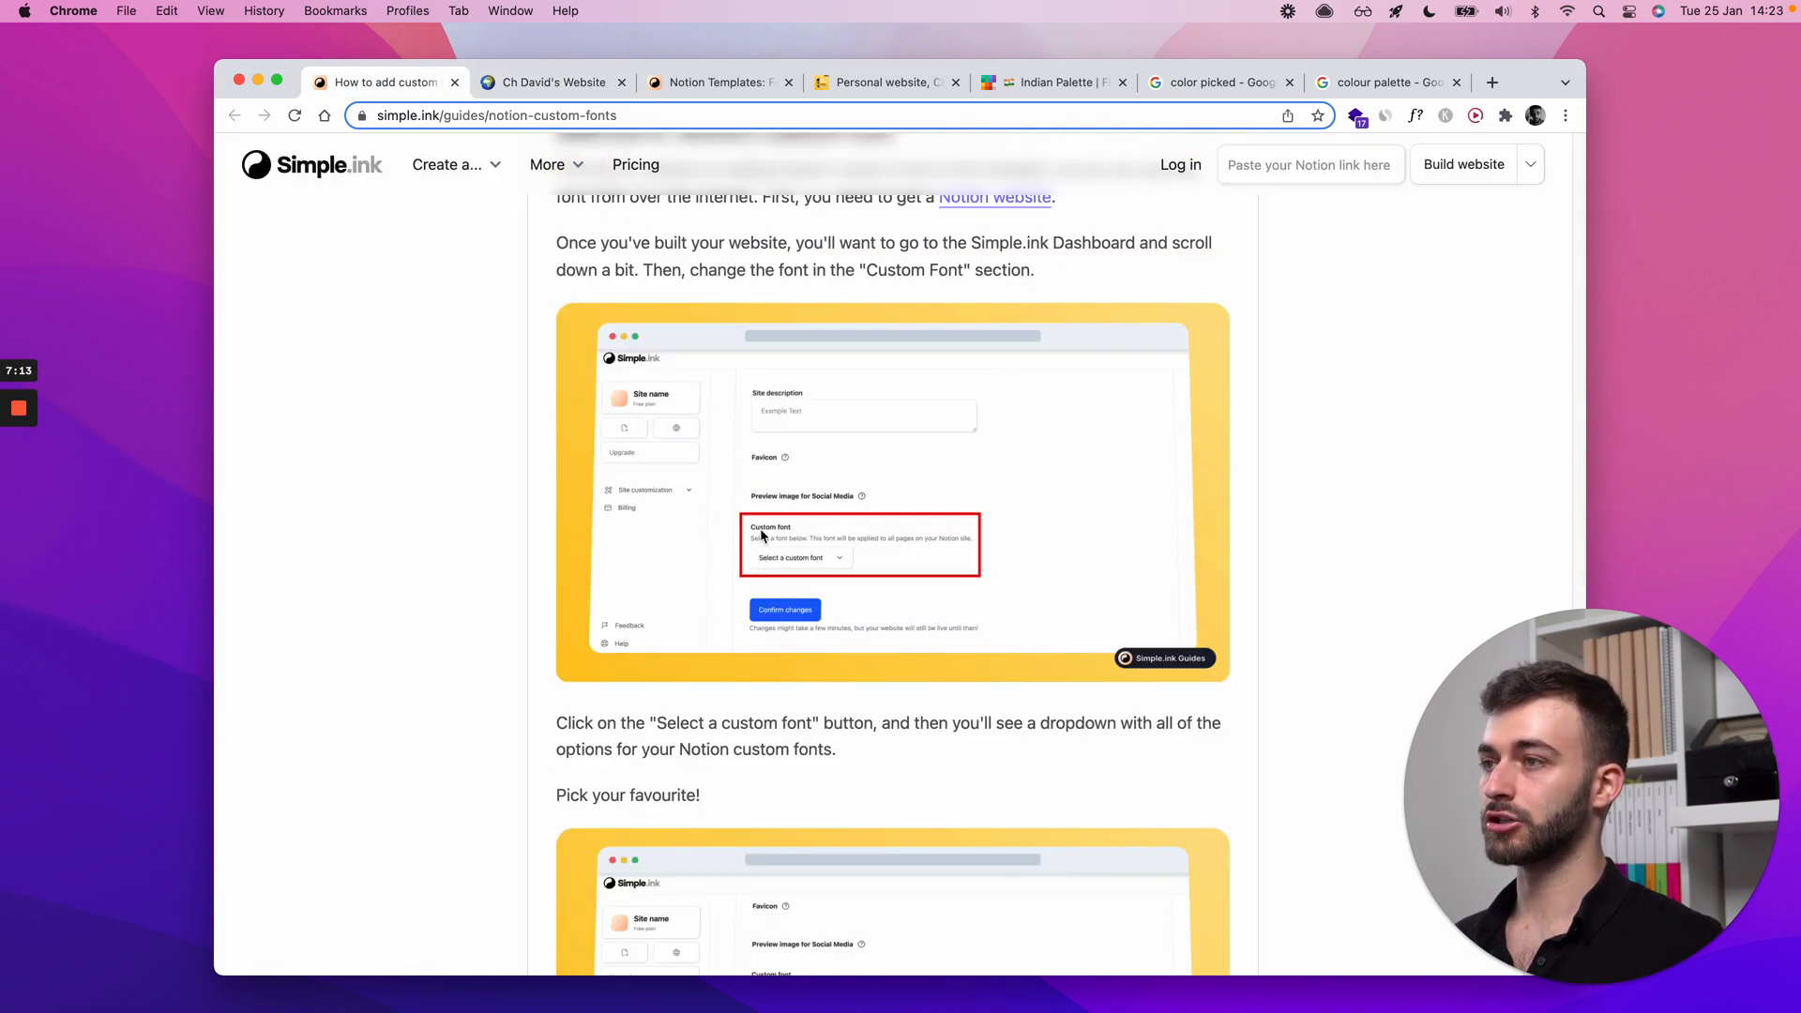
pyautogui.moveTo(799, 634)
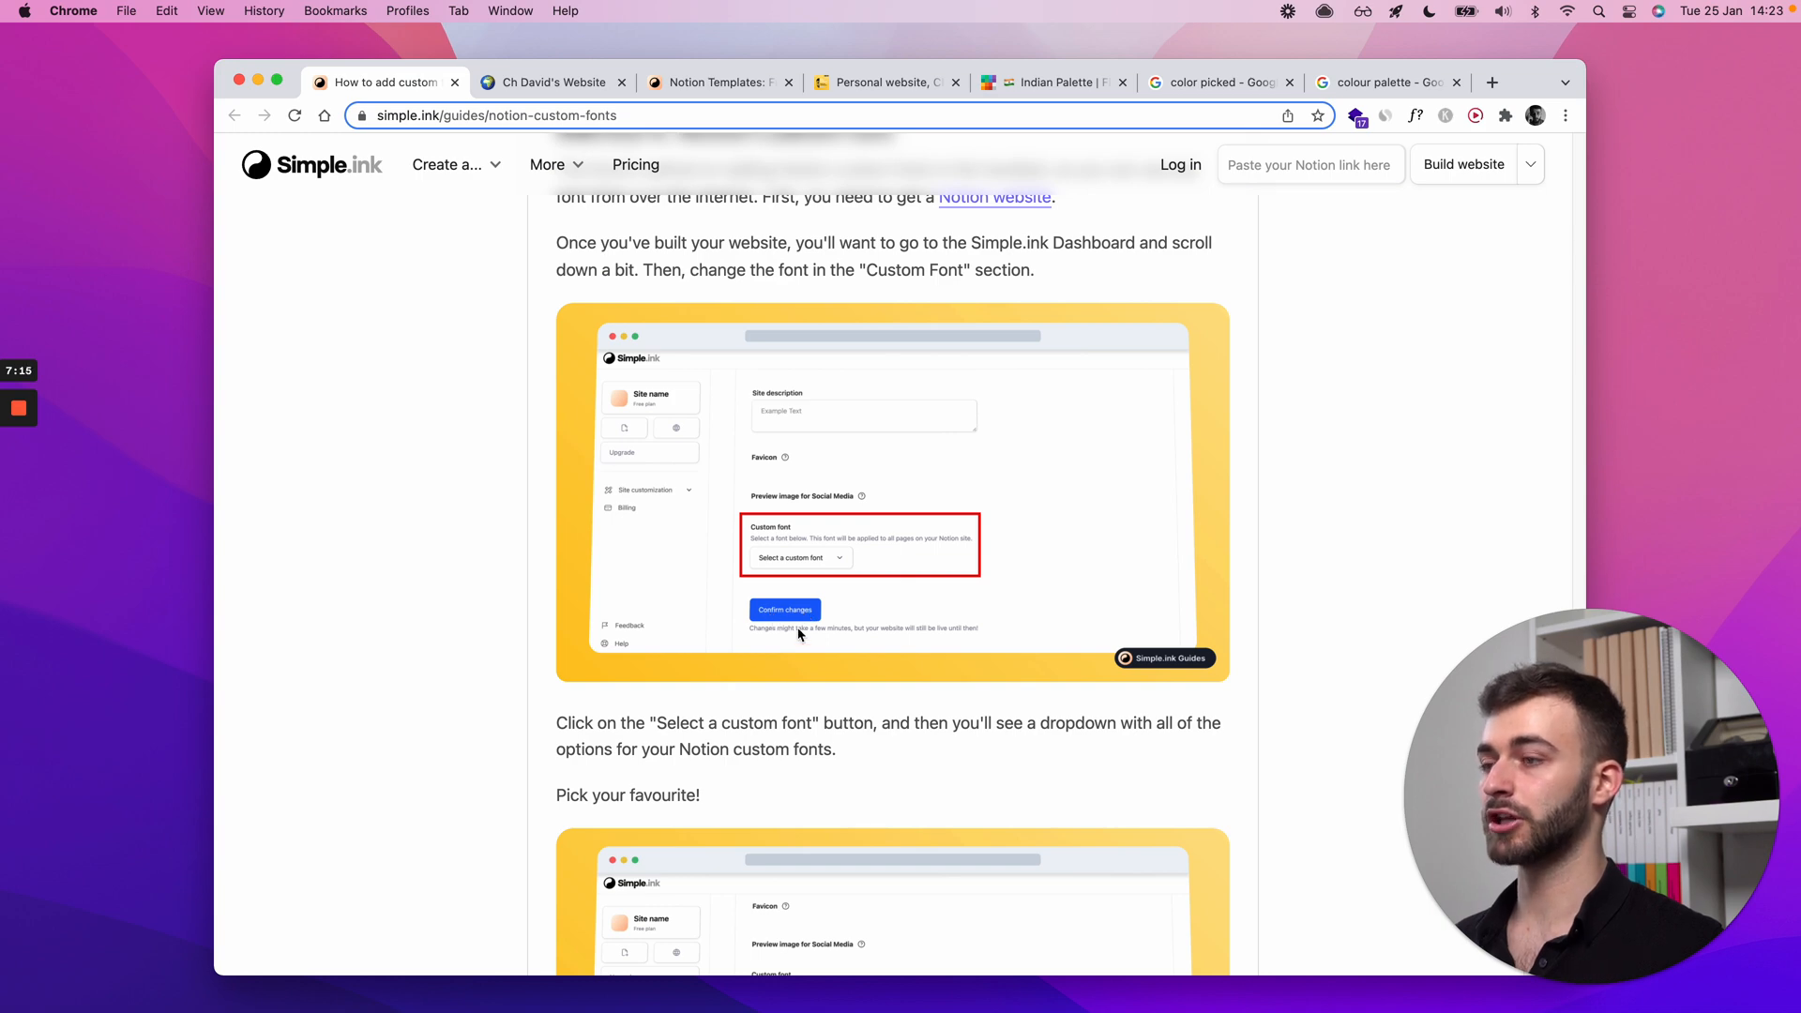
pyautogui.click(552, 81)
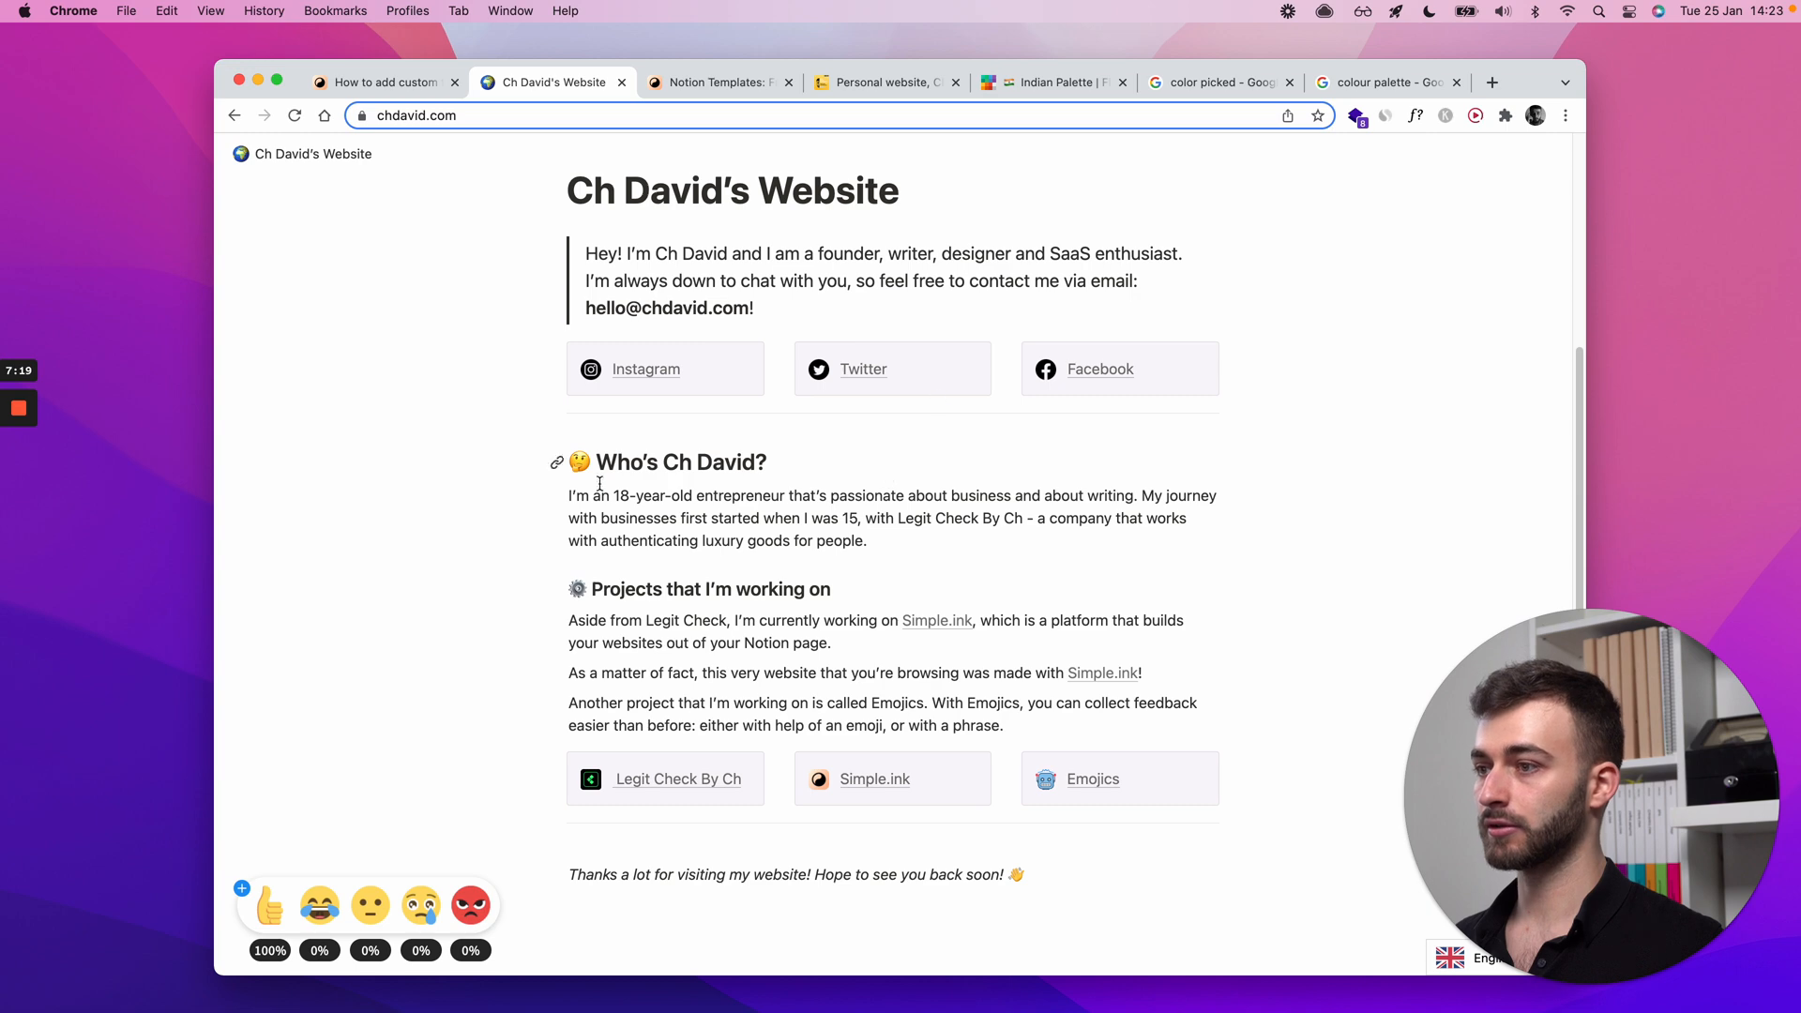
pyautogui.click(385, 82)
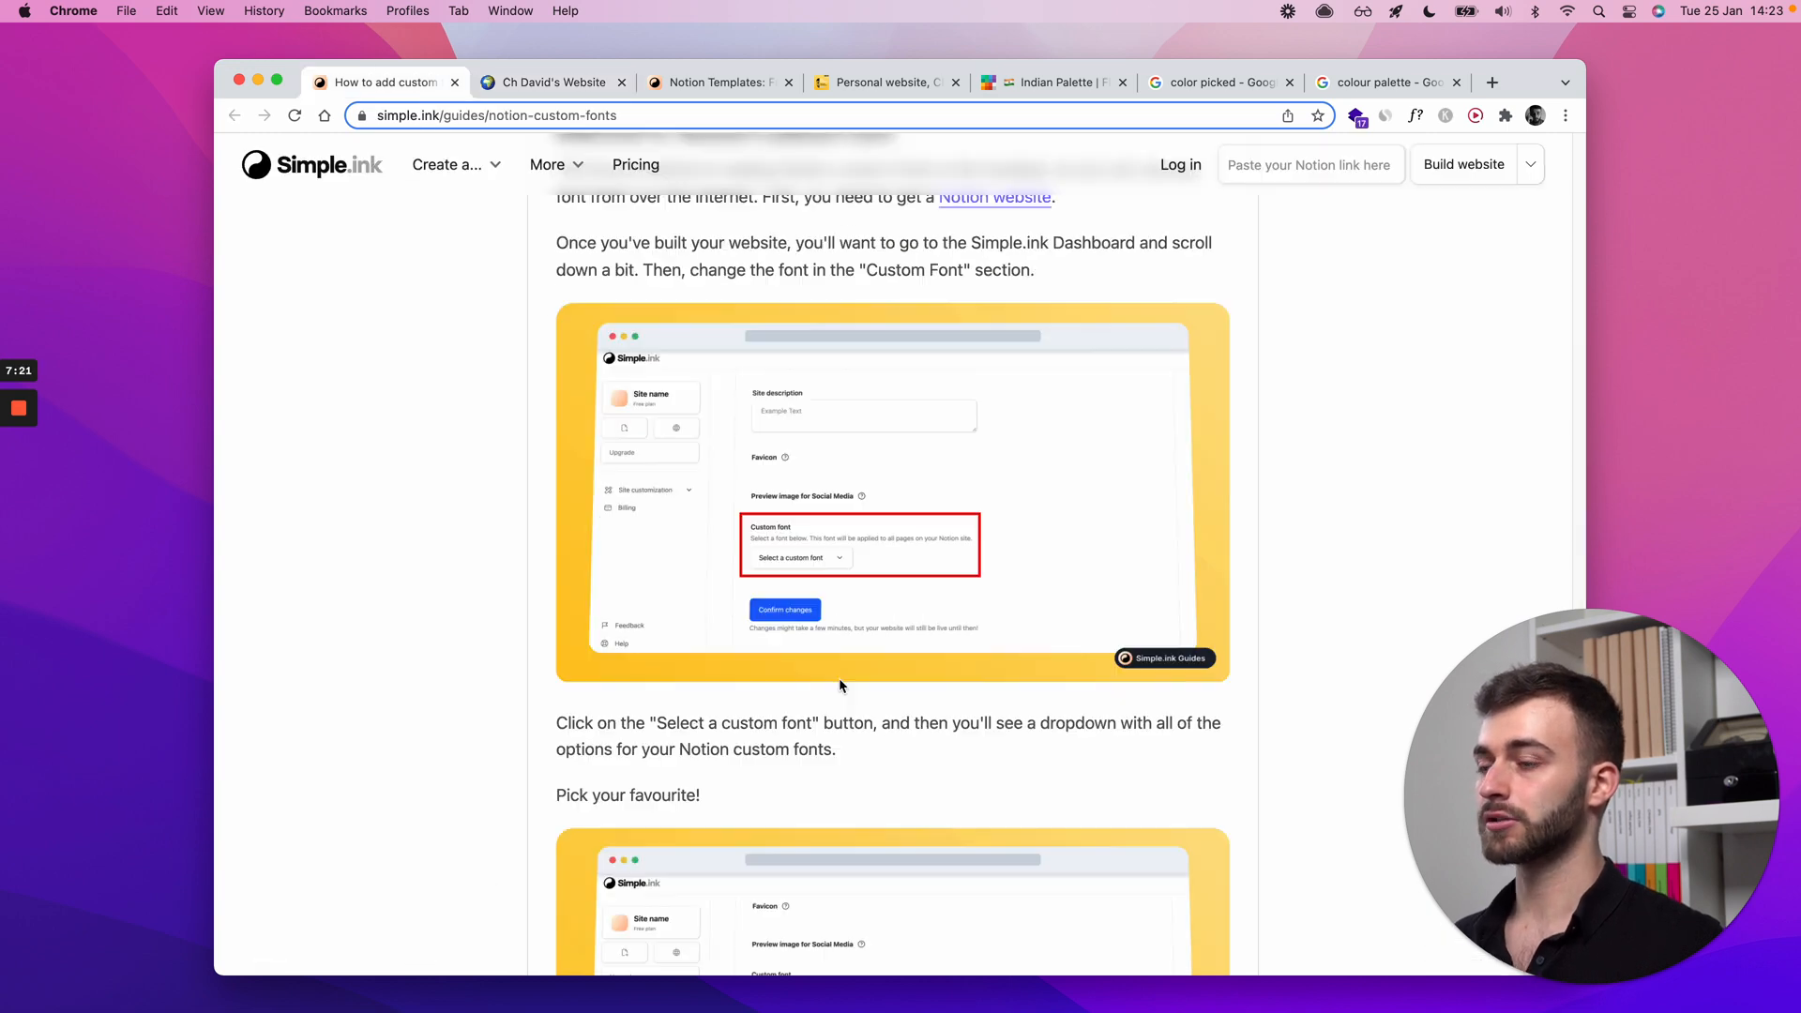
pyautogui.scroll(-3)
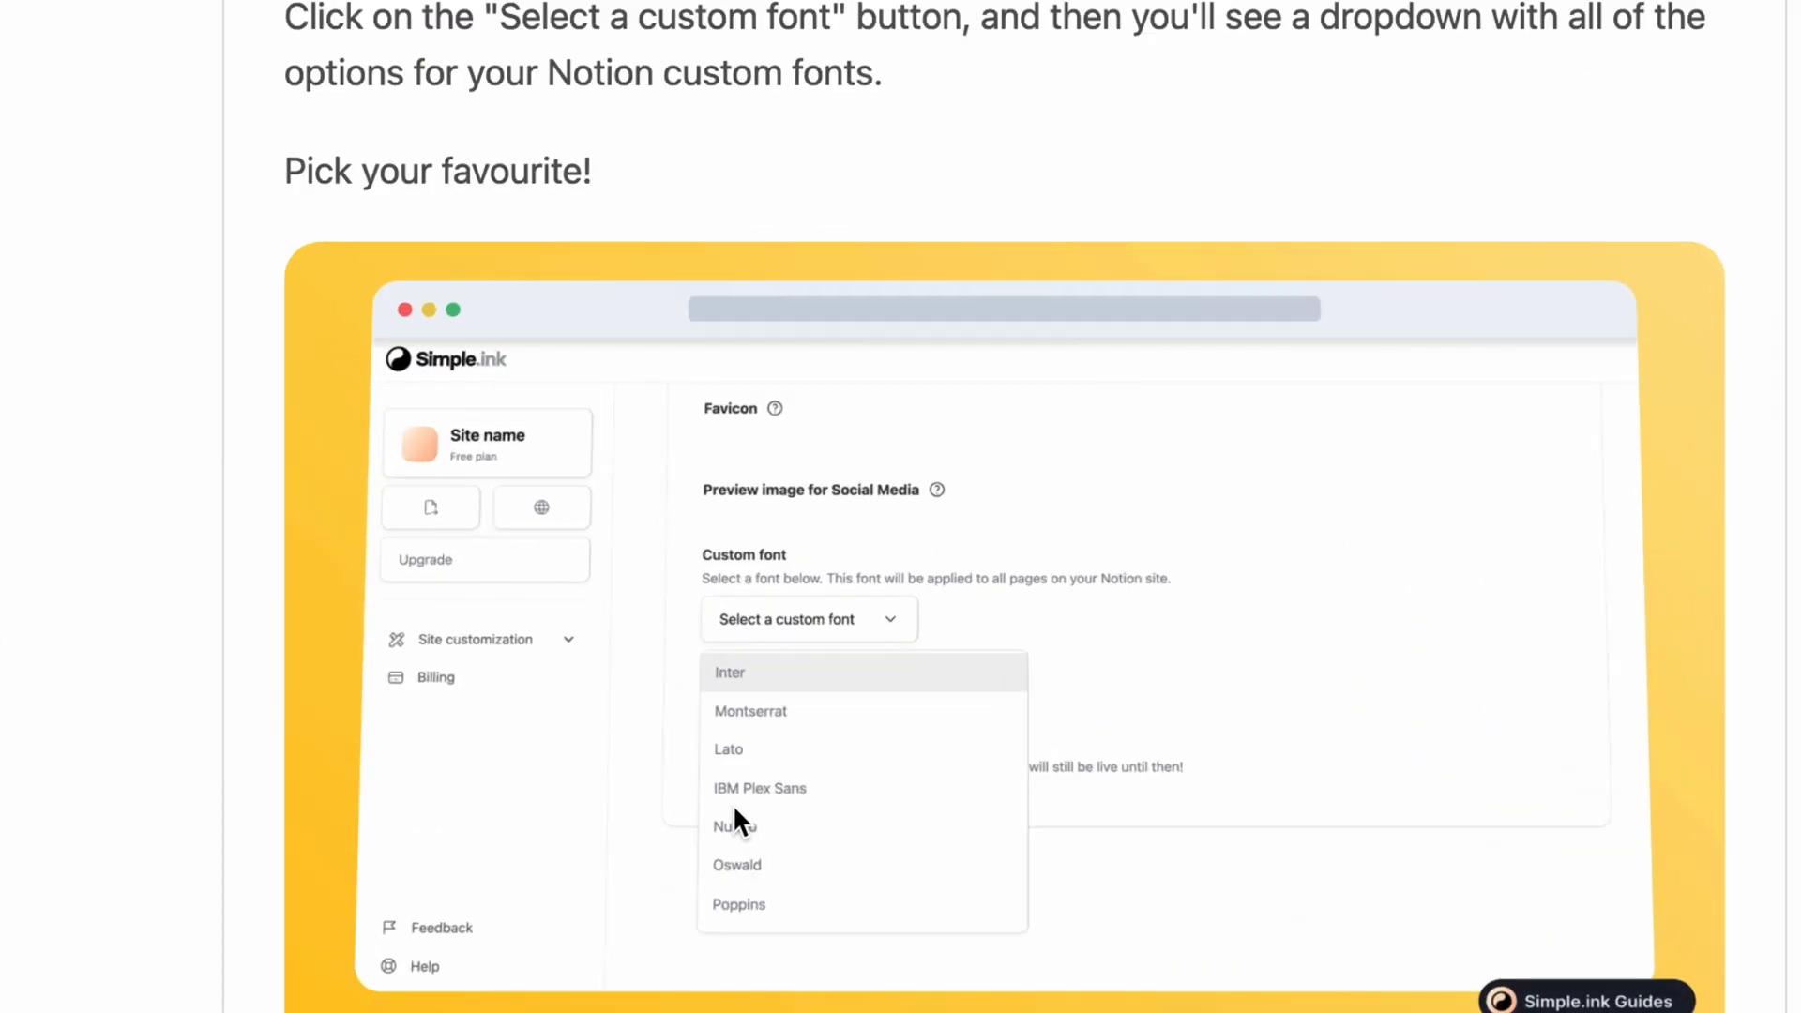
pyautogui.moveTo(781, 922)
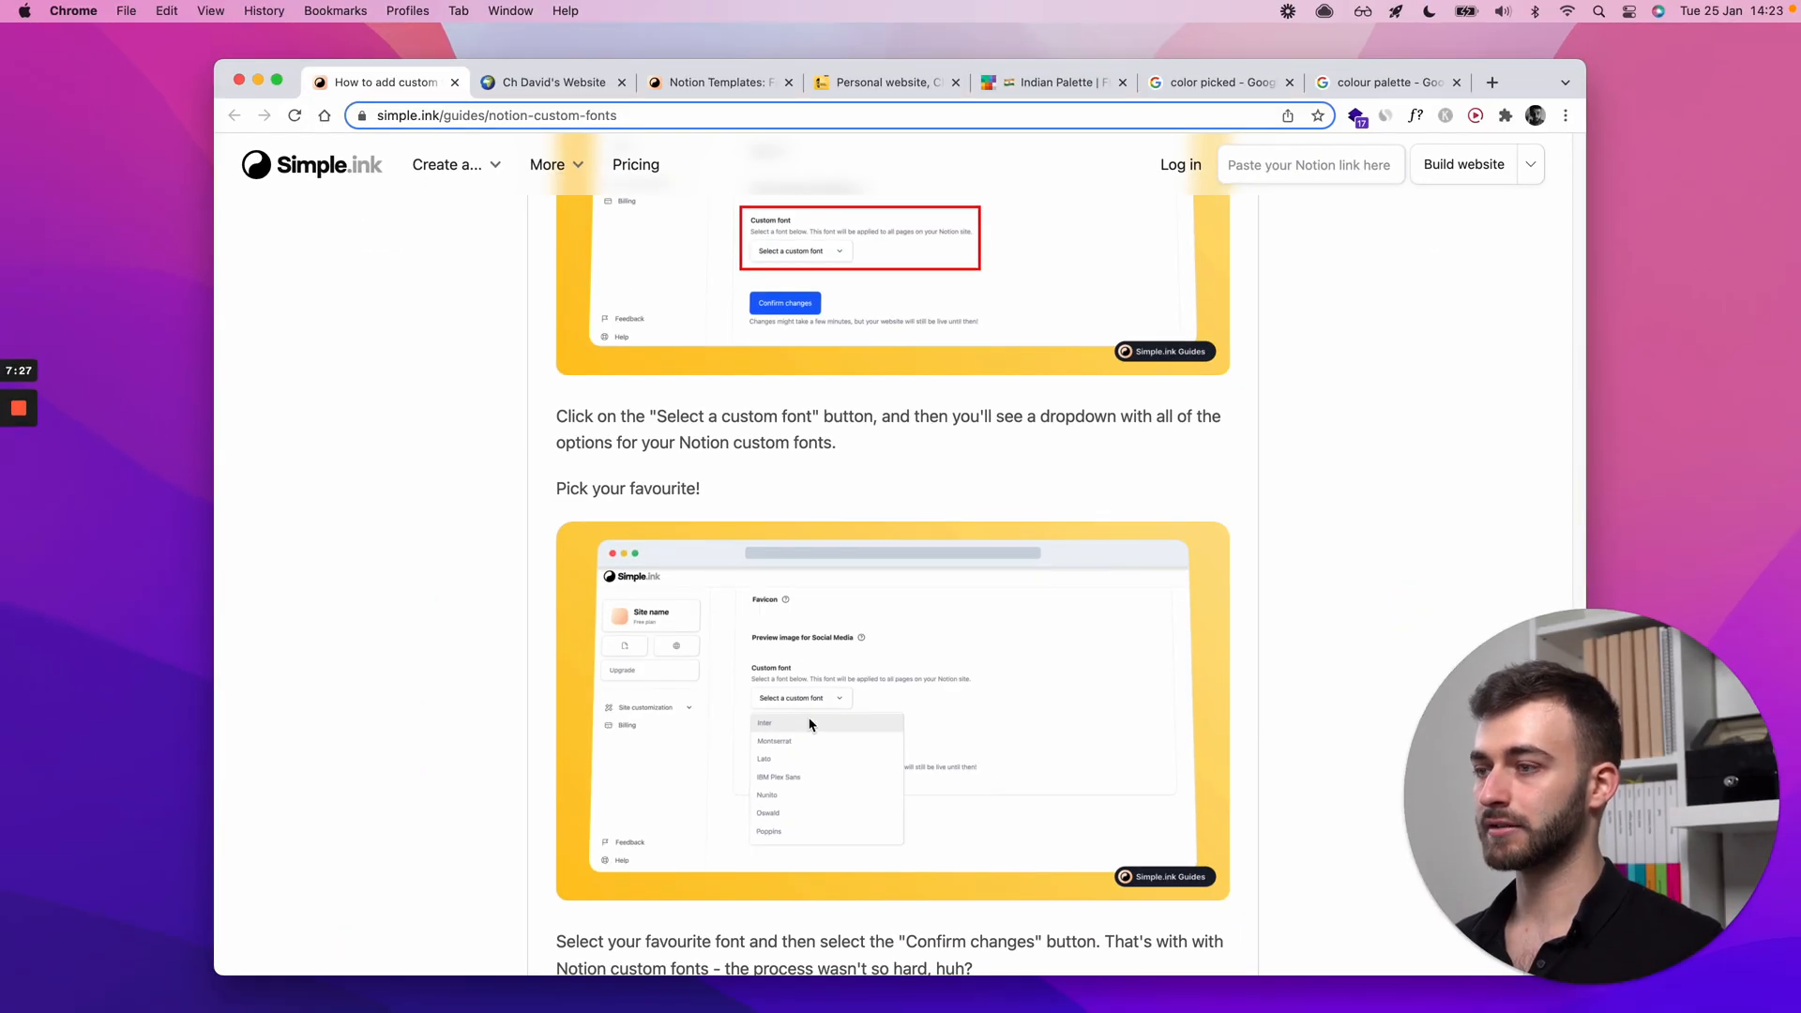
pyautogui.click(553, 81)
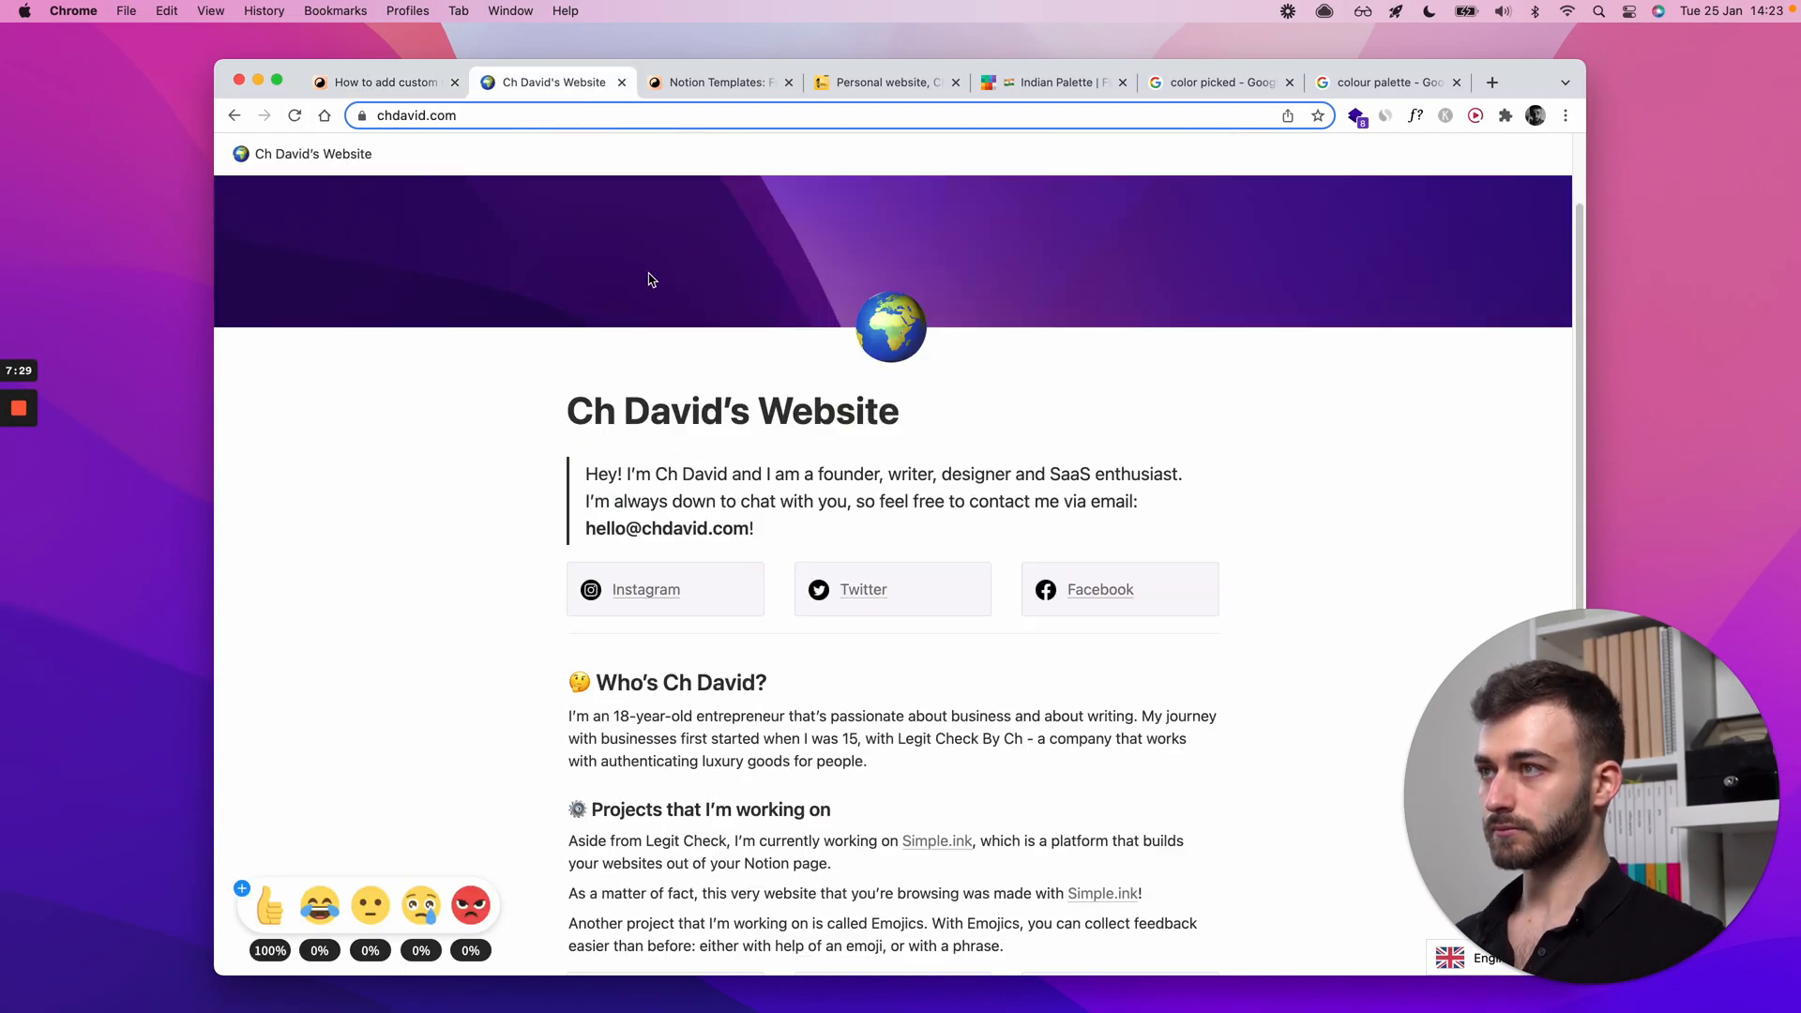
pyautogui.scroll(-3)
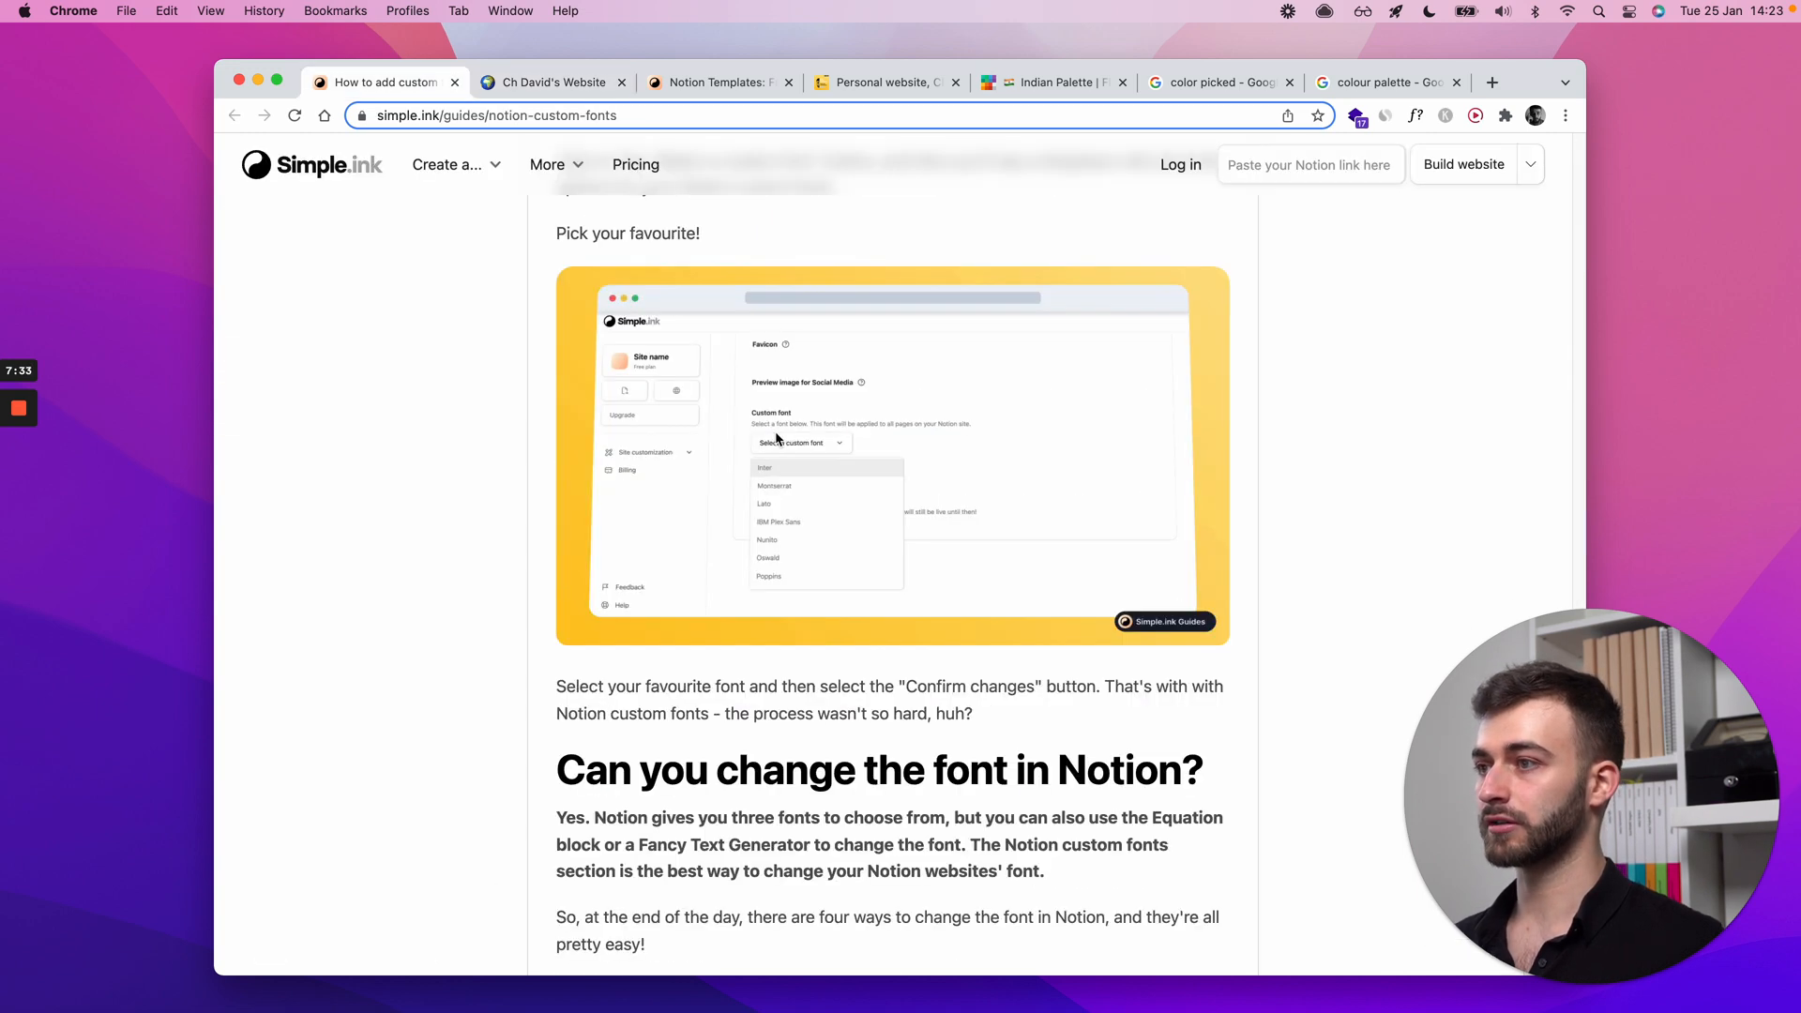
pyautogui.scroll(-3)
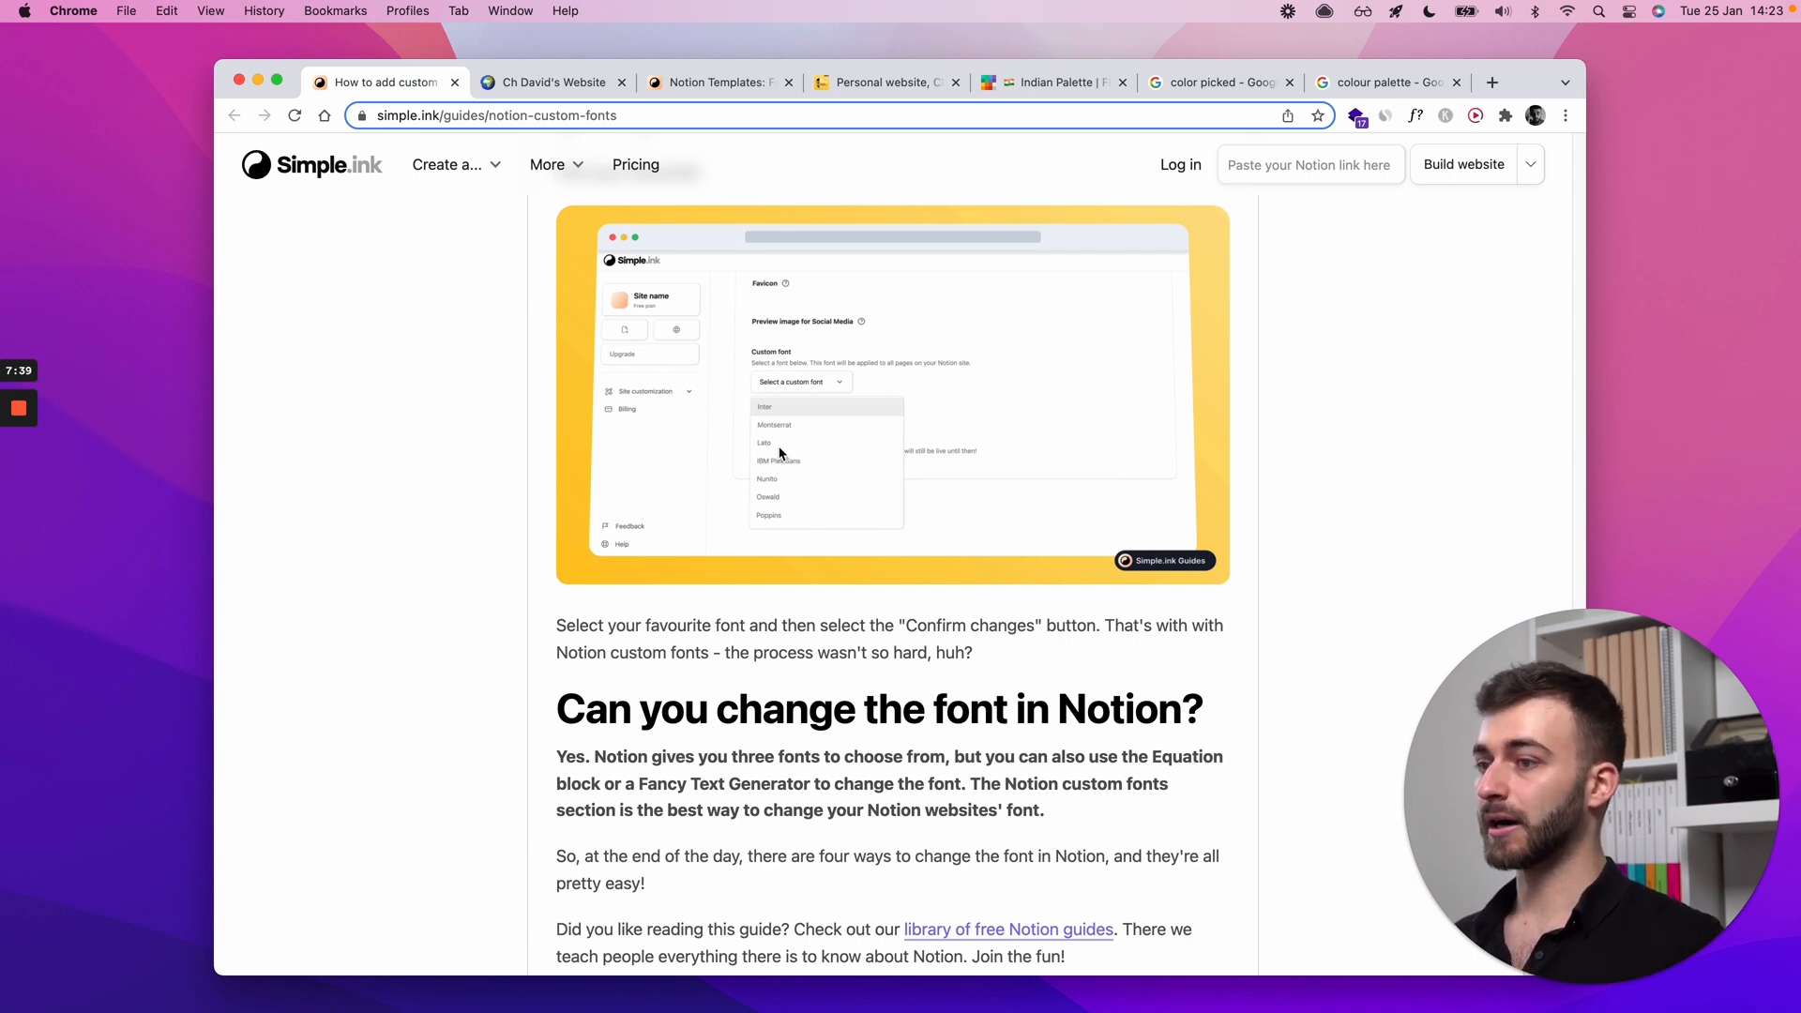
pyautogui.scroll(3)
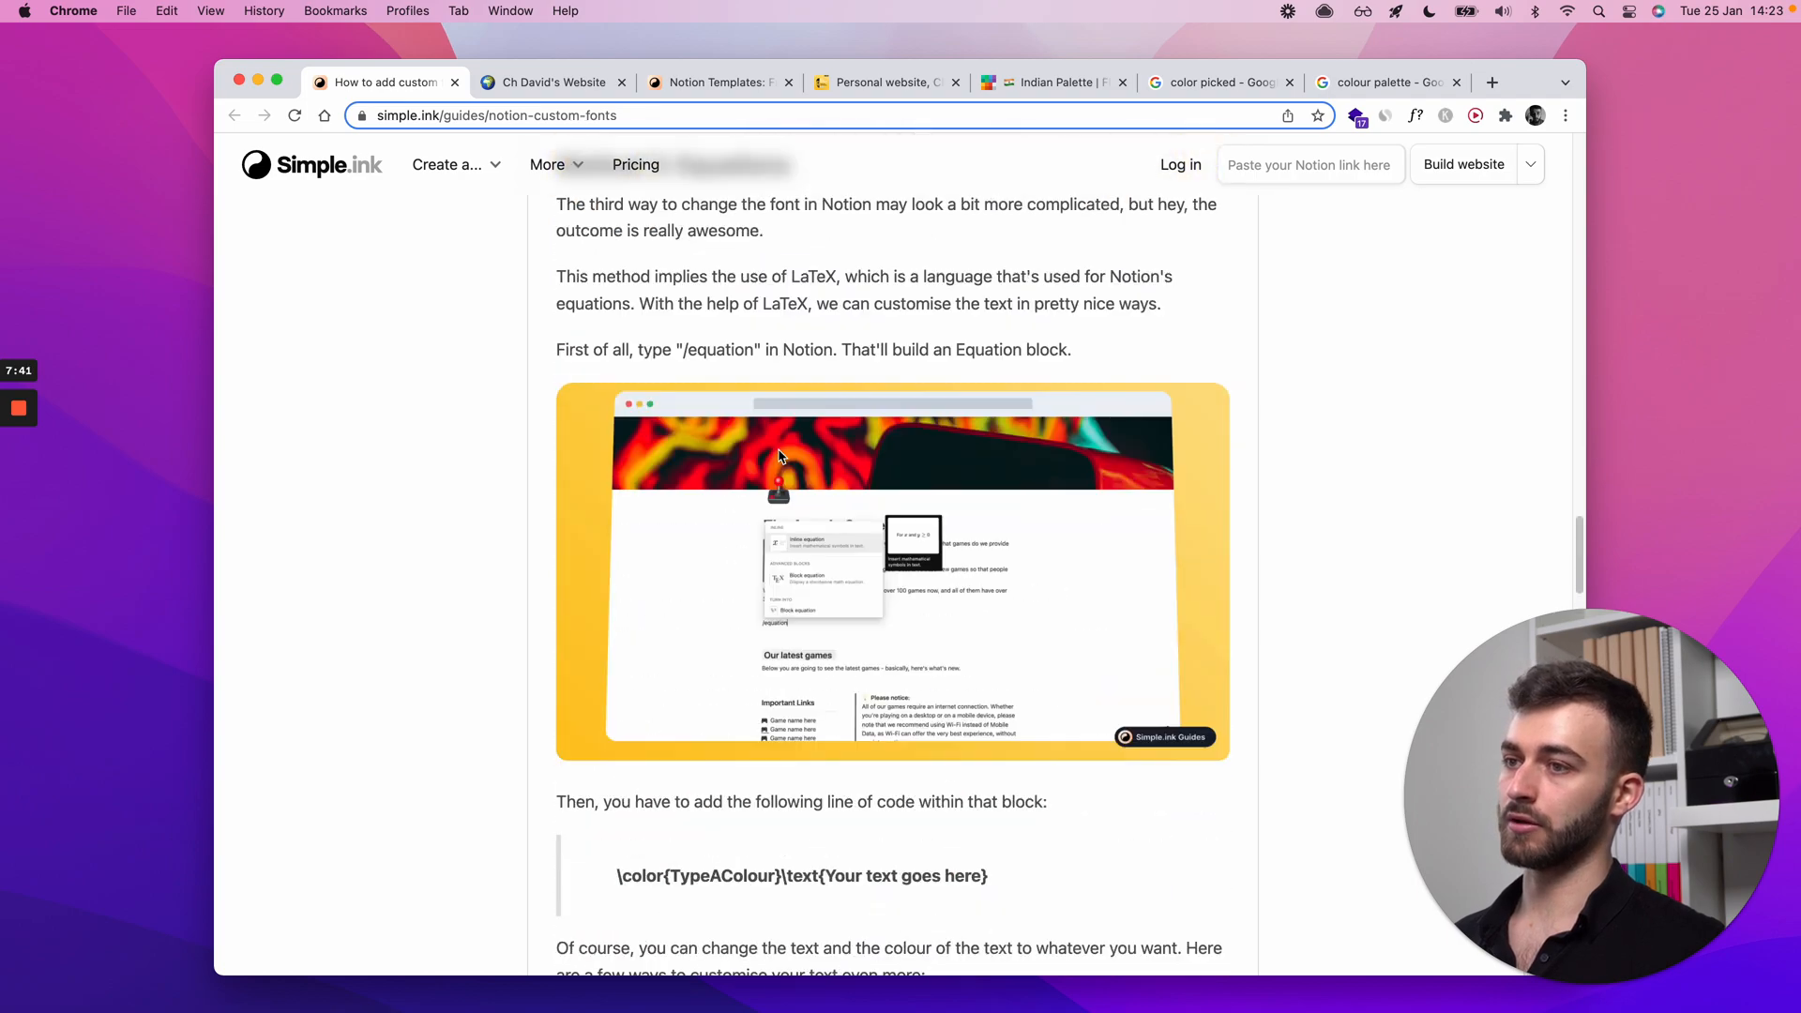
# Step: Scroll up through Methods 2 and 1 to the guide's title and cover image
pyautogui.scroll(3)
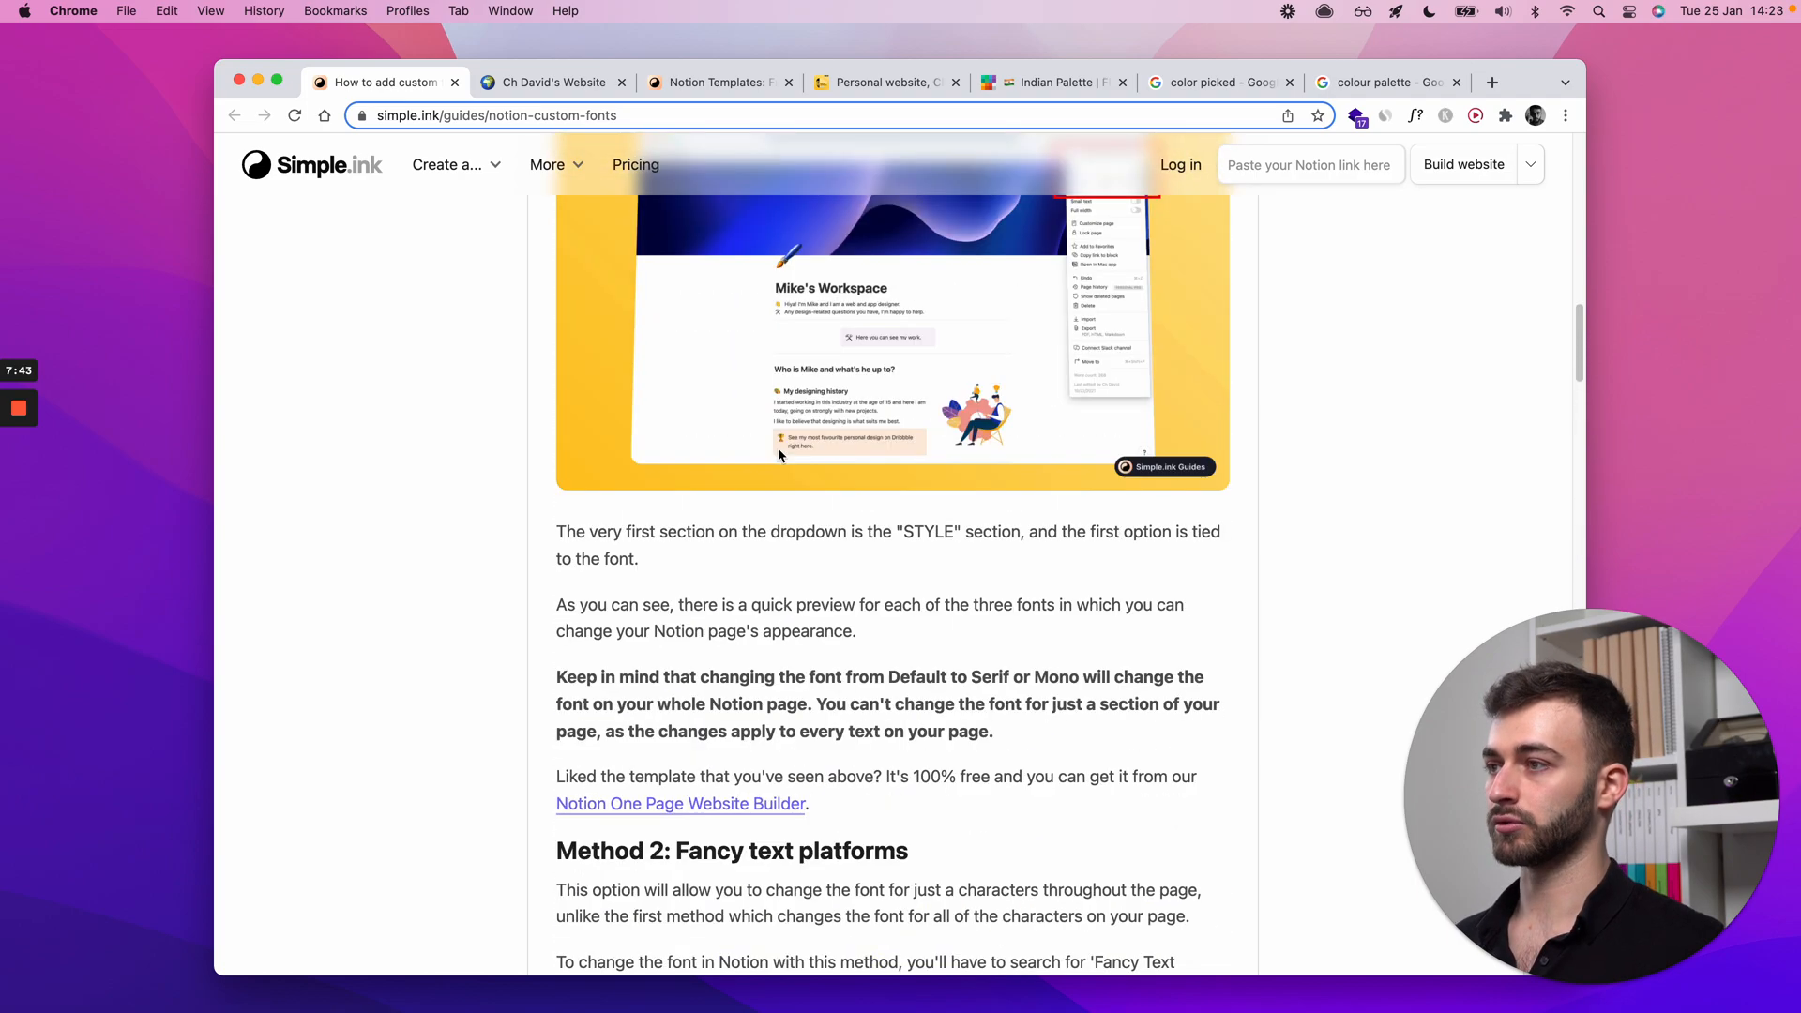
pyautogui.scroll(3)
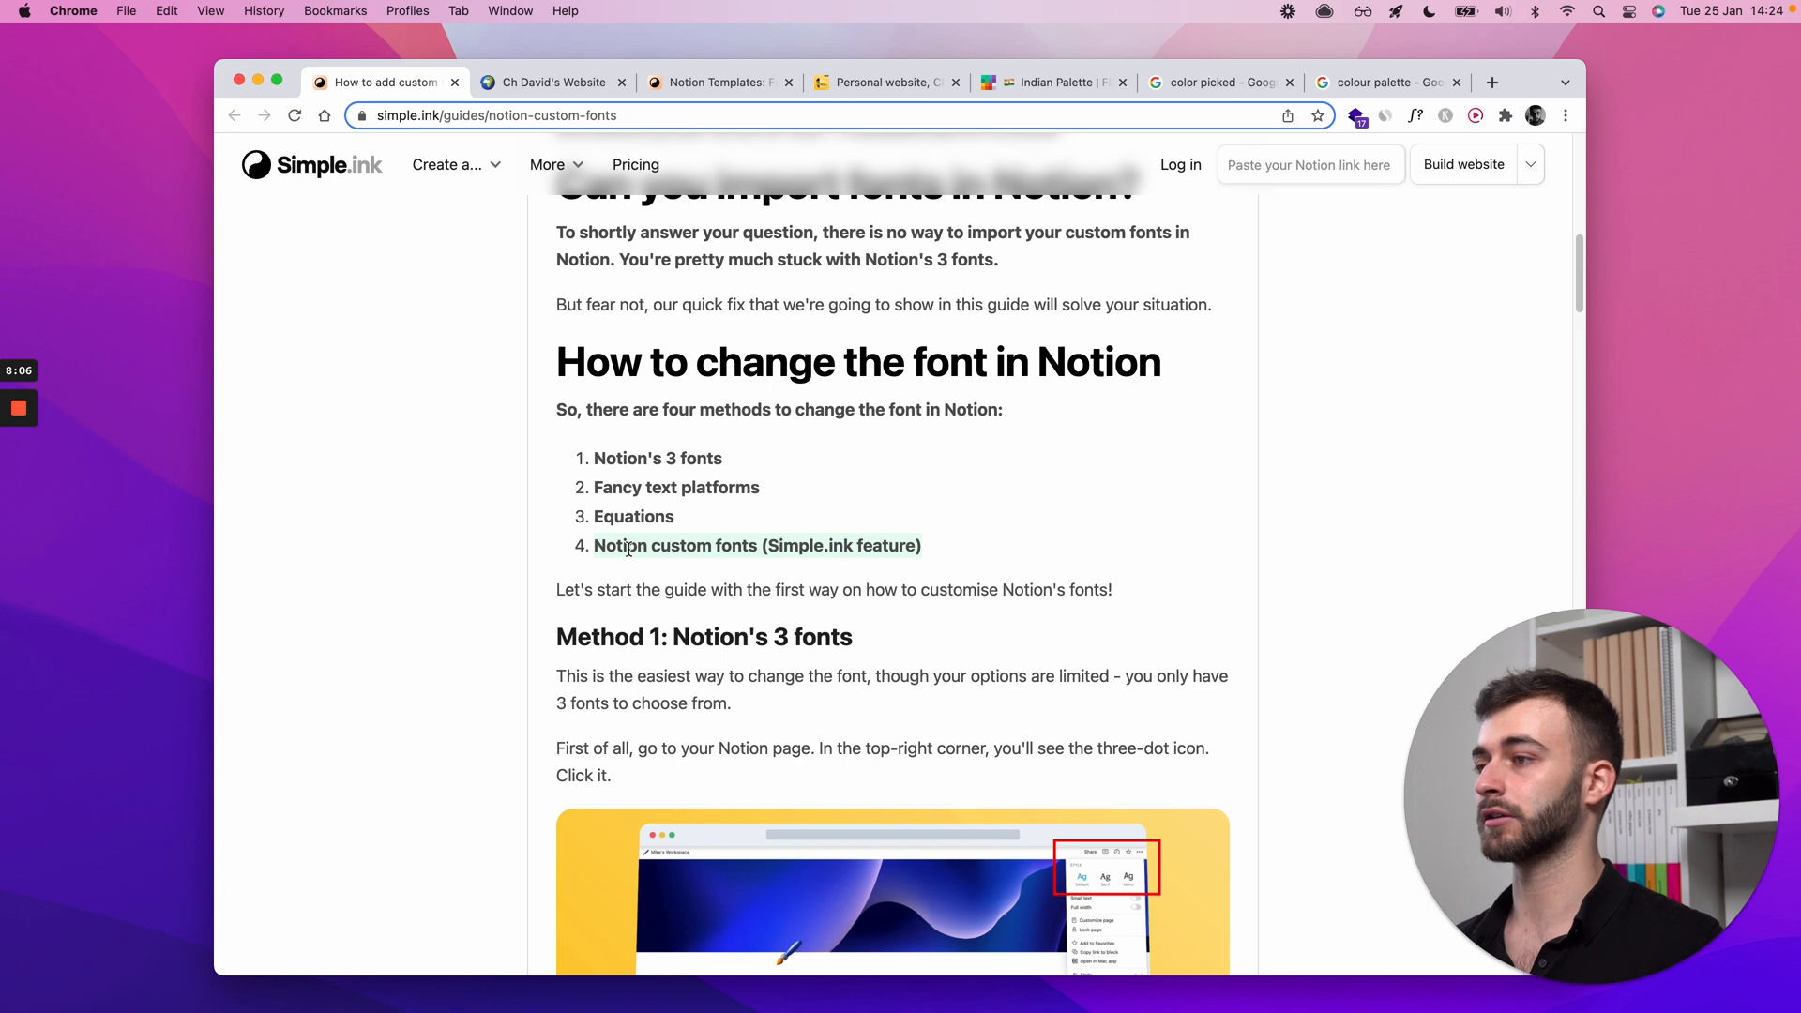
pyautogui.scroll(3)
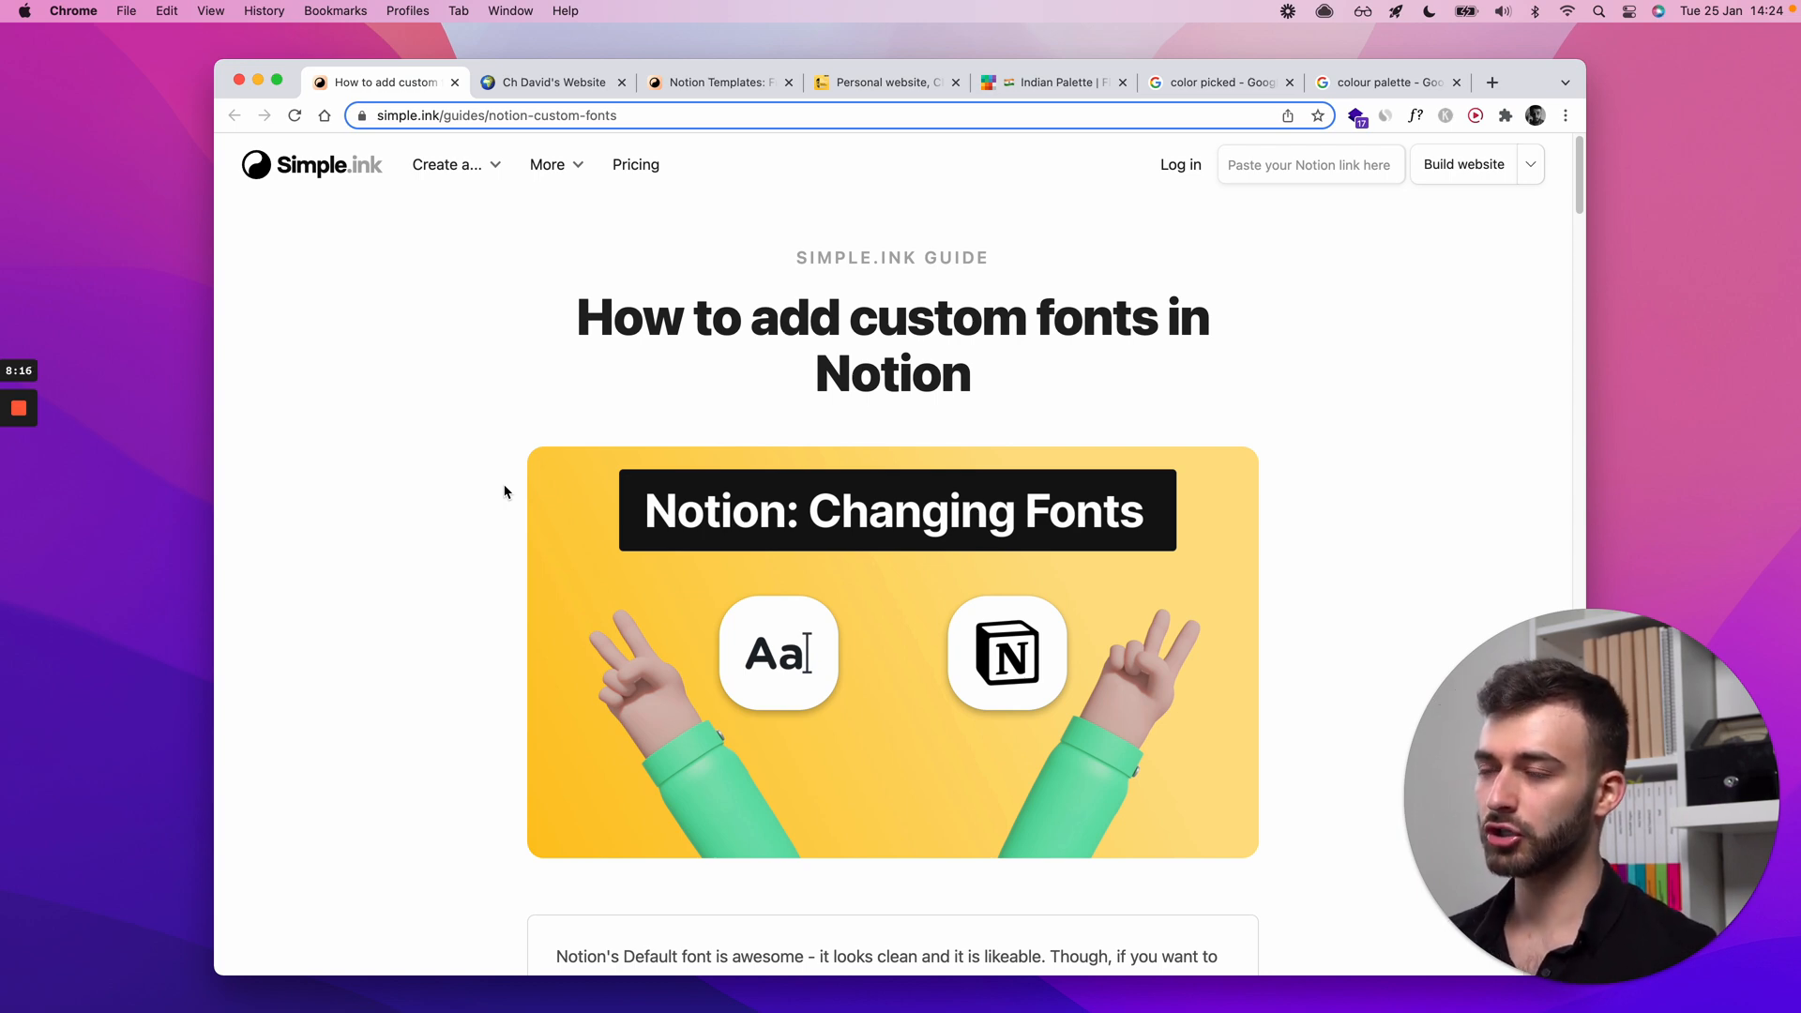
# Step: Scroll down to the introduction and the four-method 'How to change the font in Notion' list
pyautogui.scroll(-3)
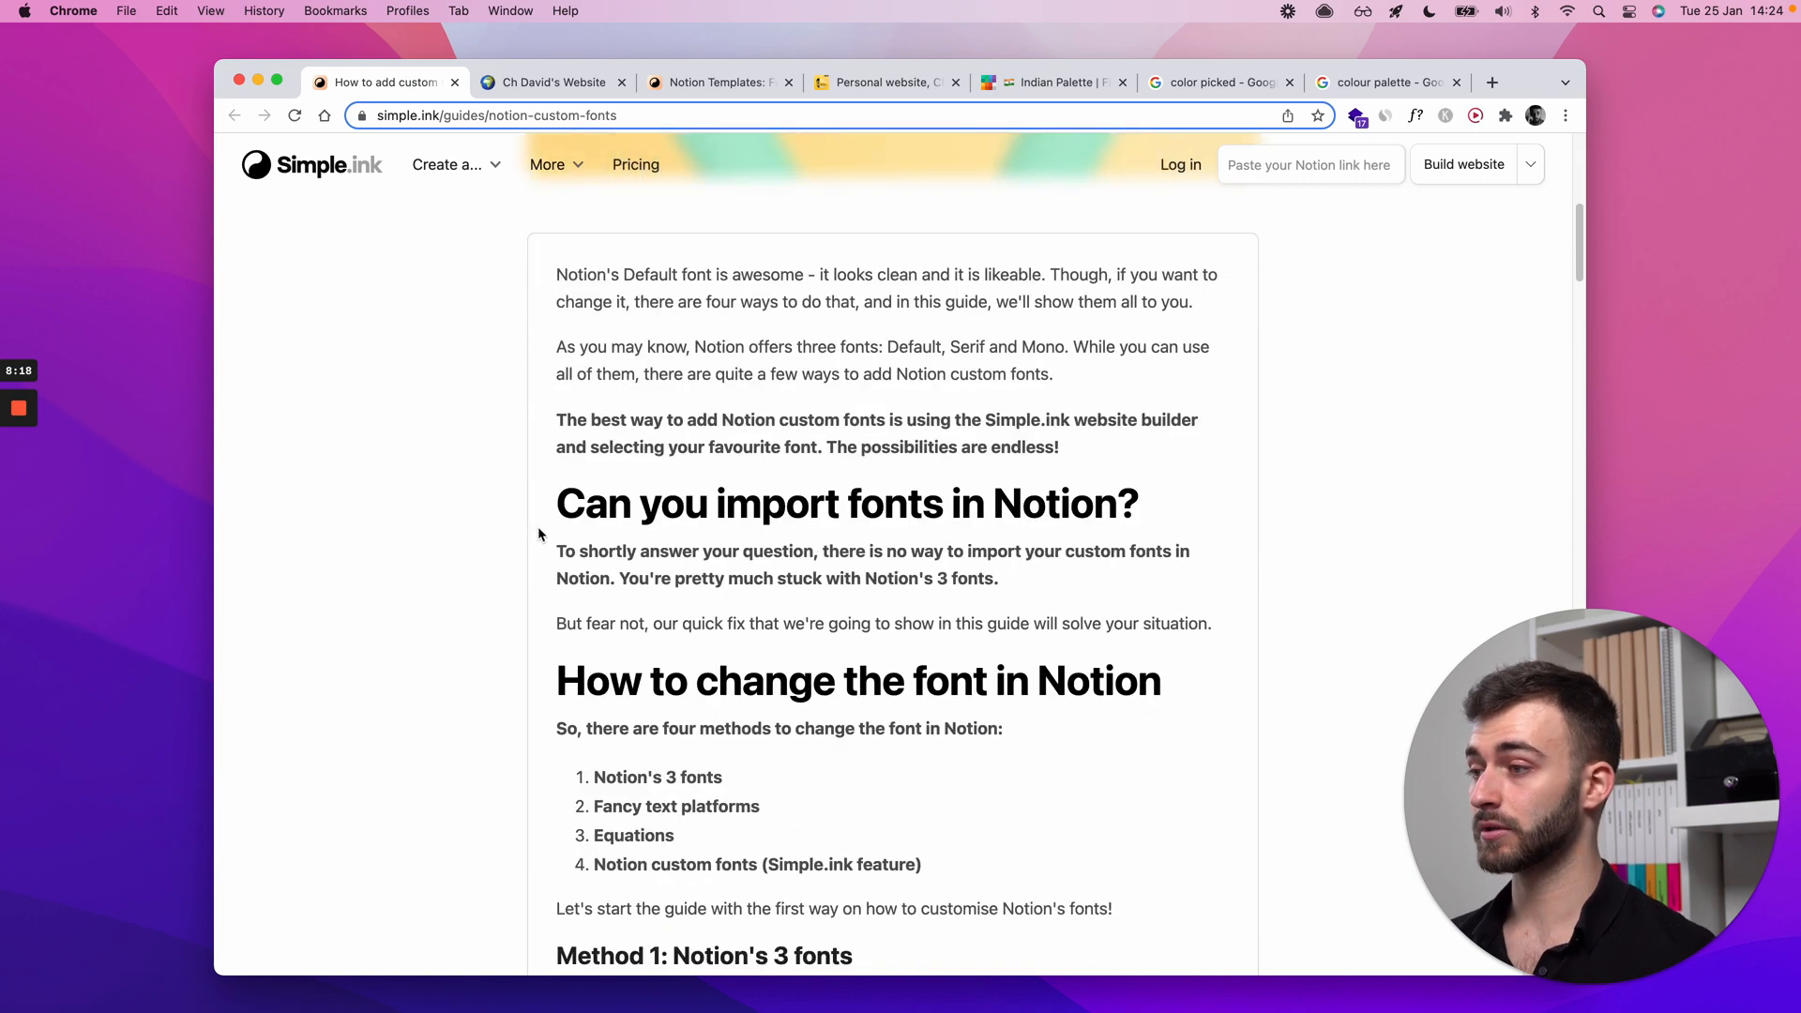
pyautogui.scroll(-3)
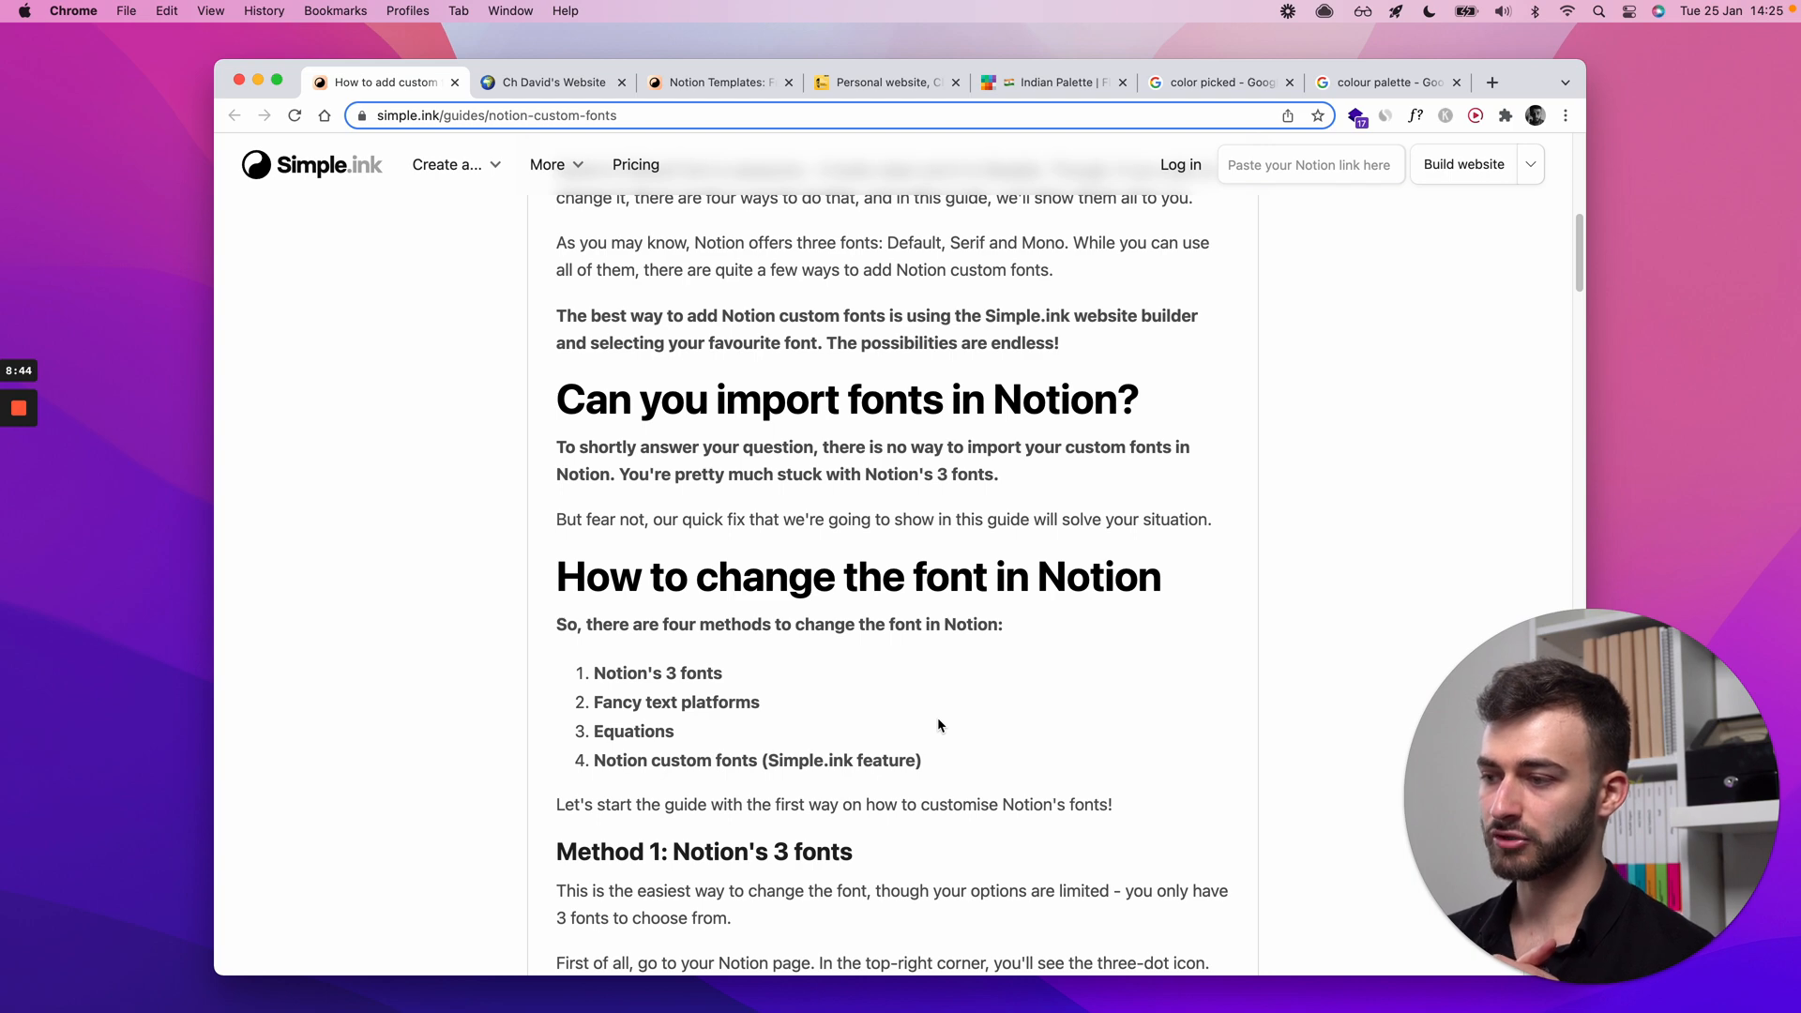
pyautogui.moveTo(825, 331)
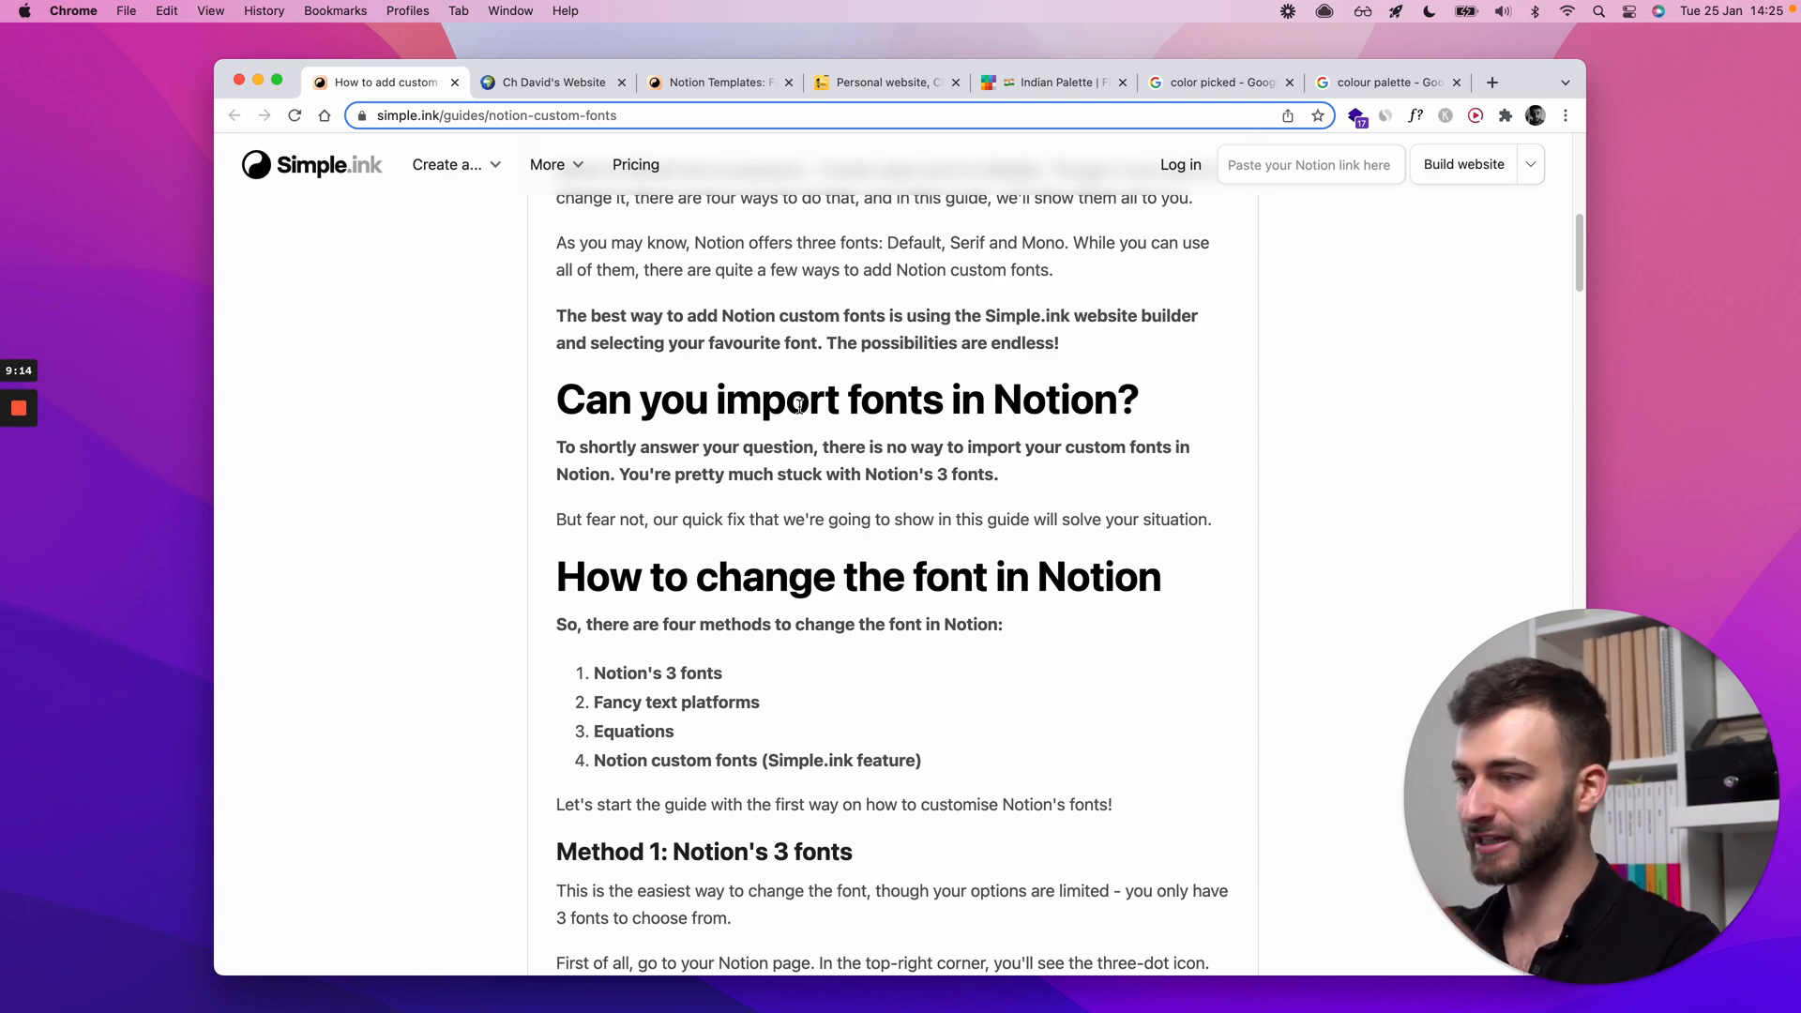
pyautogui.moveTo(644, 670)
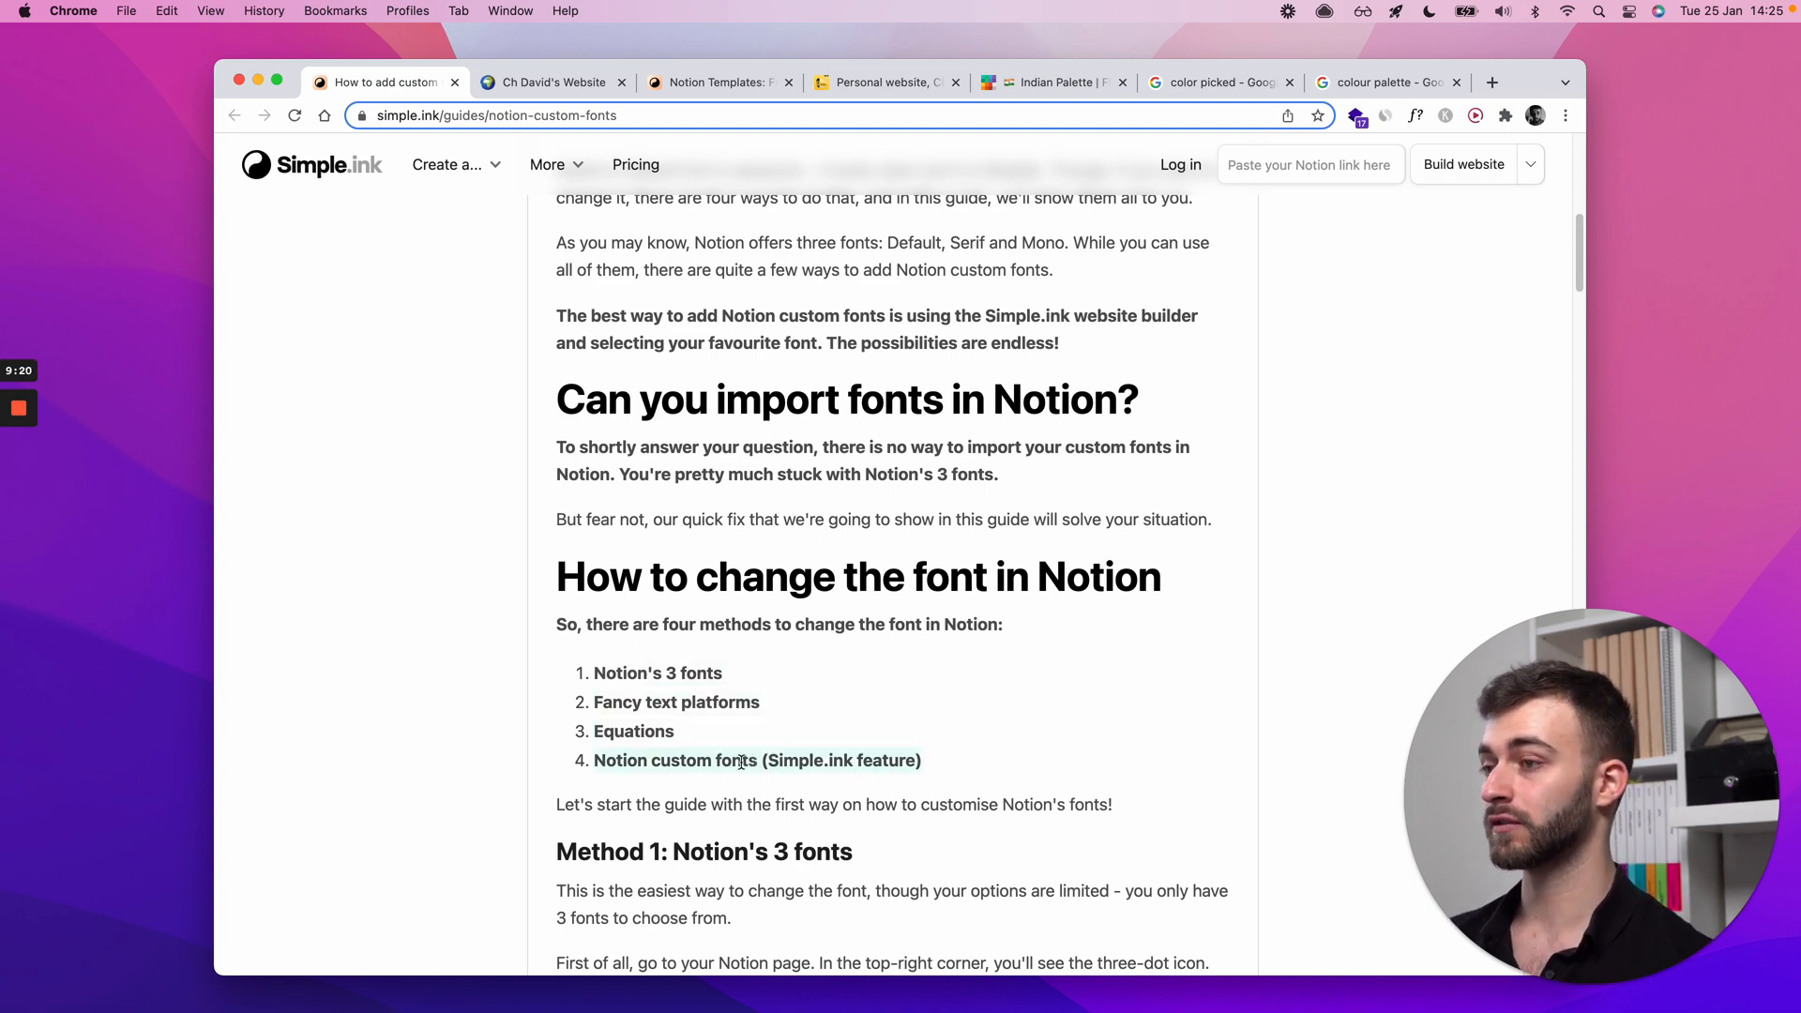
# Step: Scroll through Method 4 to the guide's closing summary, then view chdavid.com
pyautogui.scroll(-3)
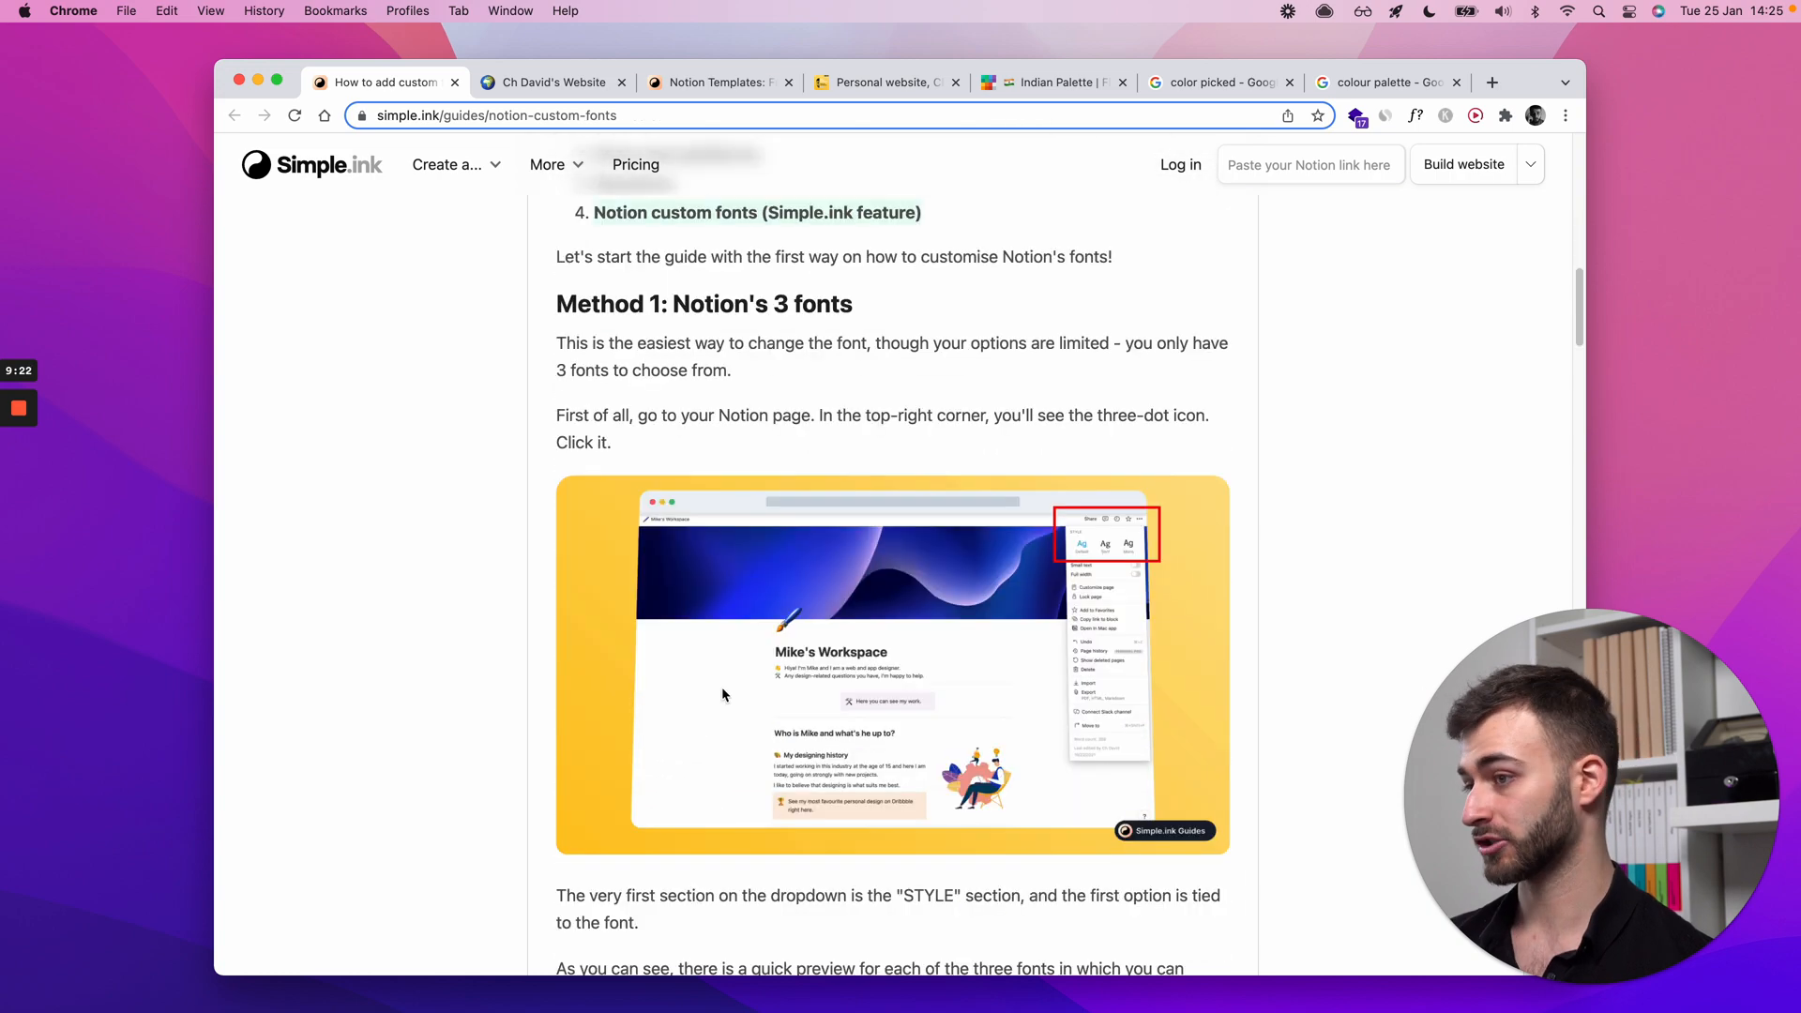
pyautogui.scroll(-3)
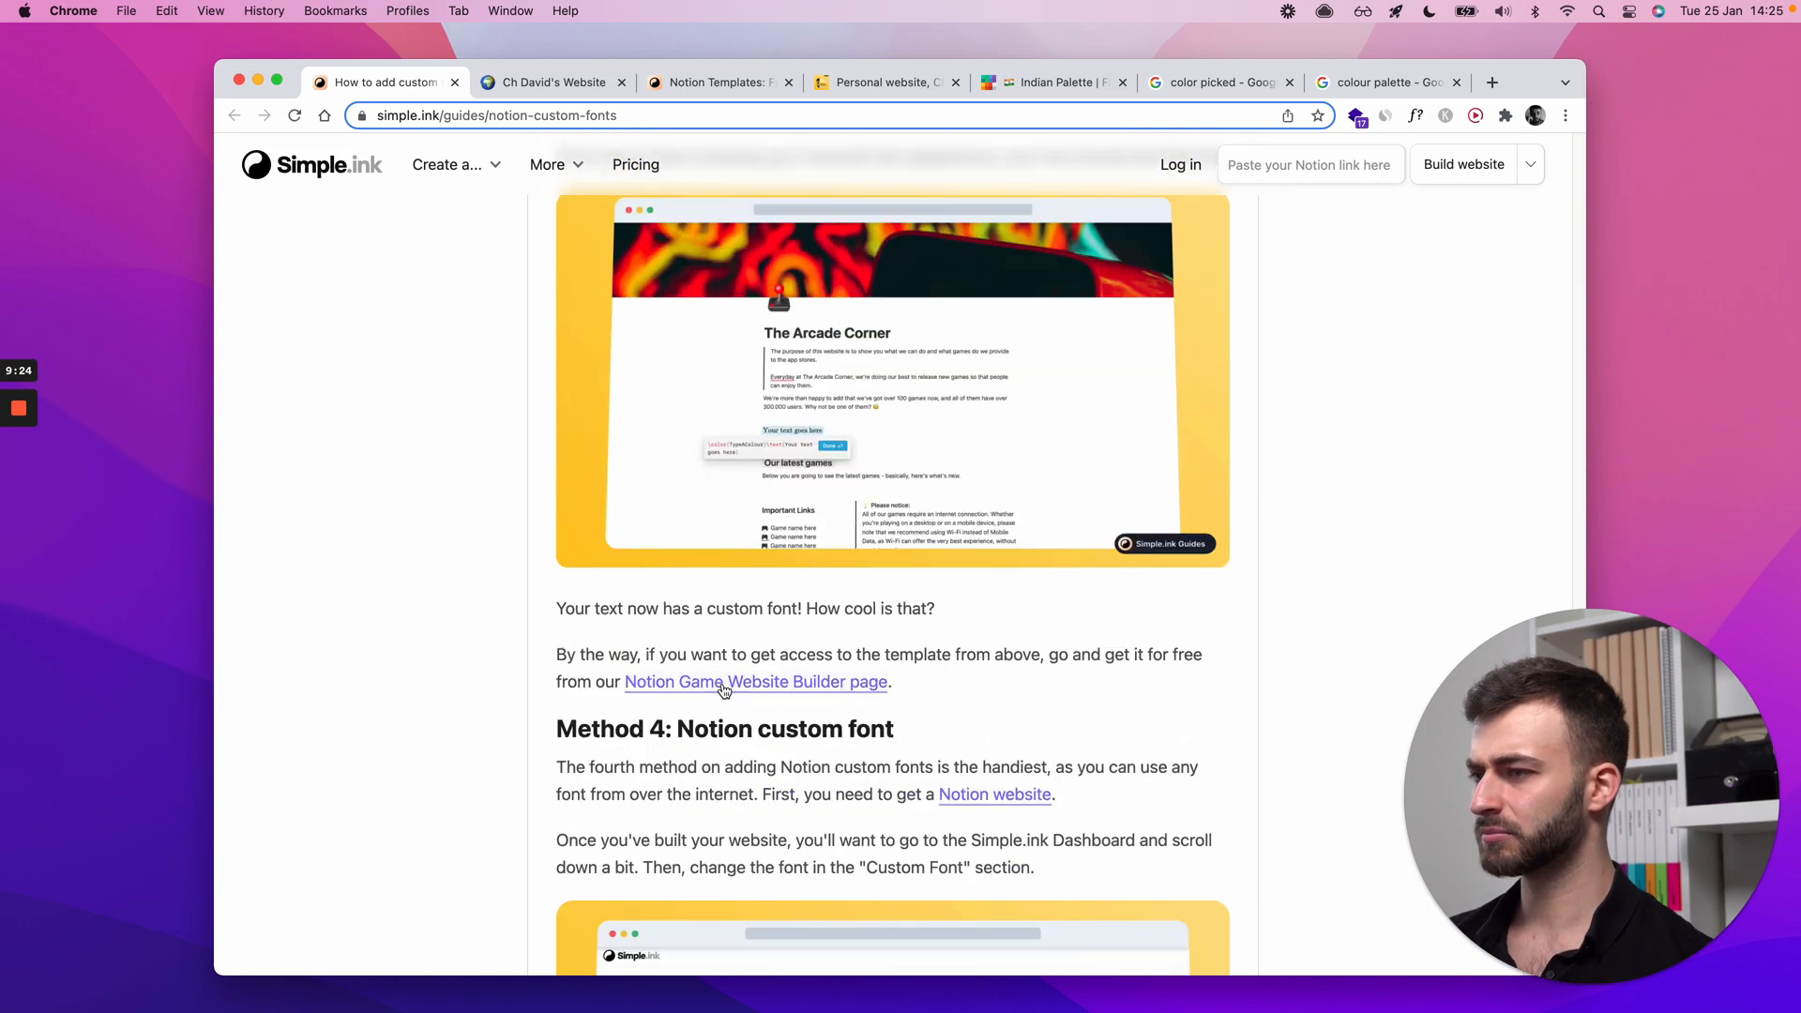
pyautogui.scroll(-3)
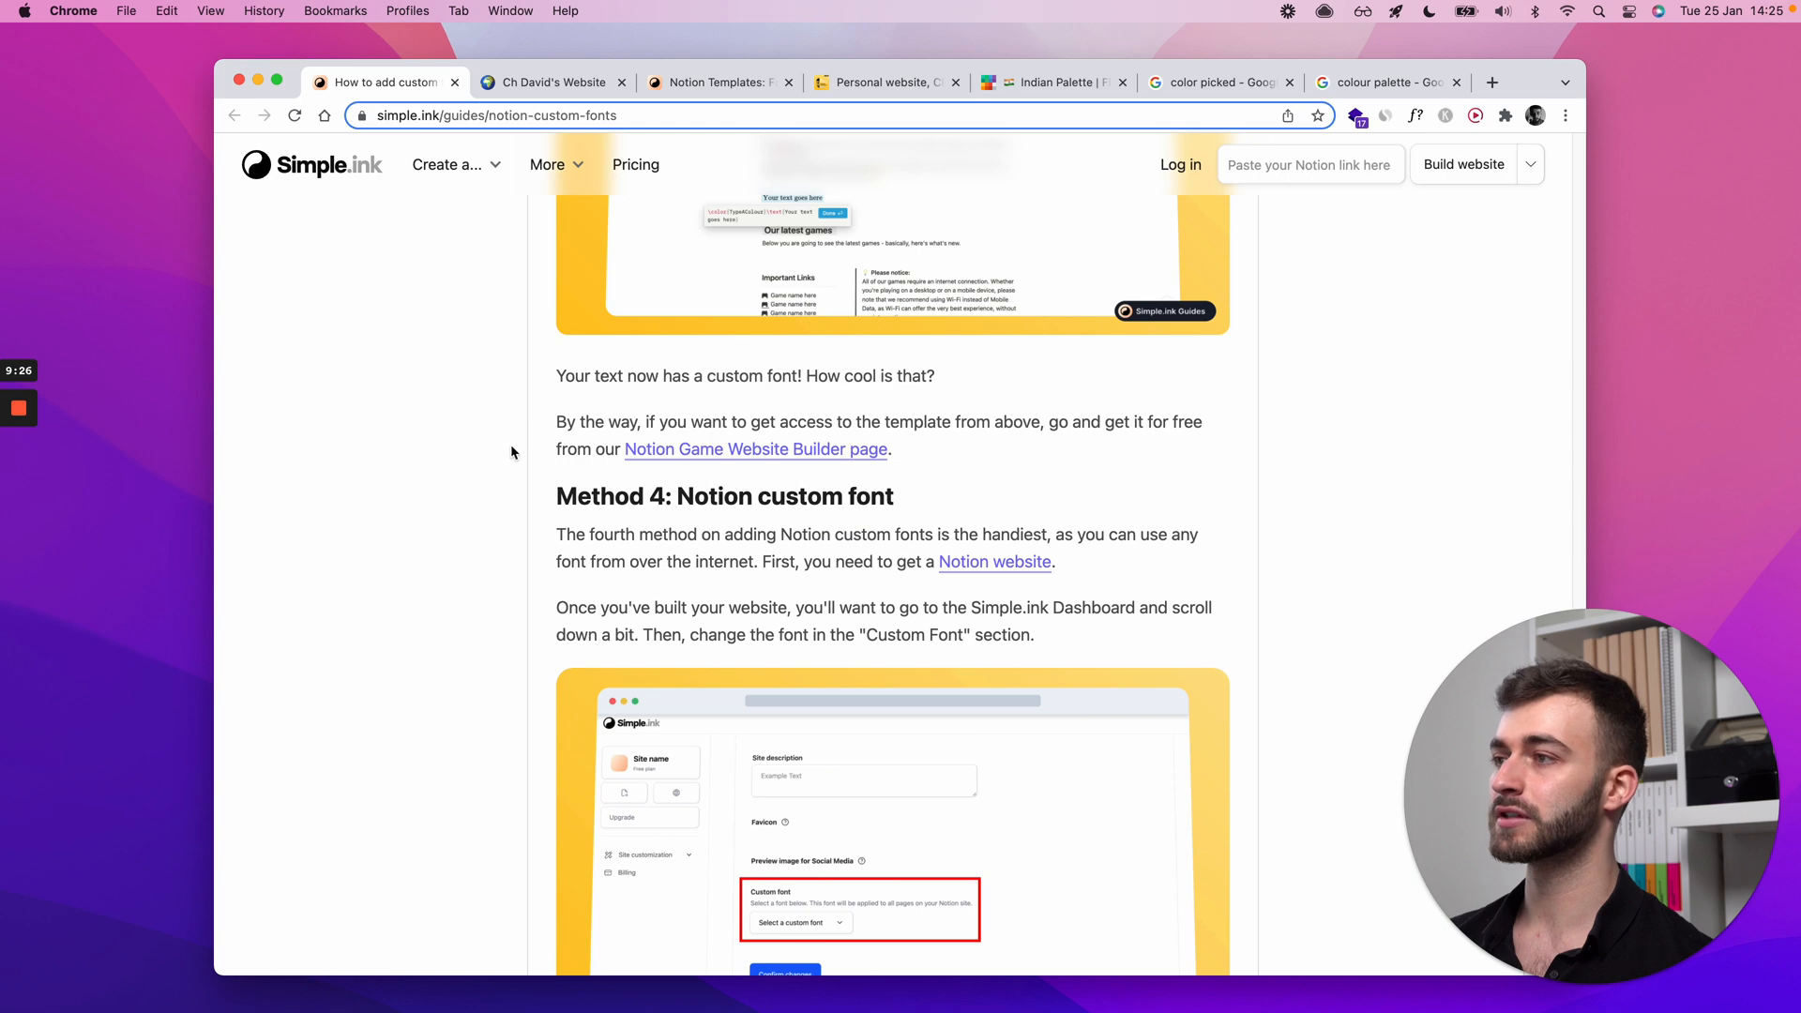
pyautogui.scroll(-3)
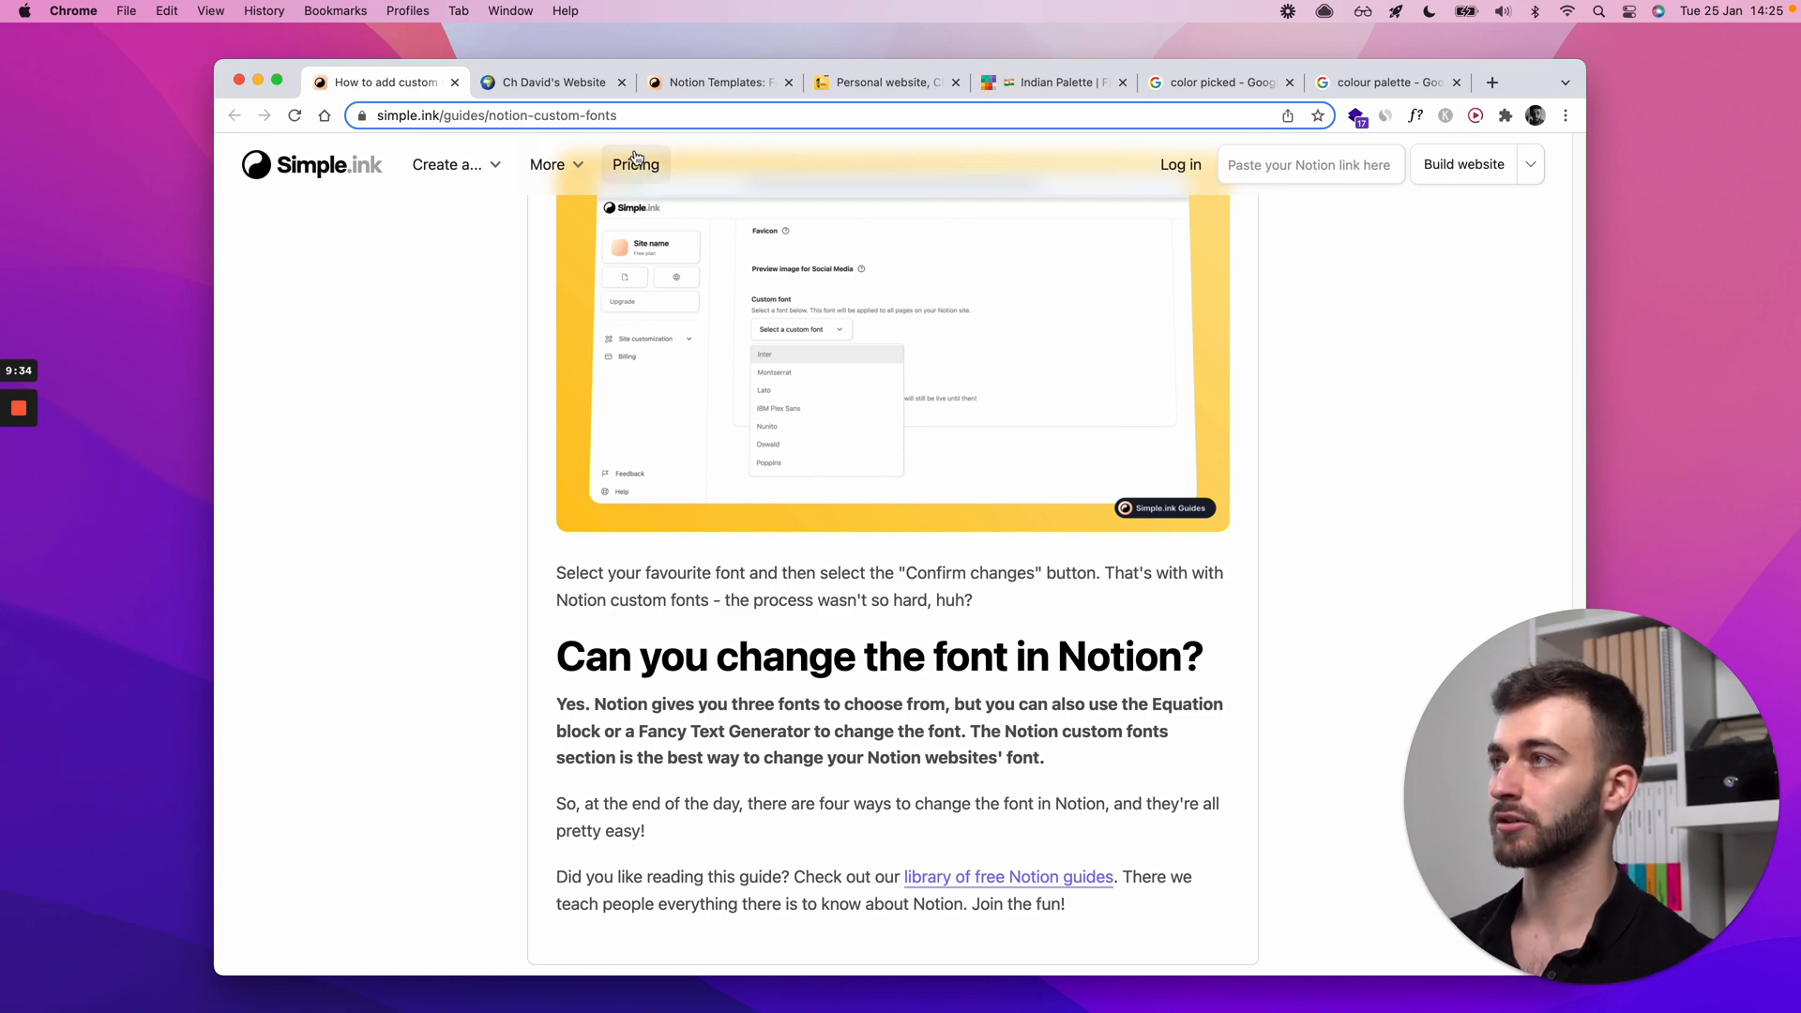
pyautogui.click(551, 81)
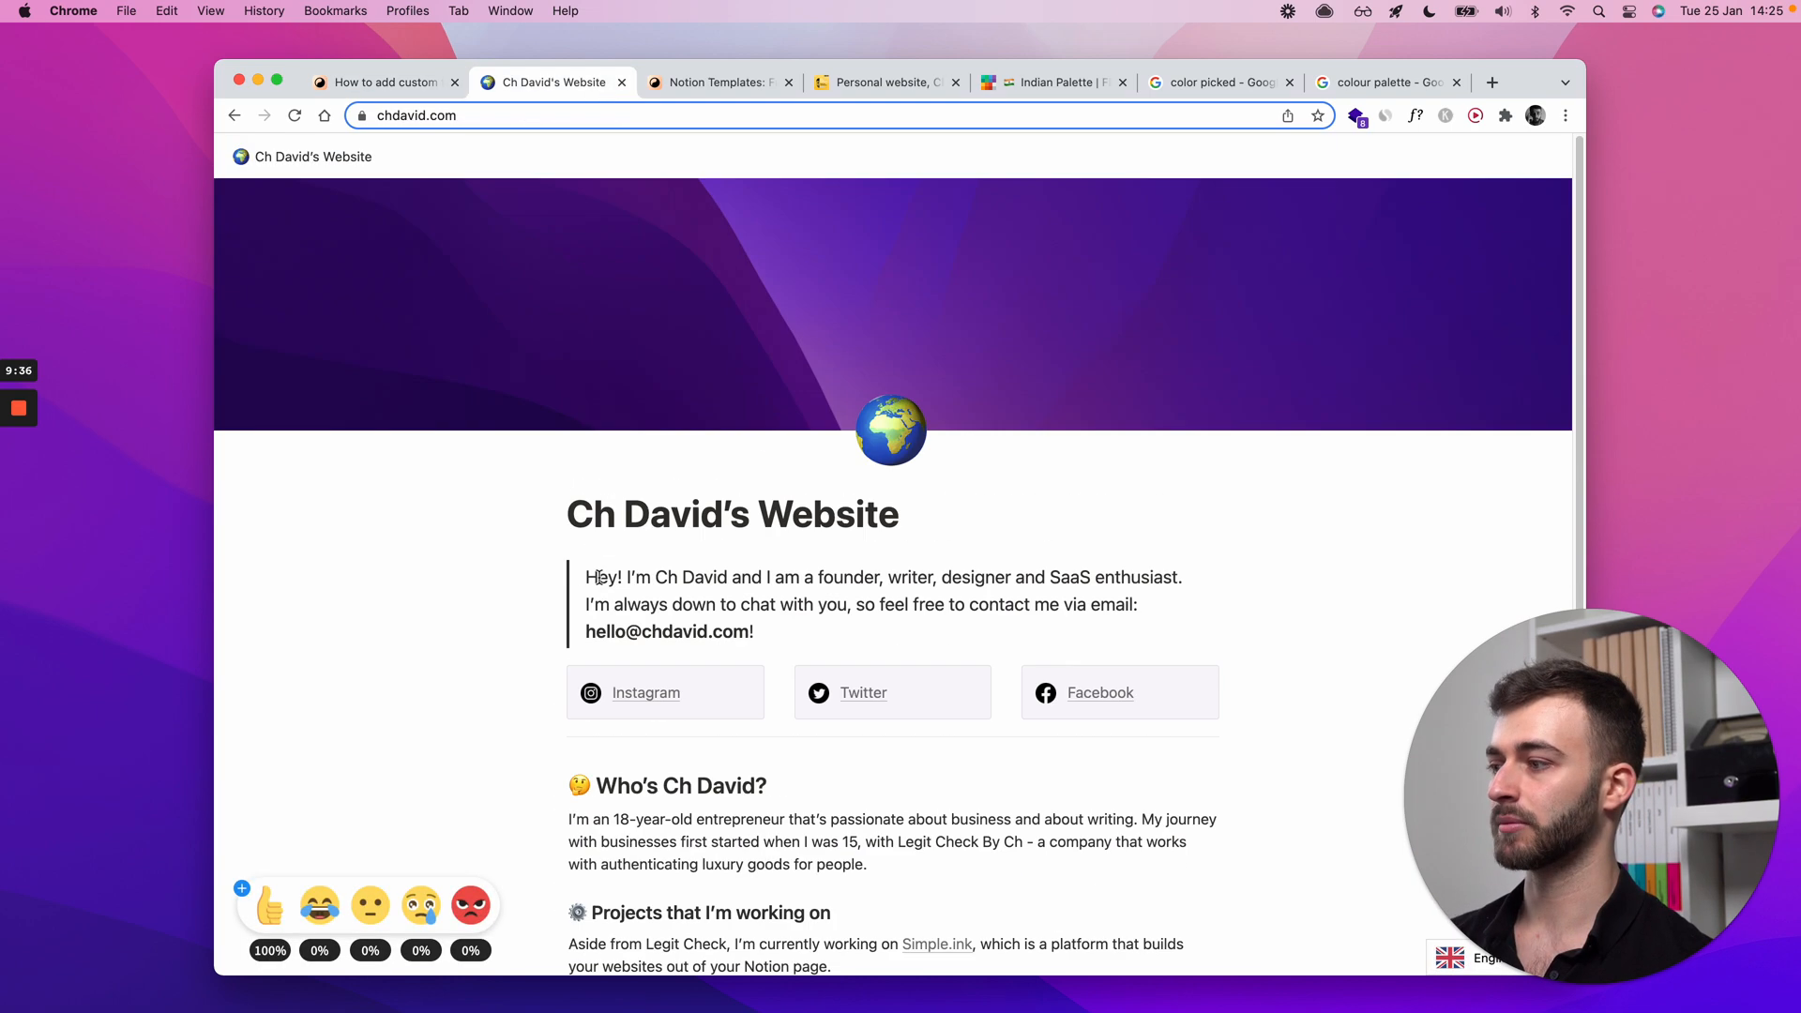
# Step: Scroll the example site, then return to the Simple.ink custom fonts guide tab
pyautogui.scroll(-3)
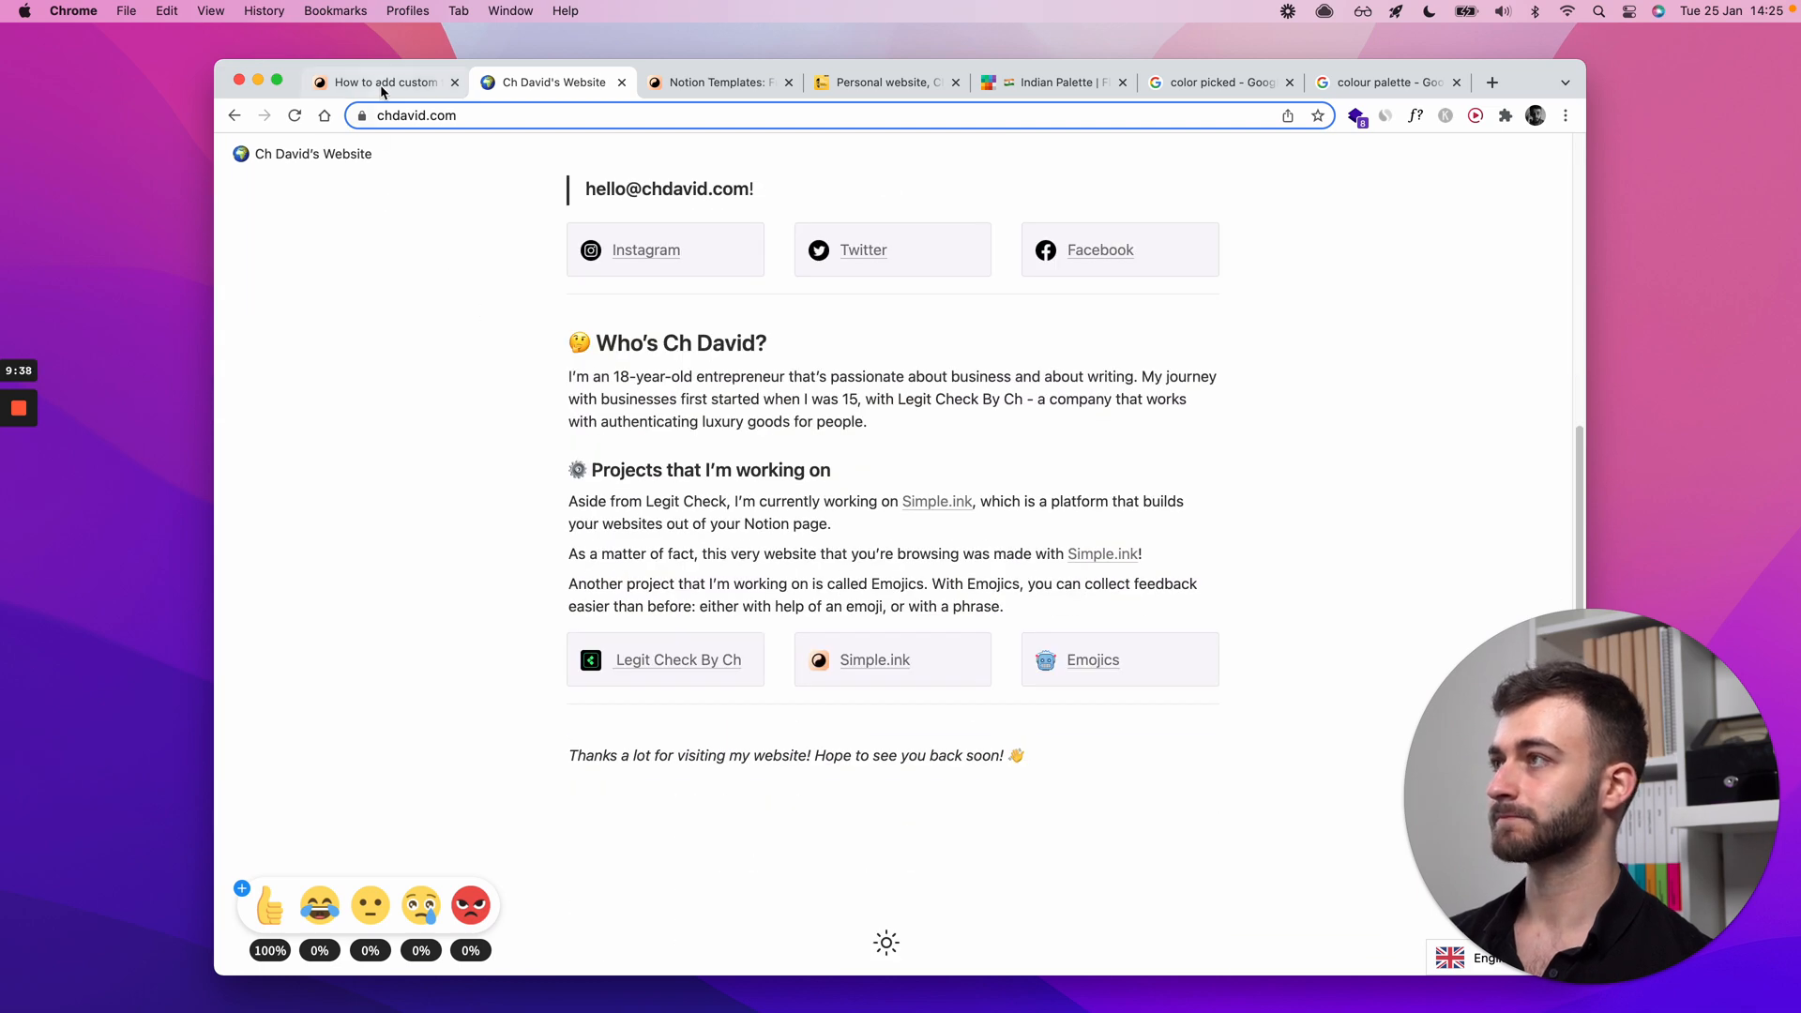
pyautogui.click(383, 82)
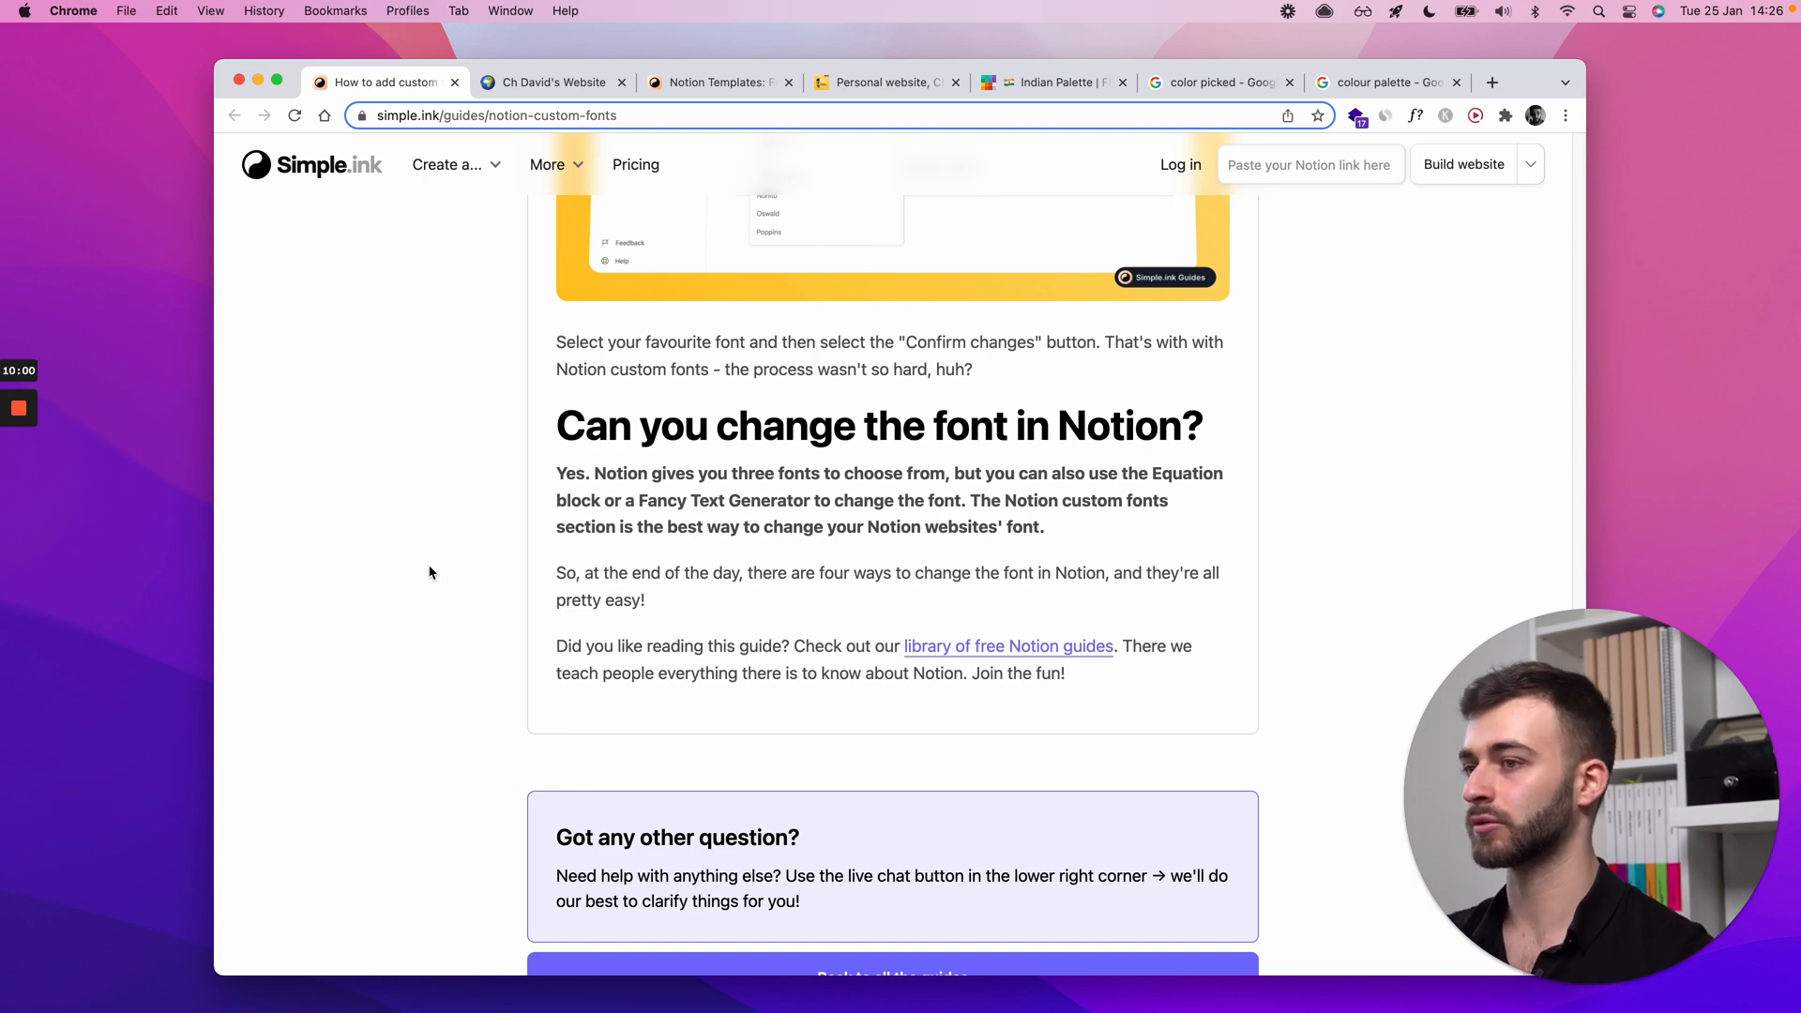
pyautogui.scroll(-3)
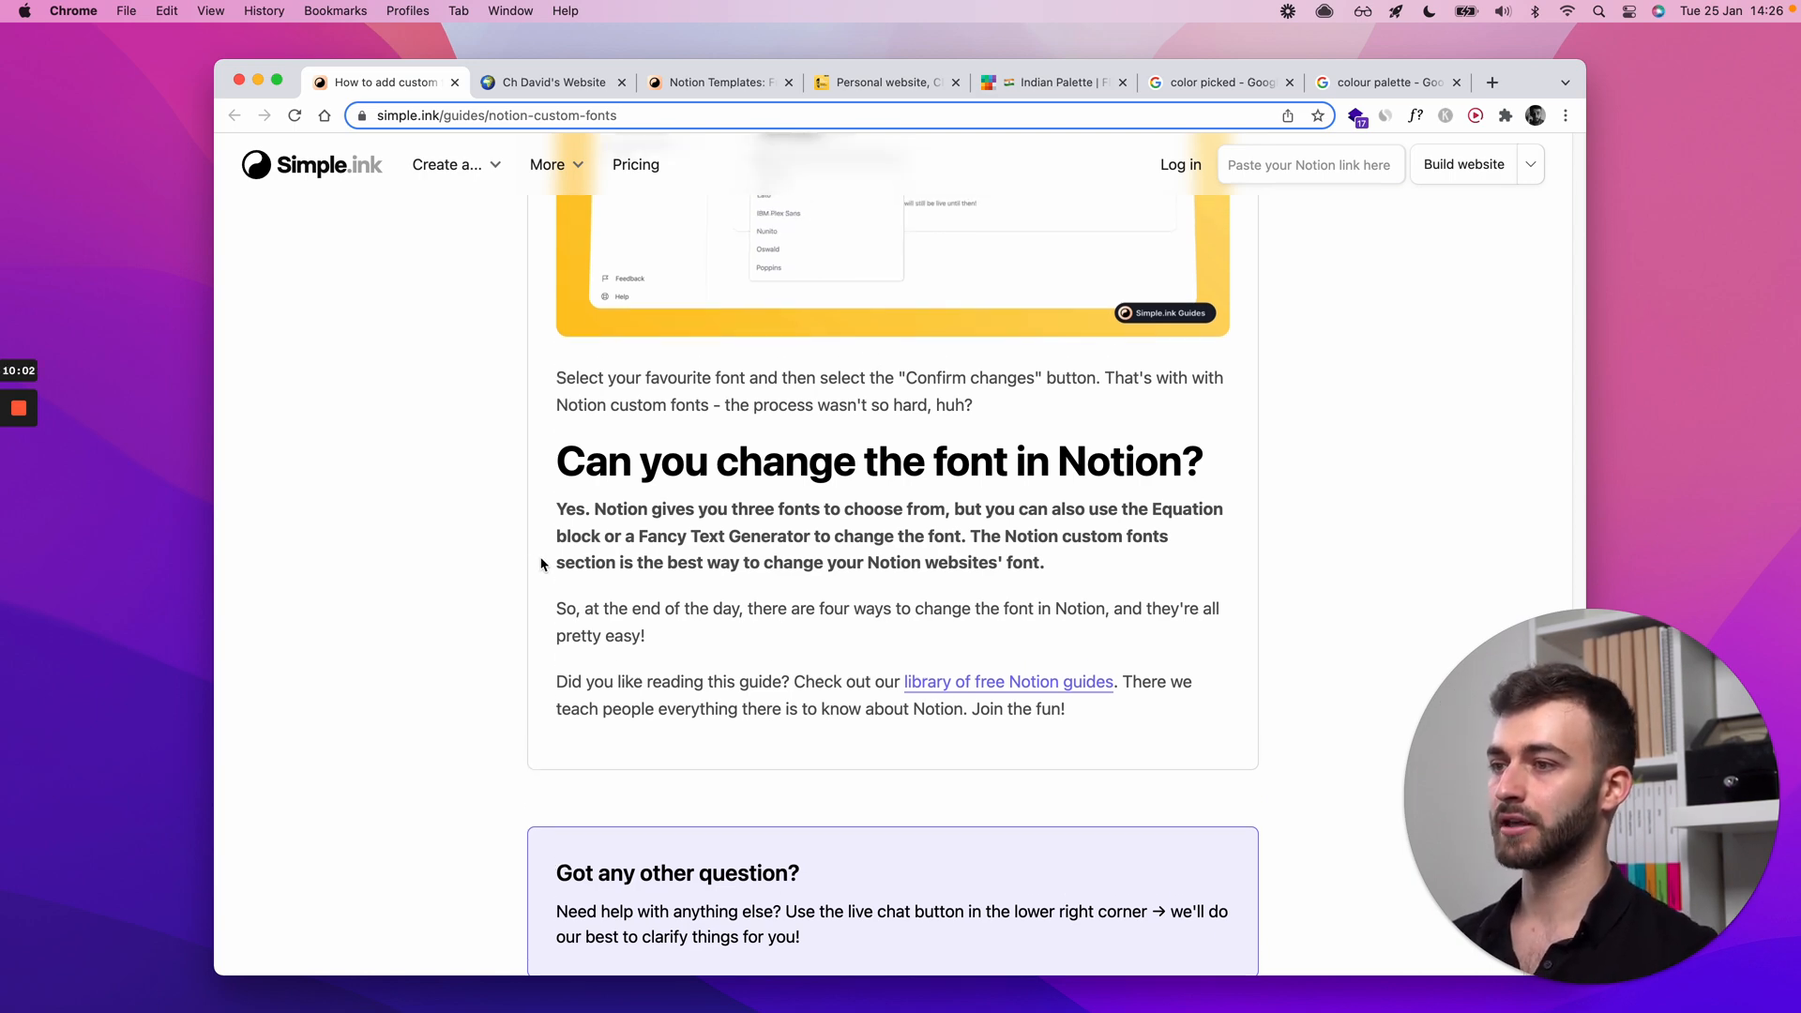
pyautogui.scroll(3)
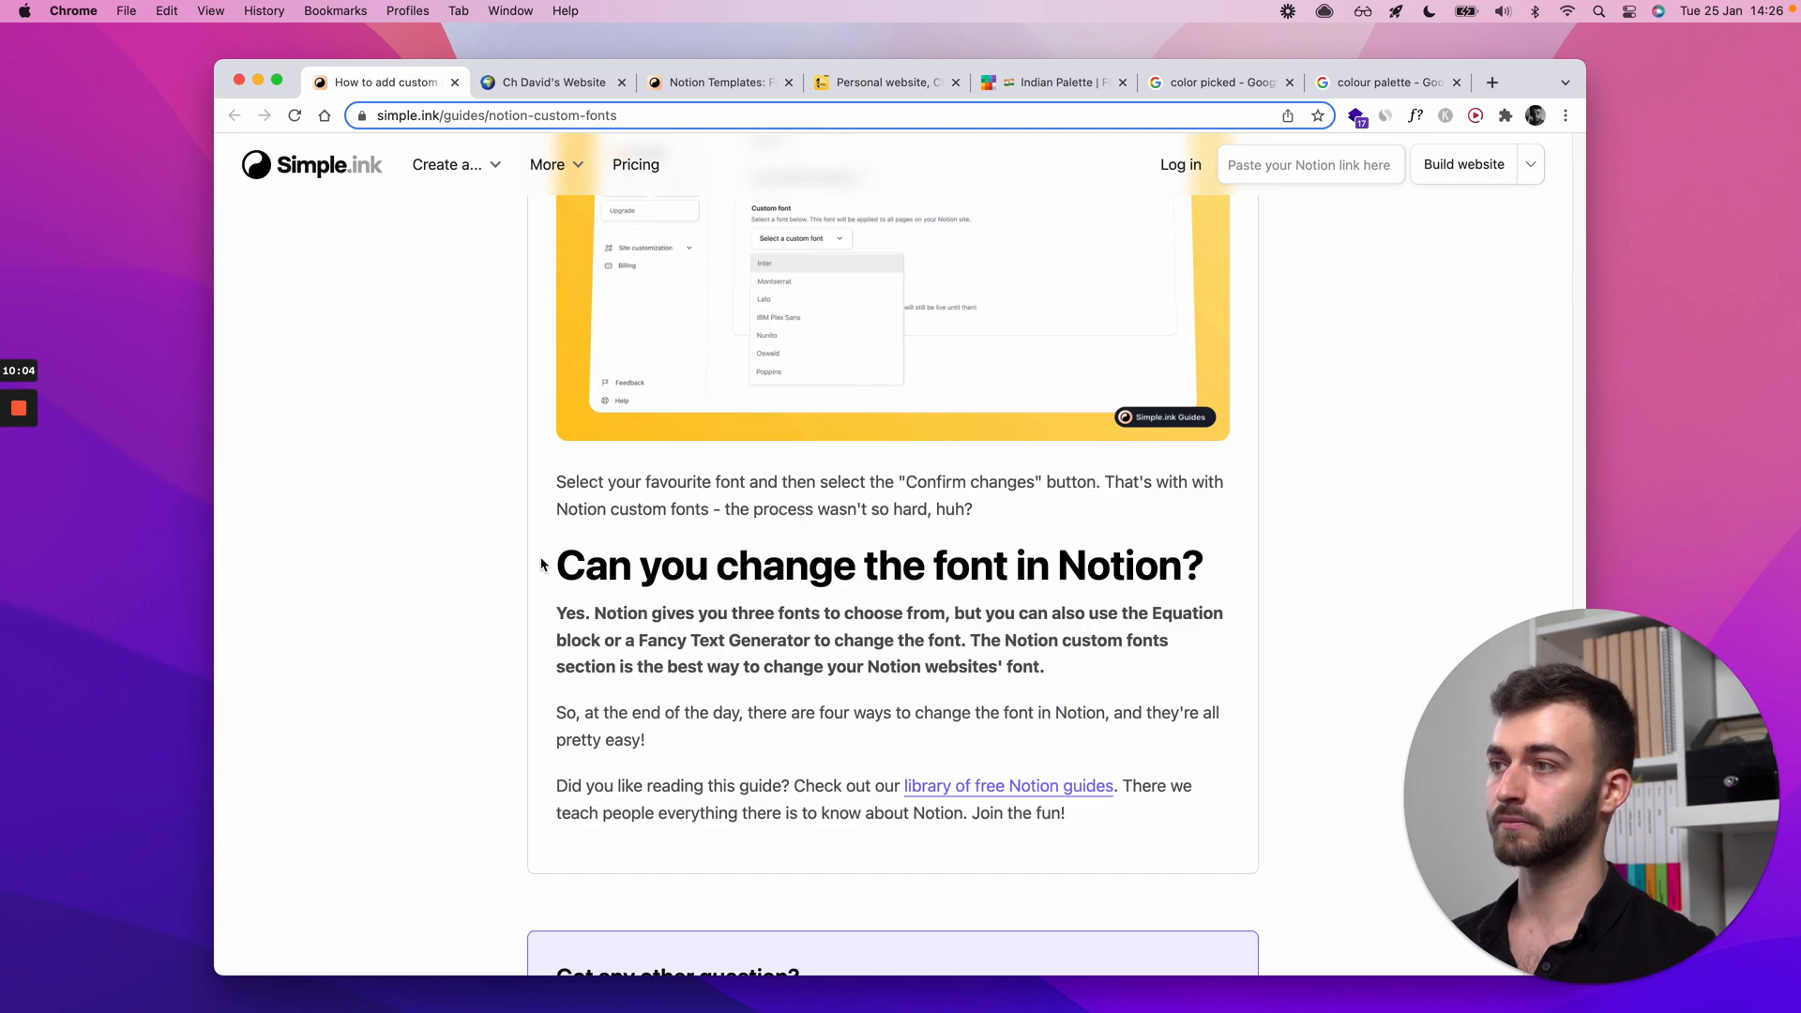